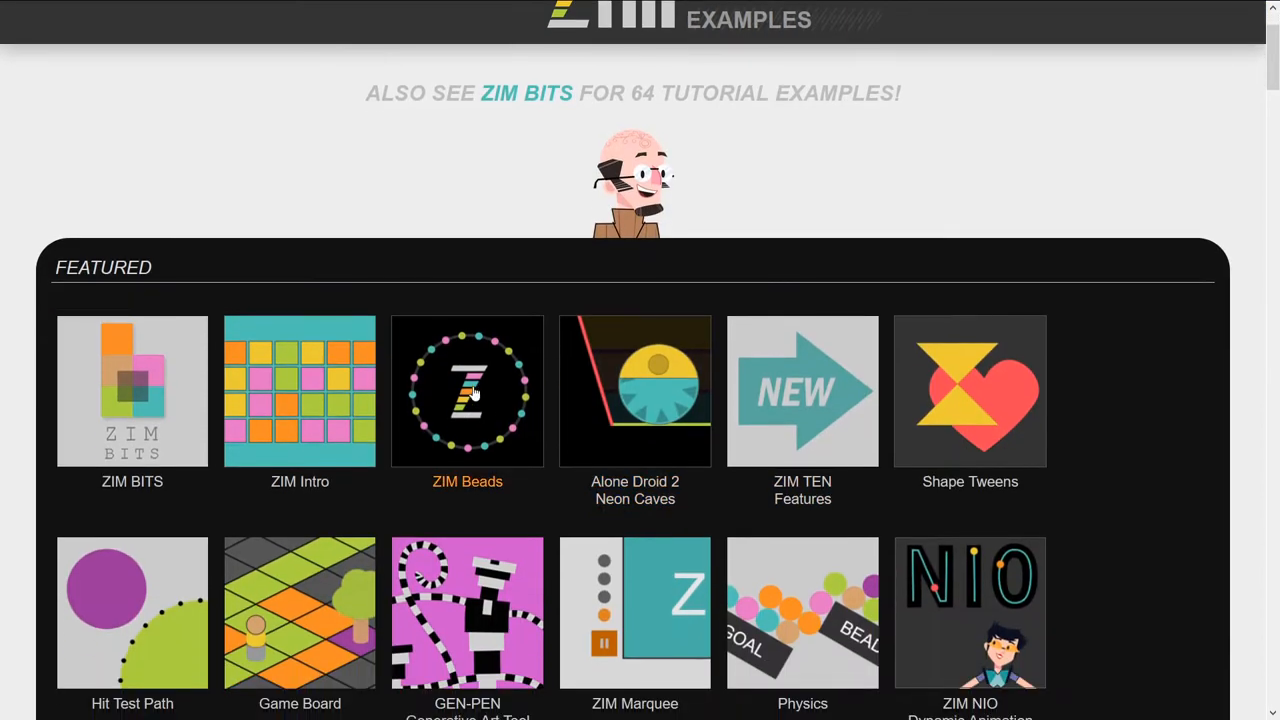
- Launch the ZIM Beads demos and start the Planets demo past the intro banner
{"action": "left_click", "coordinate": [468, 390]}
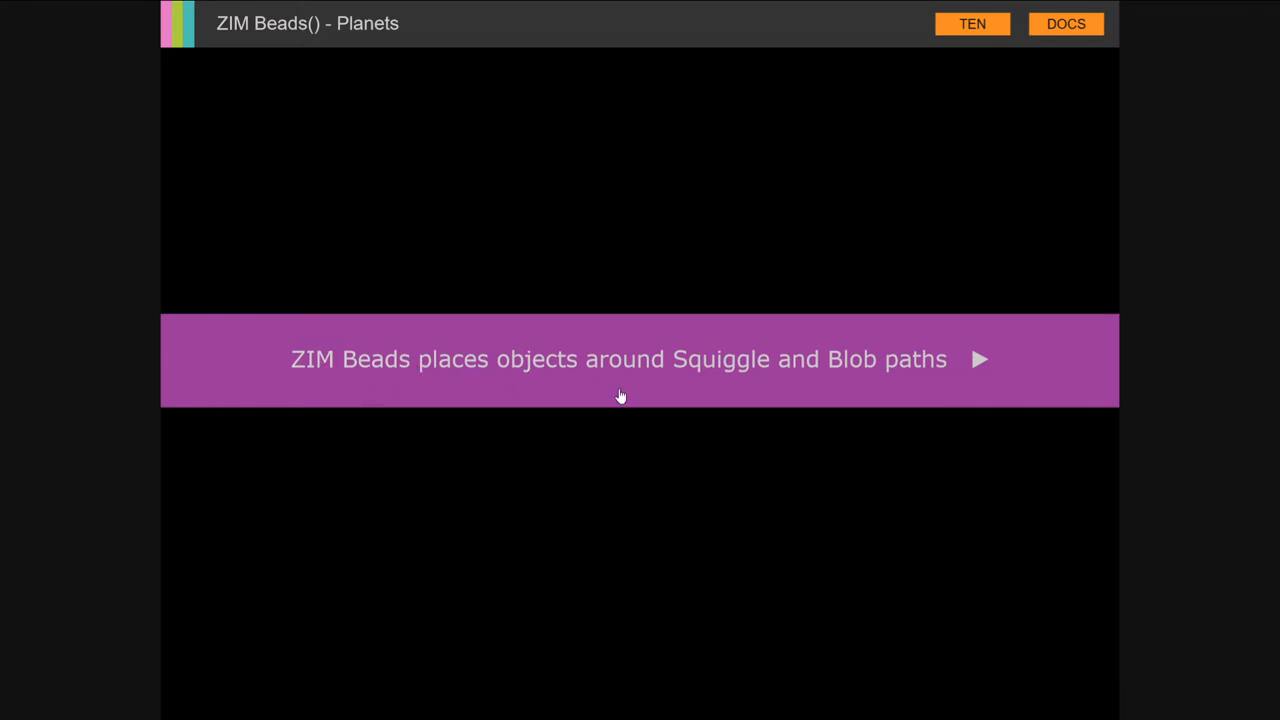
{"action": "mouse_move", "coordinate": [756, 488]}
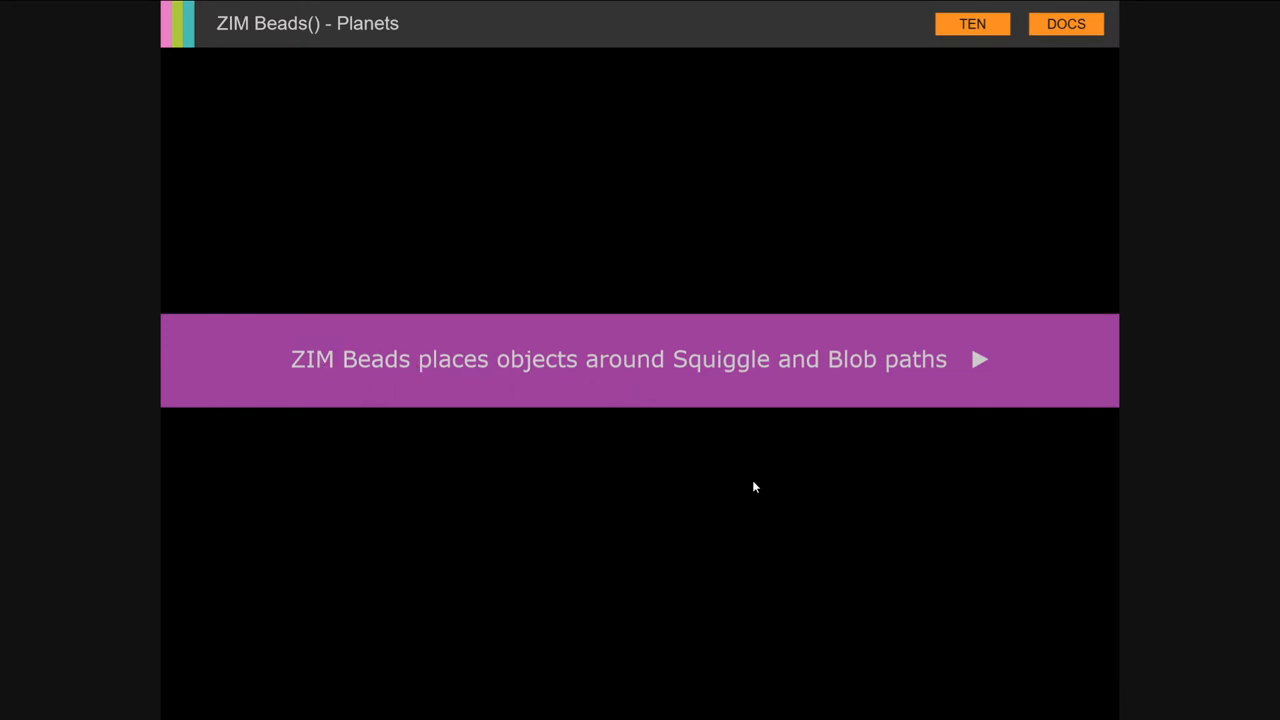
{"action": "left_click", "coordinate": [980, 360]}
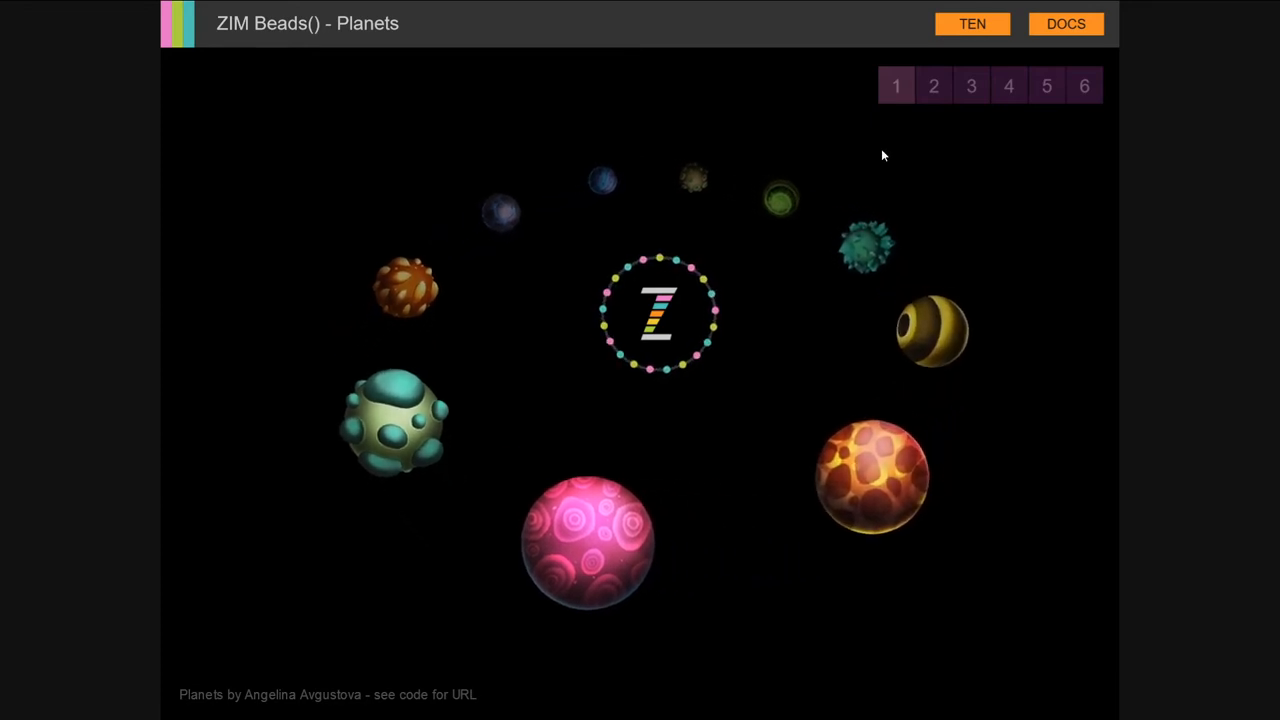
- View the Batman demo, adjust its spikes, then move on to the Spiral demo
{"action": "left_click", "coordinate": [932, 84]}
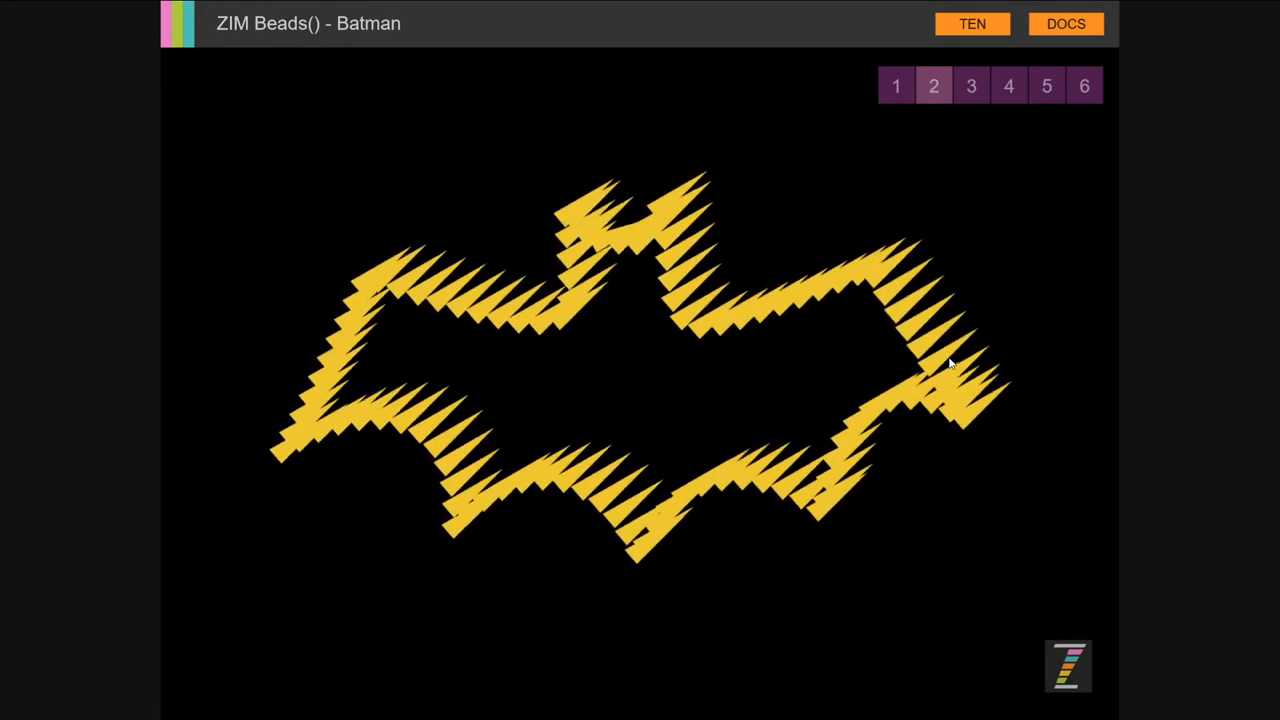
{"action": "left_click", "coordinate": [972, 84]}
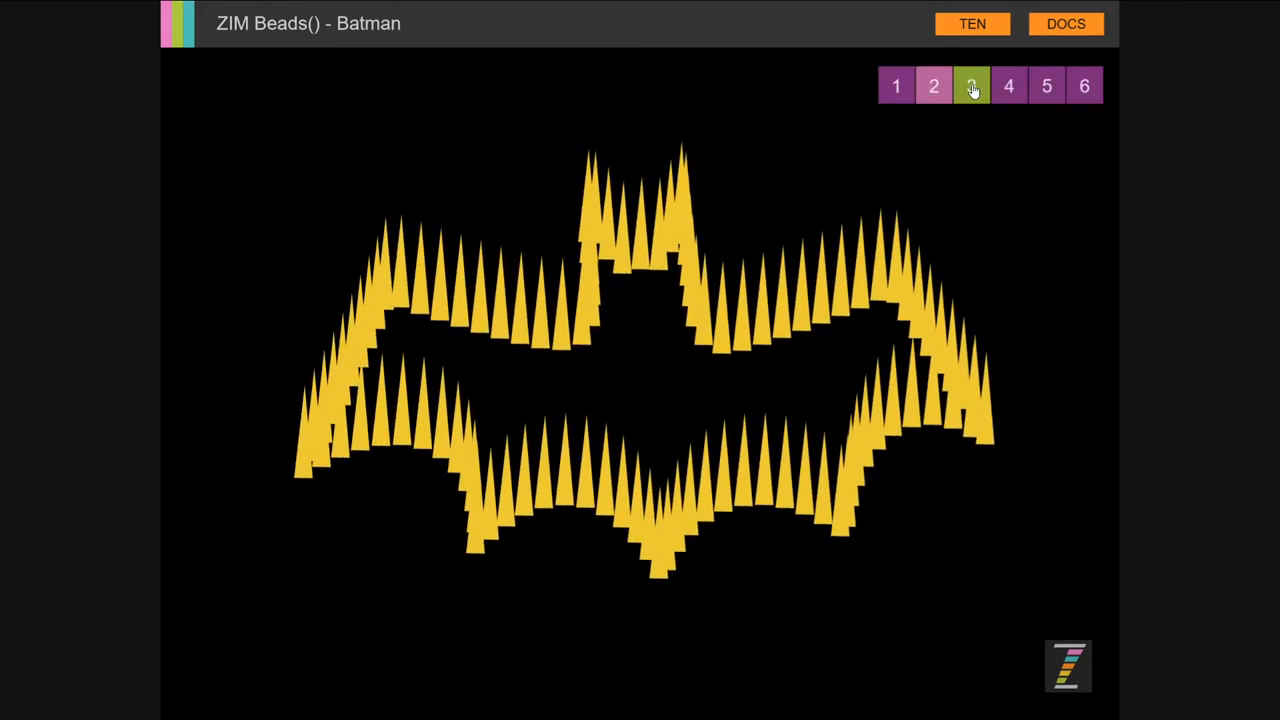
{"action": "left_click", "coordinate": [972, 84]}
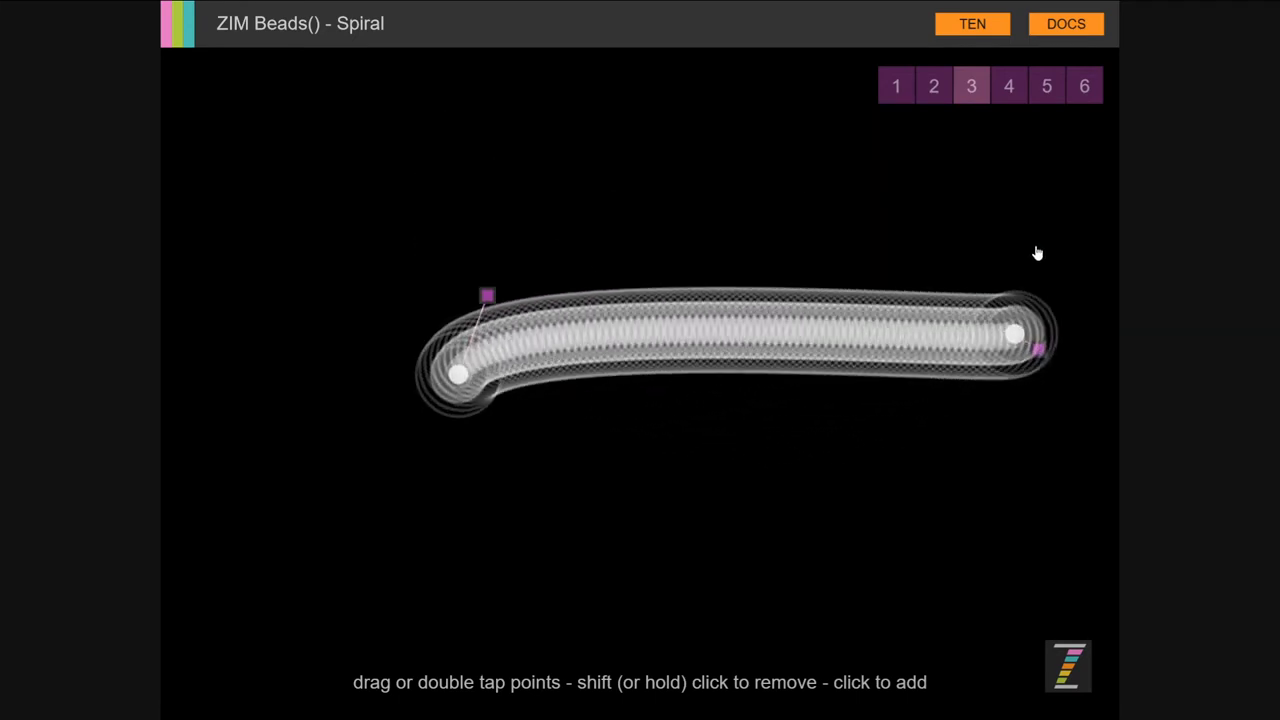
- Reshape the Spiral tube into arch, S and U curves, then move to demo 4, Sequence
{"action": "left_click_drag", "start_coordinate": [1016, 332], "coordinate": [904, 418]}
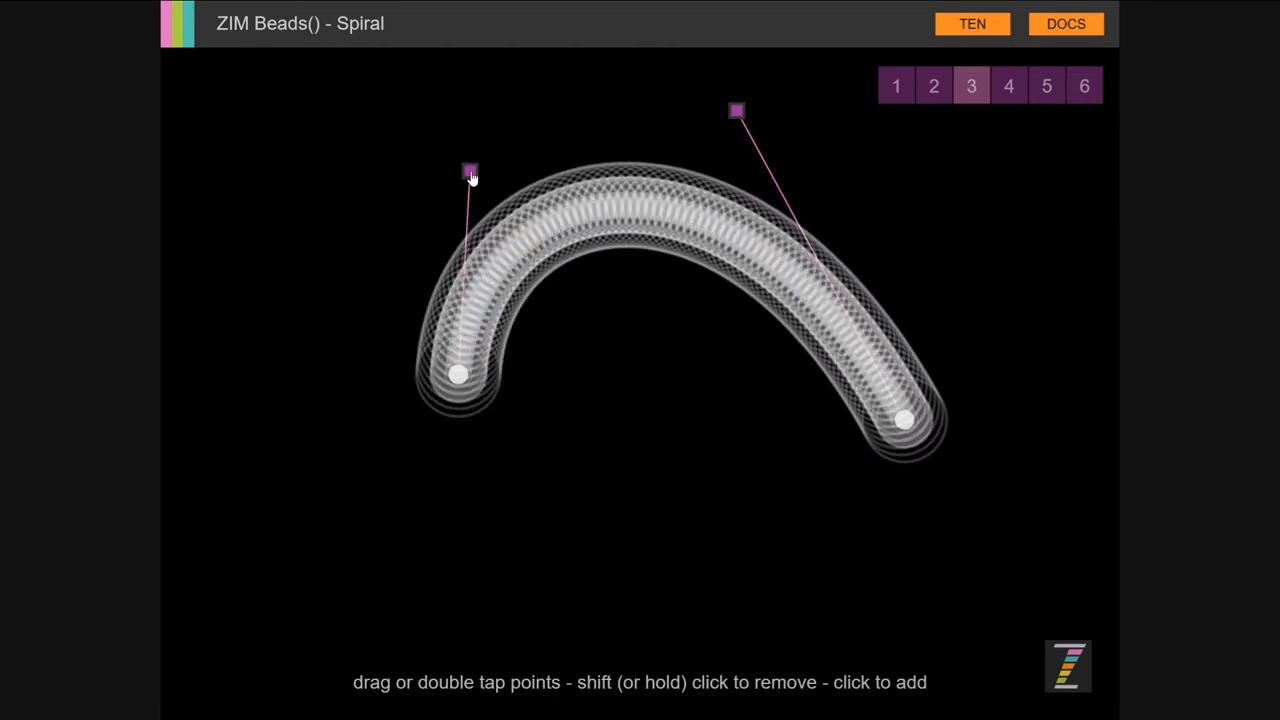
{"action": "left_click_drag", "start_coordinate": [470, 172], "coordinate": [504, 612]}
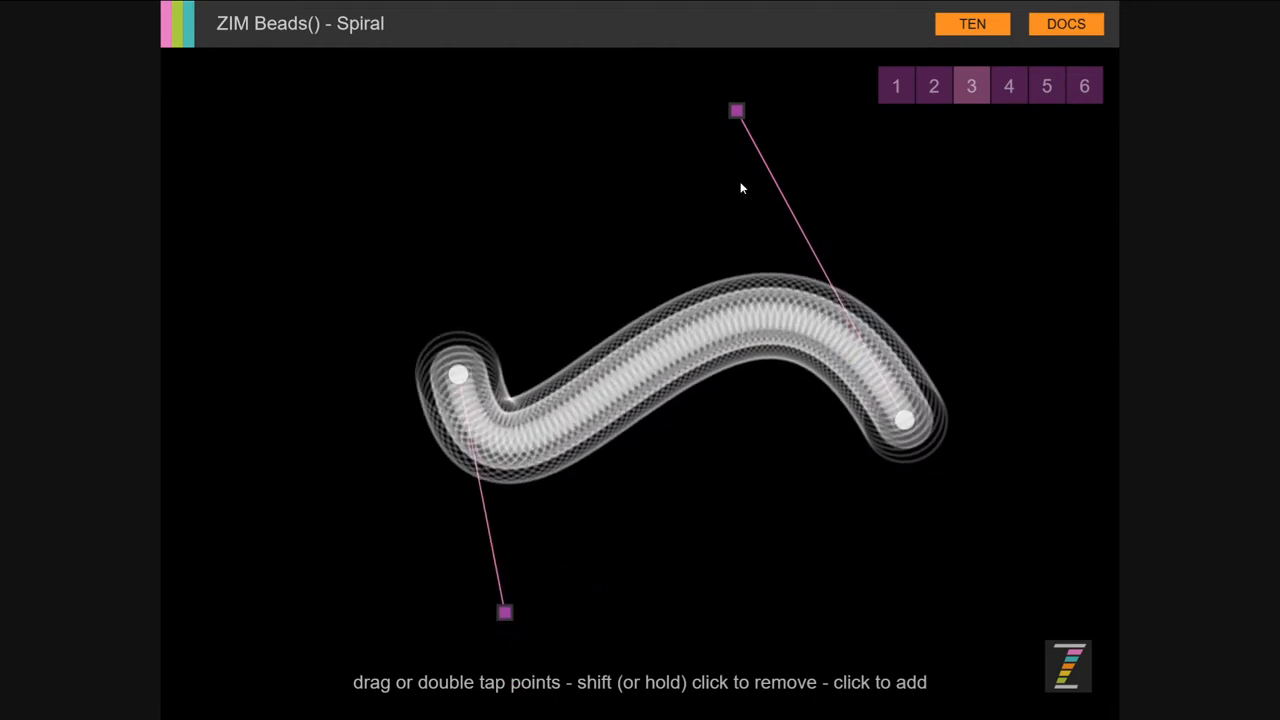
{"action": "left_click_drag", "start_coordinate": [736, 112], "coordinate": [928, 600]}
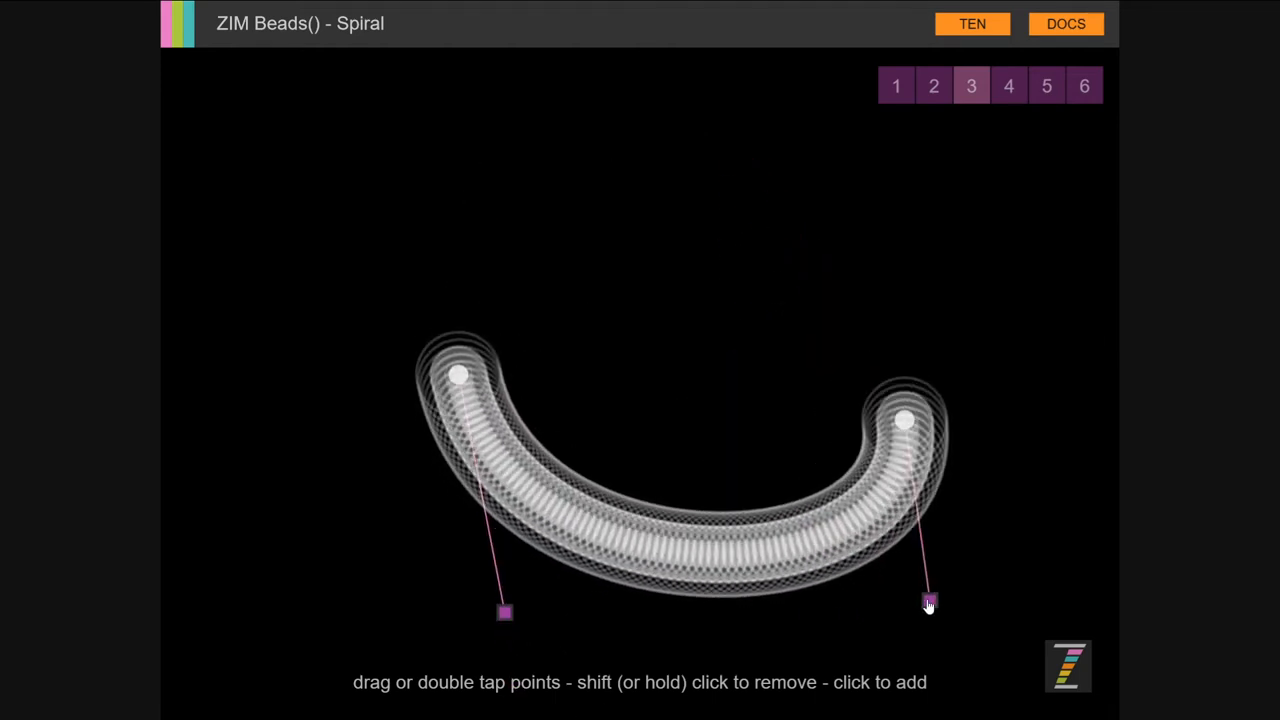
{"action": "left_click_drag", "start_coordinate": [928, 600], "coordinate": [808, 168]}
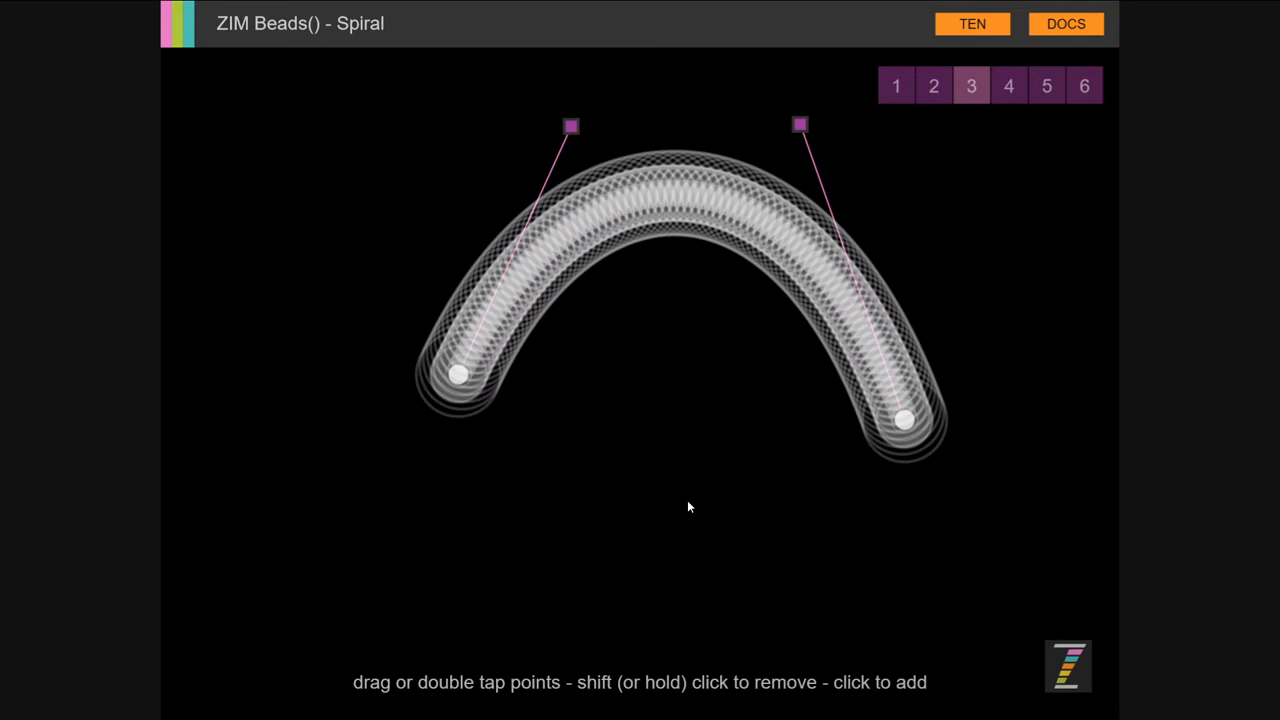
{"action": "mouse_move", "coordinate": [690, 456]}
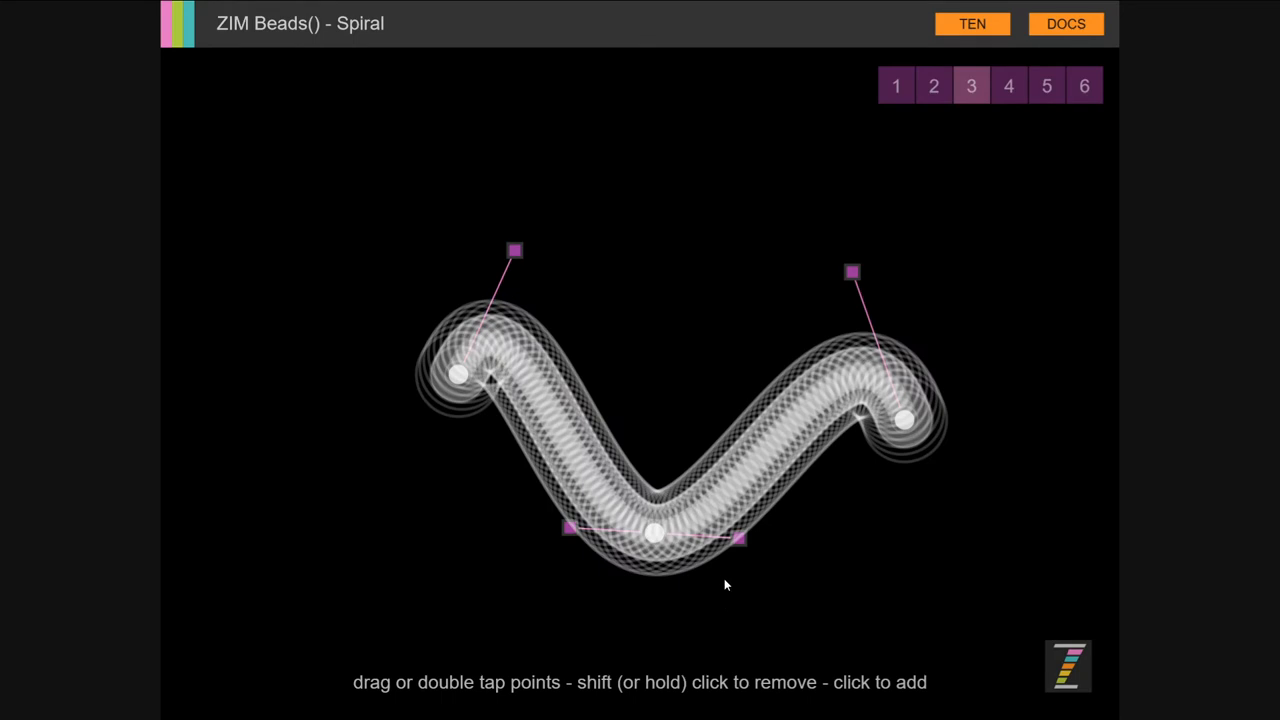
{"action": "left_click", "coordinate": [1008, 84]}
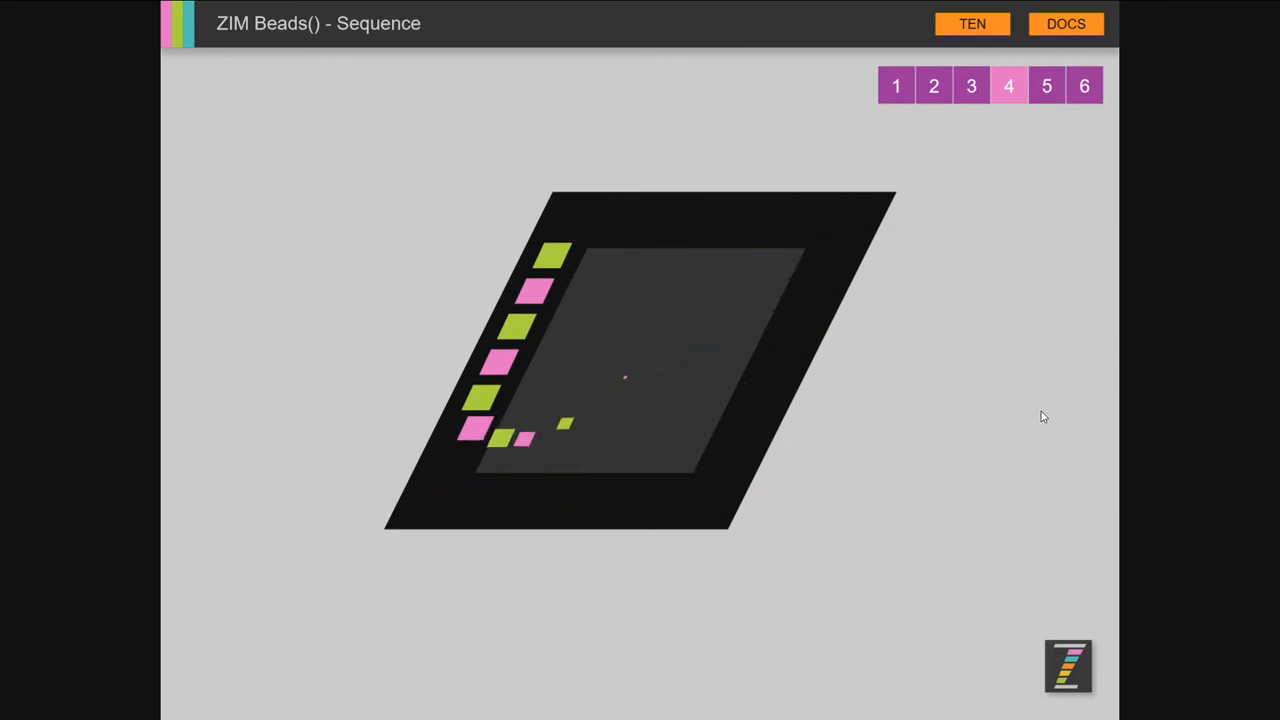
- Step through demo 5 to demo 6, Blob and Squiggle approximateBounds
{"action": "left_click", "coordinate": [1046, 84]}
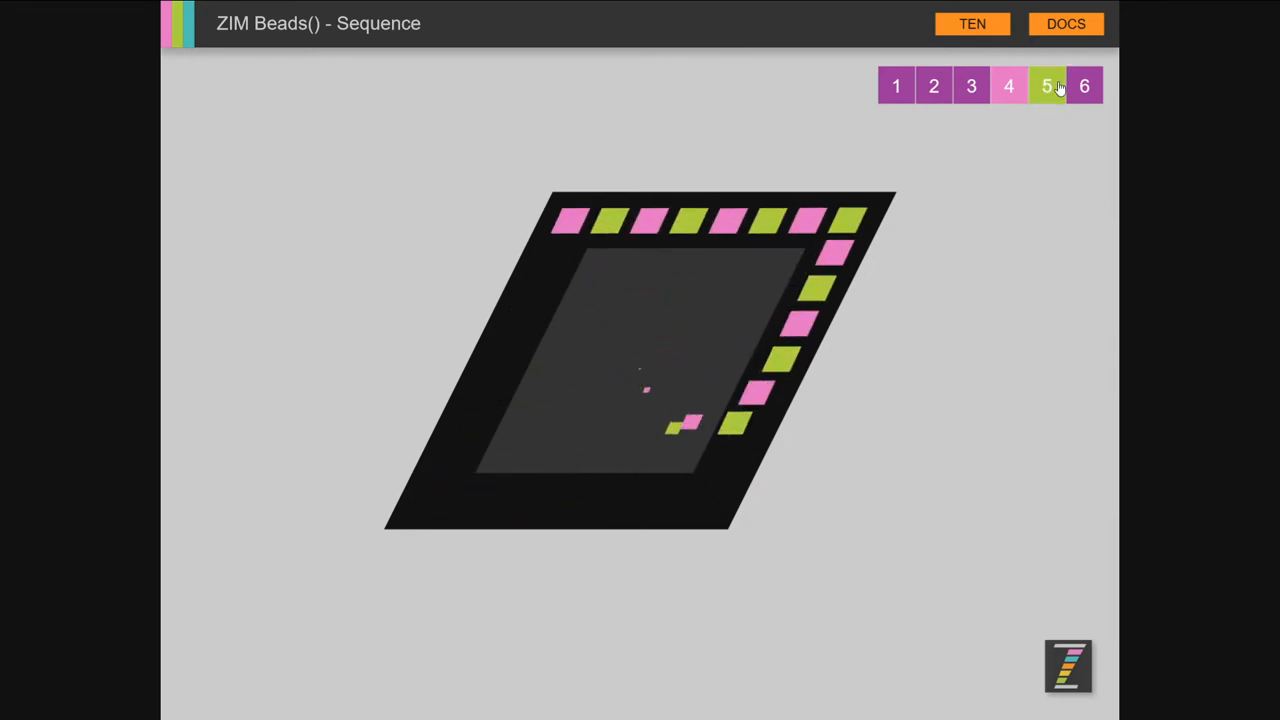
{"action": "left_click", "coordinate": [1046, 84]}
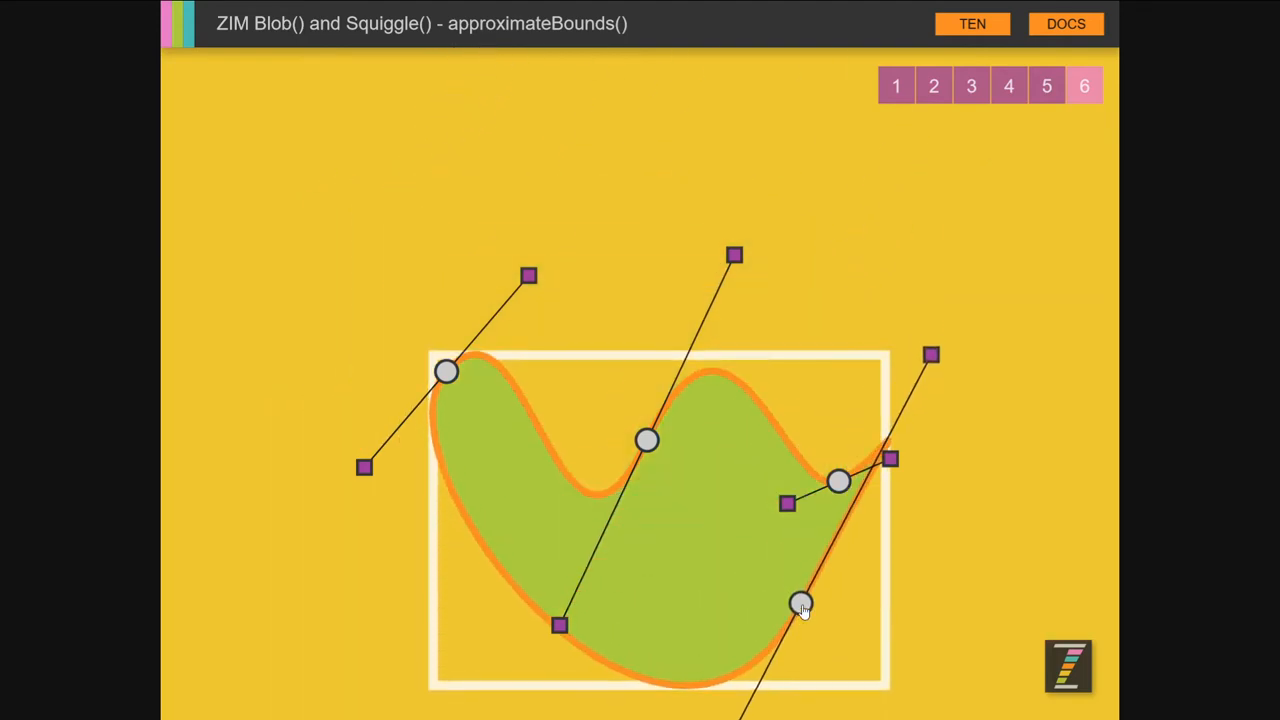
- Drag a control point to reshape the green blob within its bounding box
{"action": "left_click_drag", "start_coordinate": [800, 604], "coordinate": [320, 212]}
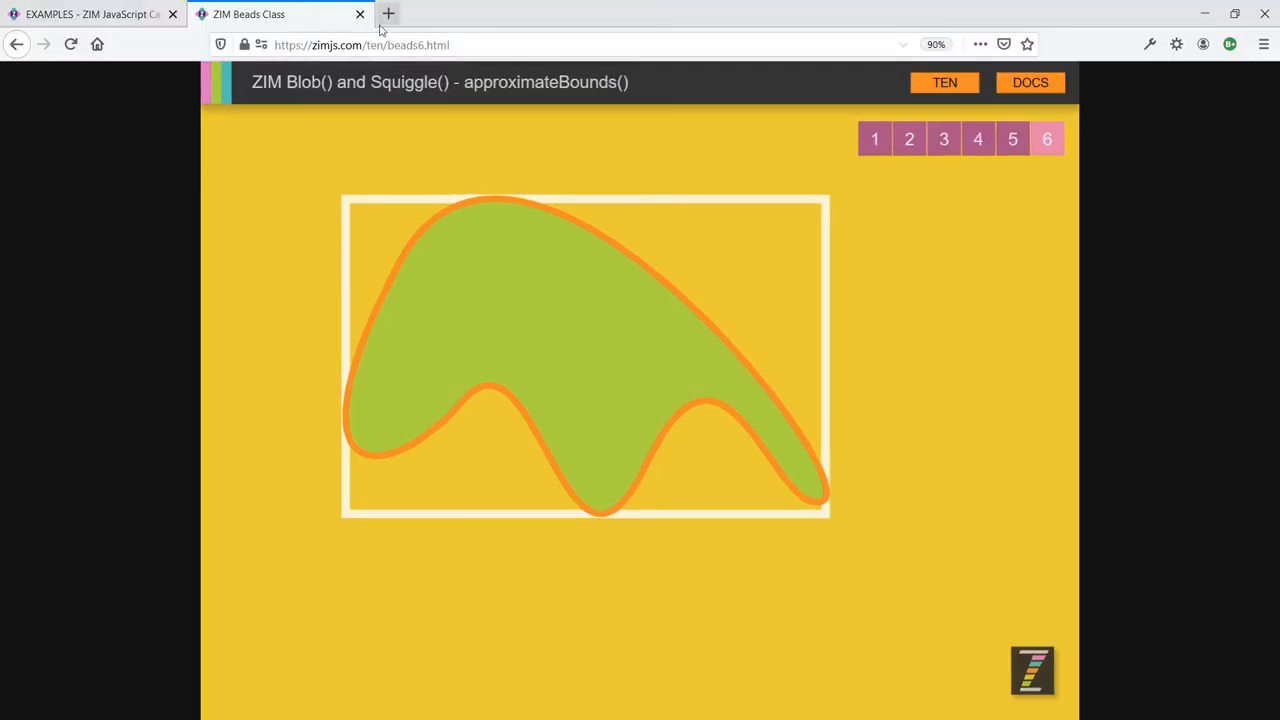
{"action": "mouse_move", "coordinate": [360, 14]}
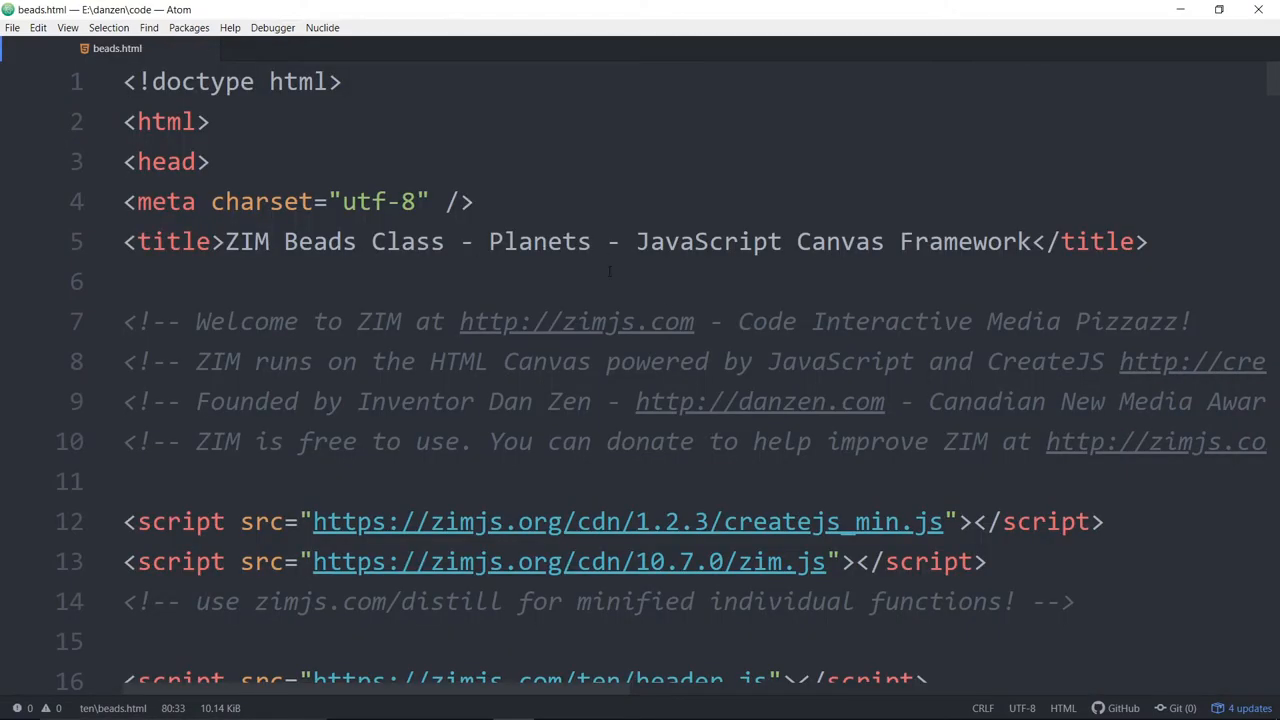
{"action": "scroll", "scroll_direction": "down", "scroll_amount": 3}
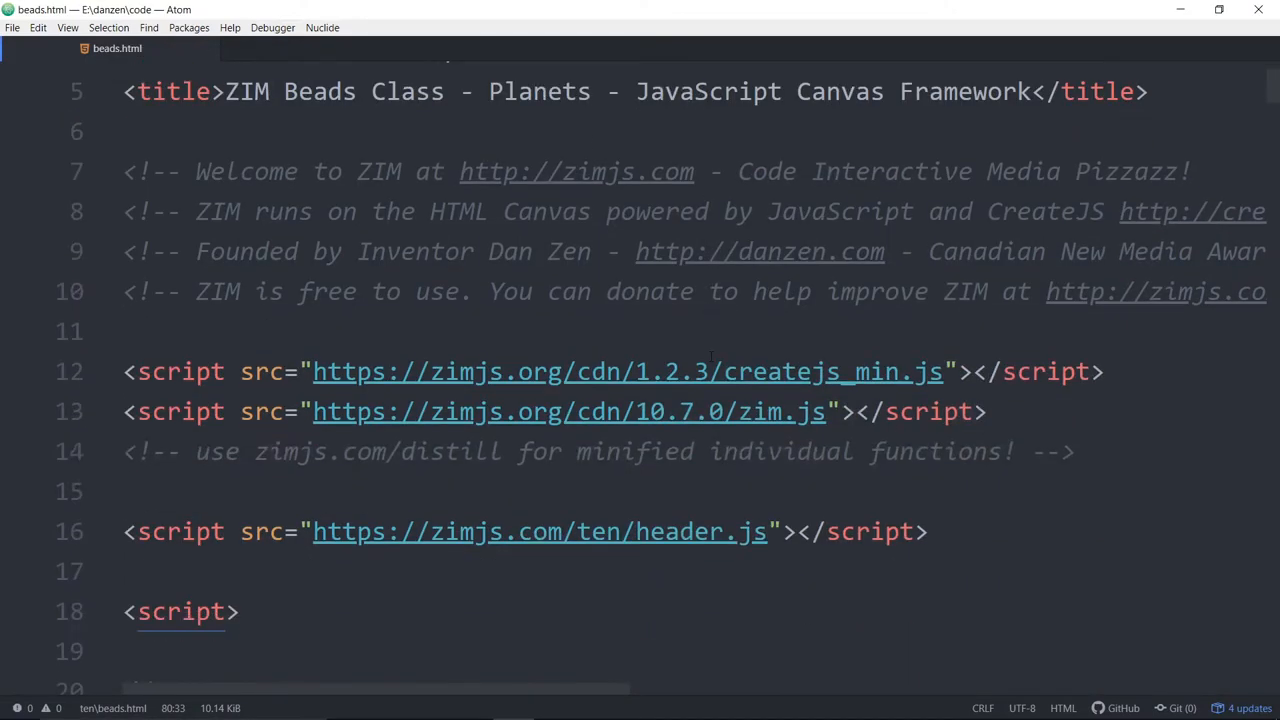
{"action": "left_click", "coordinate": [670, 370]}
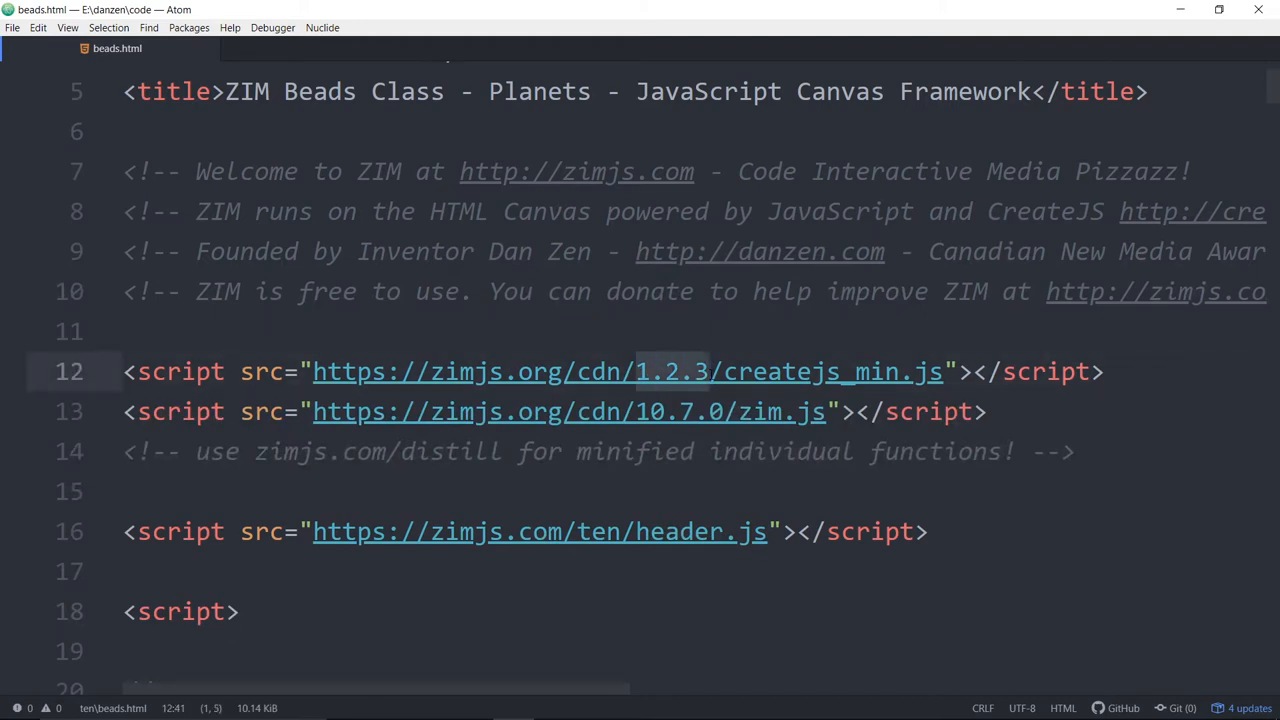
{"action": "left_click", "coordinate": [648, 412]}
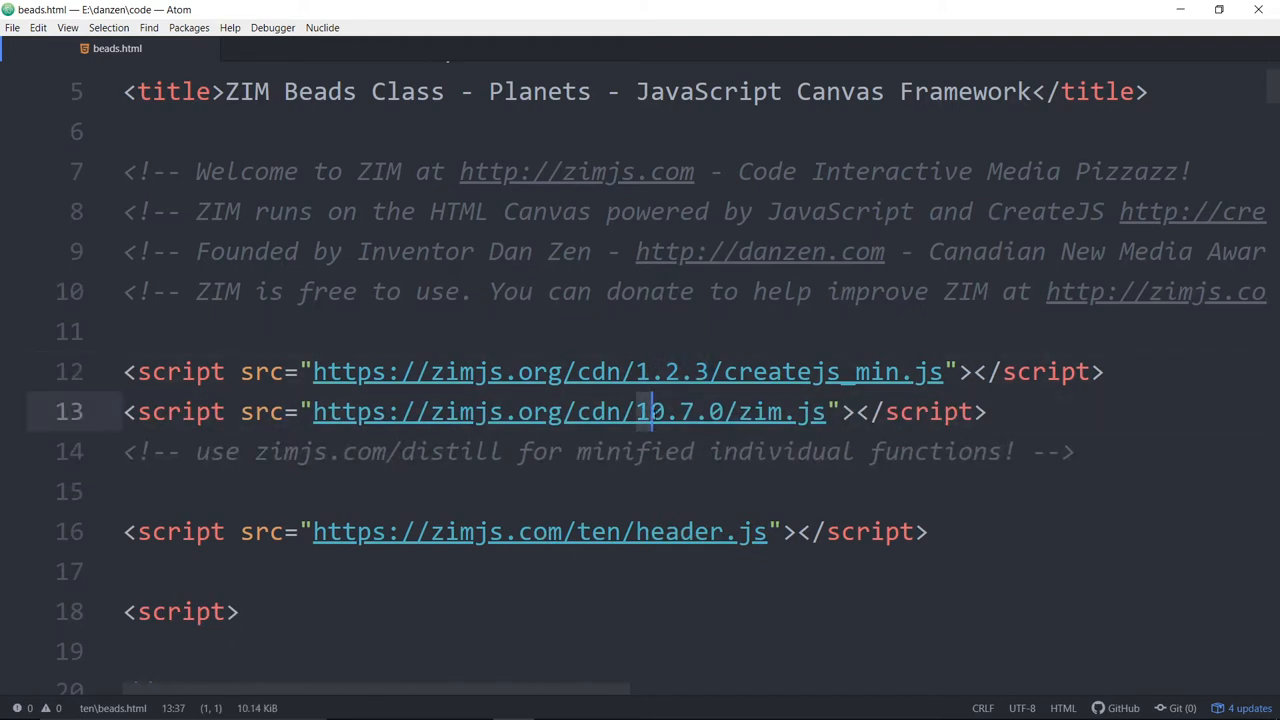
{"action": "double_click", "coordinate": [680, 412]}
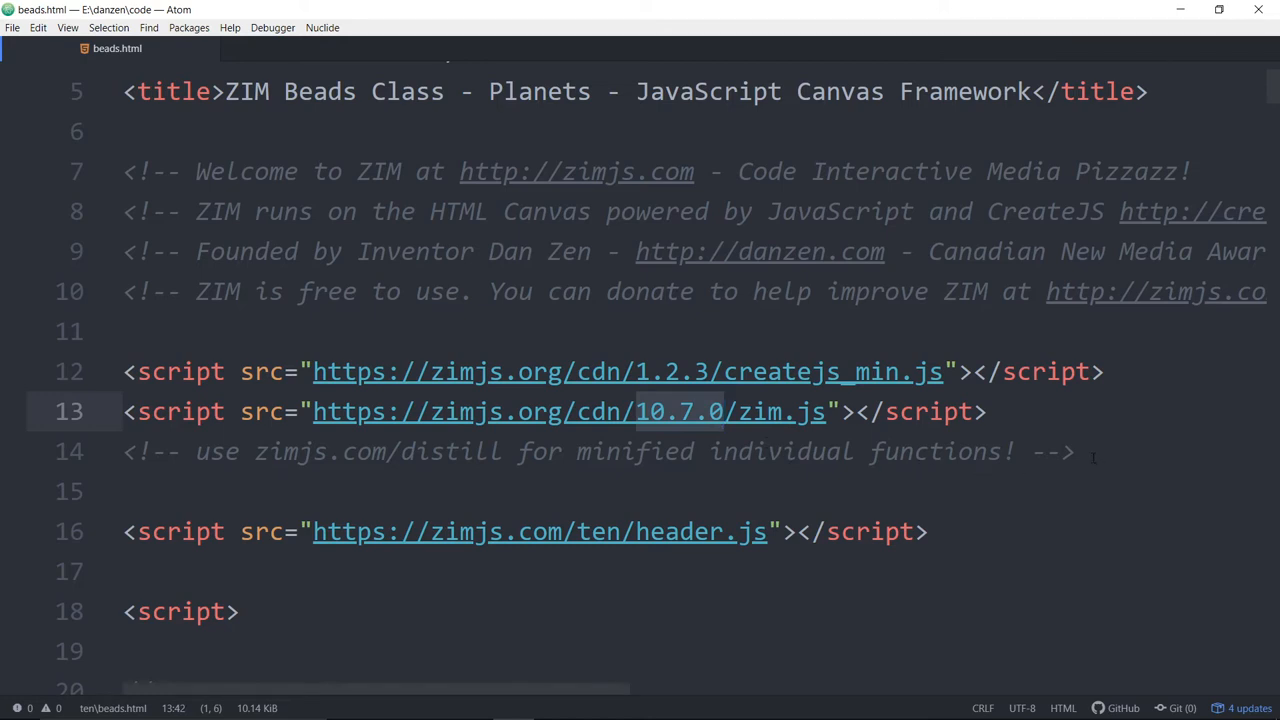
{"action": "left_click", "coordinate": [728, 412]}
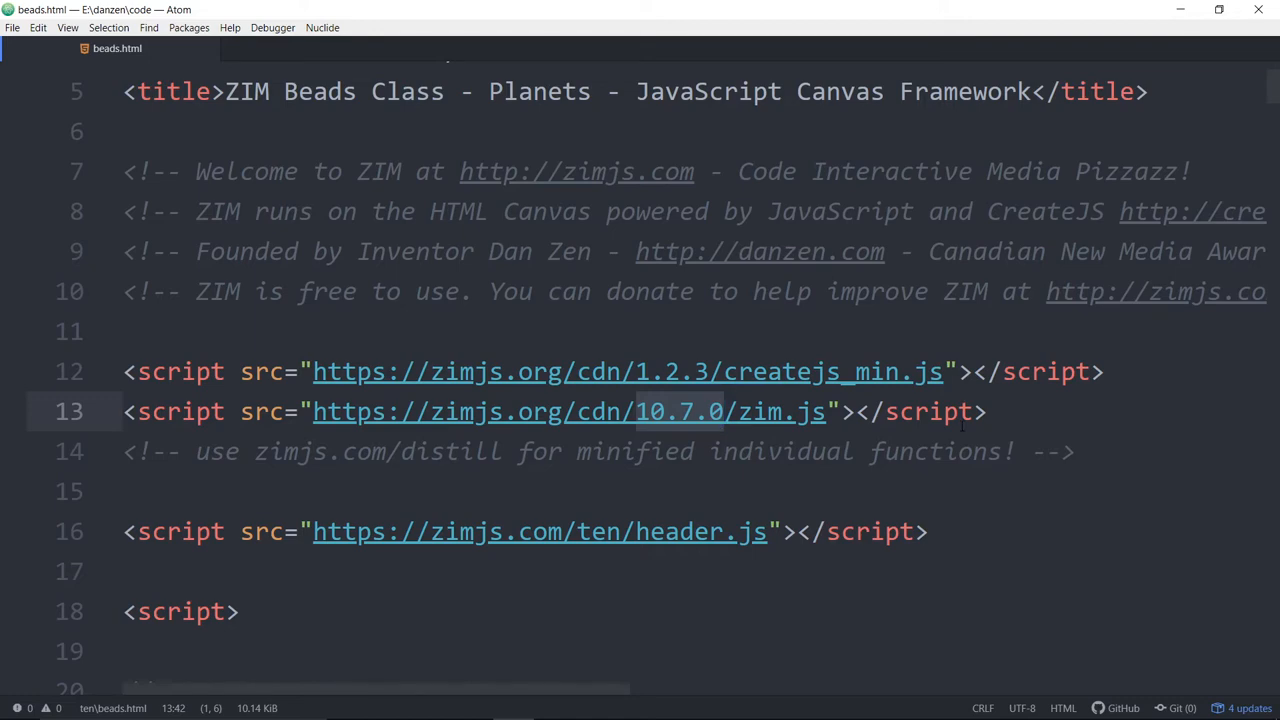
{"action": "scroll", "scroll_direction": "down", "scroll_amount": 3}
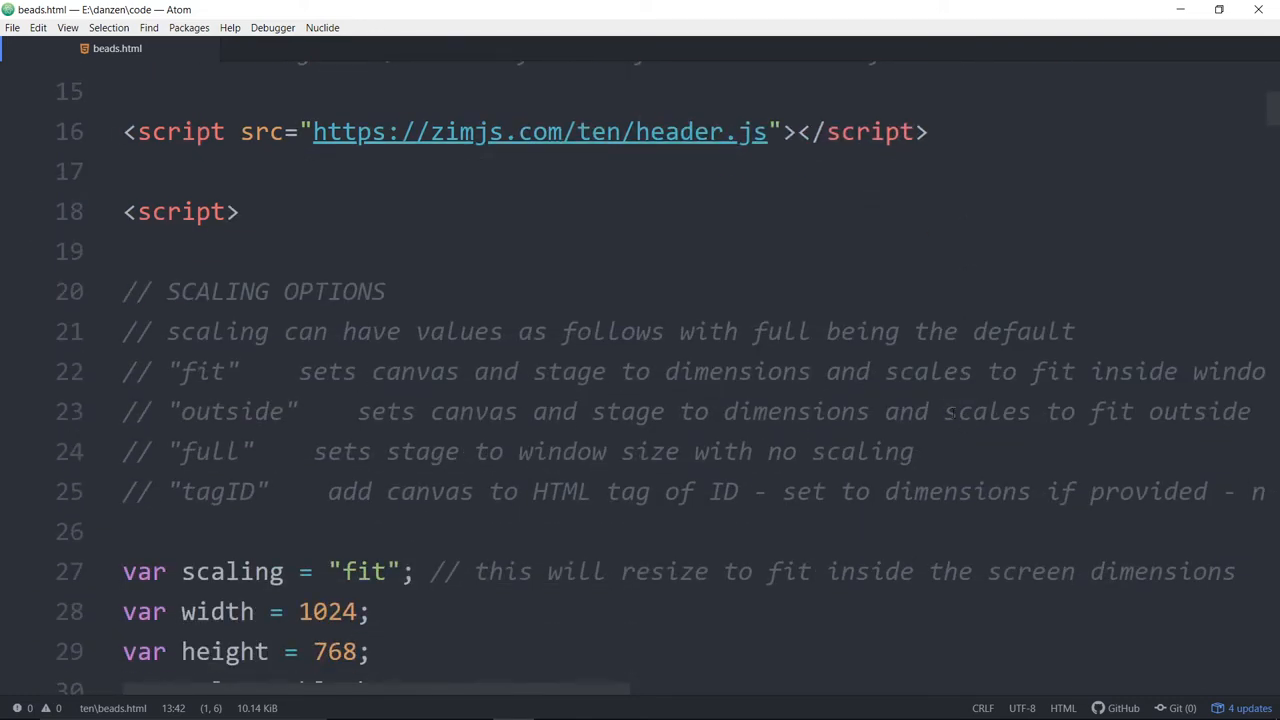
{"action": "scroll", "scroll_direction": "down", "scroll_amount": 3}
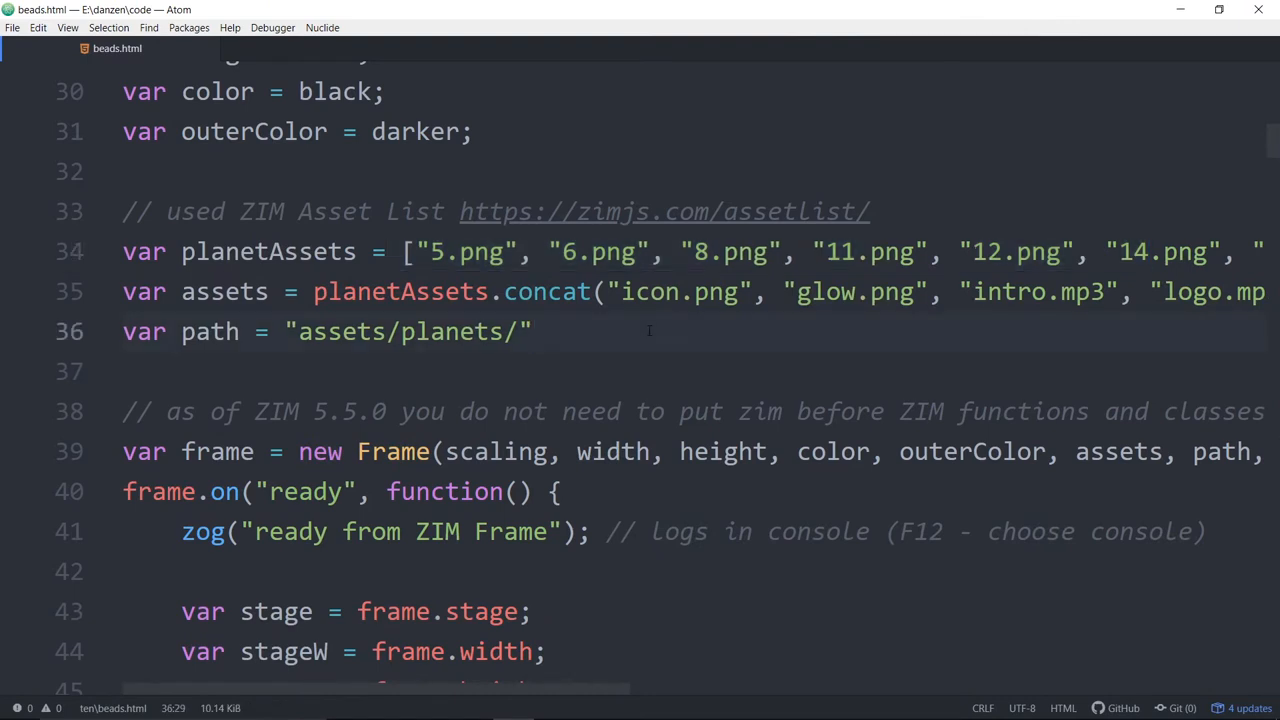
{"action": "left_click", "coordinate": [536, 332]}
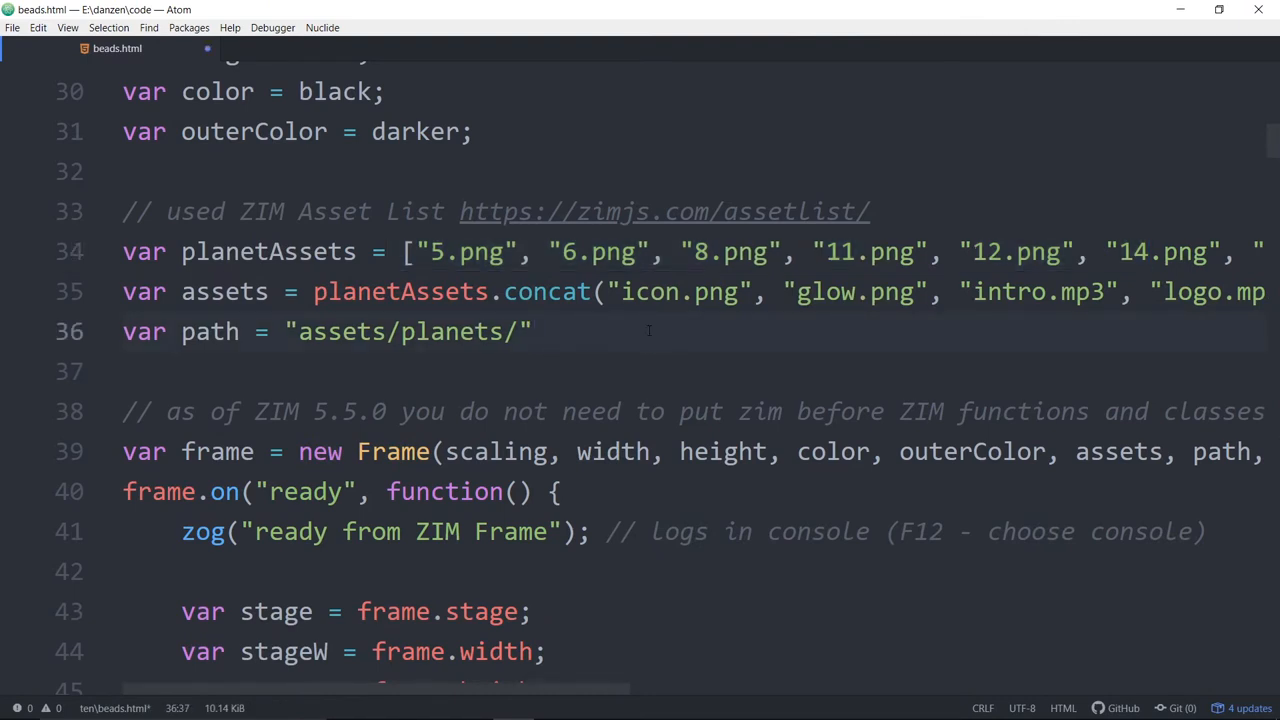
{"action": "left_click", "coordinate": [536, 332]}
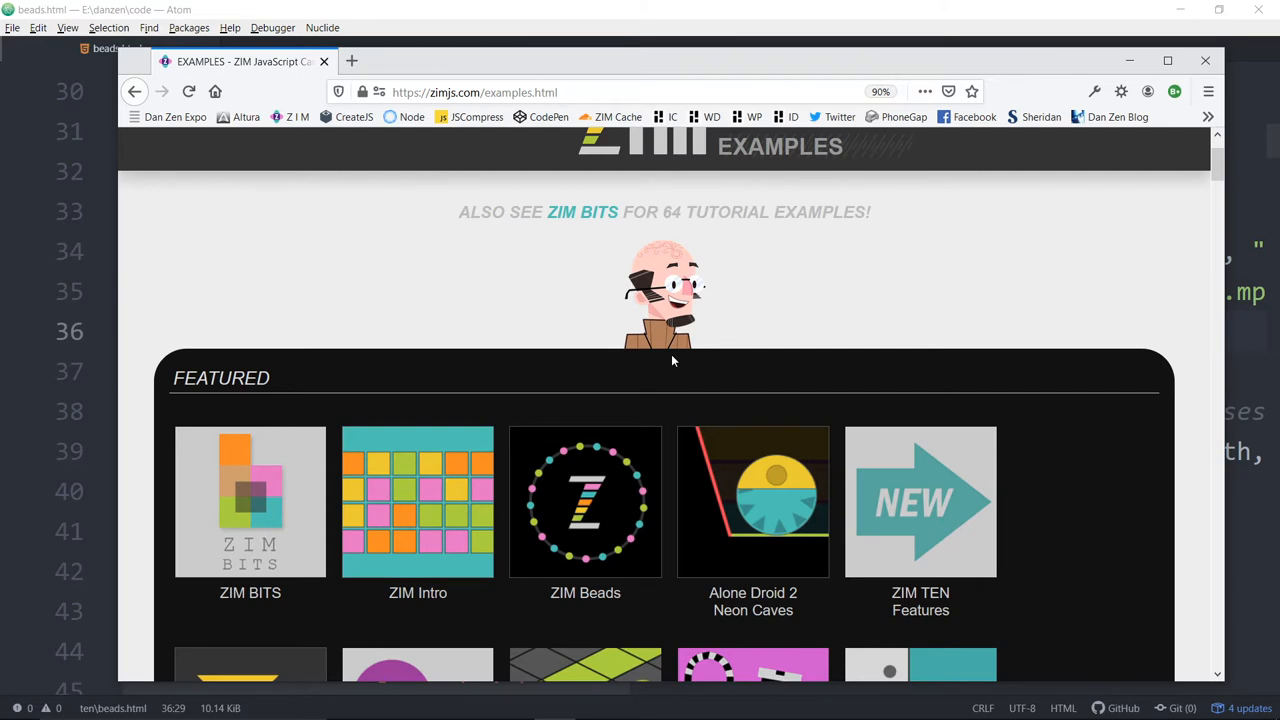
{"action": "mouse_move", "coordinate": [760, 324]}
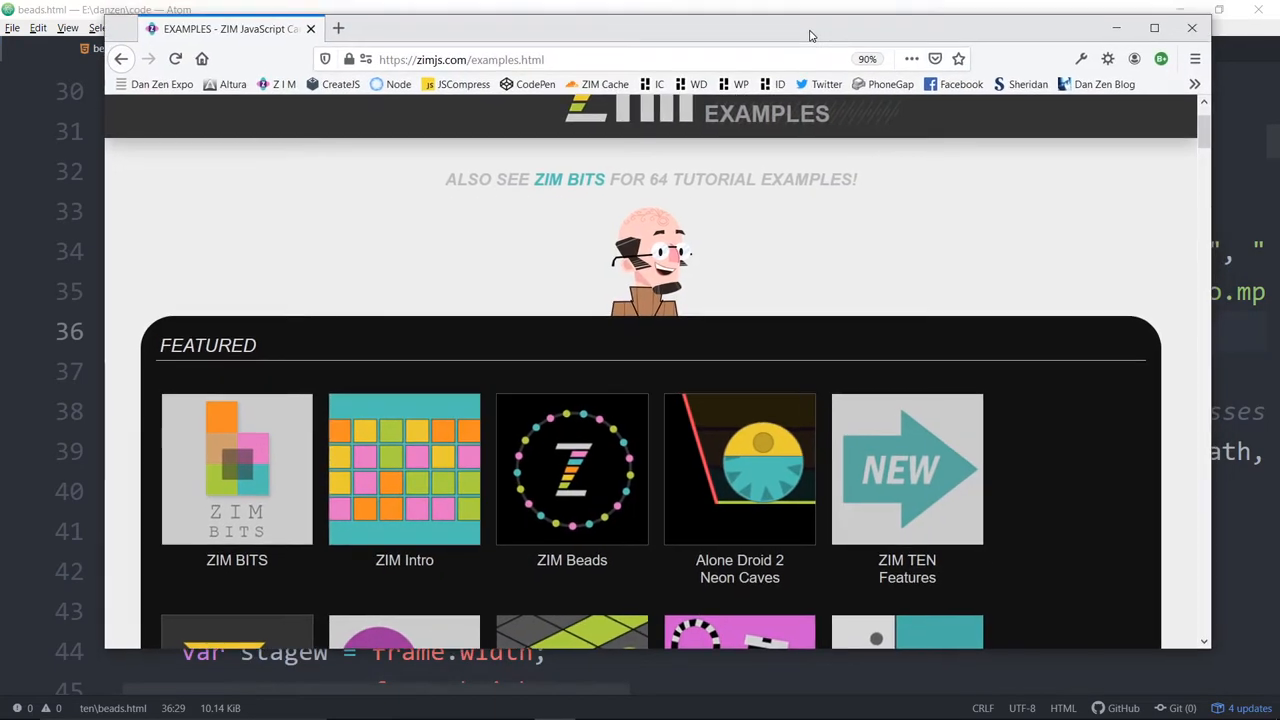
{"action": "mouse_move", "coordinate": [868, 268]}
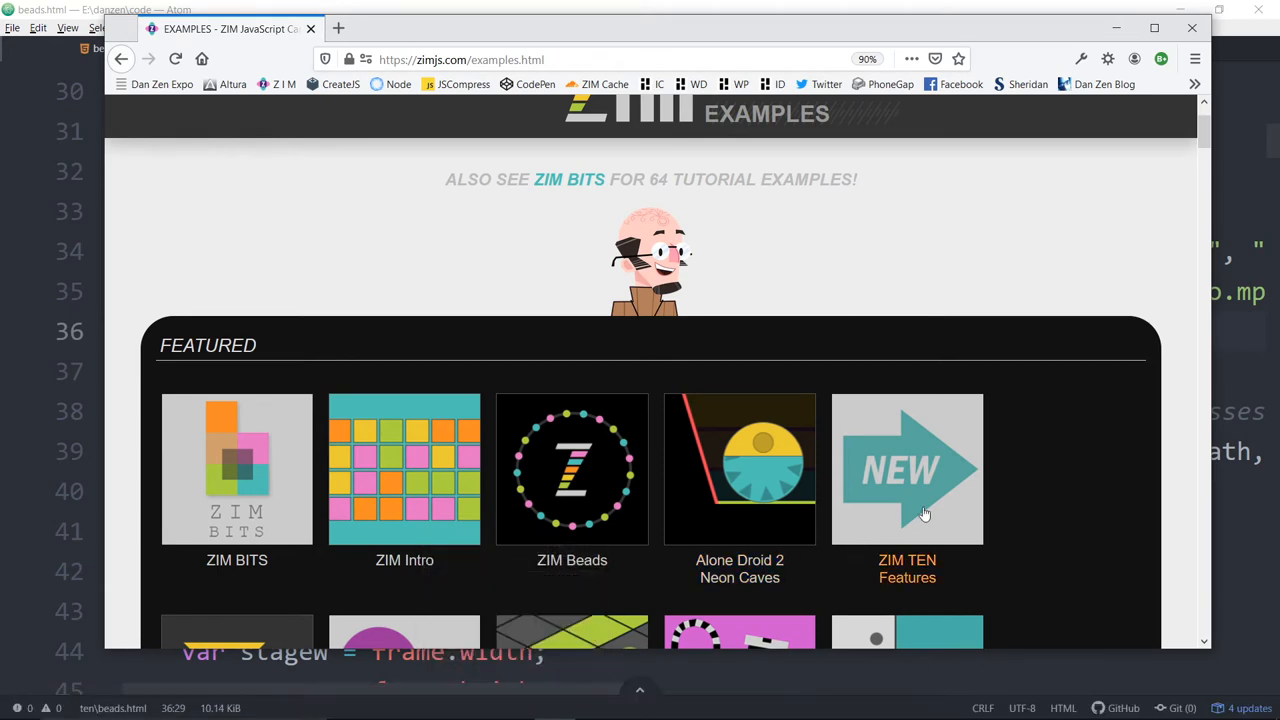
- Scroll down the ZIM Examples page in Firefox
{"action": "scroll", "scroll_direction": "down", "scroll_amount": 3}
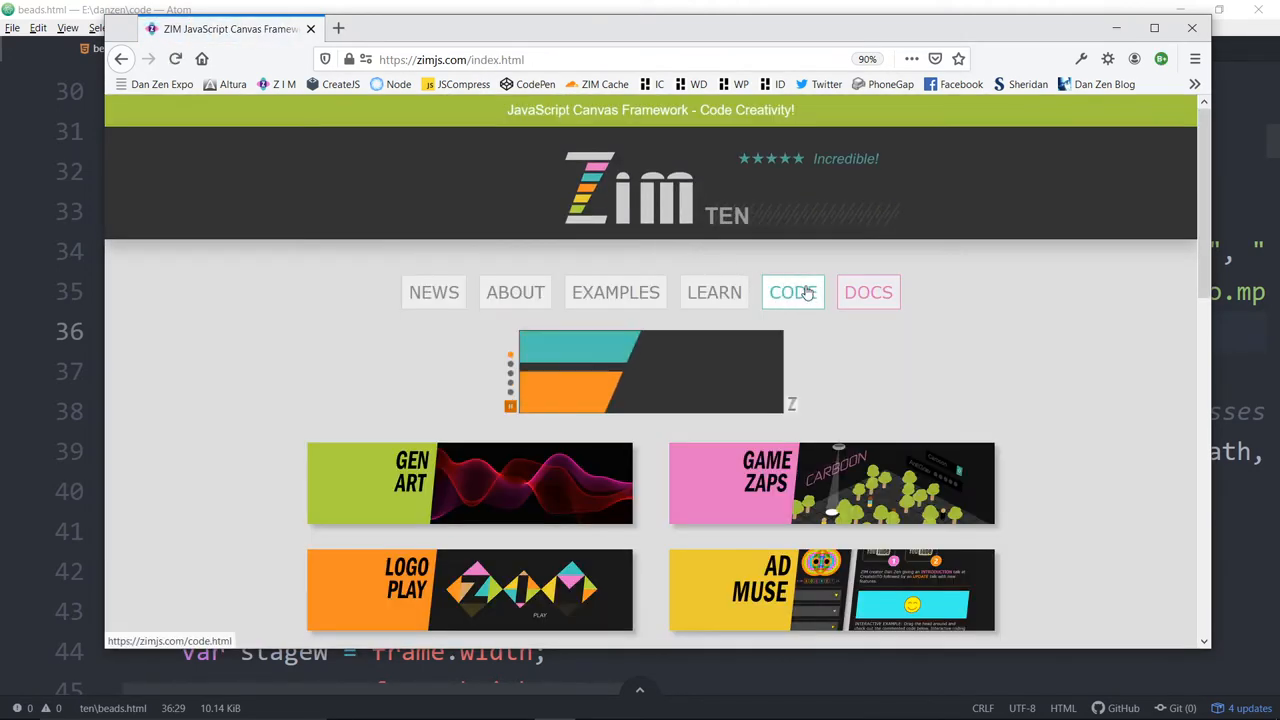
- Go to the ZIM Code page, scroll to Tools and launch the Asset List file tool
{"action": "left_click", "coordinate": [792, 292]}
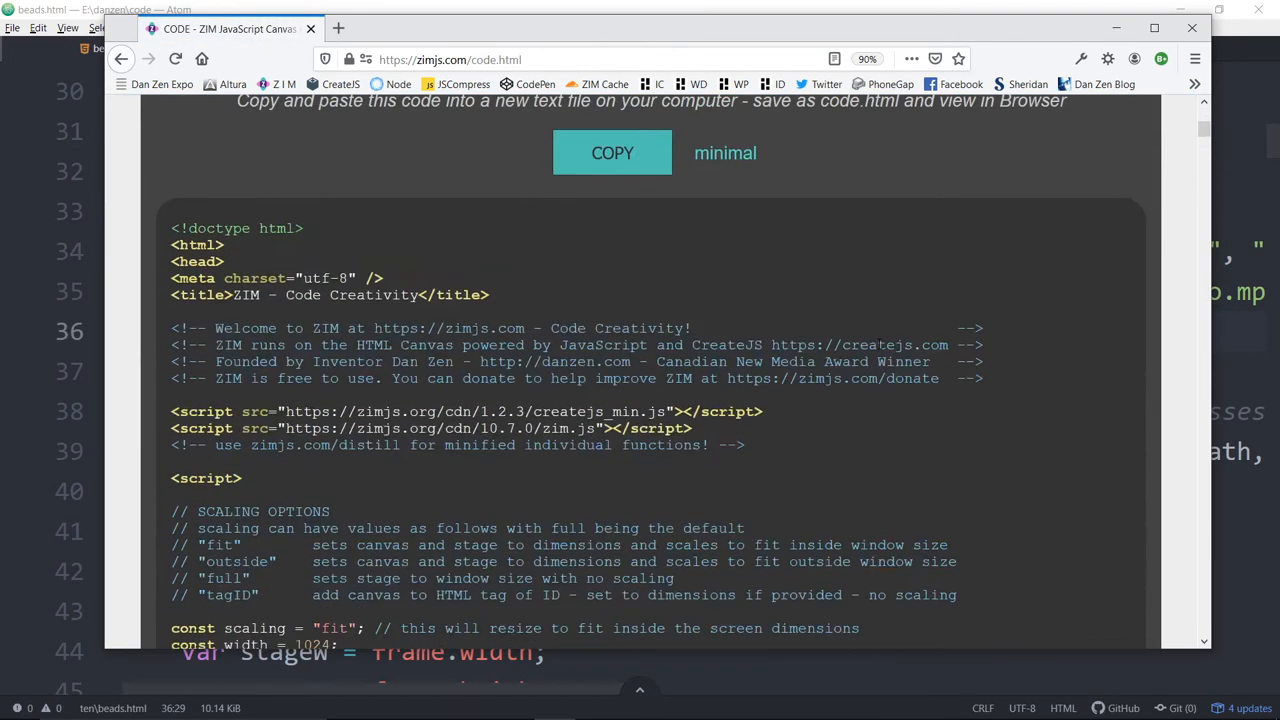
{"action": "scroll", "scroll_direction": "down", "scroll_amount": 3}
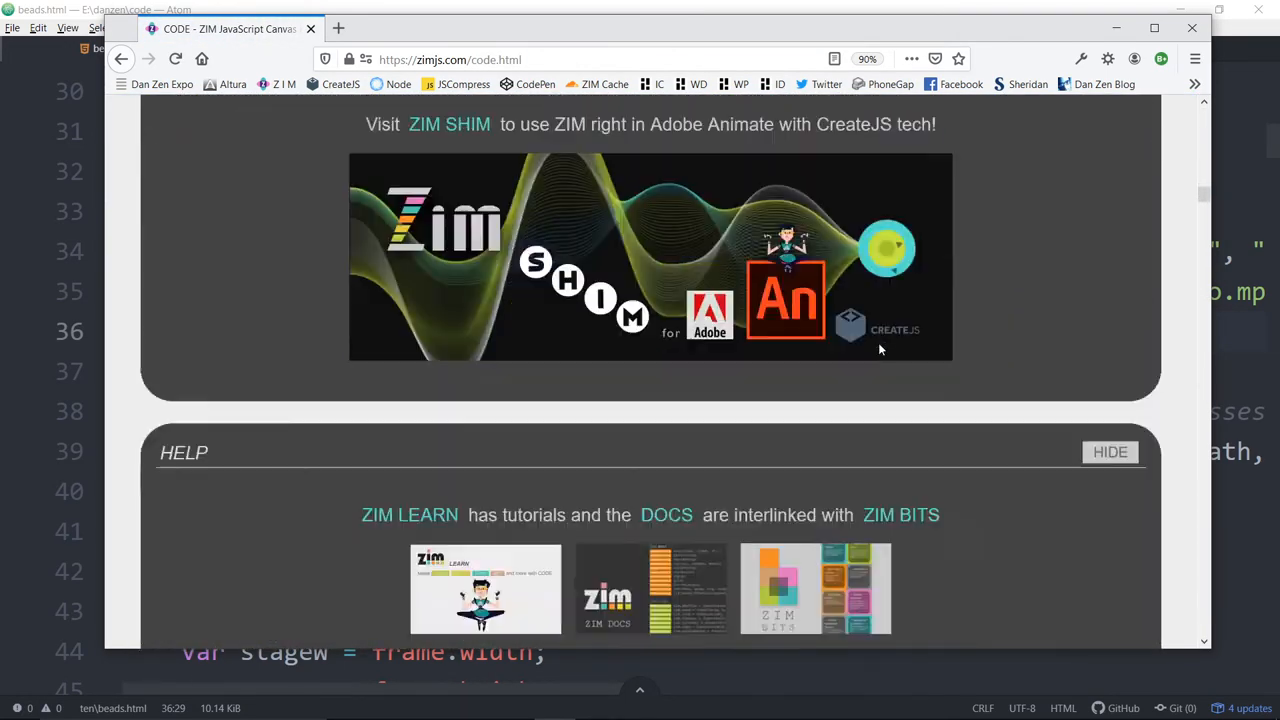
{"action": "scroll", "scroll_direction": "down", "scroll_amount": 3}
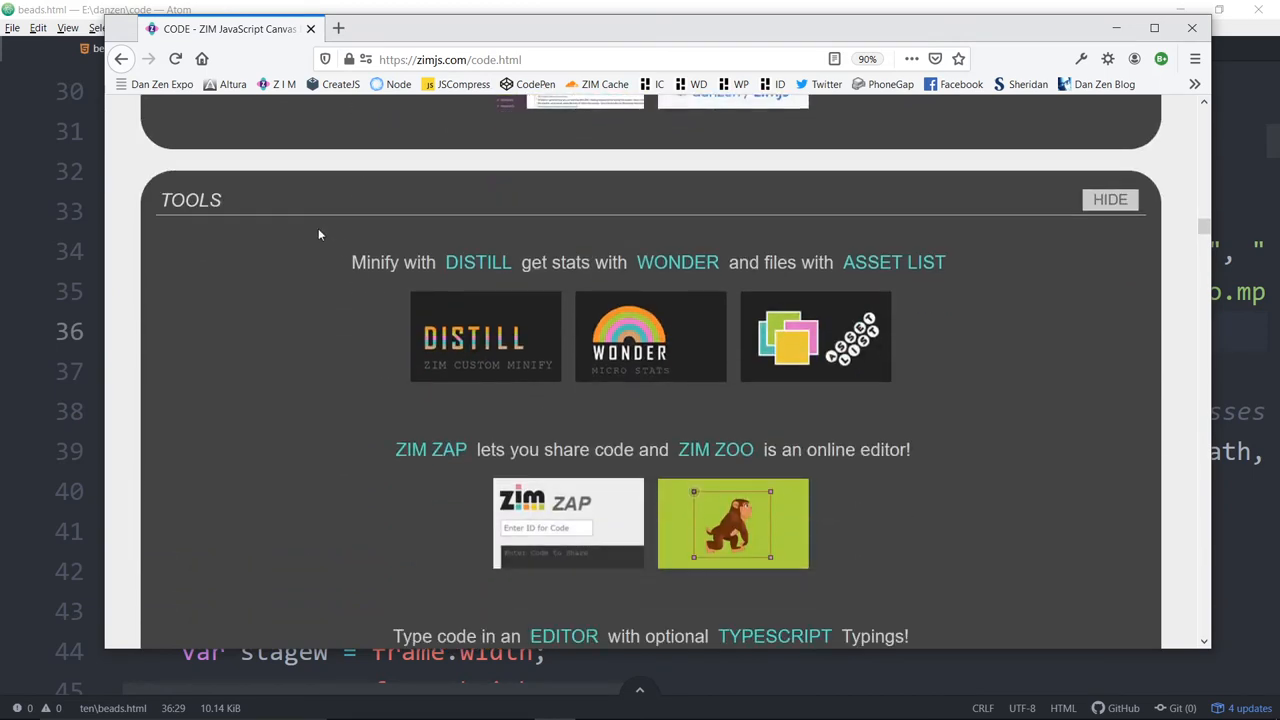
{"action": "left_click", "coordinate": [892, 262]}
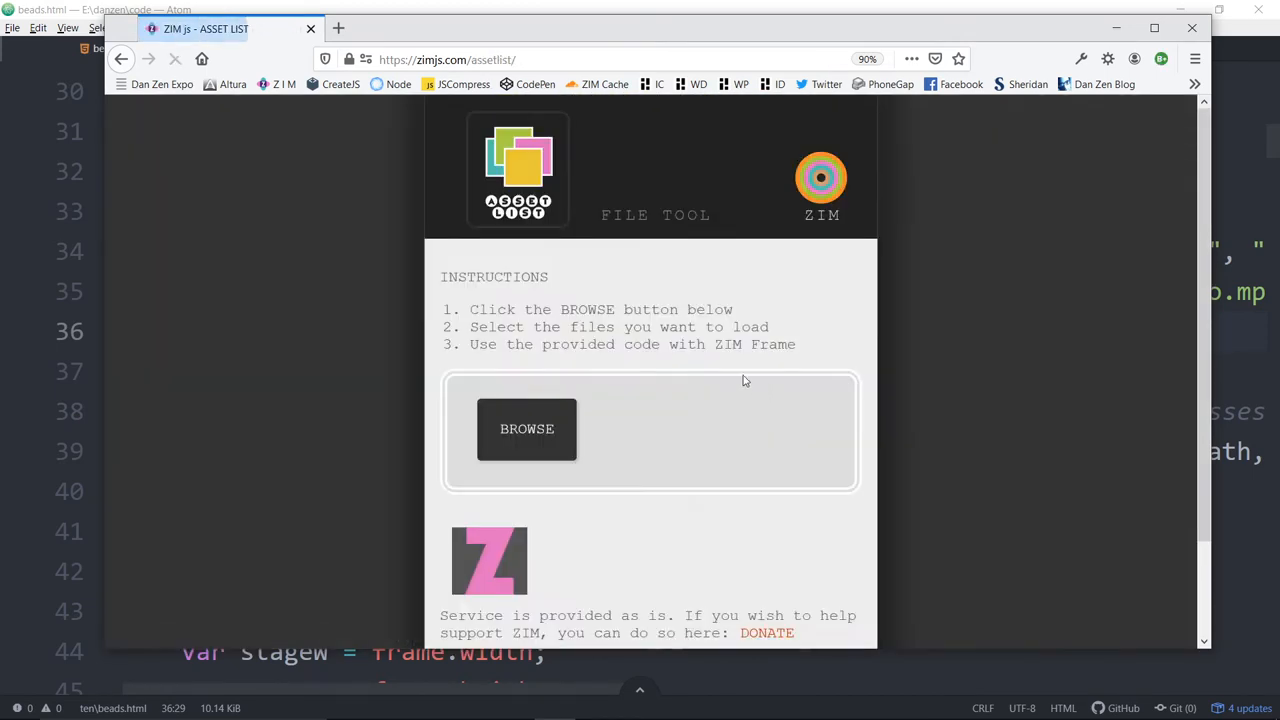
{"action": "mouse_move", "coordinate": [544, 436]}
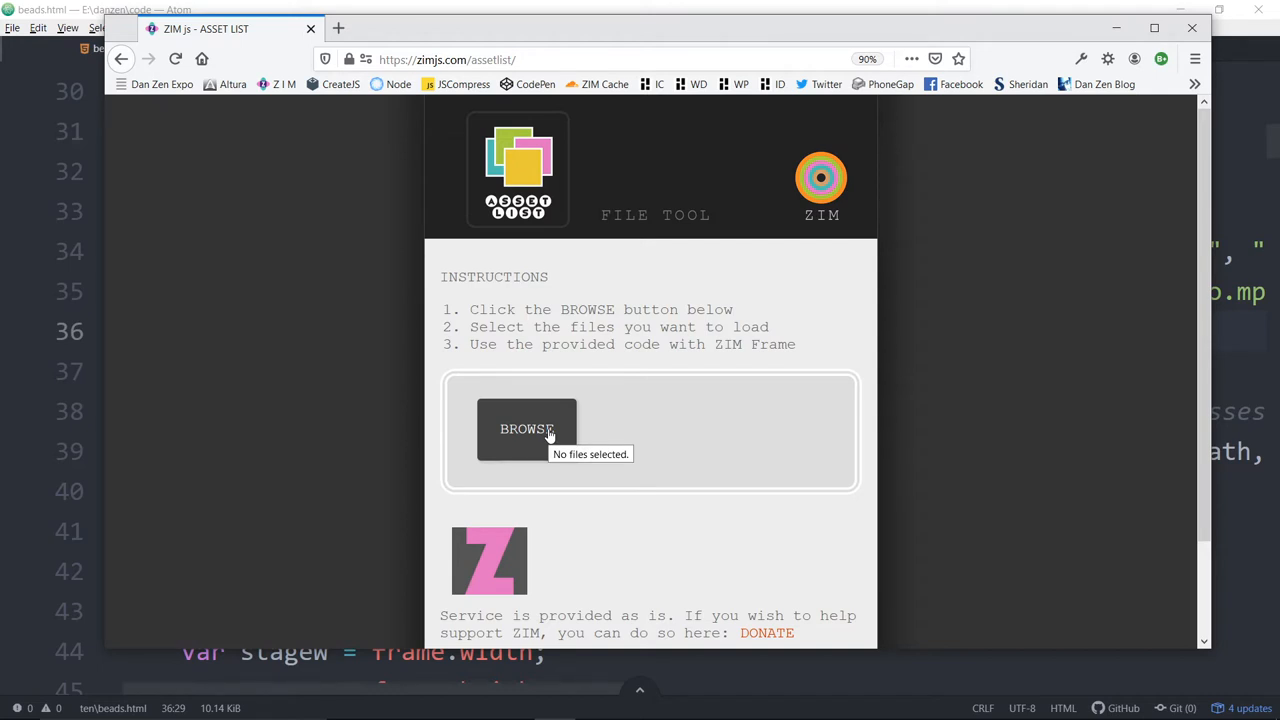
{"action": "mouse_move", "coordinate": [1136, 396]}
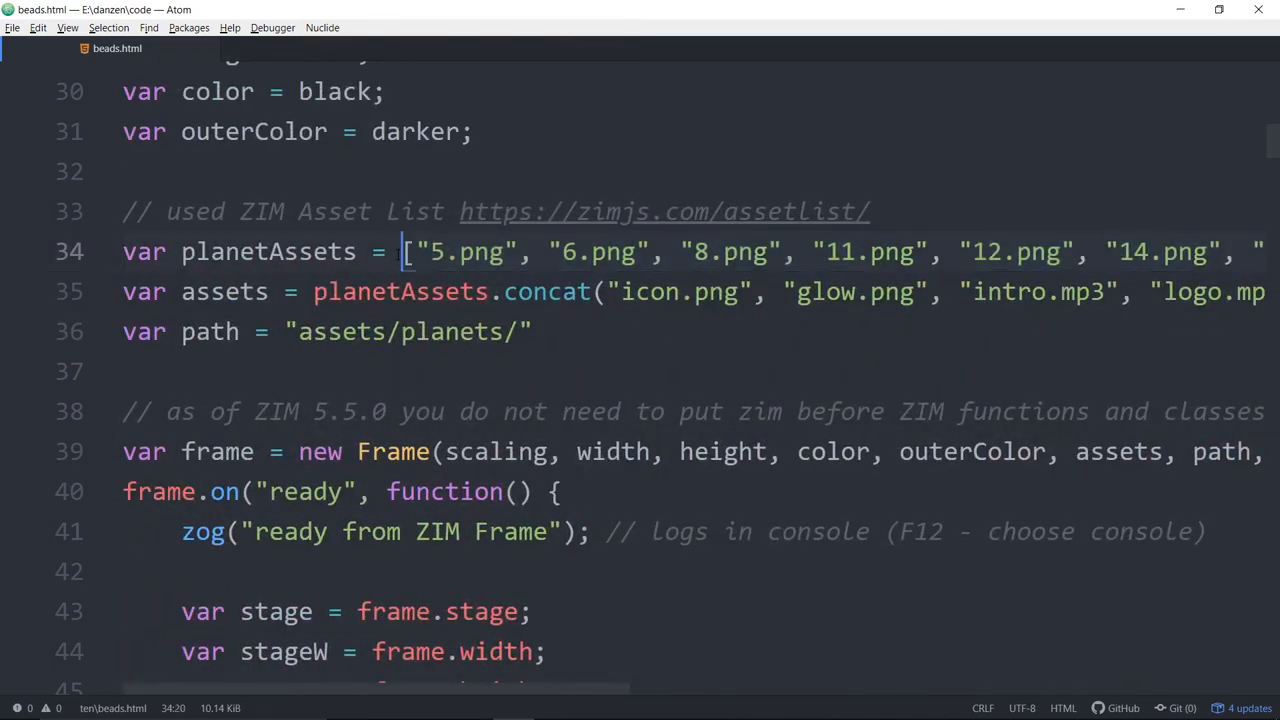
{"action": "left_click_drag", "start_coordinate": [404, 252], "coordinate": [664, 252]}
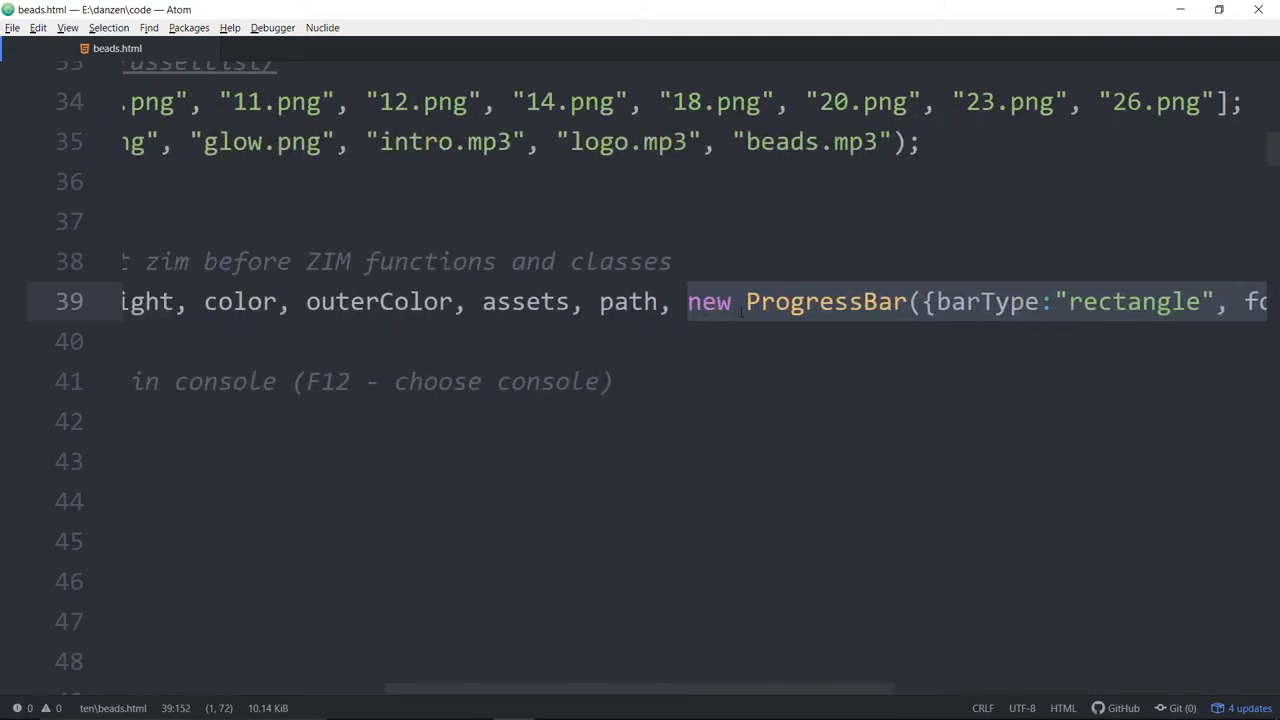
{"action": "mouse_move", "coordinate": [750, 318]}
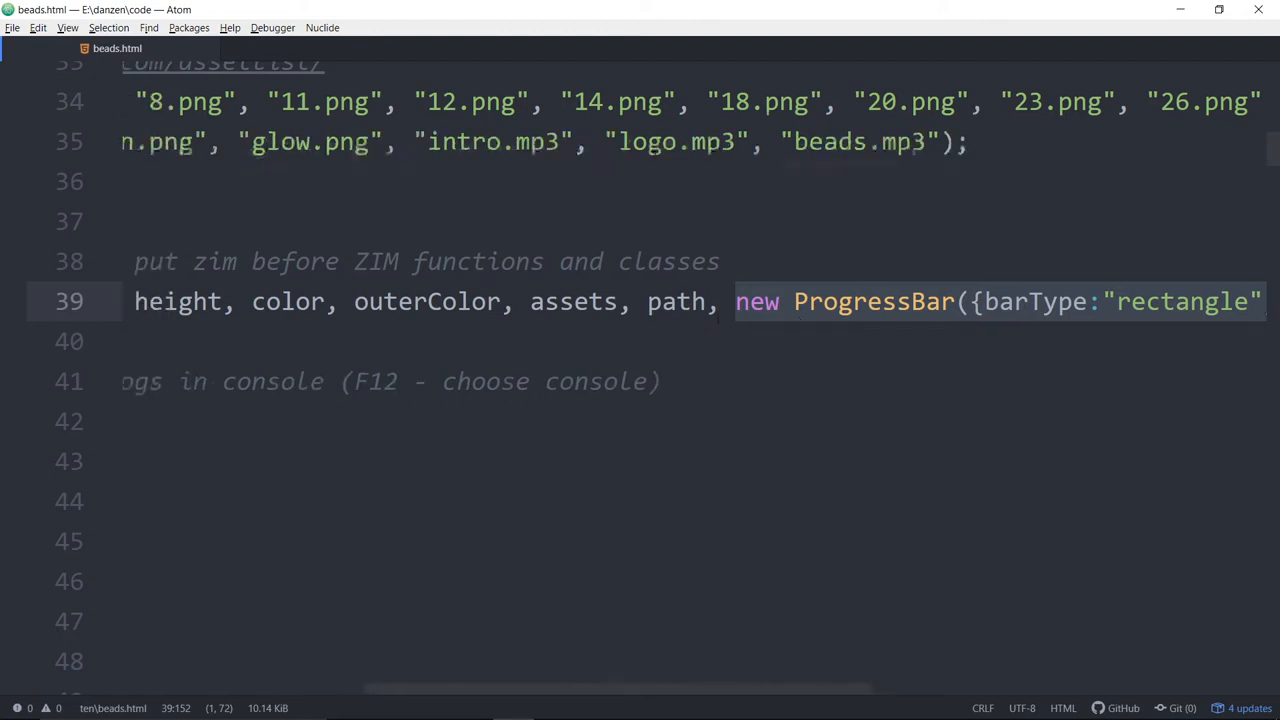
{"action": "scroll", "scroll_direction": "down", "scroll_amount": 3}
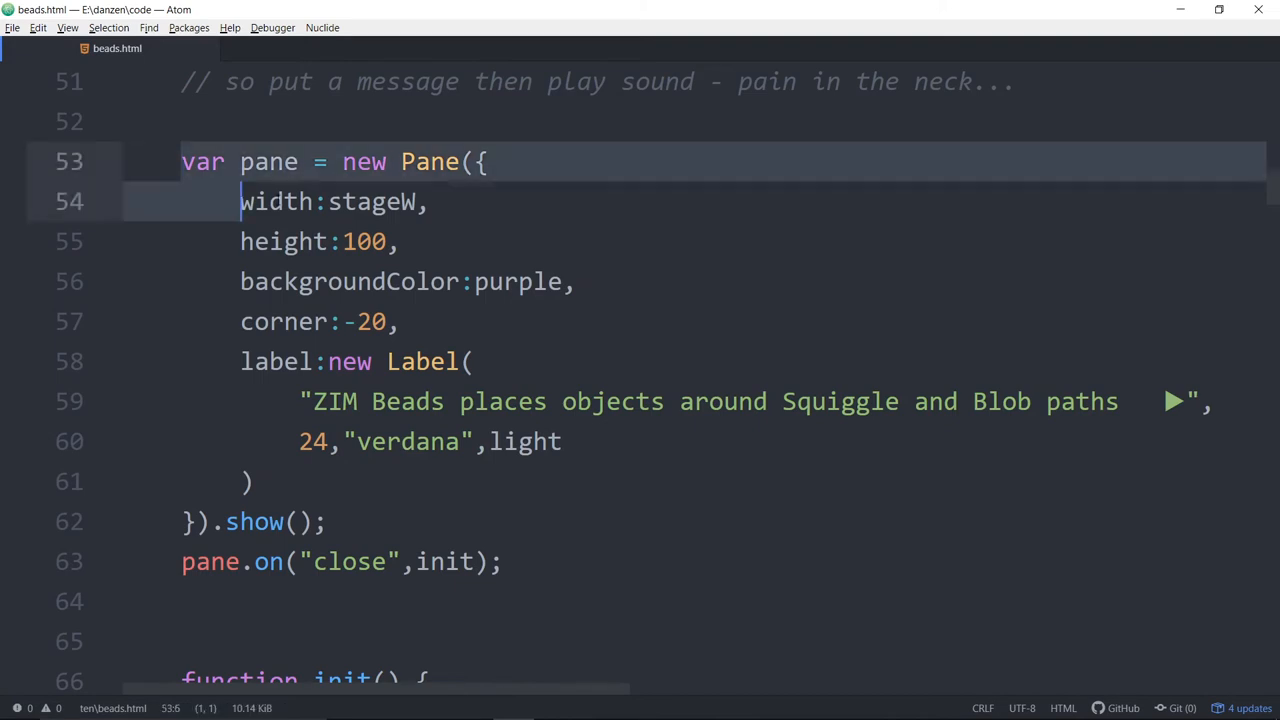
{"action": "left_click", "coordinate": [750, 464]}
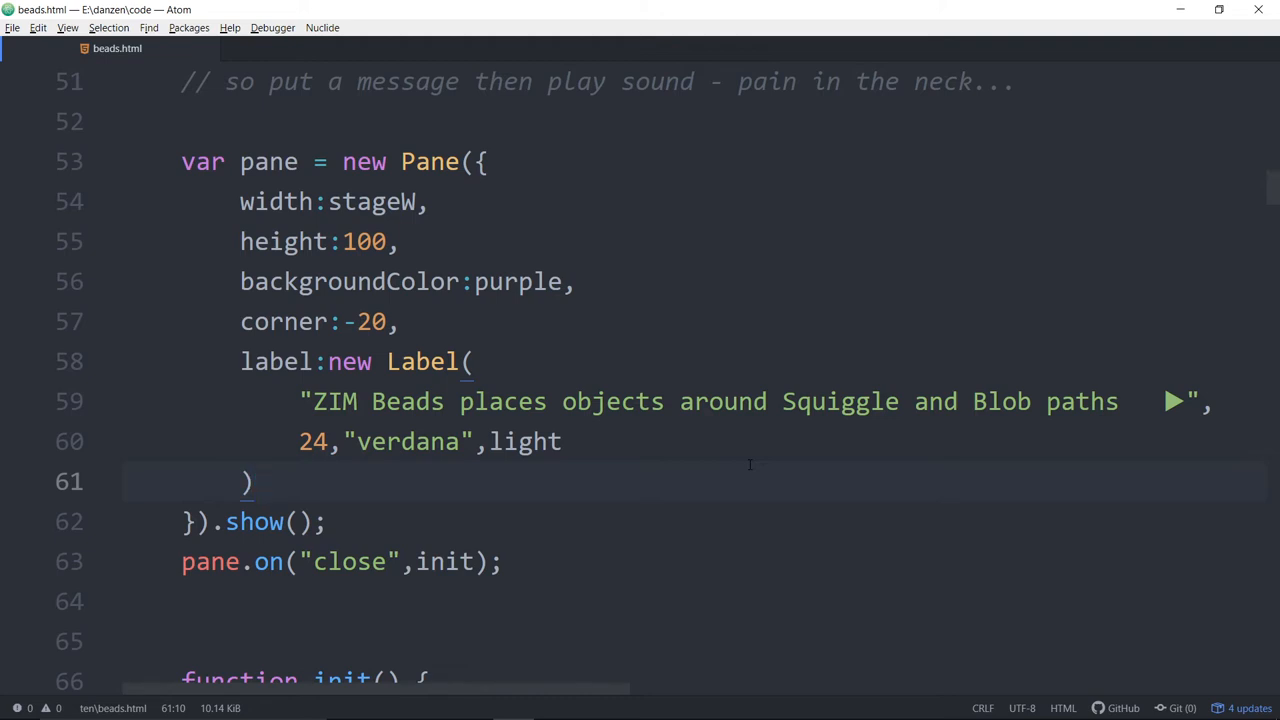
{"action": "left_click", "coordinate": [252, 480]}
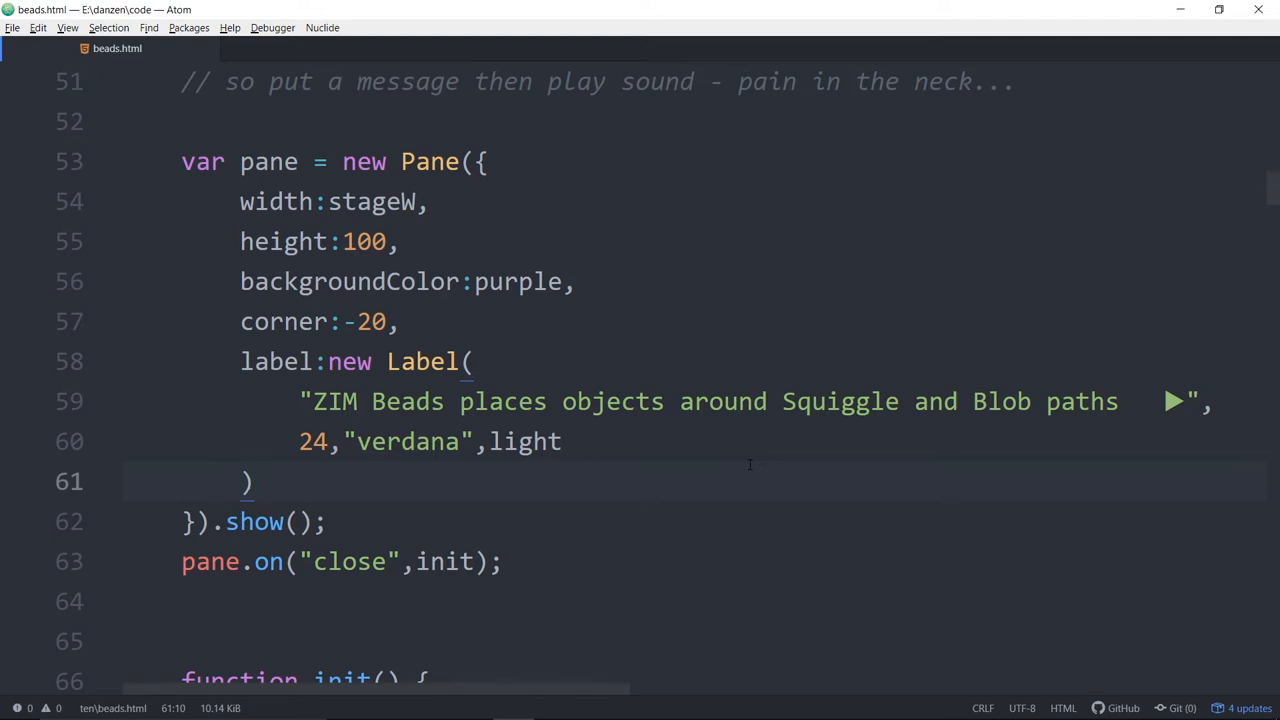
{"action": "left_click", "coordinate": [256, 480]}
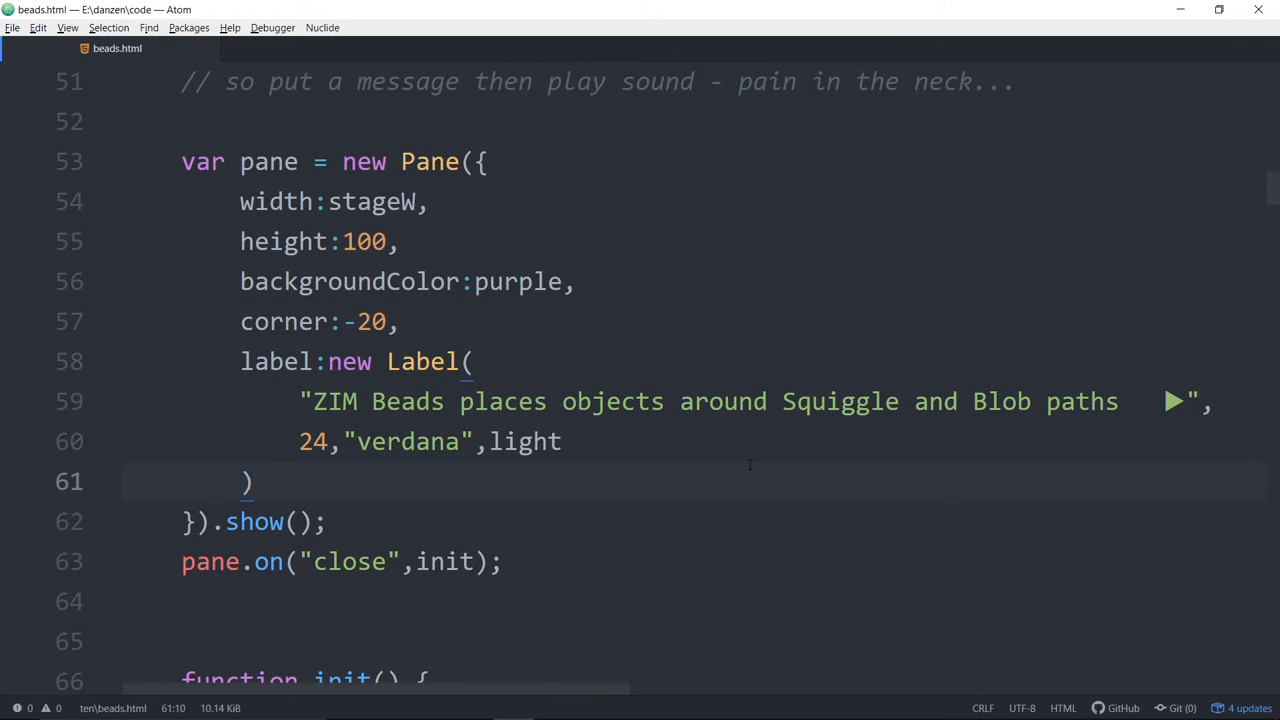
{"action": "scroll", "scroll_direction": "down", "scroll_amount": 3}
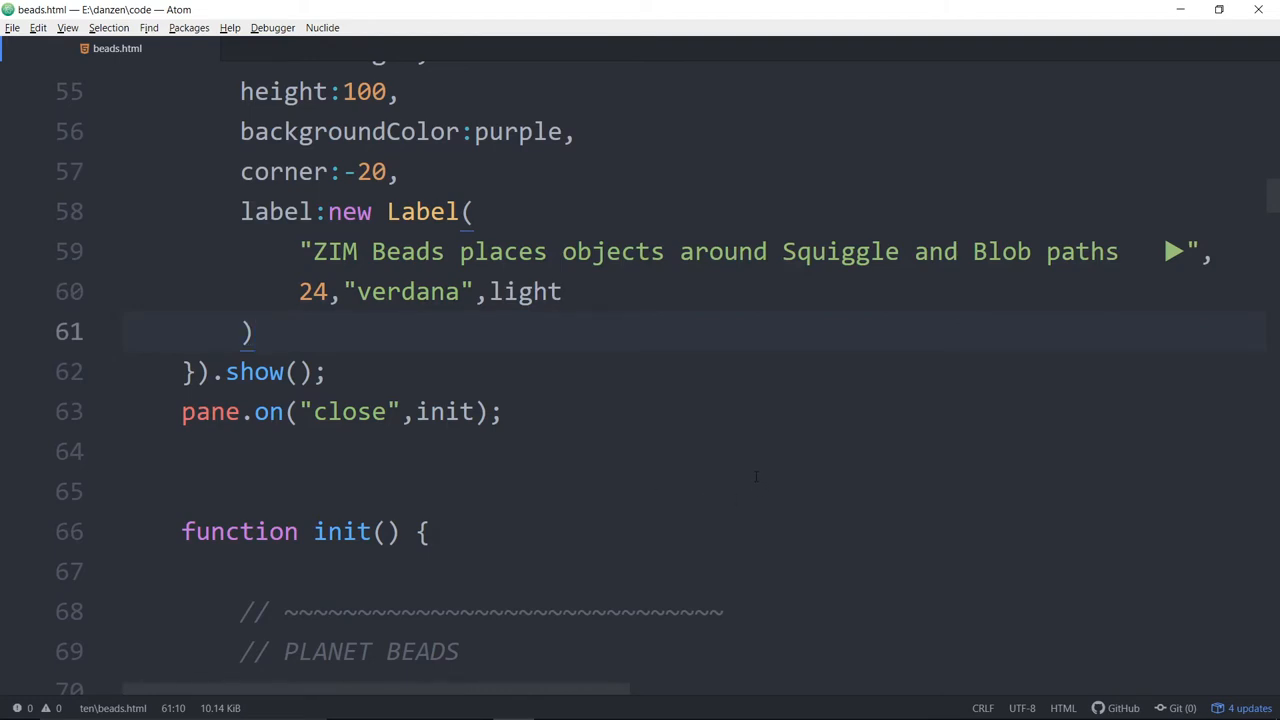
{"action": "scroll", "scroll_direction": "down", "scroll_amount": 3}
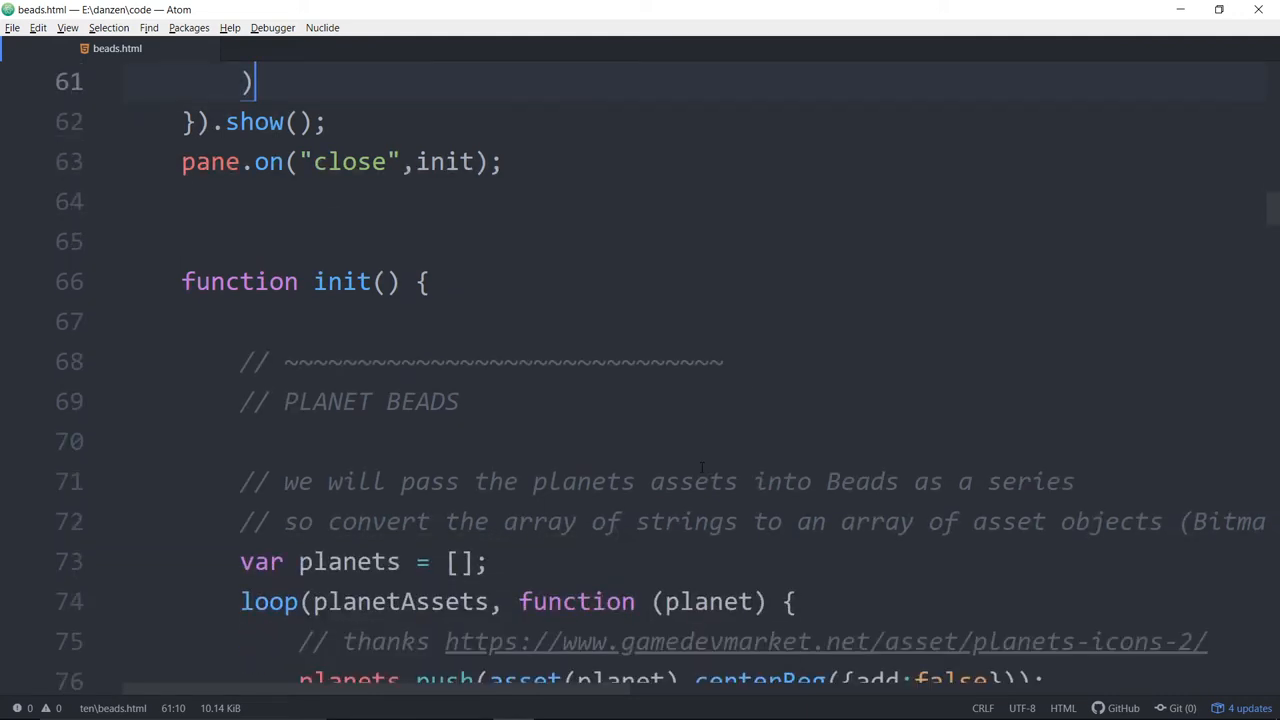
{"action": "scroll", "scroll_direction": "down", "scroll_amount": 3}
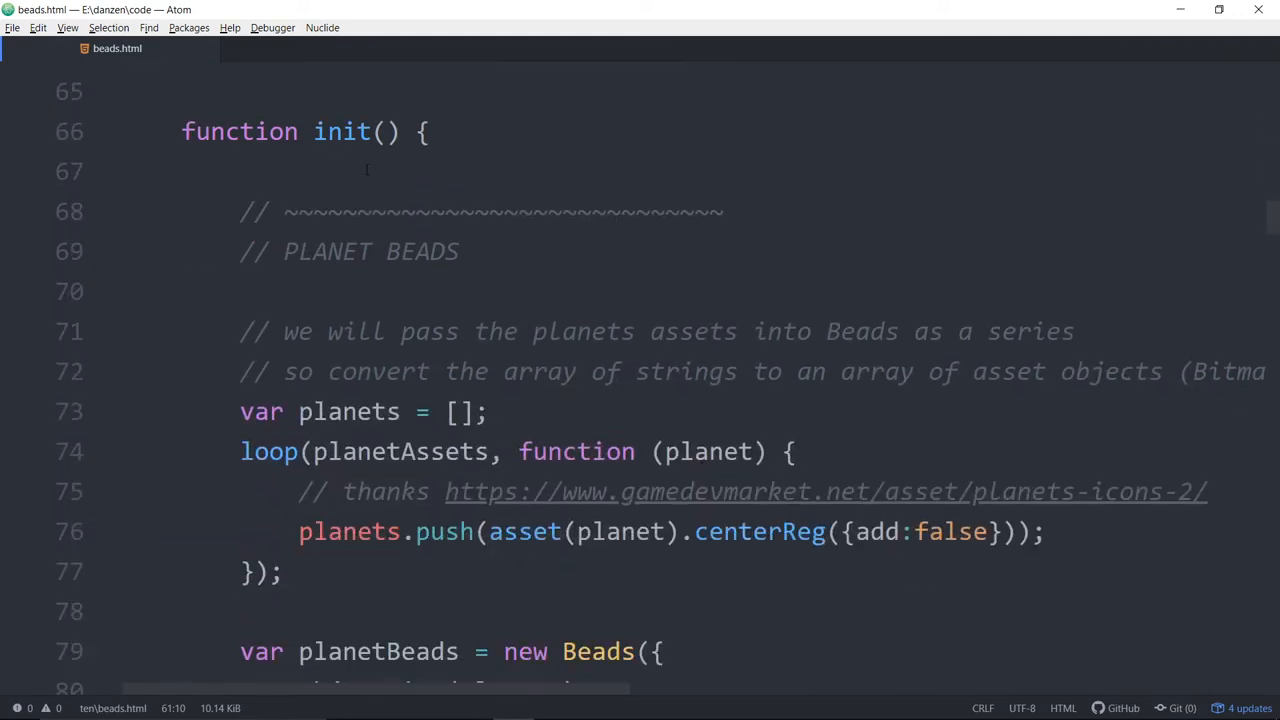
{"action": "mouse_move", "coordinate": [600, 360]}
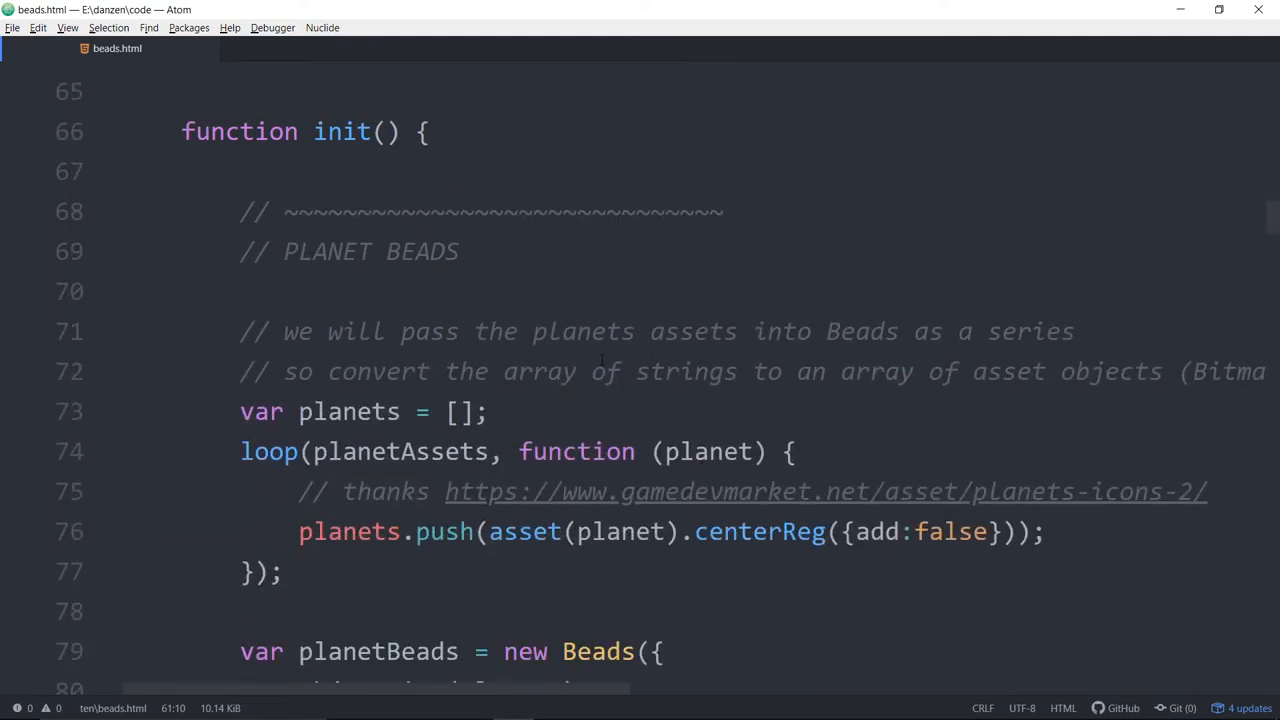
{"action": "scroll", "scroll_direction": "down", "scroll_amount": 3}
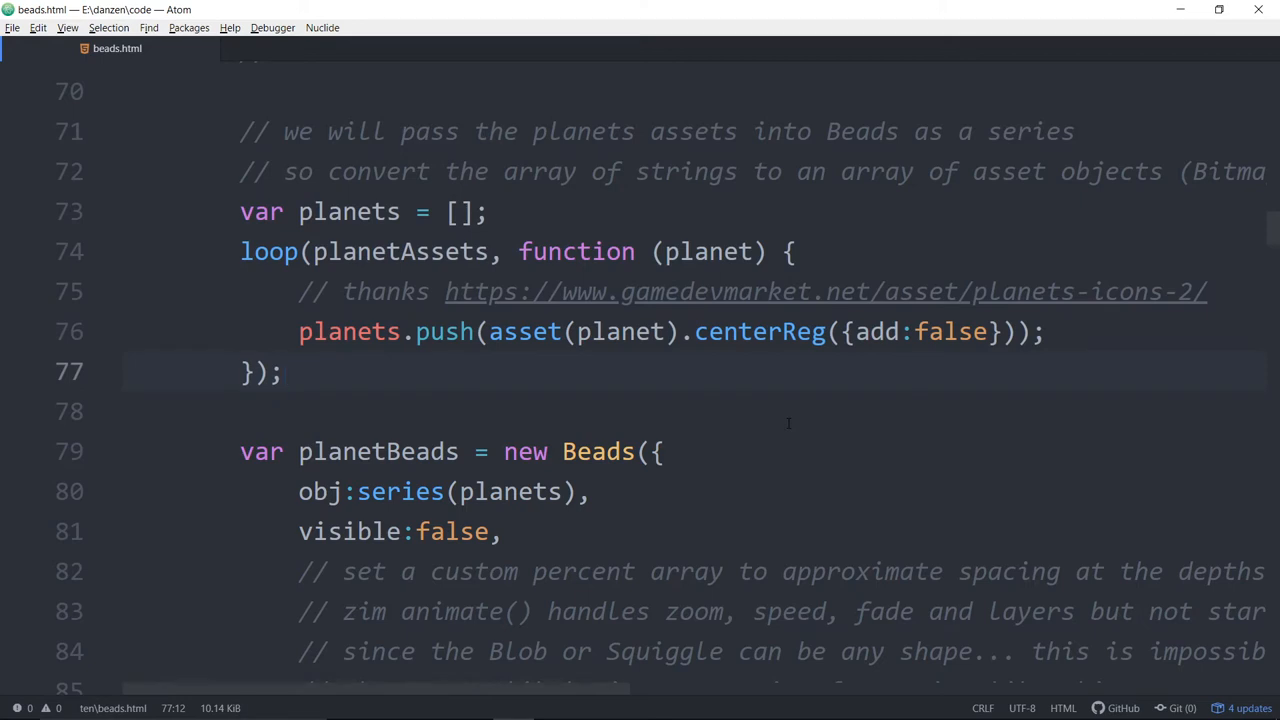
{"action": "left_click", "coordinate": [284, 372]}
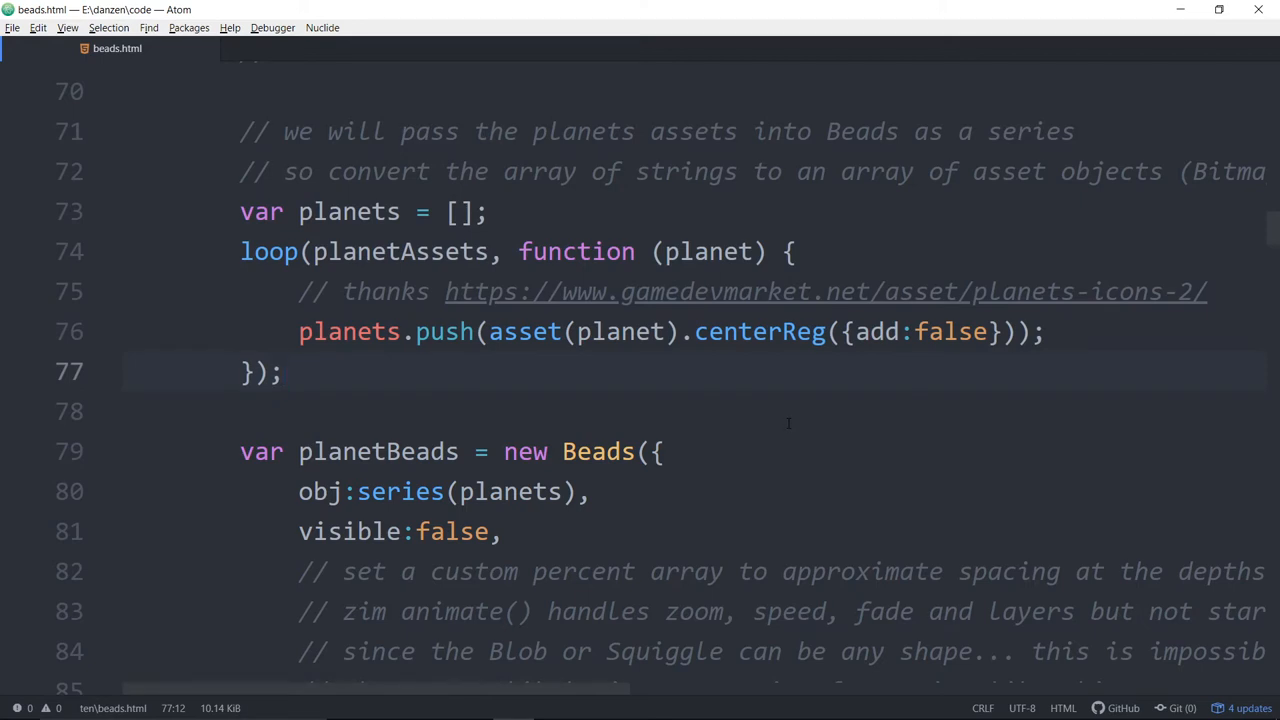
{"action": "left_click", "coordinate": [284, 372]}
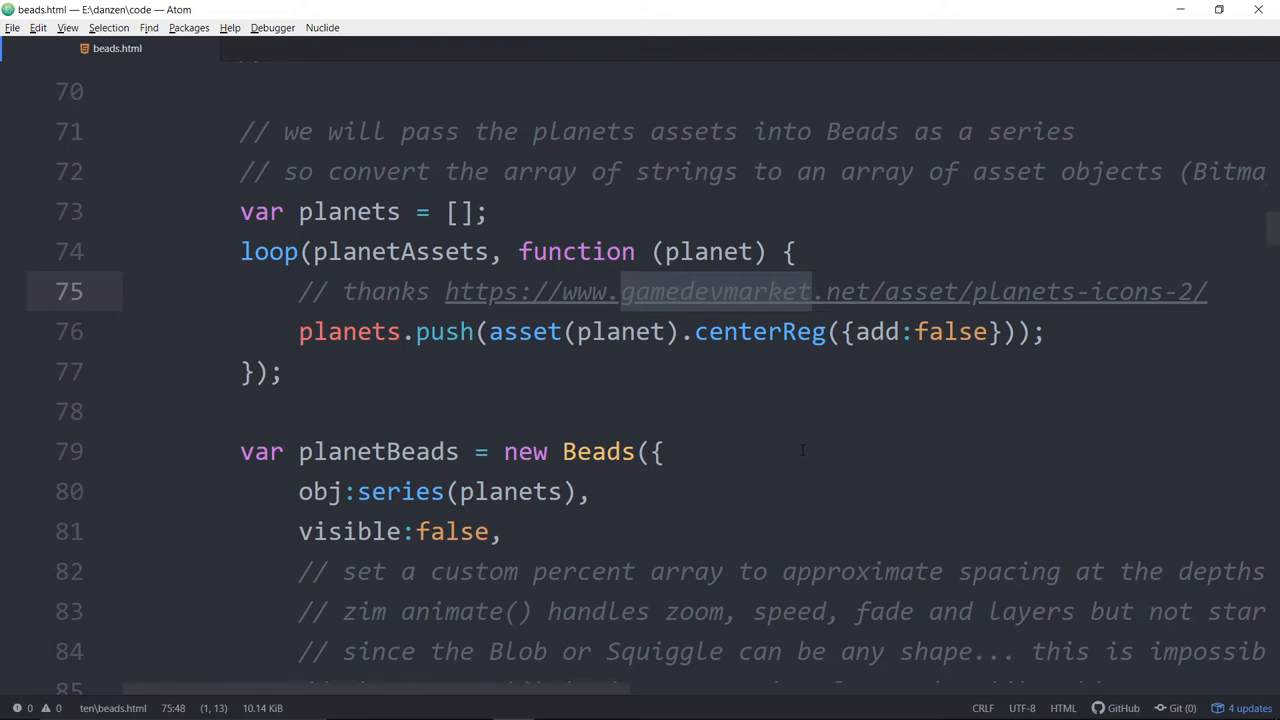
{"action": "left_click", "coordinate": [816, 292]}
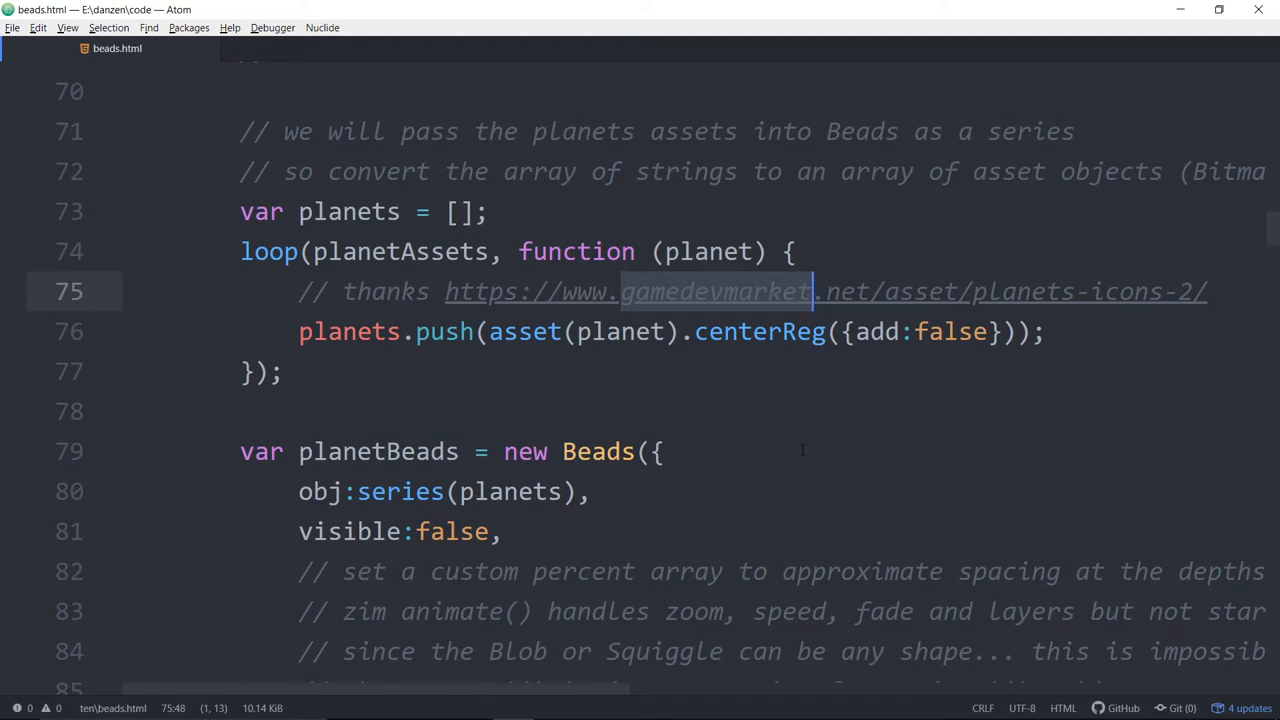
{"action": "scroll", "scroll_direction": "down", "scroll_amount": 3}
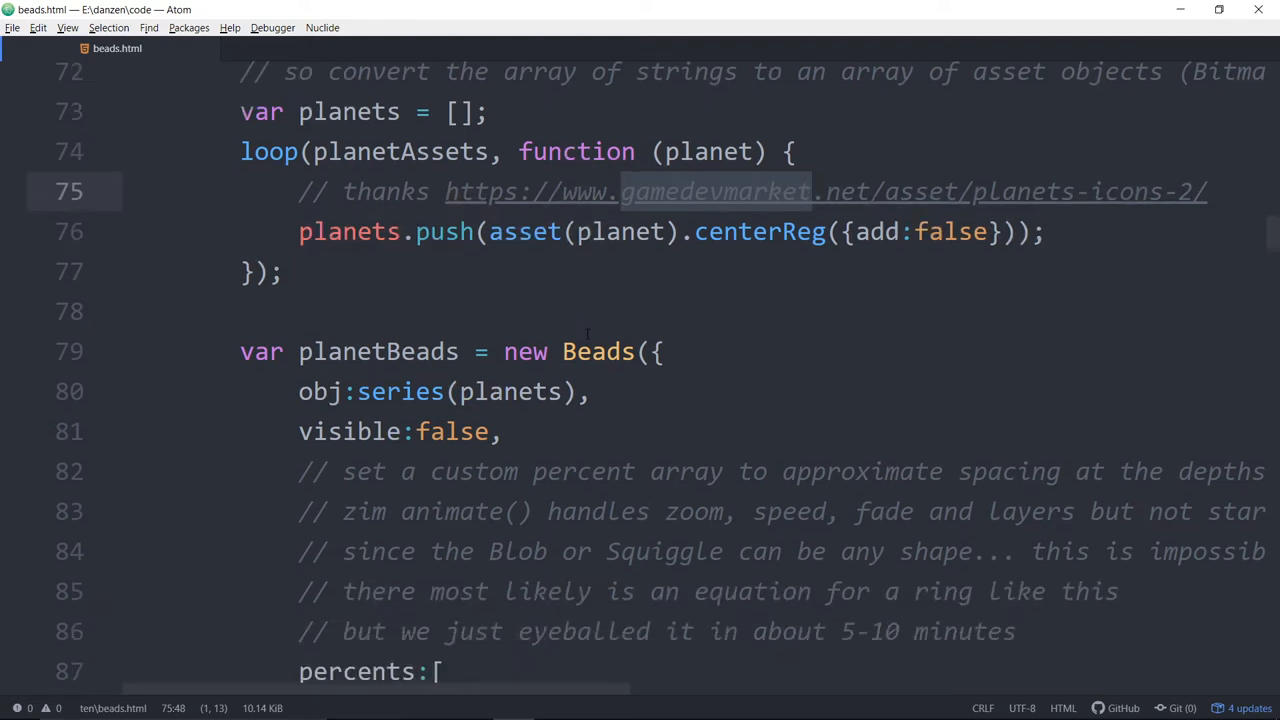
{"action": "scroll", "scroll_direction": "down", "scroll_amount": 3}
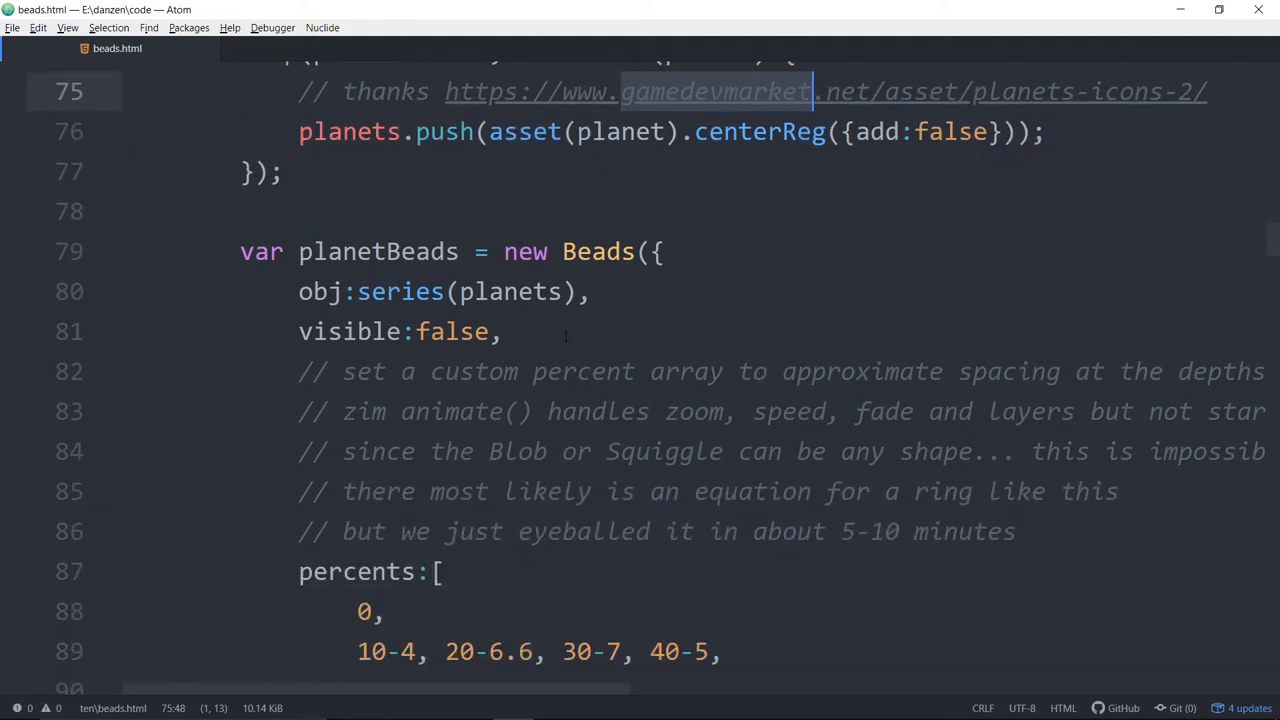
{"action": "scroll", "scroll_direction": "down", "scroll_amount": 3}
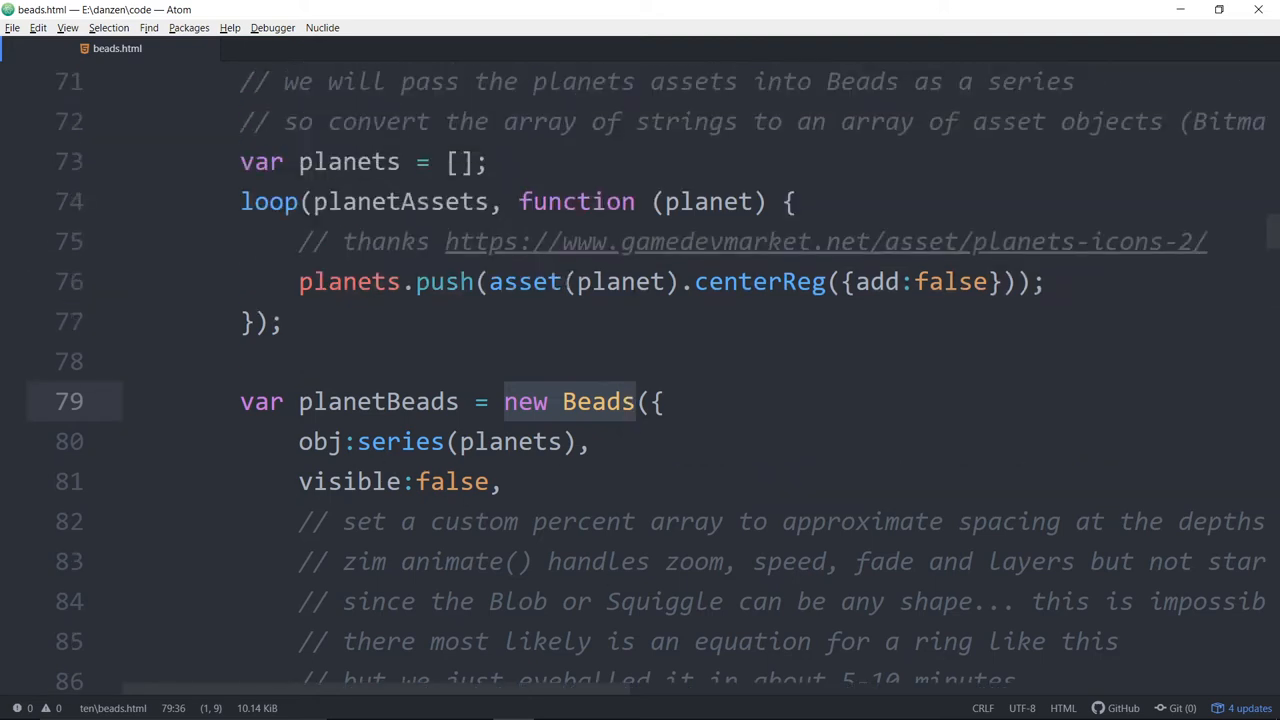
- Review the planetBeads Beads setup, highlighting series(planets) and commenting out visible:false
{"action": "left_click", "coordinate": [256, 160]}
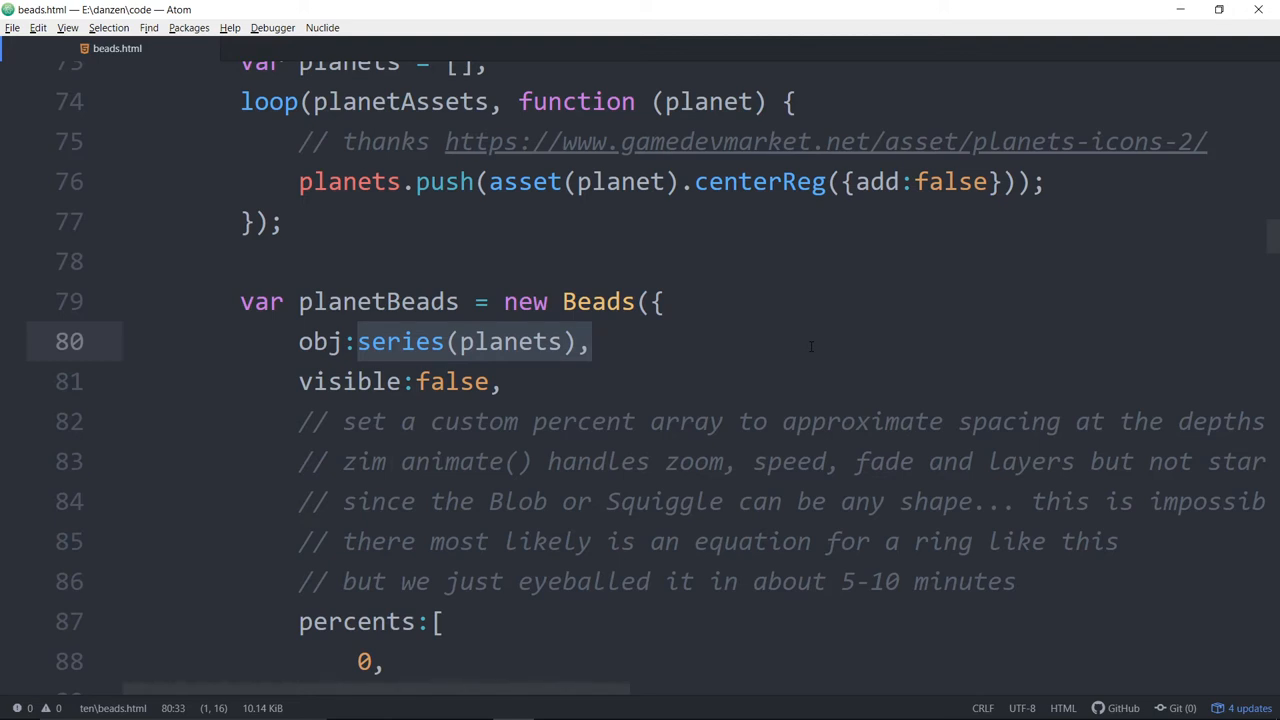
{"action": "left_click", "coordinate": [592, 340]}
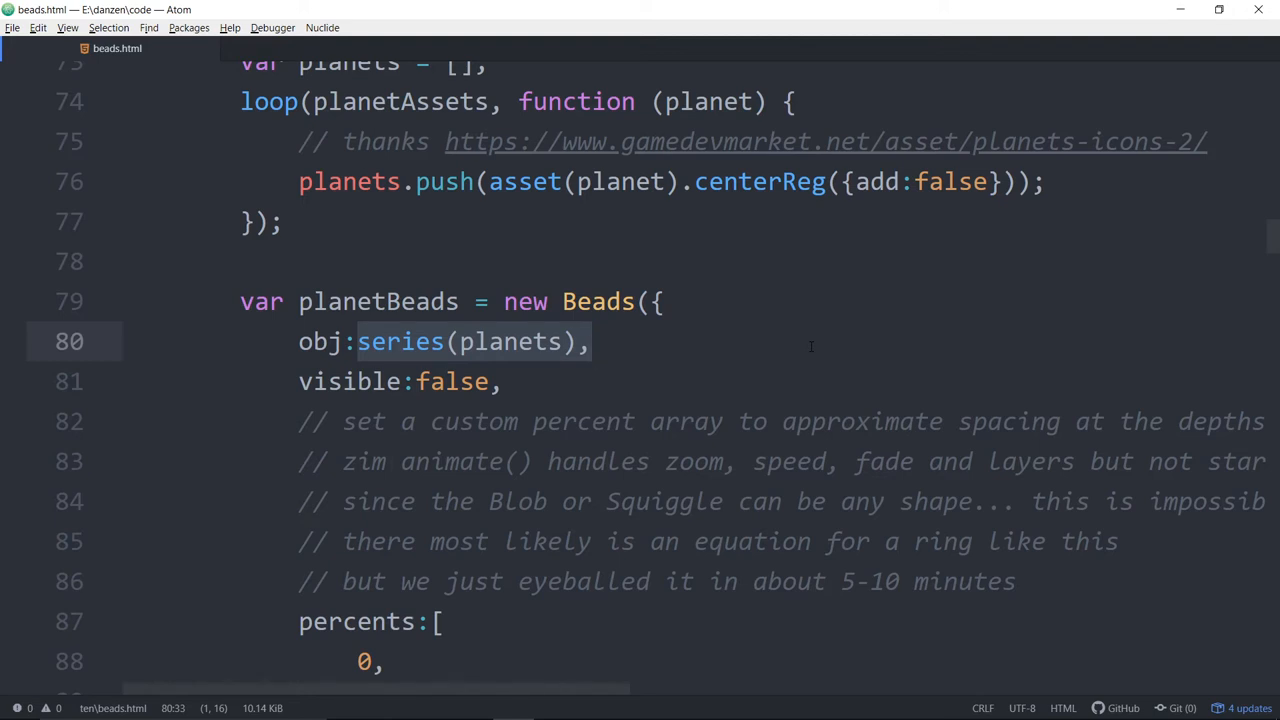
{"action": "left_click", "coordinate": [590, 340]}
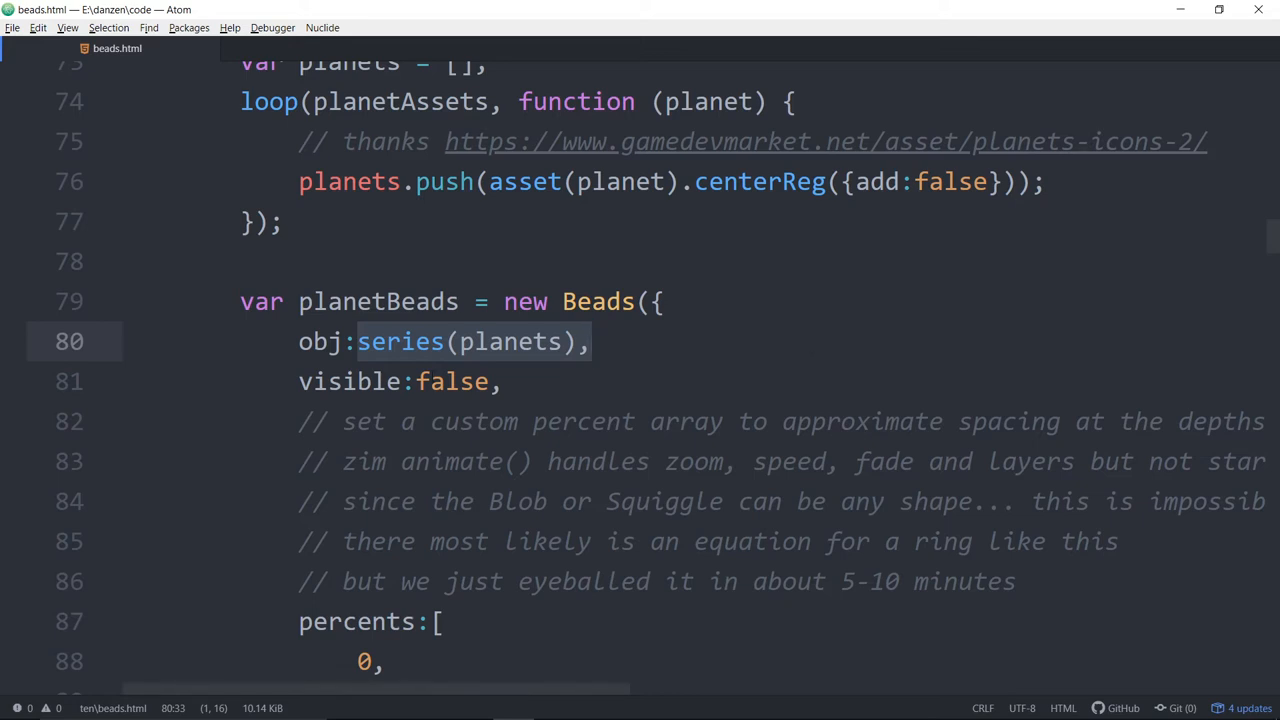
{"action": "scroll", "scroll_direction": "down", "scroll_amount": 3}
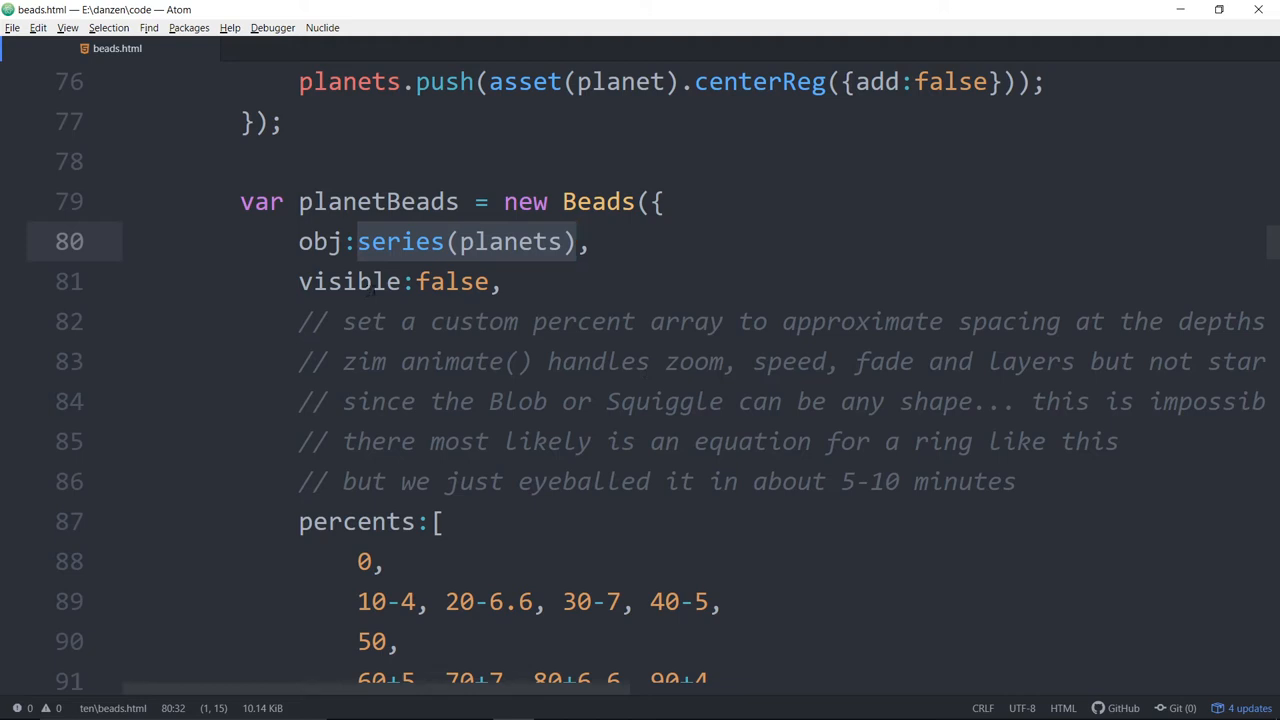
{"action": "left_click", "coordinate": [578, 240]}
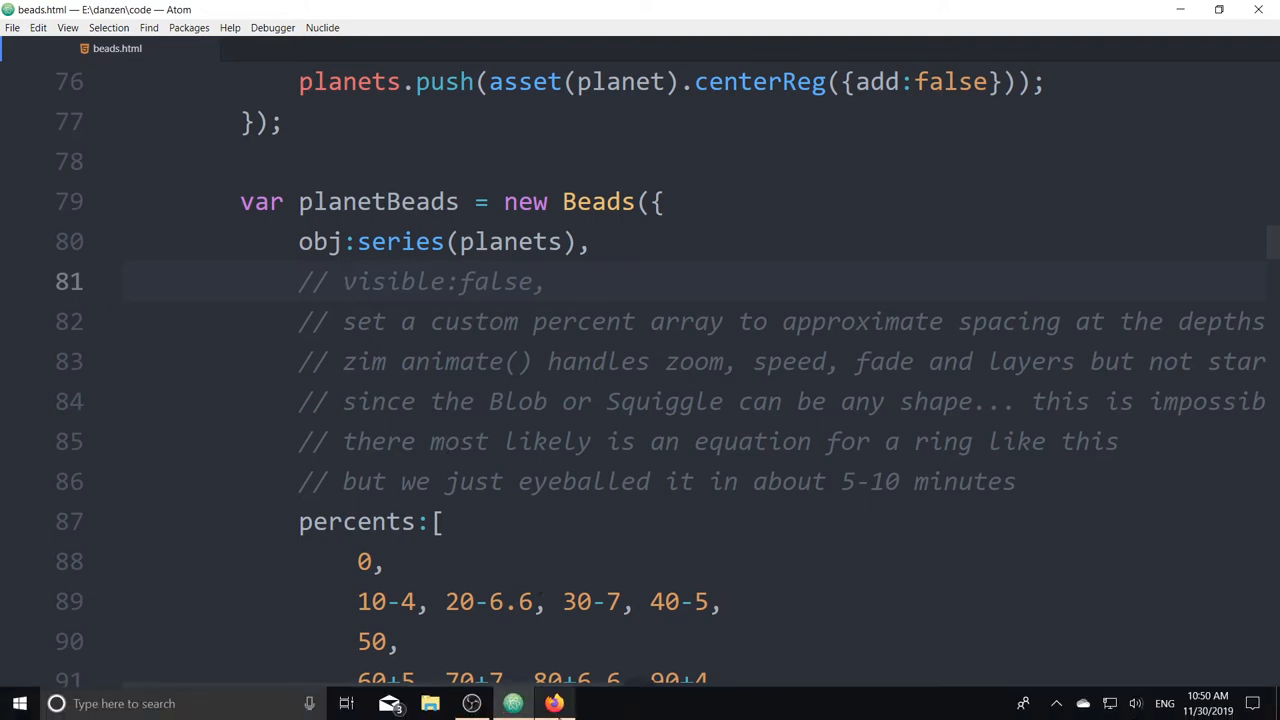
{"action": "left_click", "coordinate": [552, 704]}
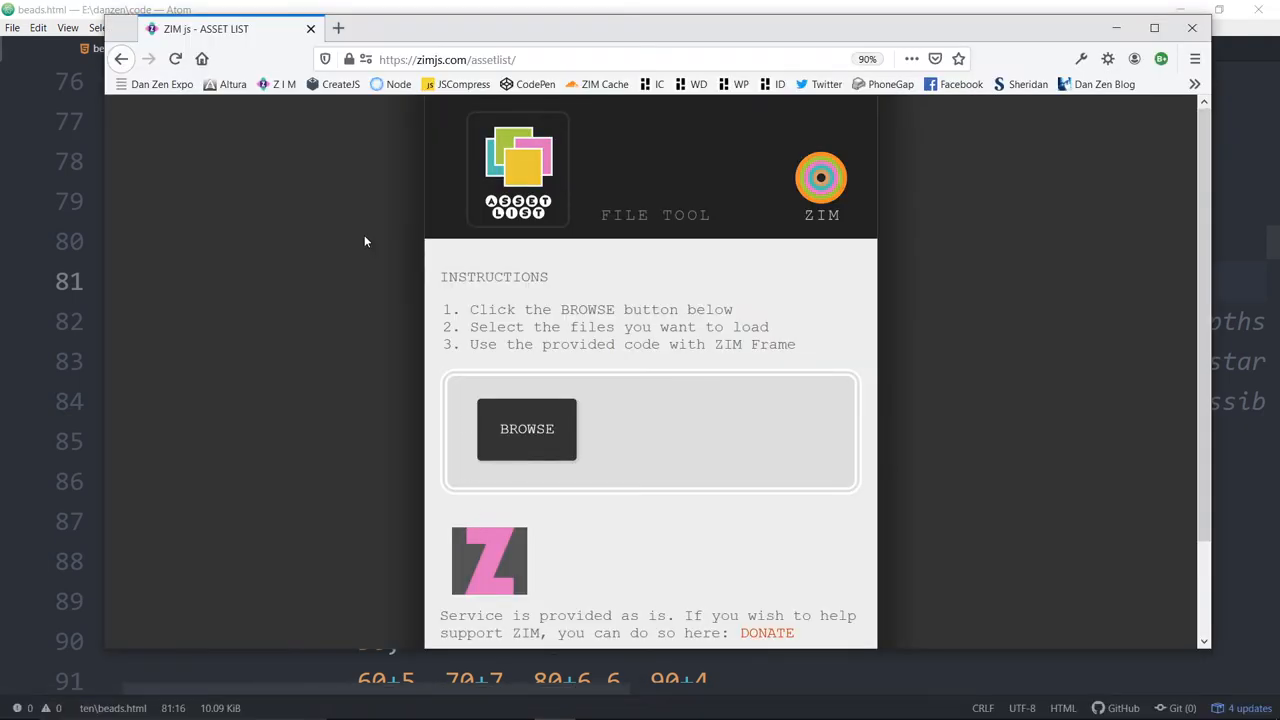
{"action": "right_click", "coordinate": [644, 432]}
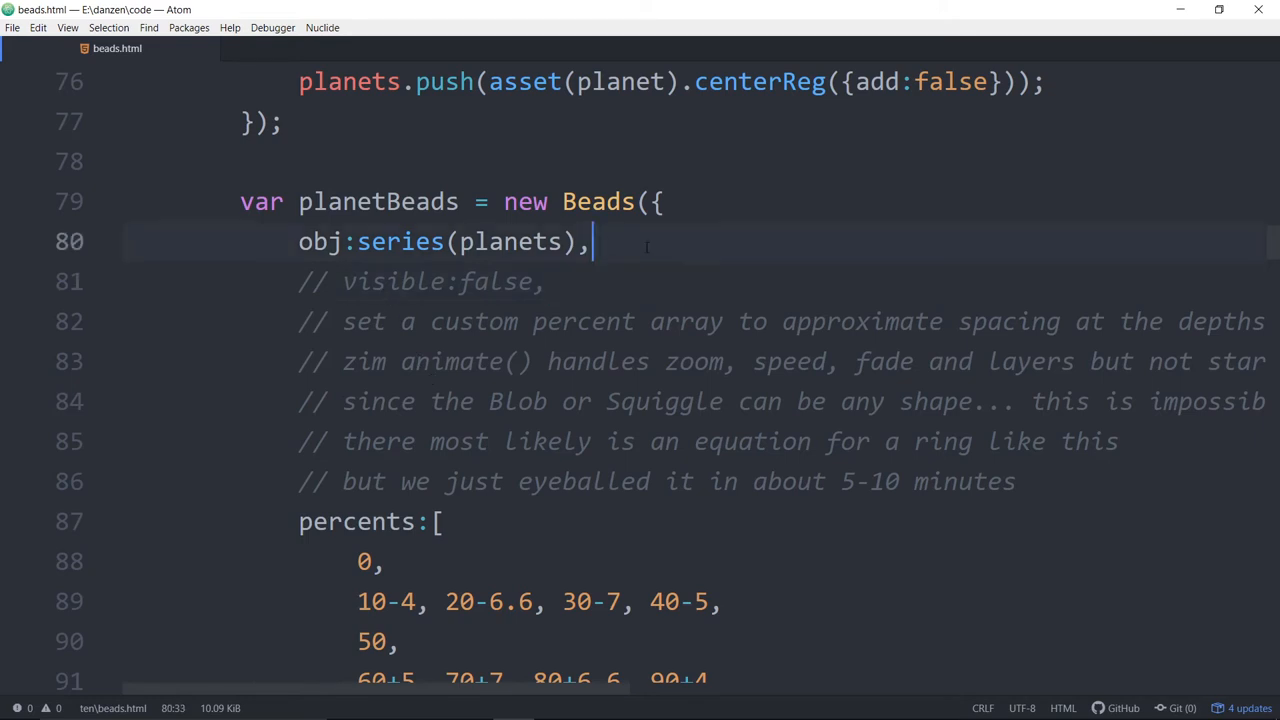
- Add path:new Blob({points:"rectangle", borderC...}) after the series line in planetBeads
{"action": "key", "text": "enter"}
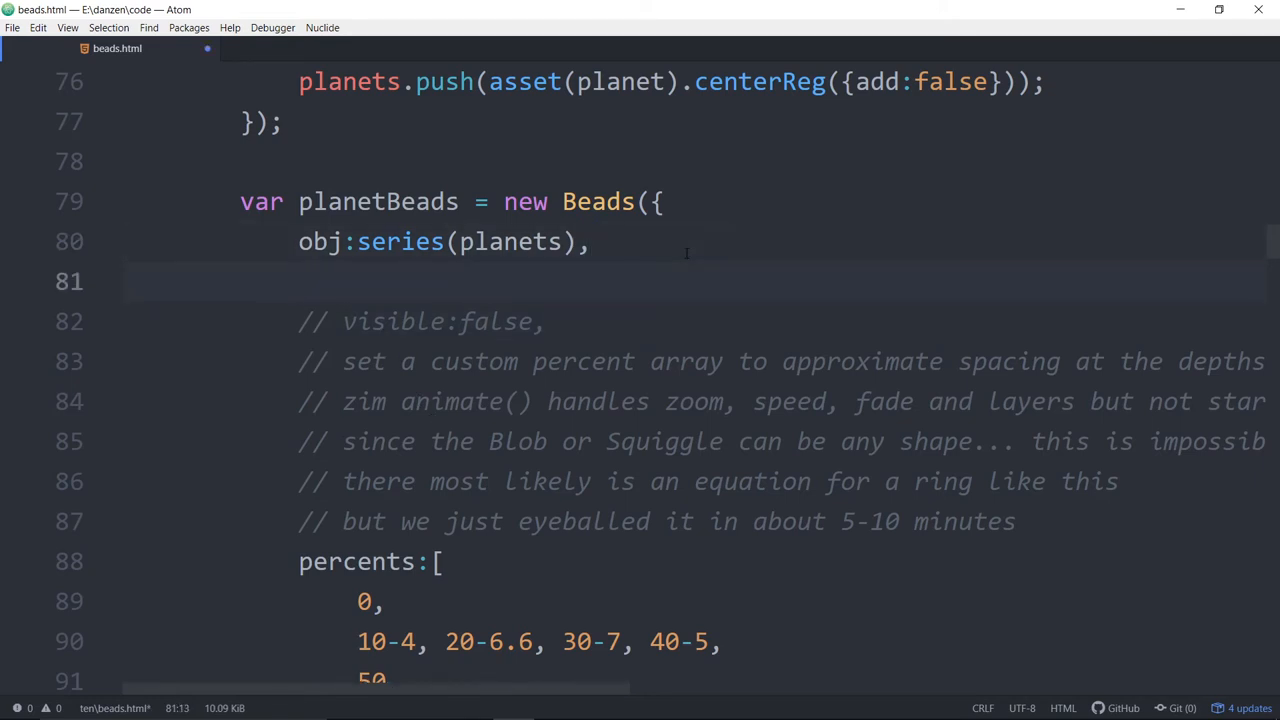
{"action": "type", "text": "path:\""}
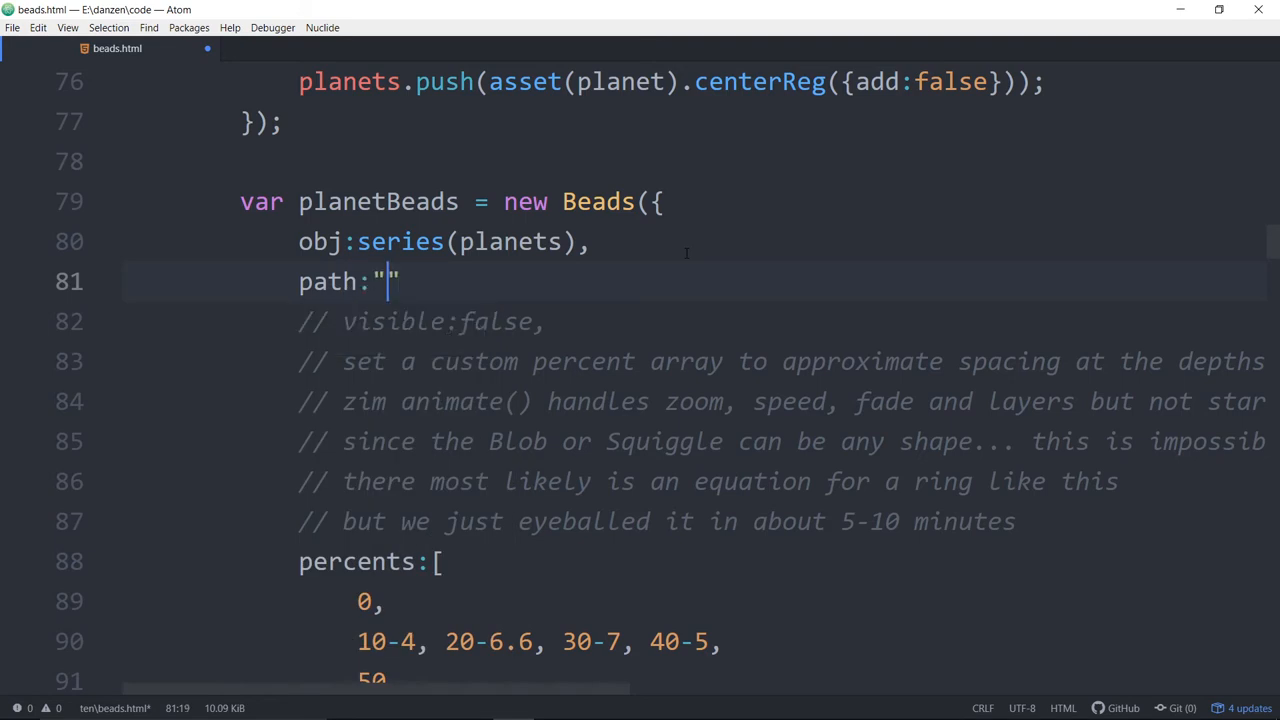
{"action": "type", "text": "new Blob("}
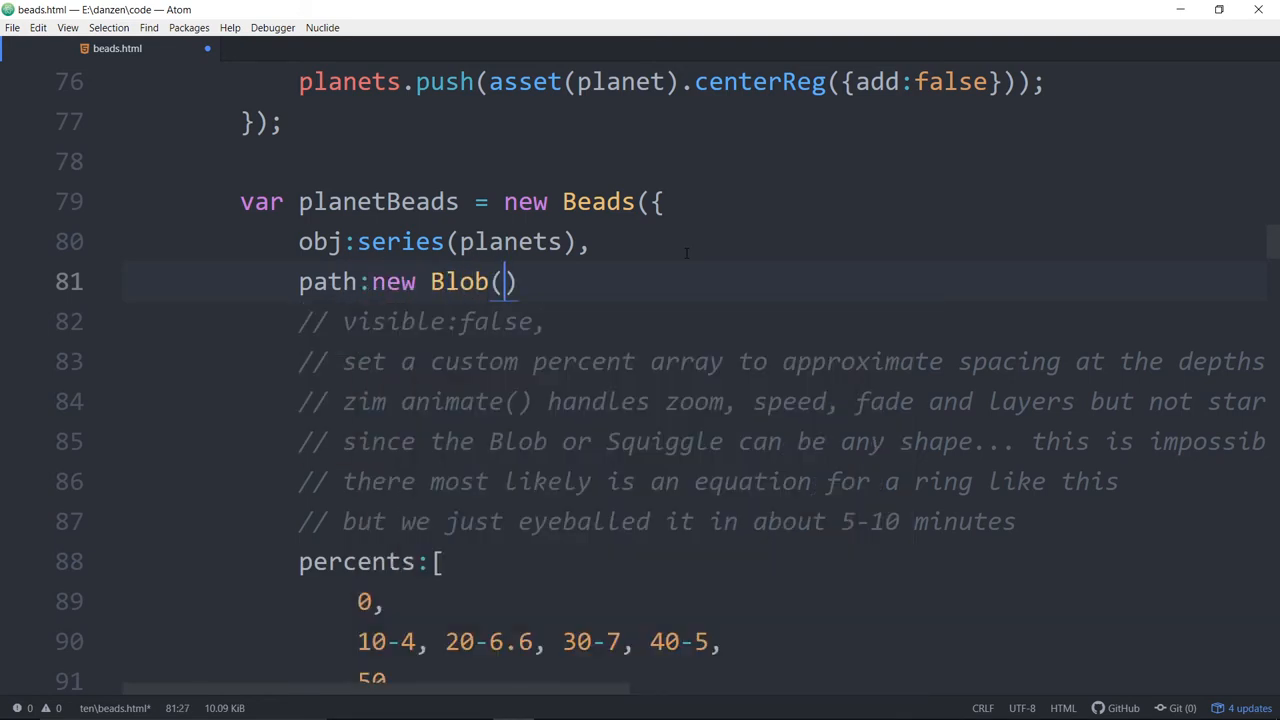
{"action": "type", "text": "{}"}
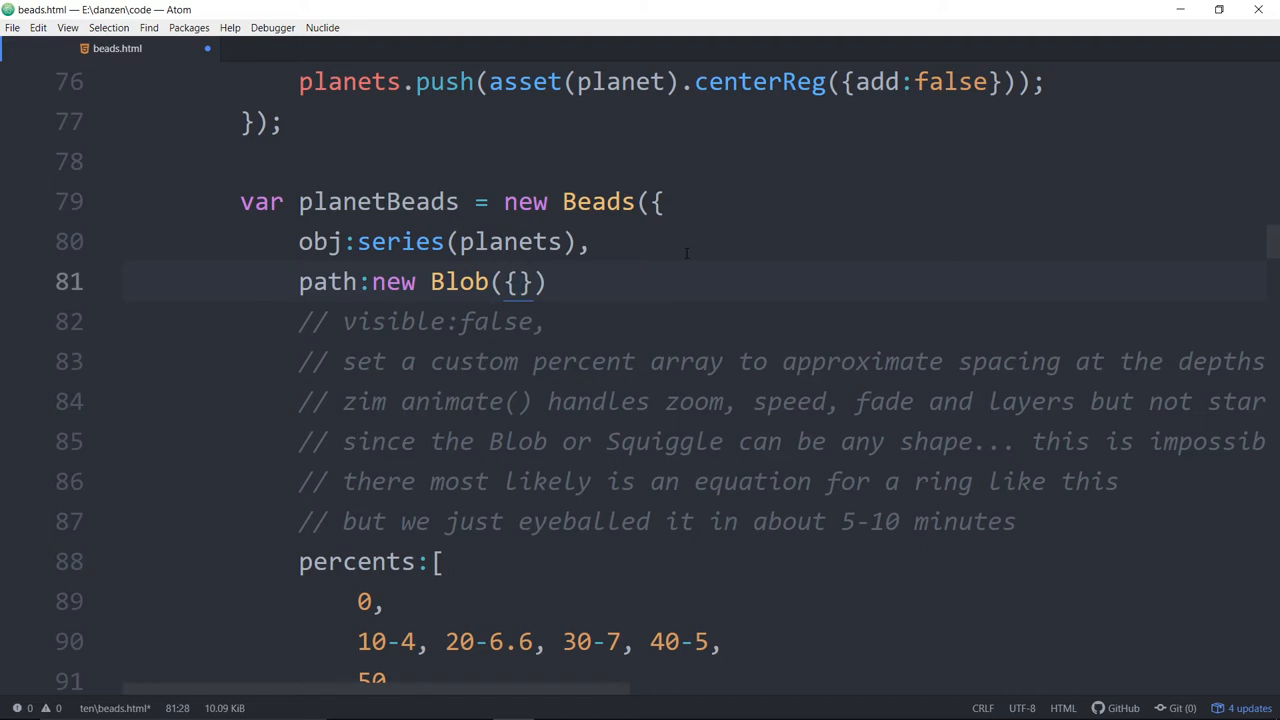
{"action": "type", "text": "p"}
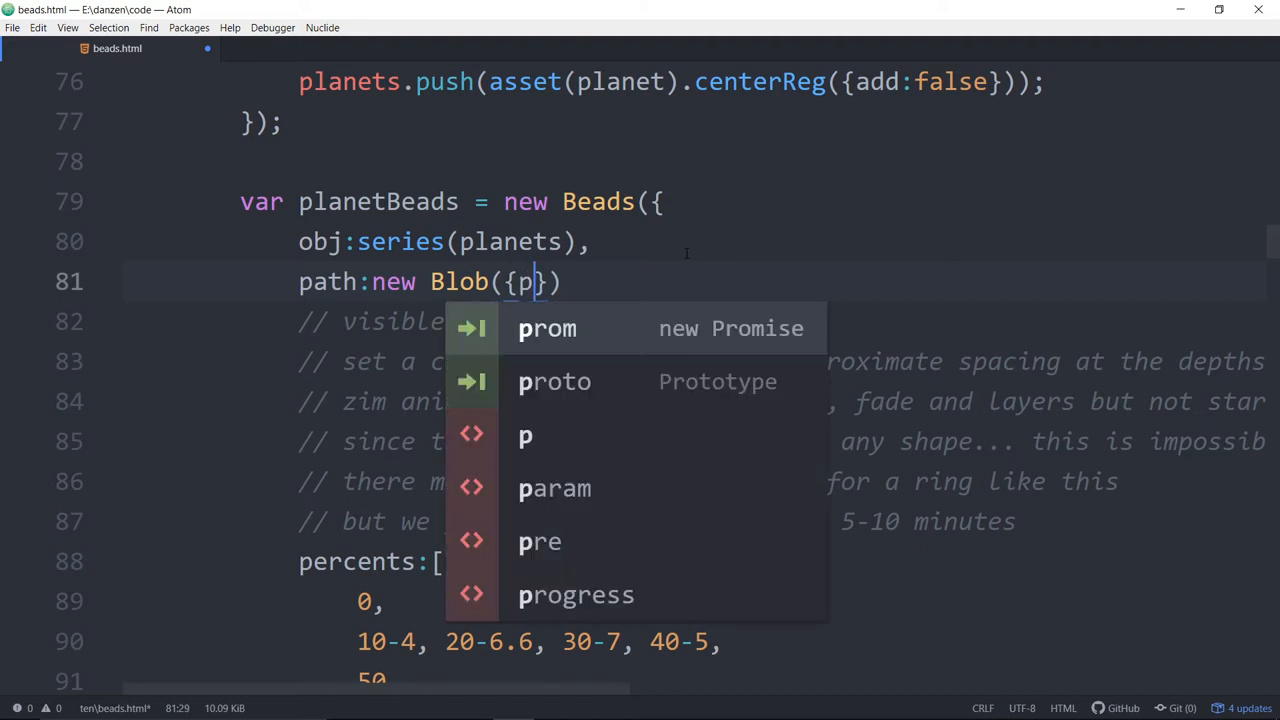
{"action": "type", "text": "oints"}
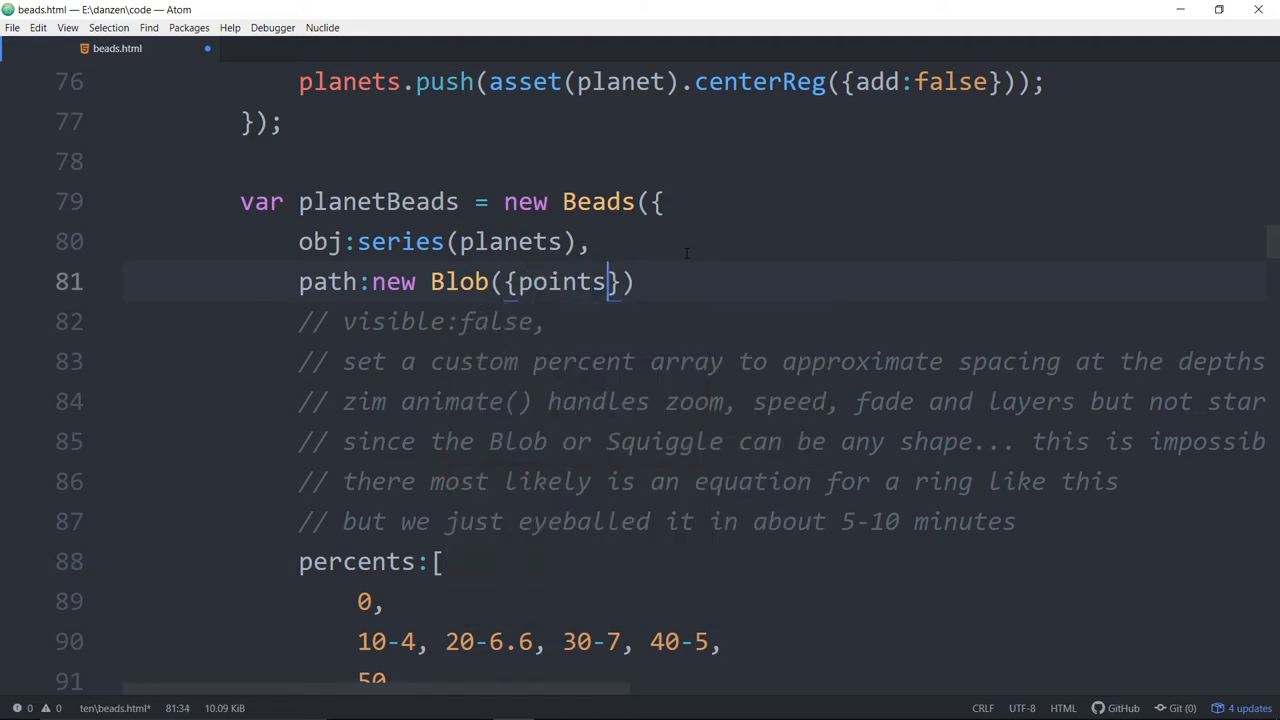
{"action": "type", "text": ":\"s\""}
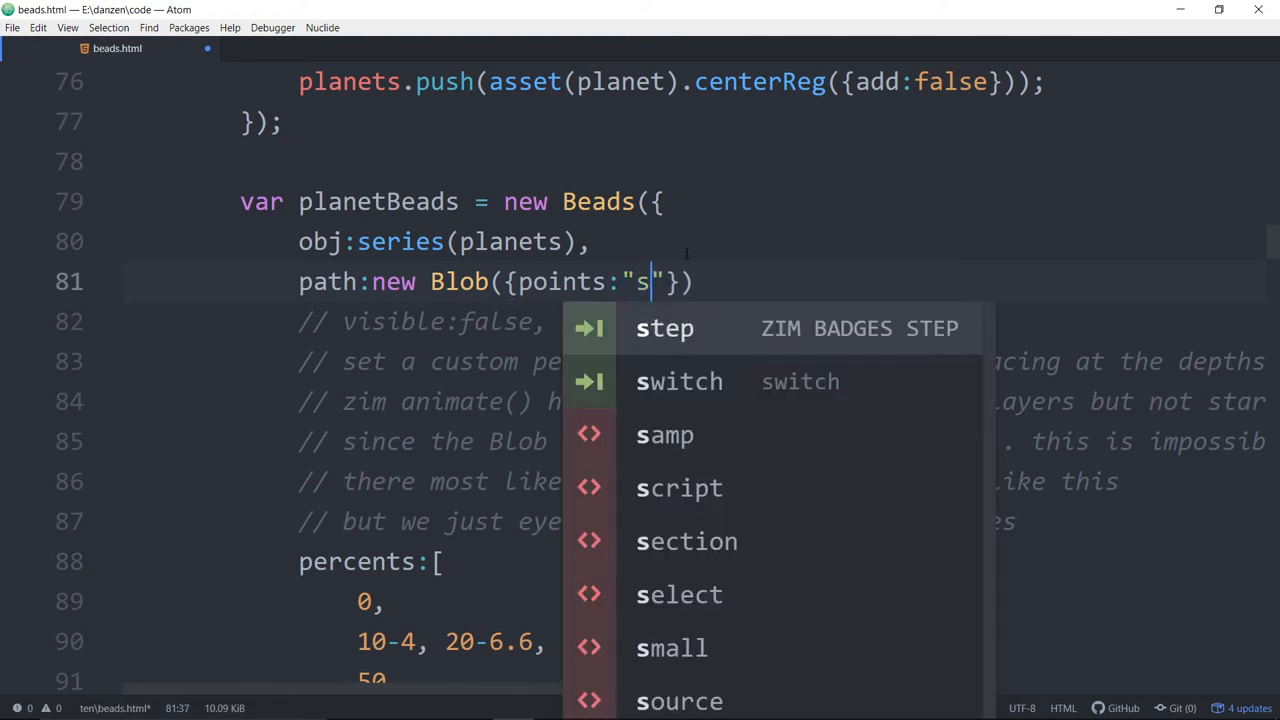
{"action": "type", "text": "rectangle"}
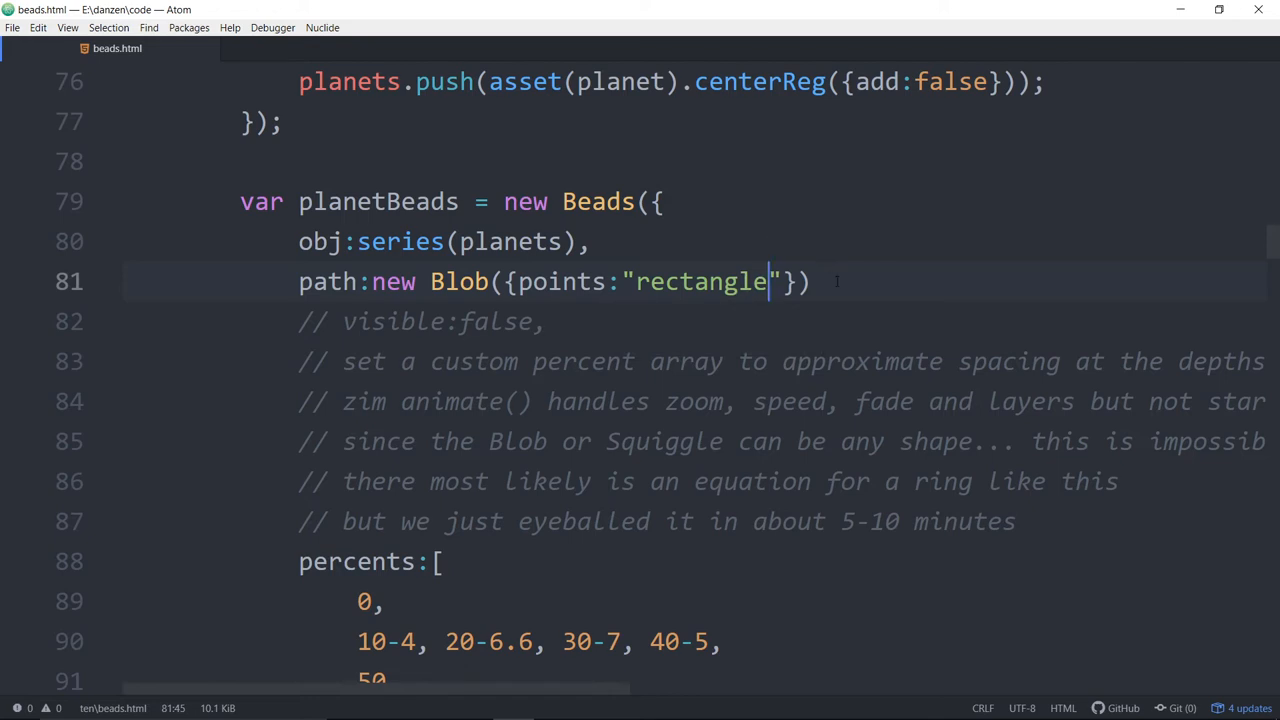
{"action": "type", "text": ","}
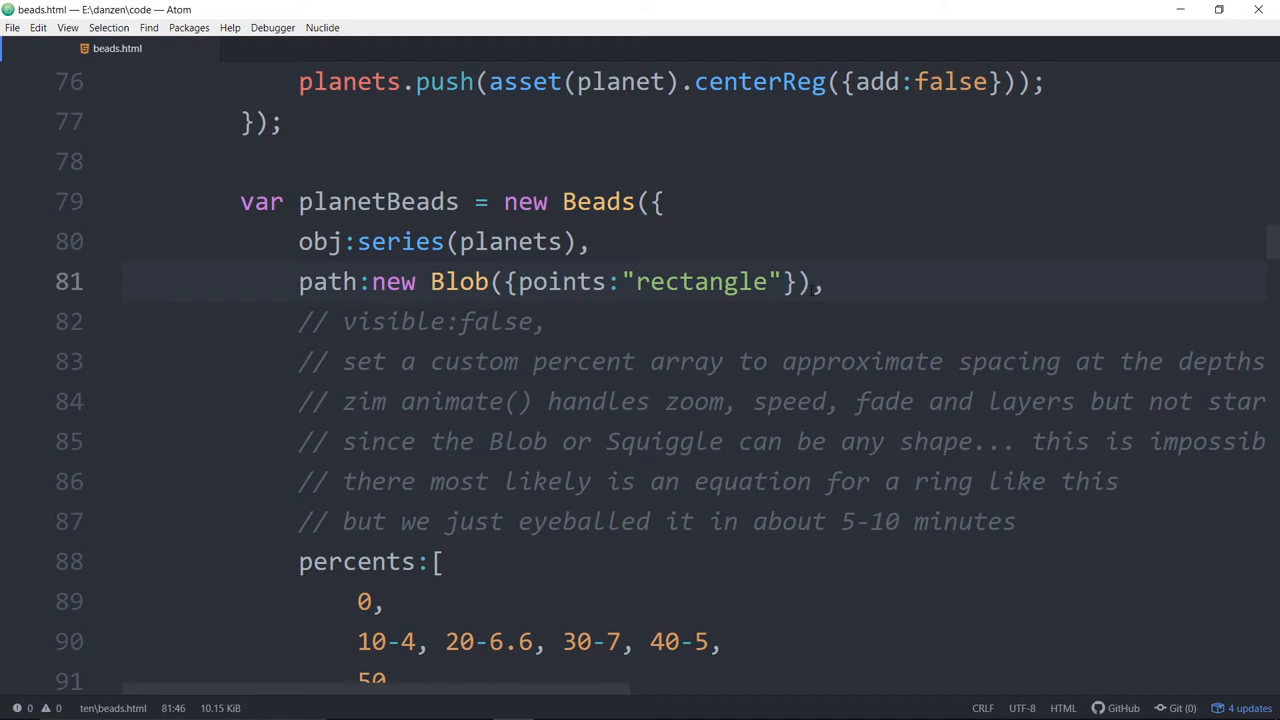
{"action": "left_click", "coordinate": [784, 280]}
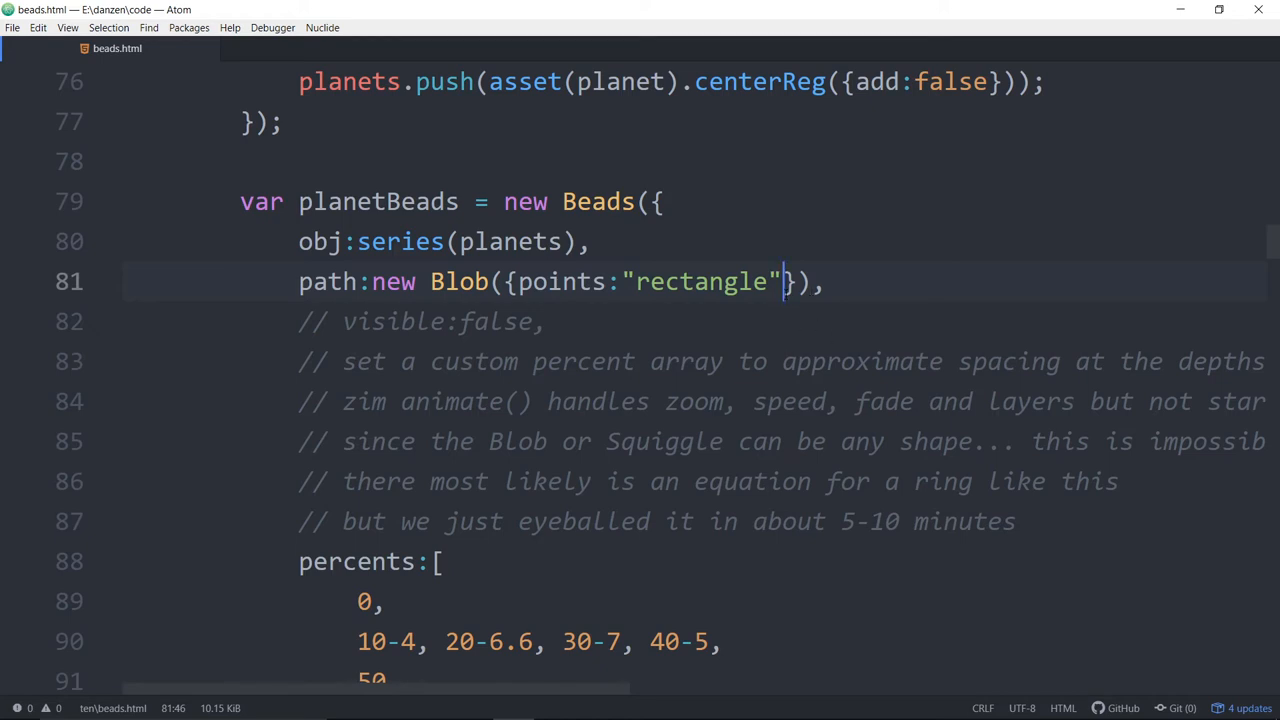
{"action": "type", "text": ", borderC"}
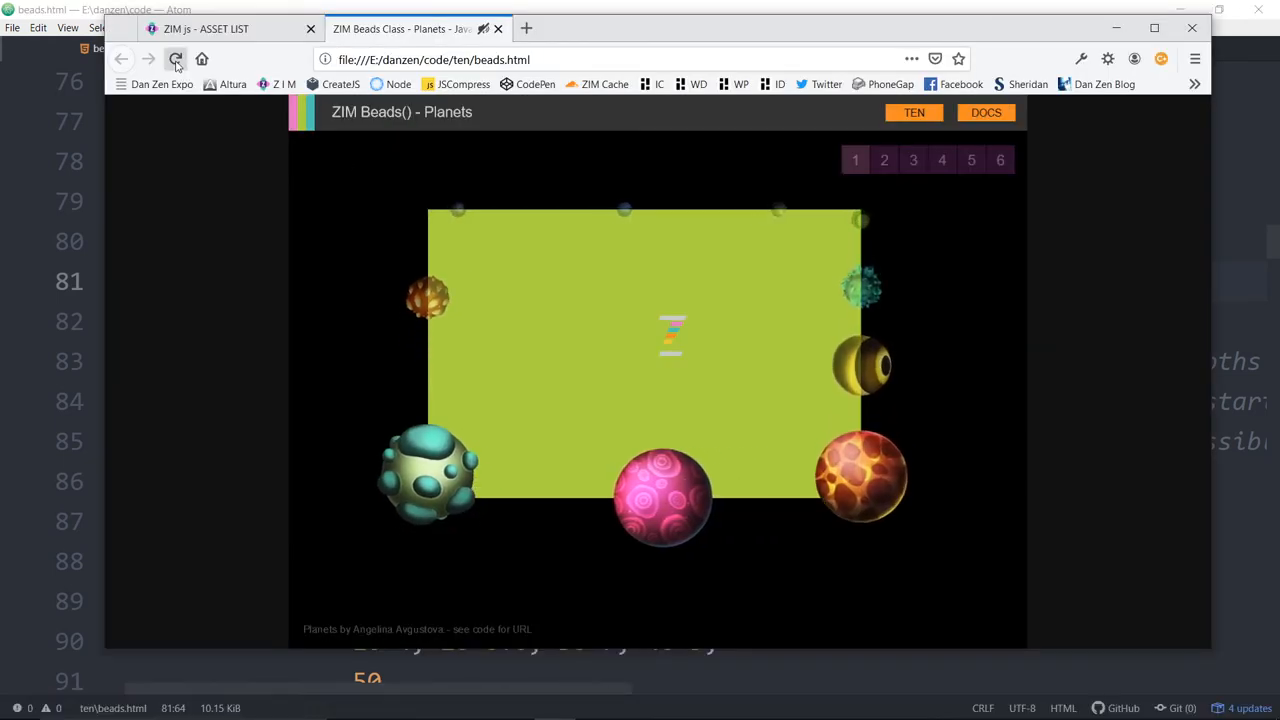
- Reload the Planets demo to see the planets around the green rectangle path
{"action": "left_click", "coordinate": [176, 60]}
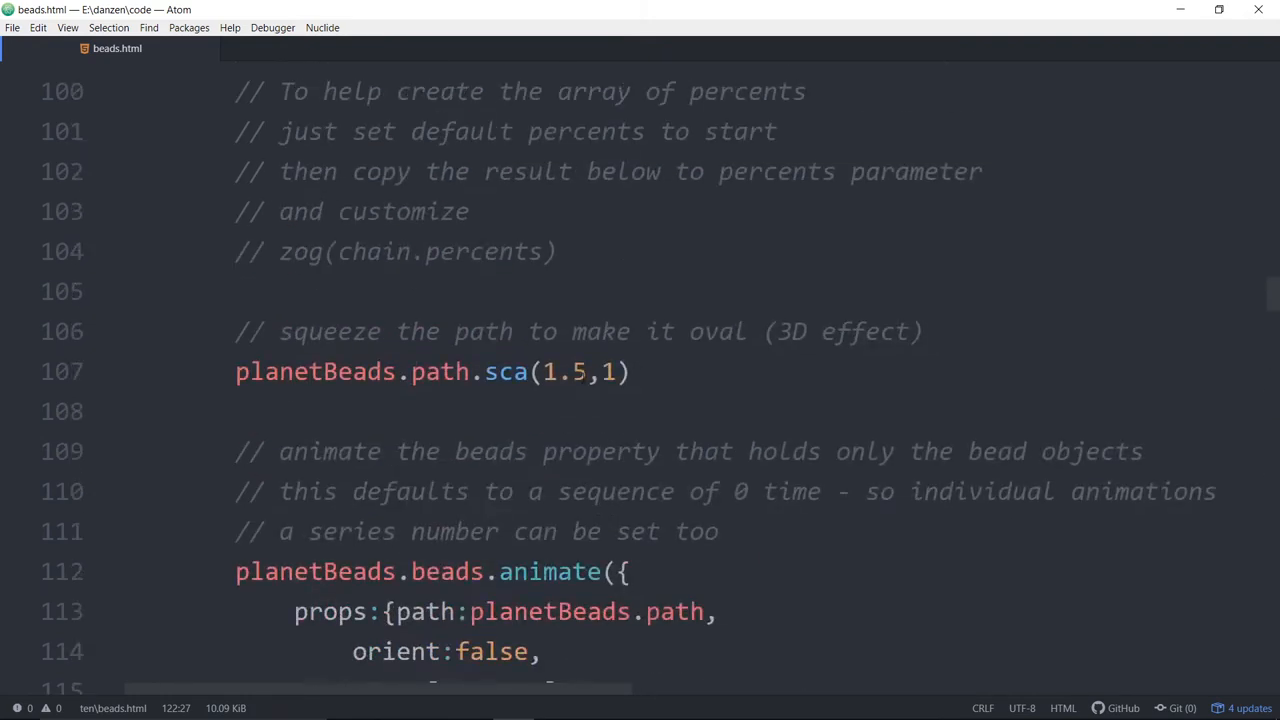
- Comment out the custom percents array in the planetBeads setup
{"action": "scroll", "scroll_direction": "up", "scroll_amount": 3}
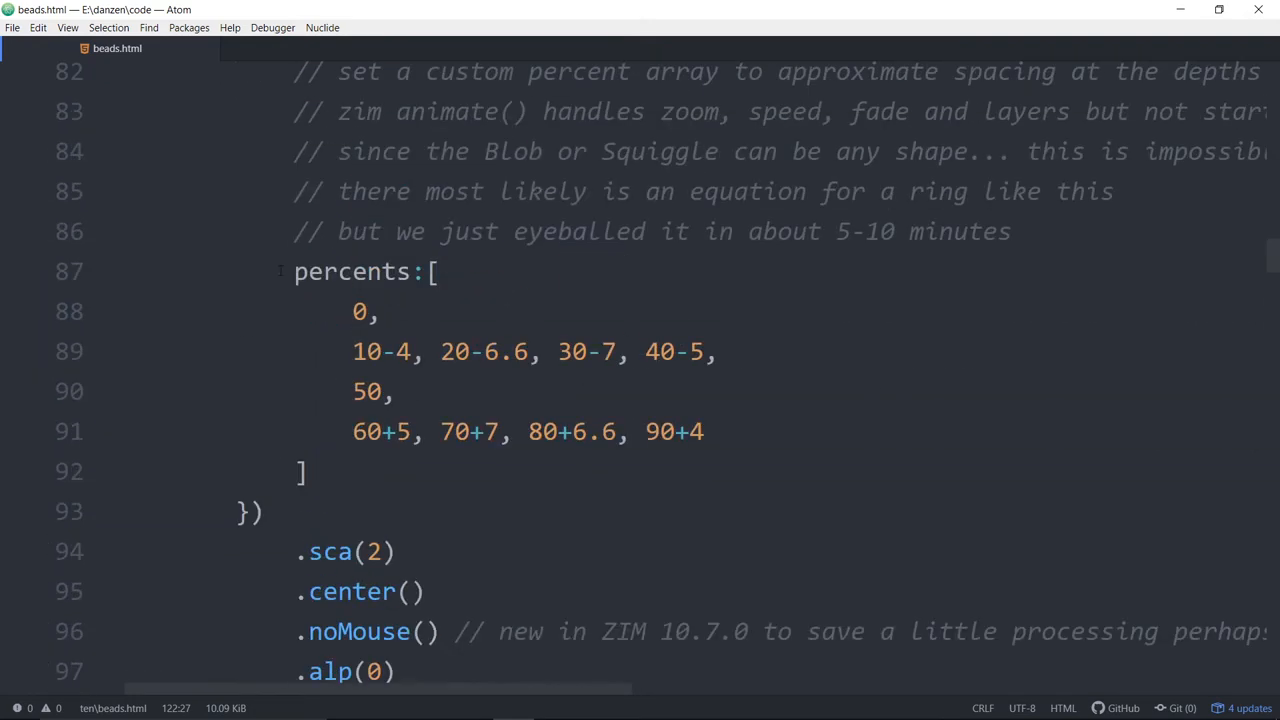
{"action": "key", "text": "ctrl+/"}
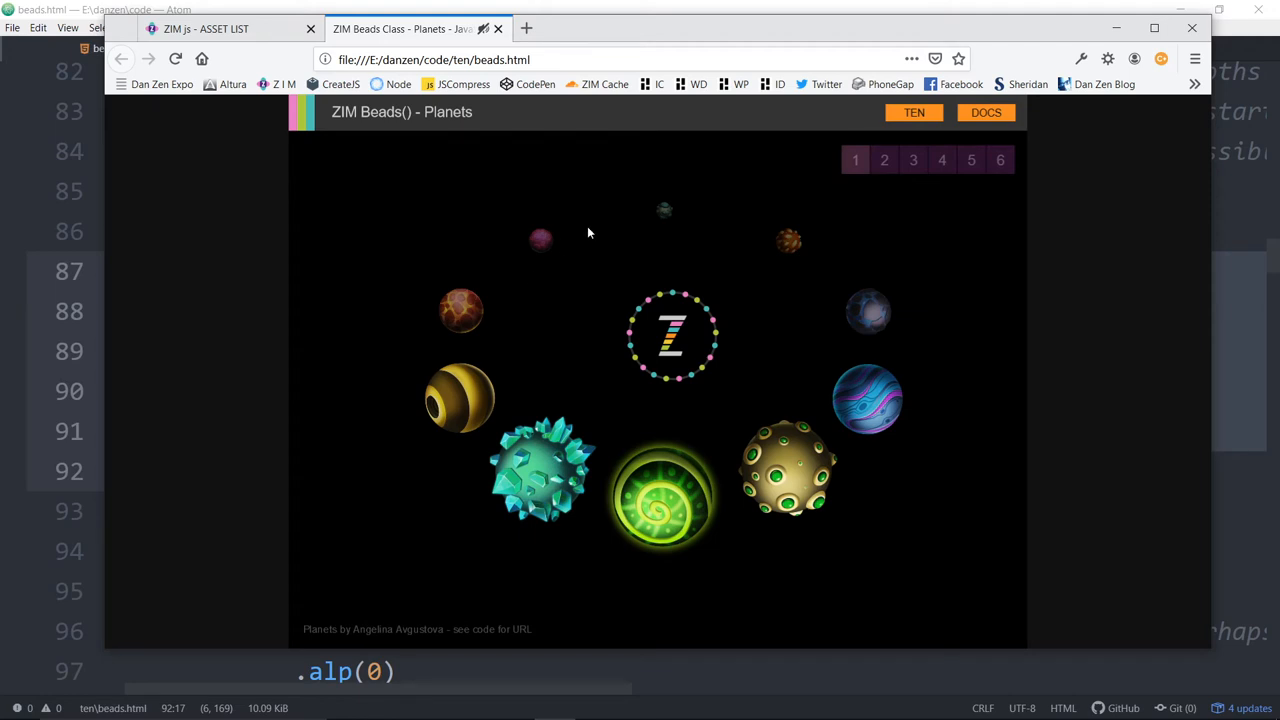
{"action": "mouse_move", "coordinate": [788, 468]}
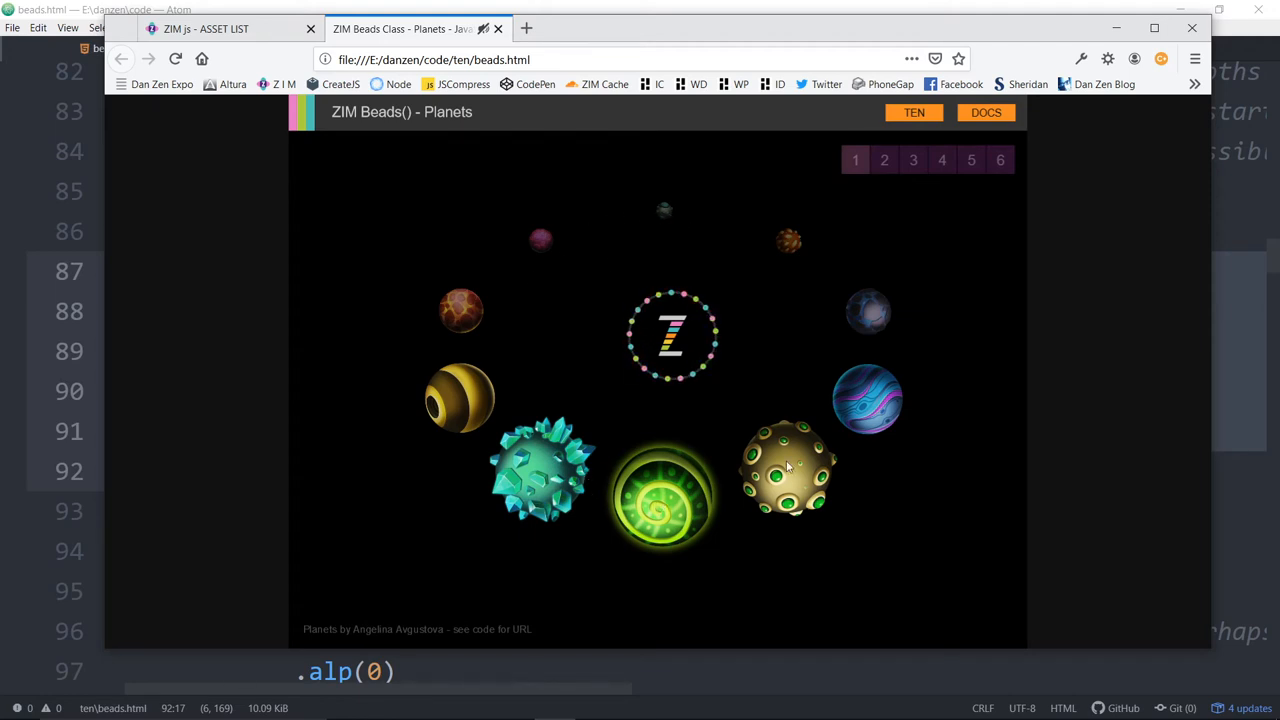
{"action": "mouse_move", "coordinate": [656, 218]}
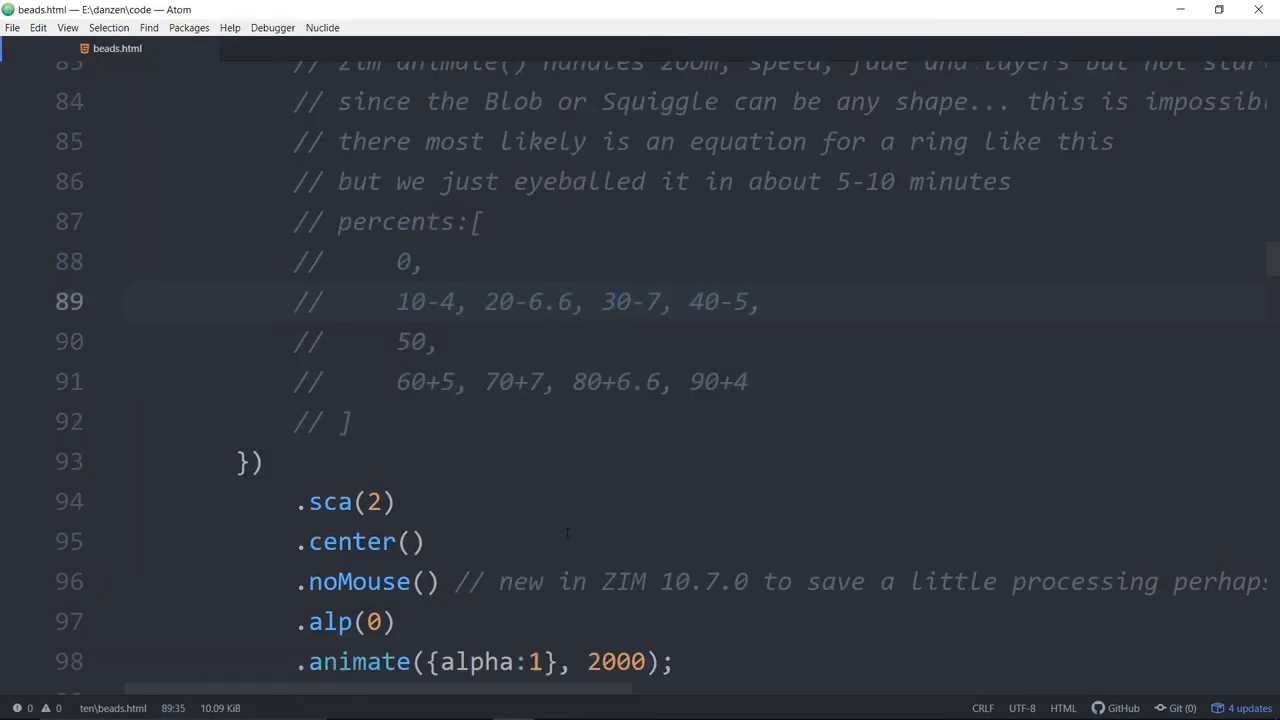
{"action": "scroll", "scroll_direction": "down", "scroll_amount": 3}
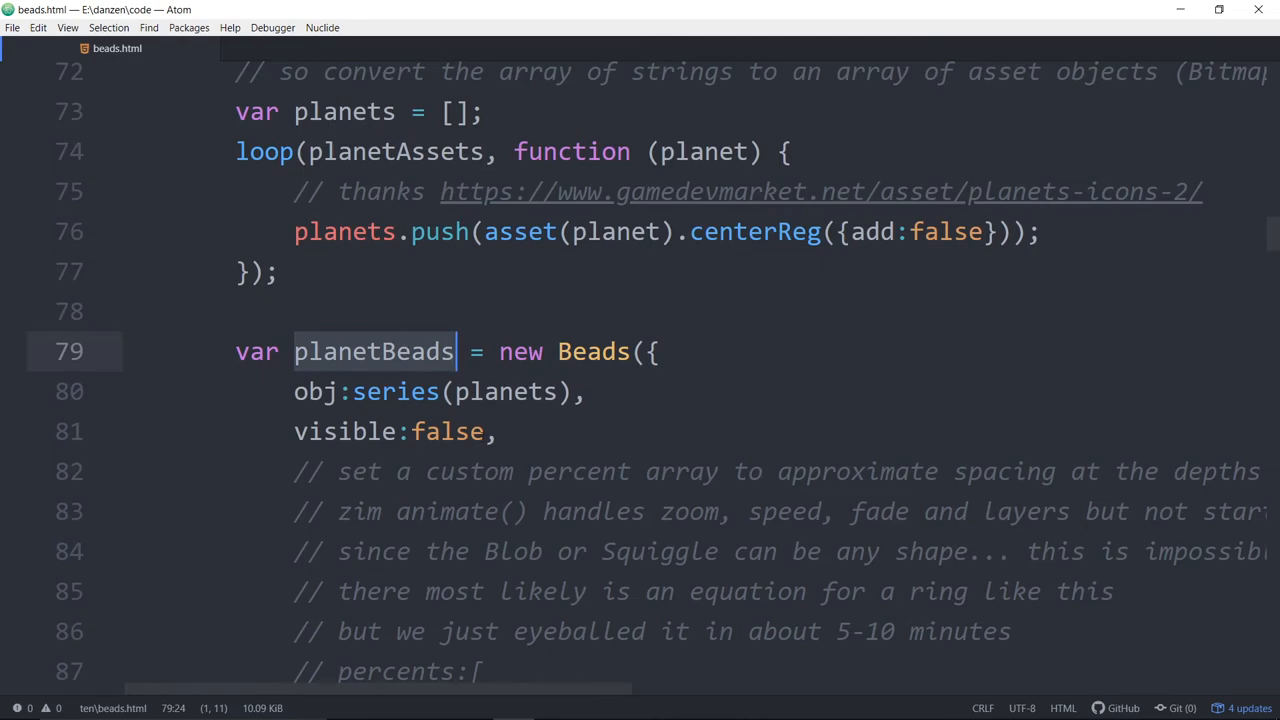
{"action": "scroll", "scroll_direction": "down", "scroll_amount": 3}
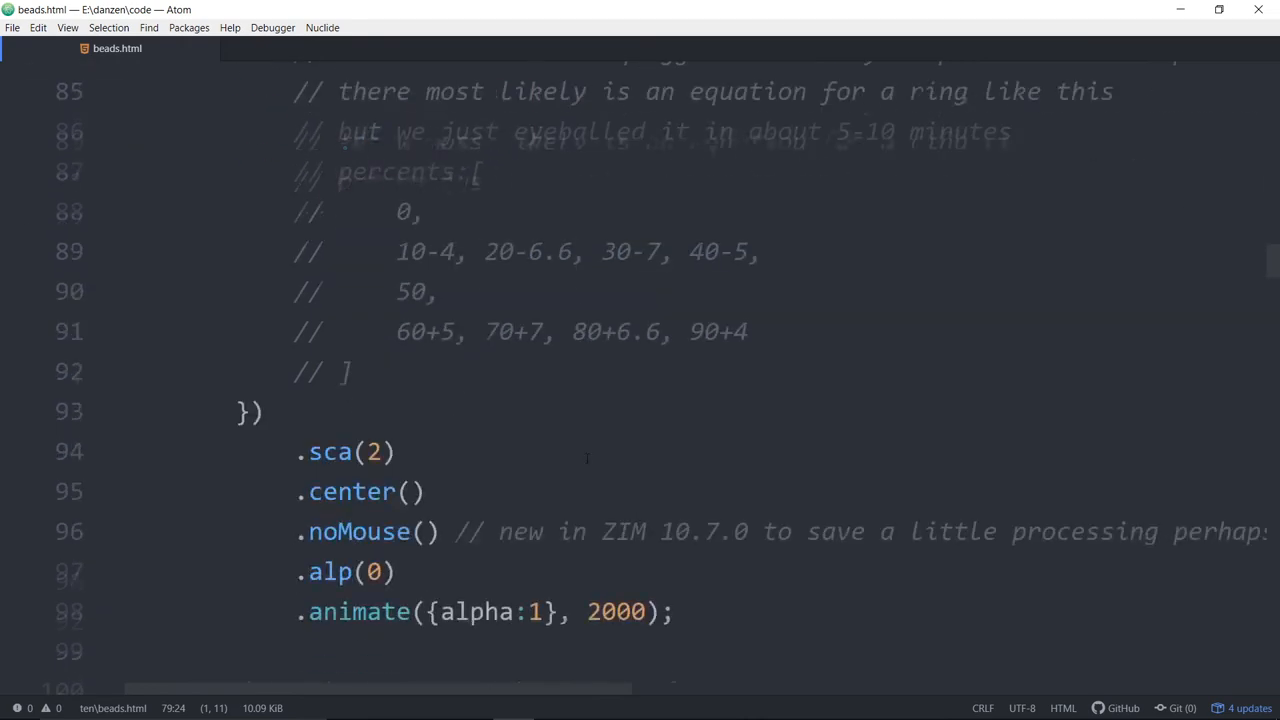
{"action": "scroll", "scroll_direction": "down", "scroll_amount": 3}
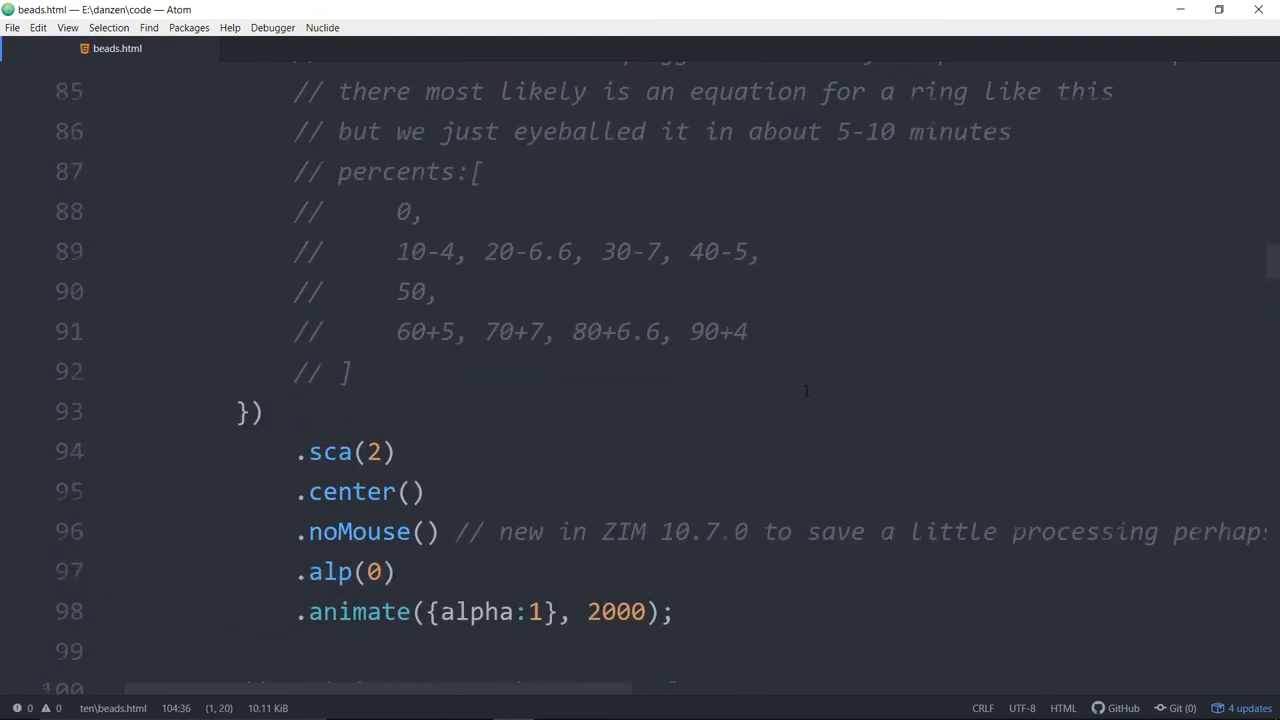
{"action": "left_click", "coordinate": [420, 212]}
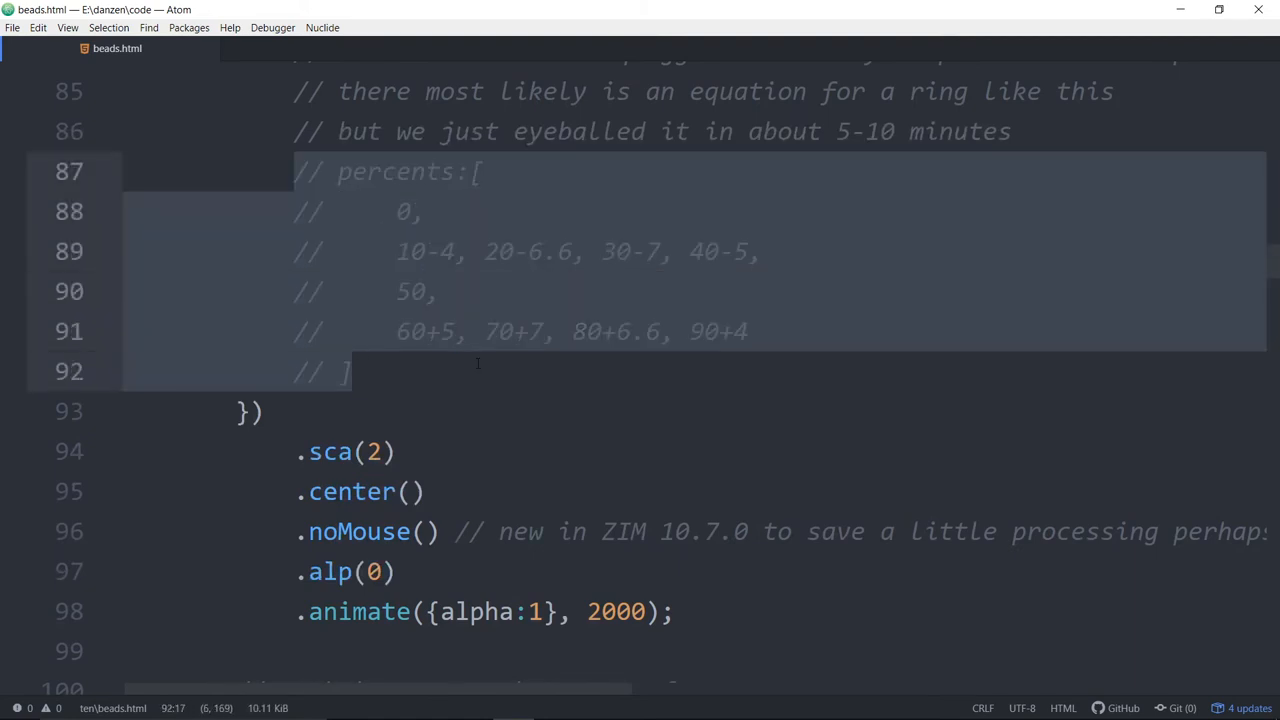
{"action": "key", "text": "ctrl+/"}
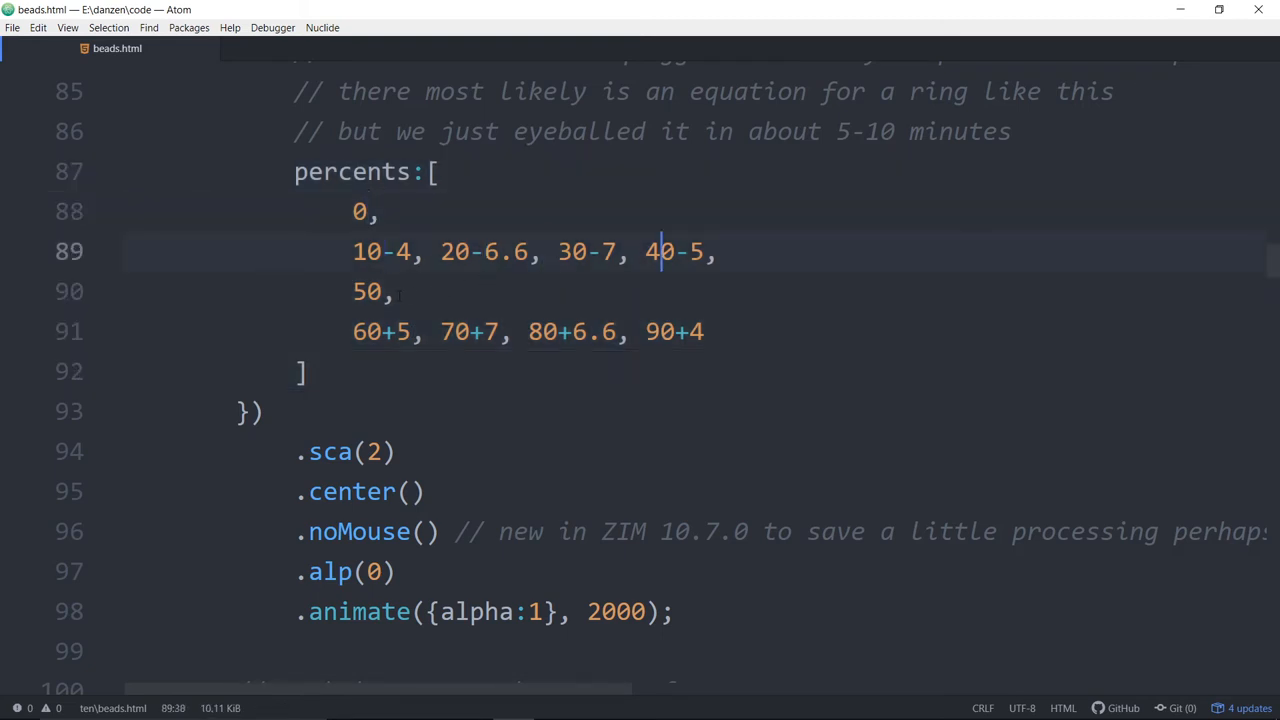
{"action": "left_click", "coordinate": [410, 252]}
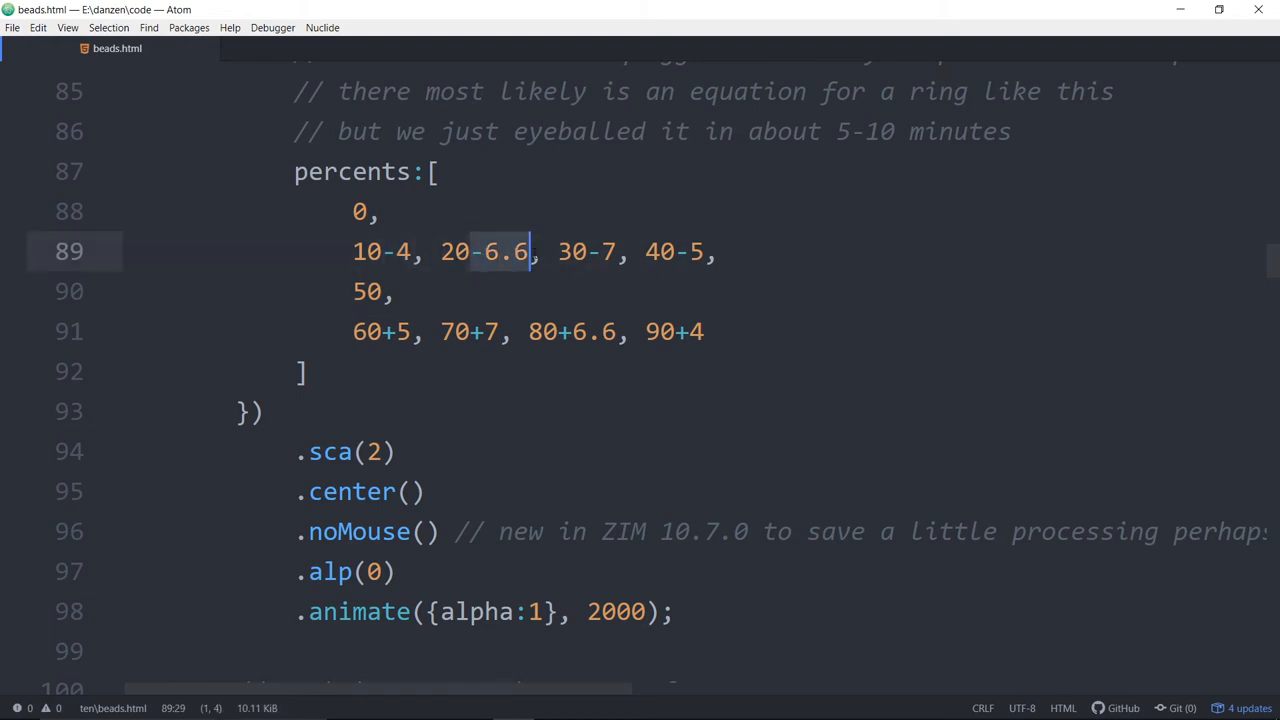
{"action": "left_click", "coordinate": [504, 332]}
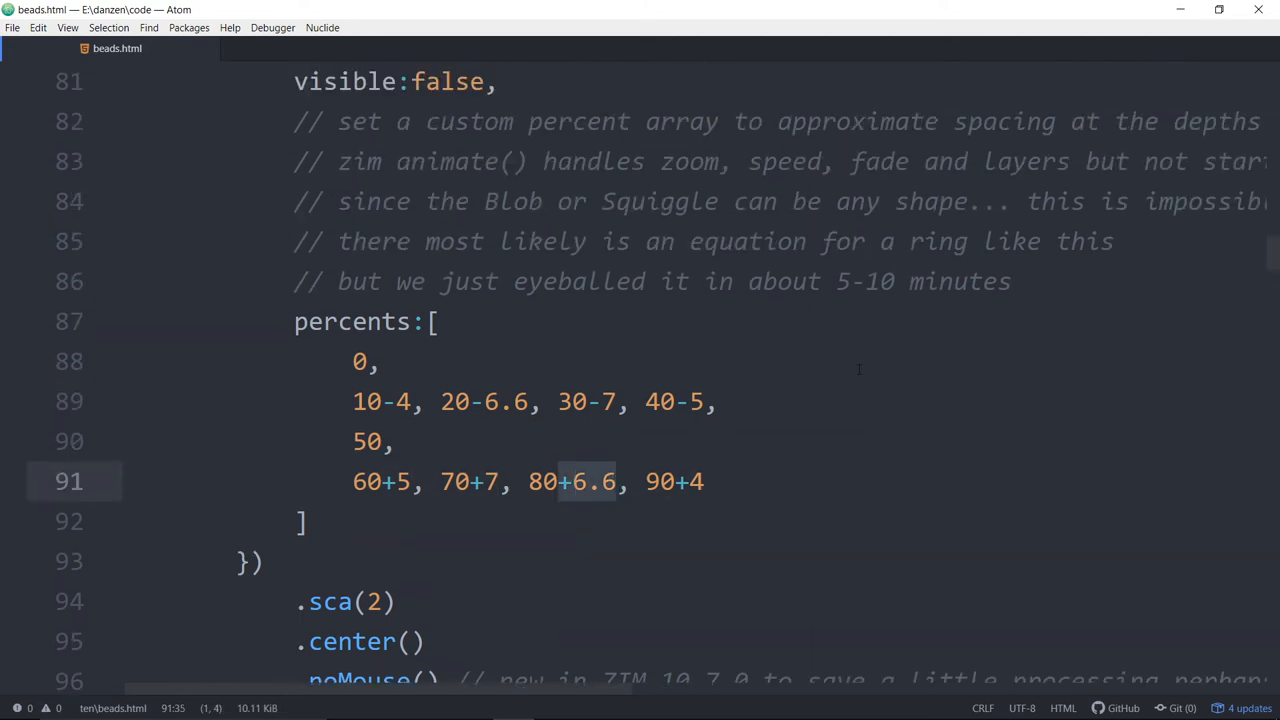
{"action": "left_click", "coordinate": [576, 160]}
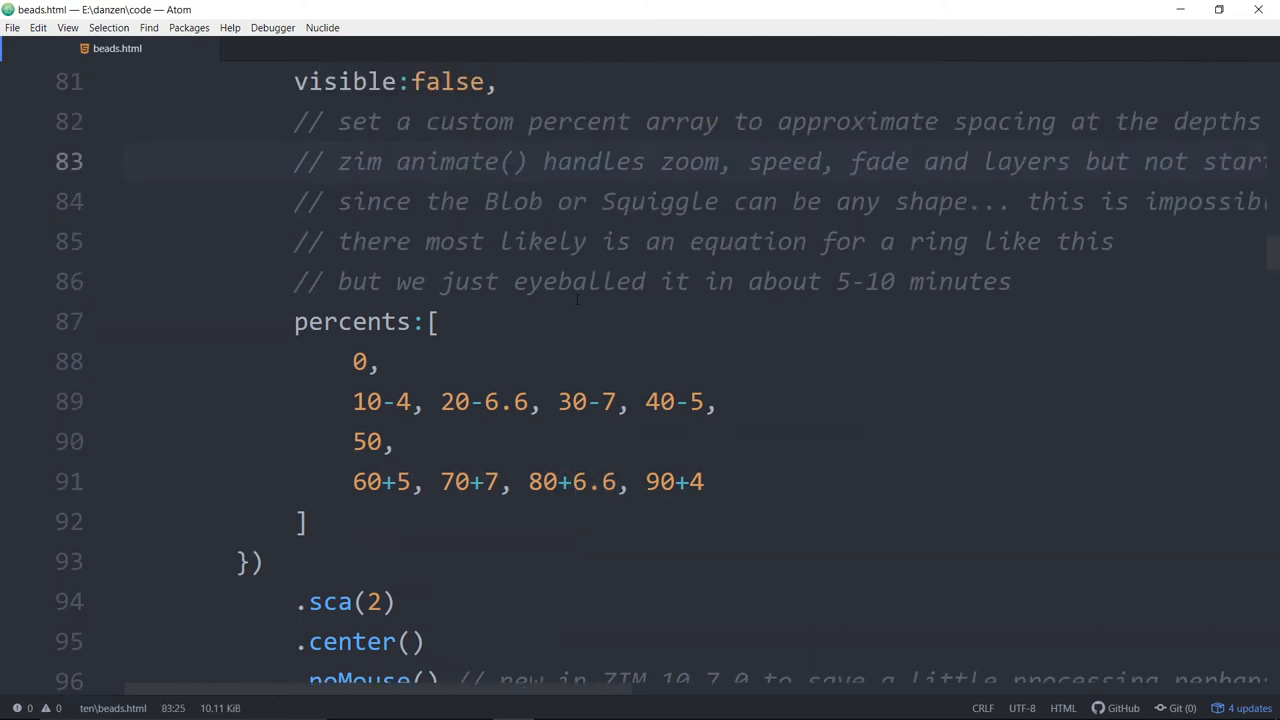
{"action": "left_click", "coordinate": [470, 160]}
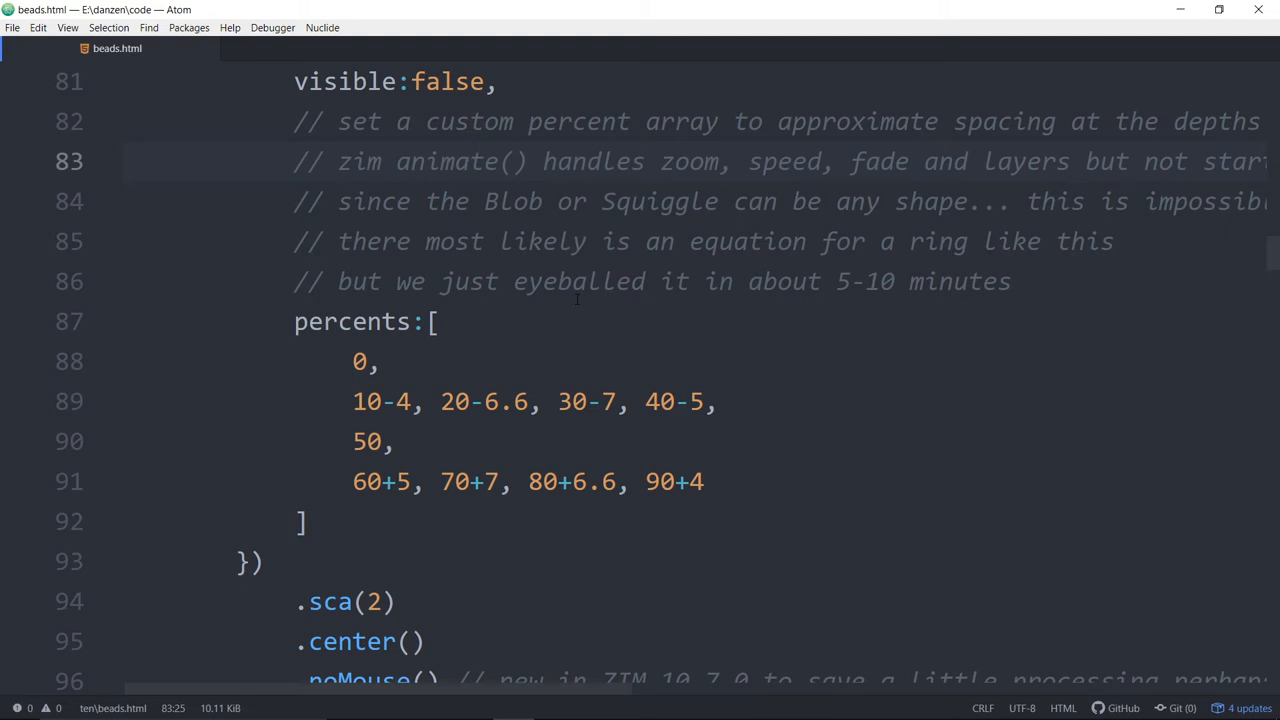
{"action": "left_click", "coordinate": [470, 160]}
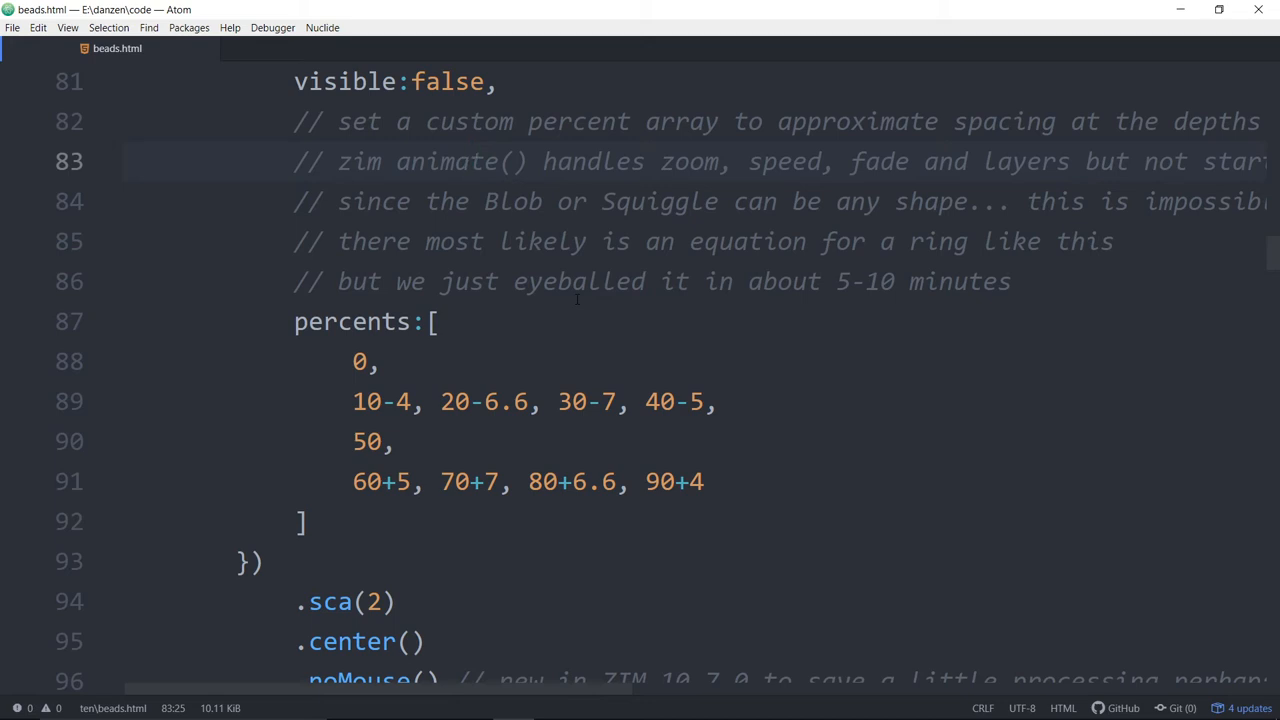
{"action": "left_click", "coordinate": [470, 160]}
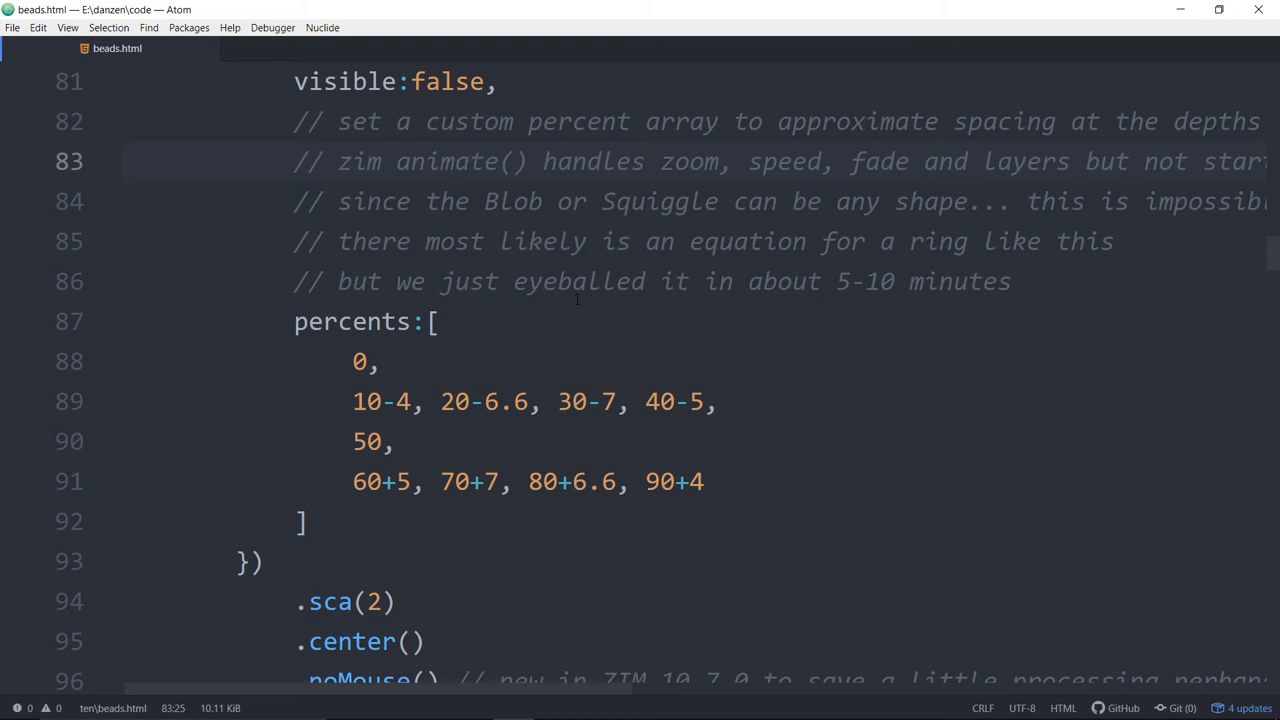
{"action": "left_click", "coordinate": [470, 160]}
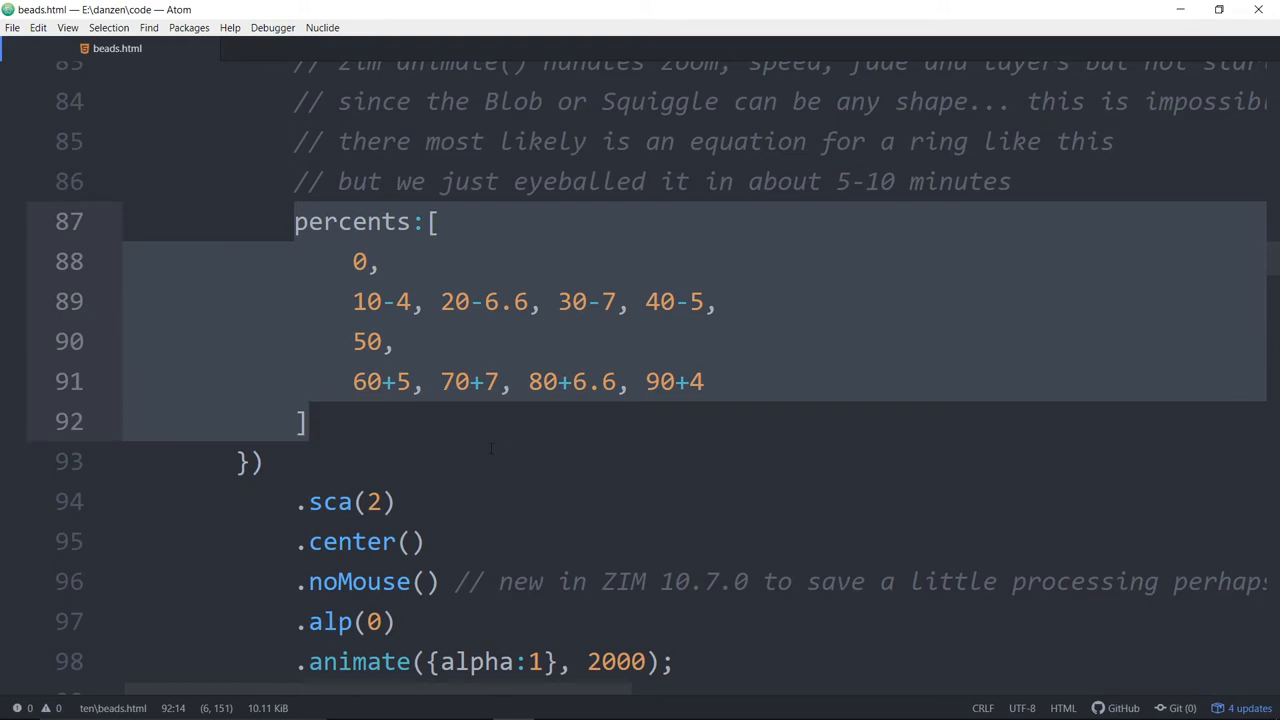
{"action": "scroll", "scroll_direction": "down", "scroll_amount": 3}
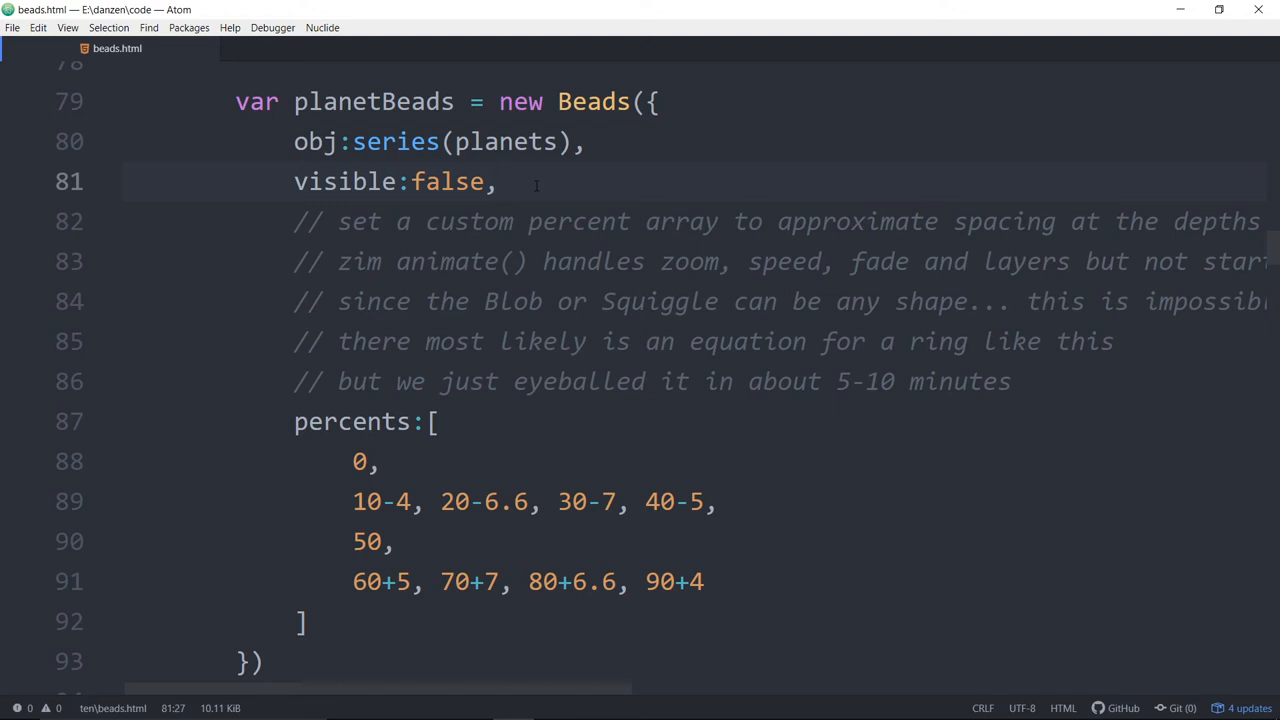
{"action": "left_click", "coordinate": [500, 180]}
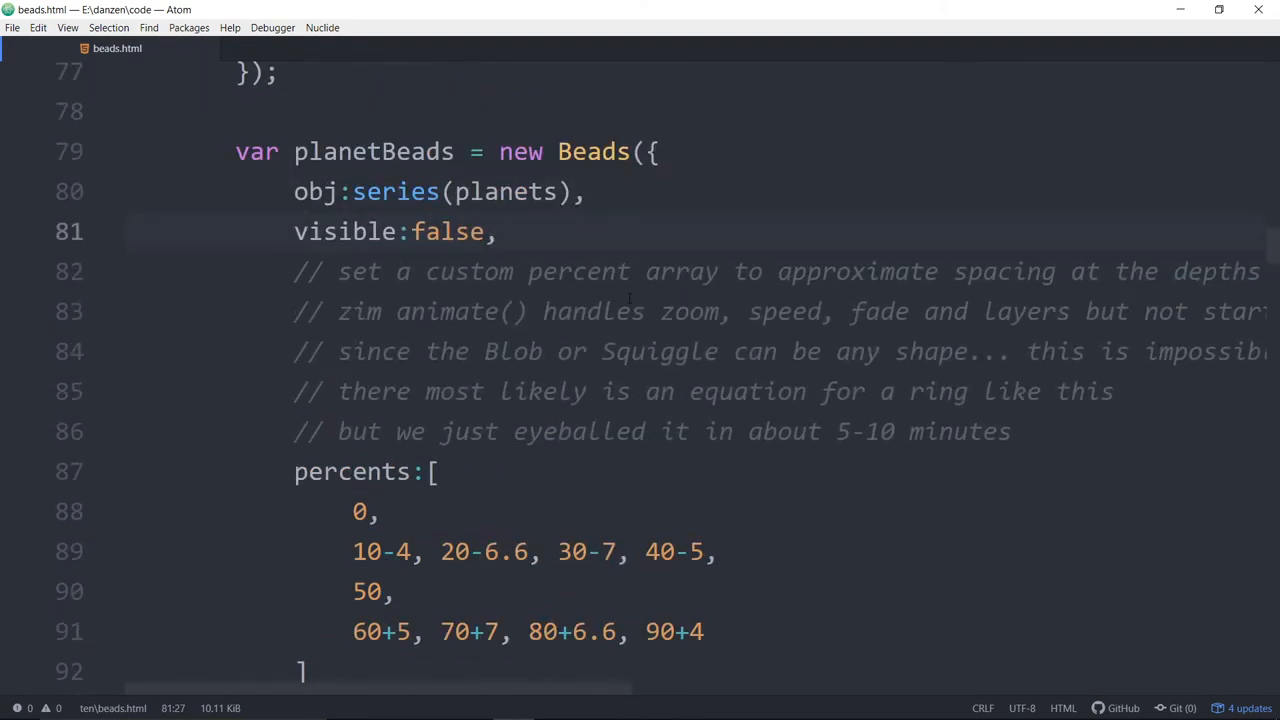
{"action": "left_click", "coordinate": [412, 152]}
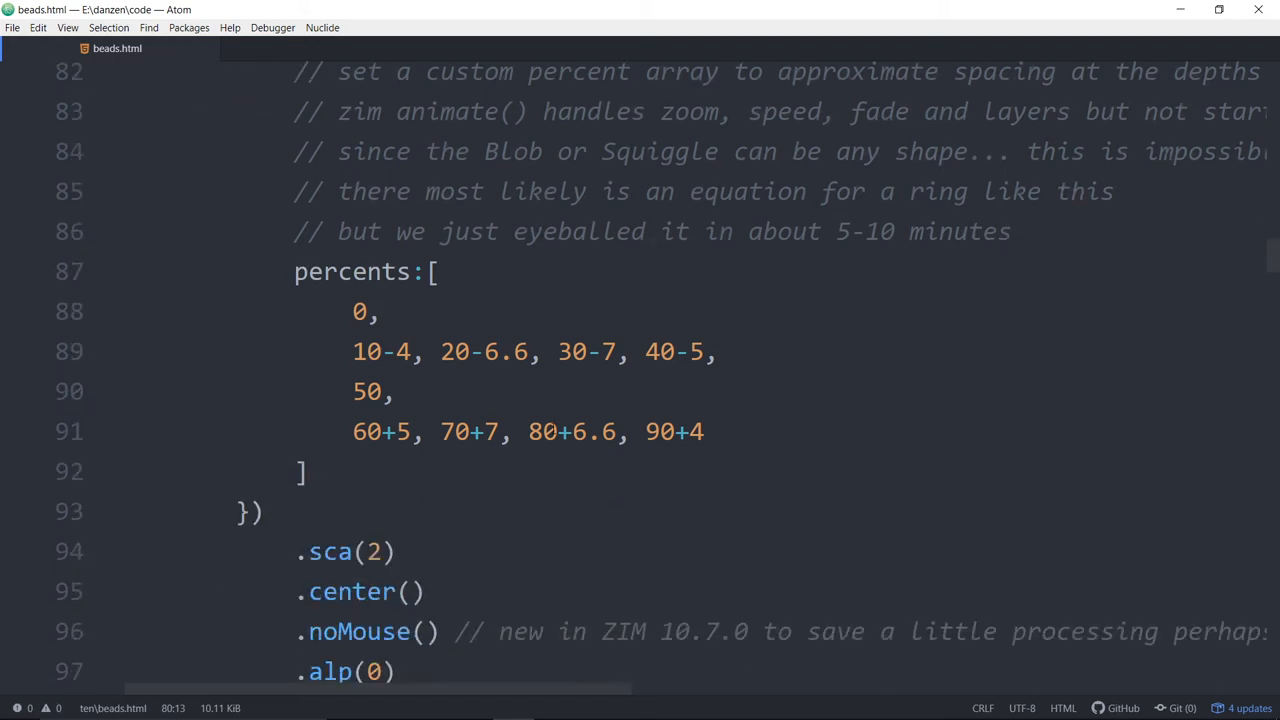
{"action": "scroll", "scroll_direction": "down", "scroll_amount": 3}
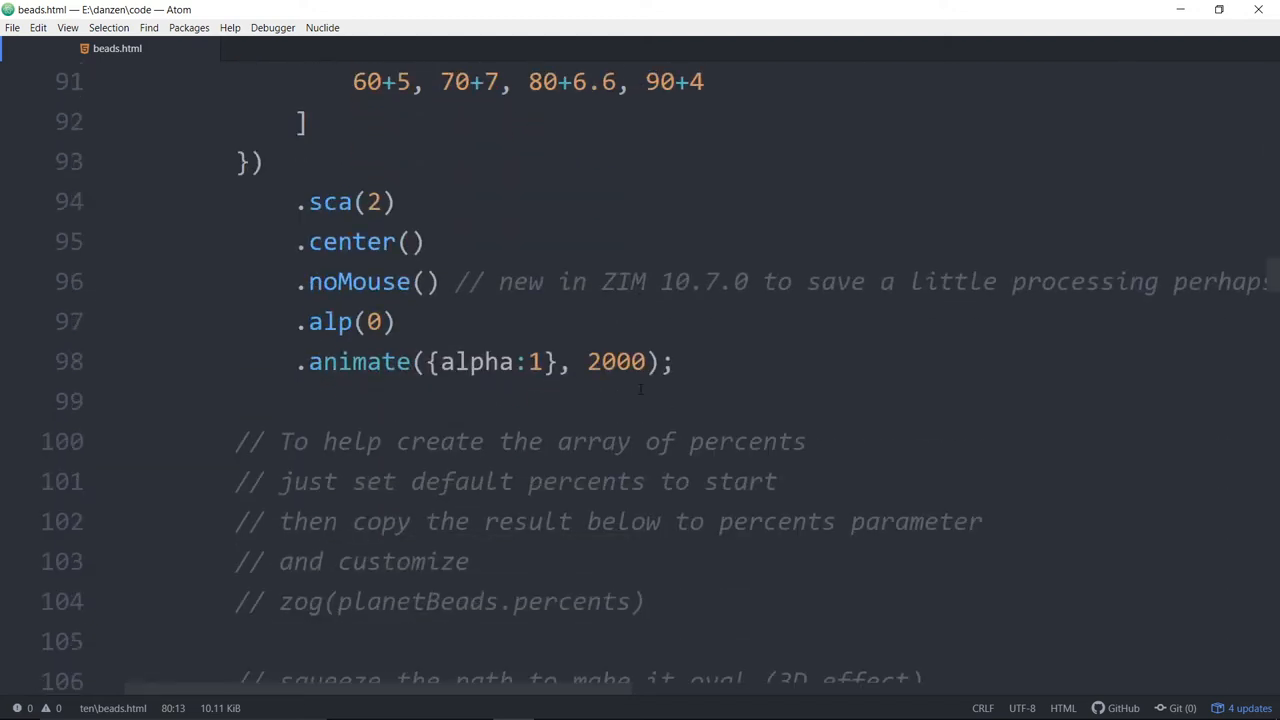
{"action": "scroll", "scroll_direction": "down", "scroll_amount": 3}
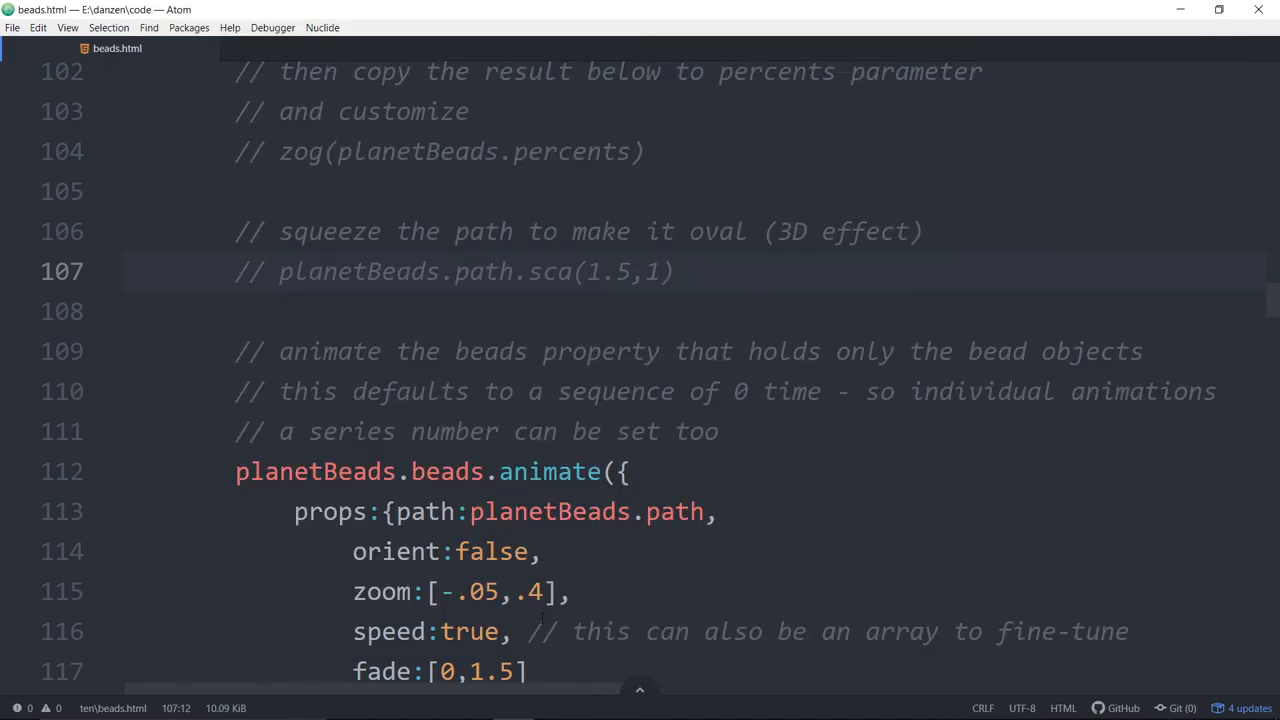
{"action": "scroll", "scroll_direction": "down", "scroll_amount": 3}
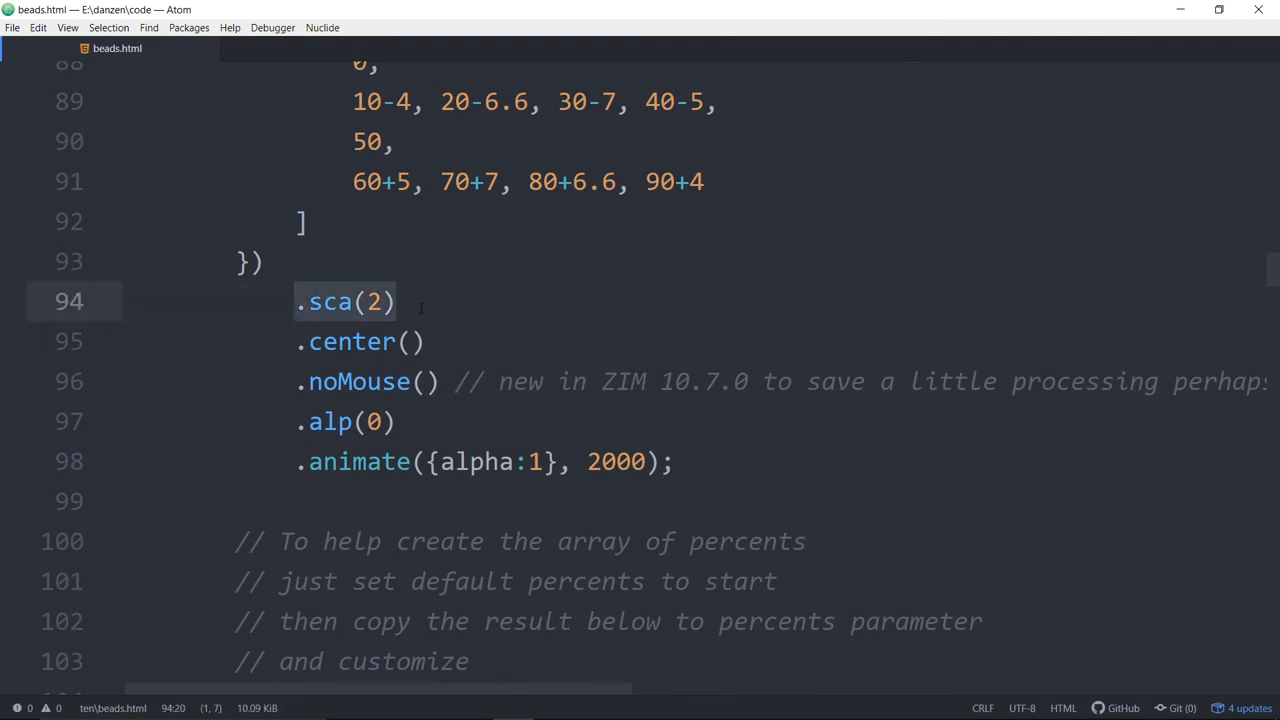
{"action": "scroll", "scroll_direction": "down", "scroll_amount": 3}
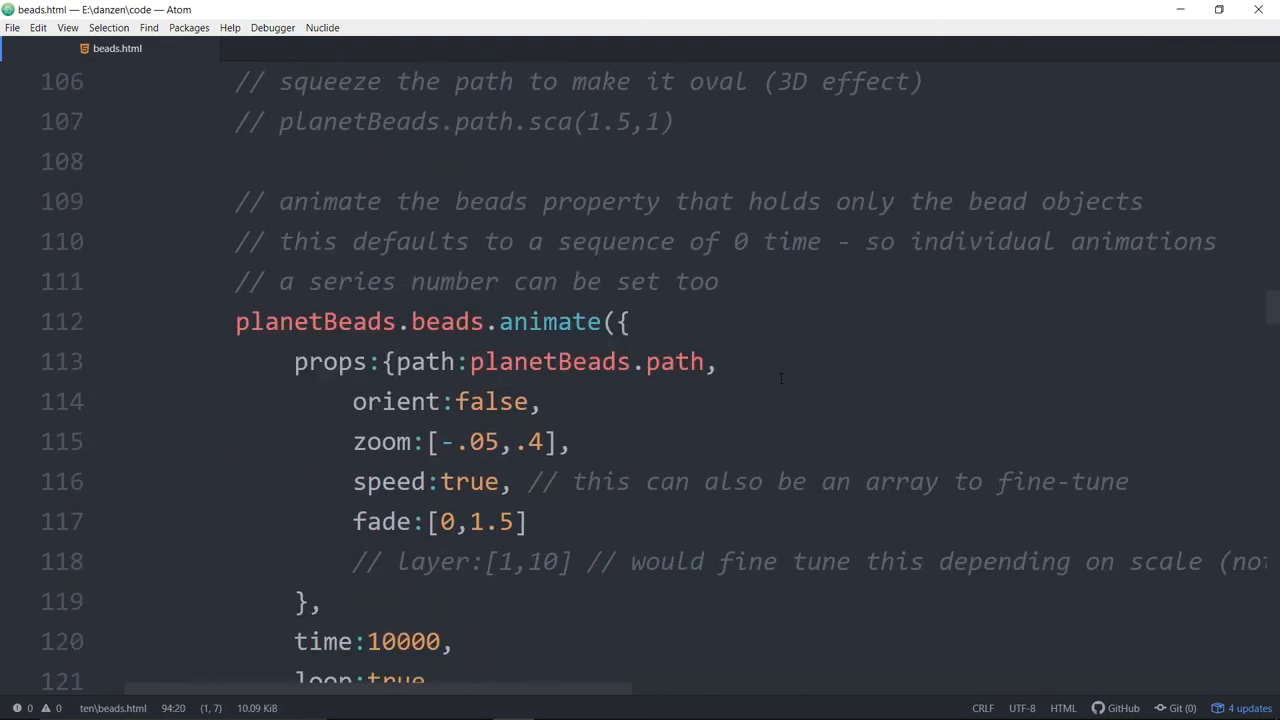
{"action": "scroll", "scroll_direction": "down", "scroll_amount": 3}
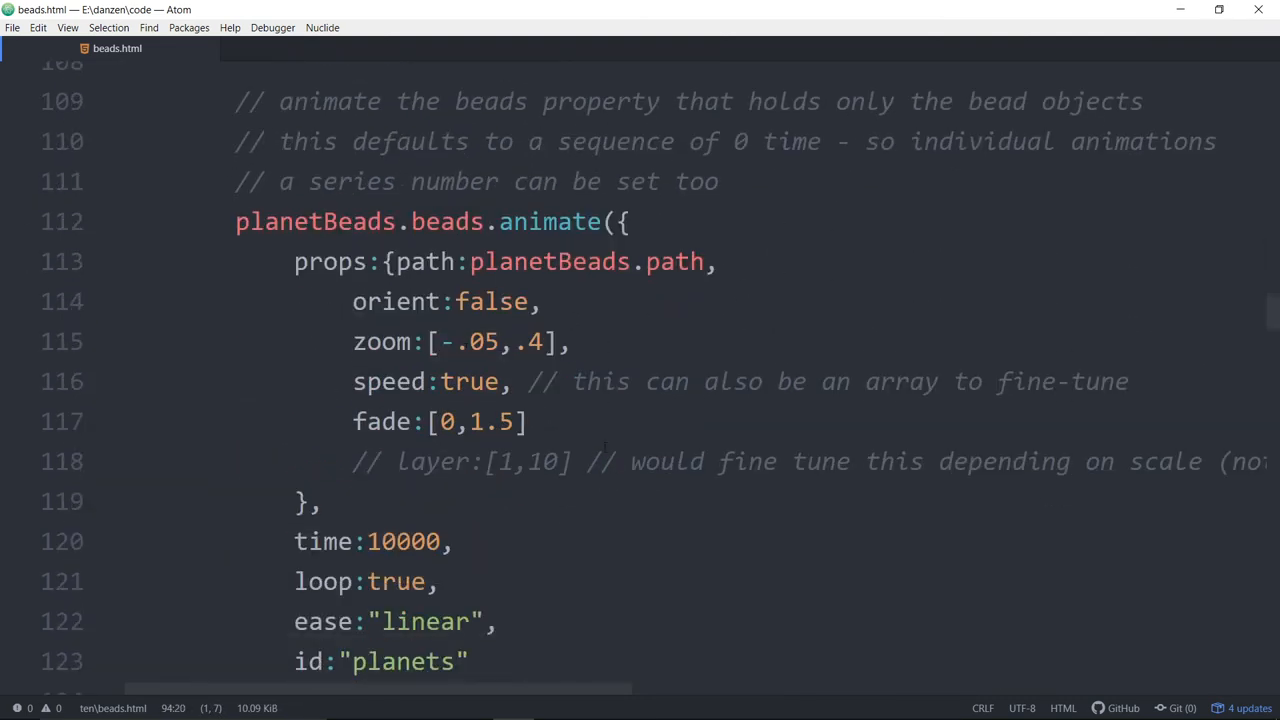
{"action": "scroll", "scroll_direction": "down", "scroll_amount": 3}
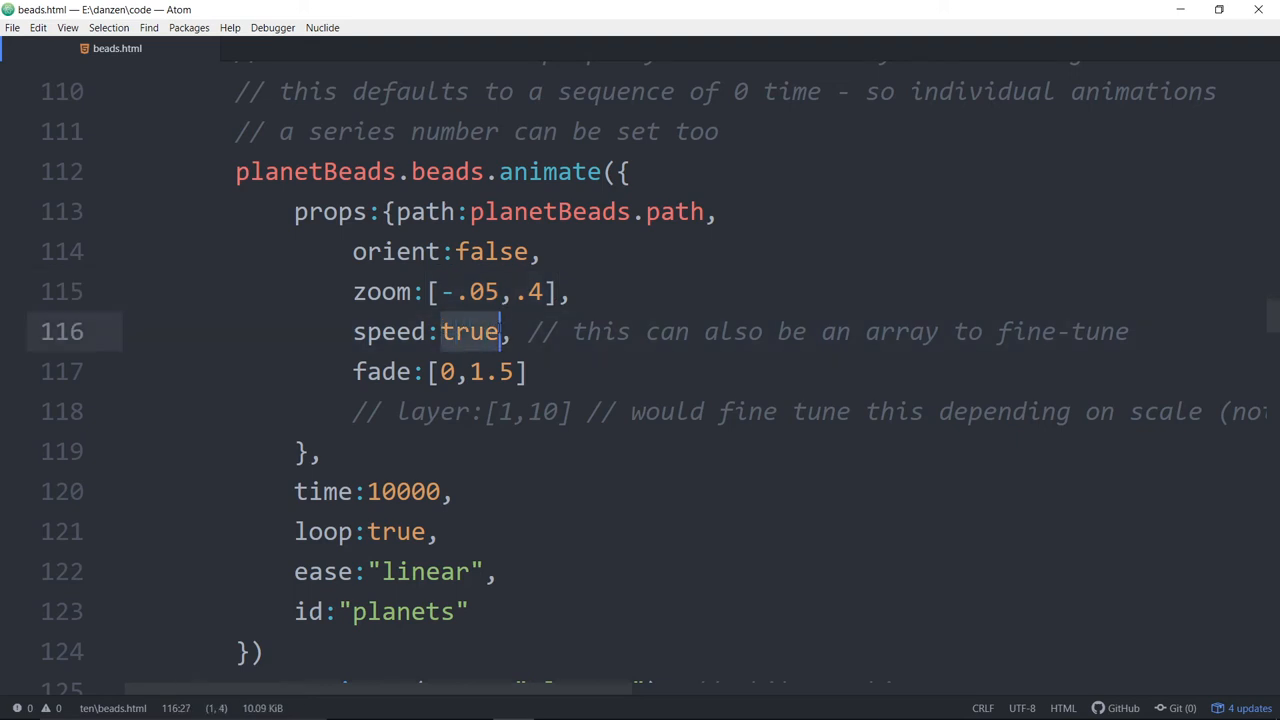
{"action": "left_click", "coordinate": [452, 292]}
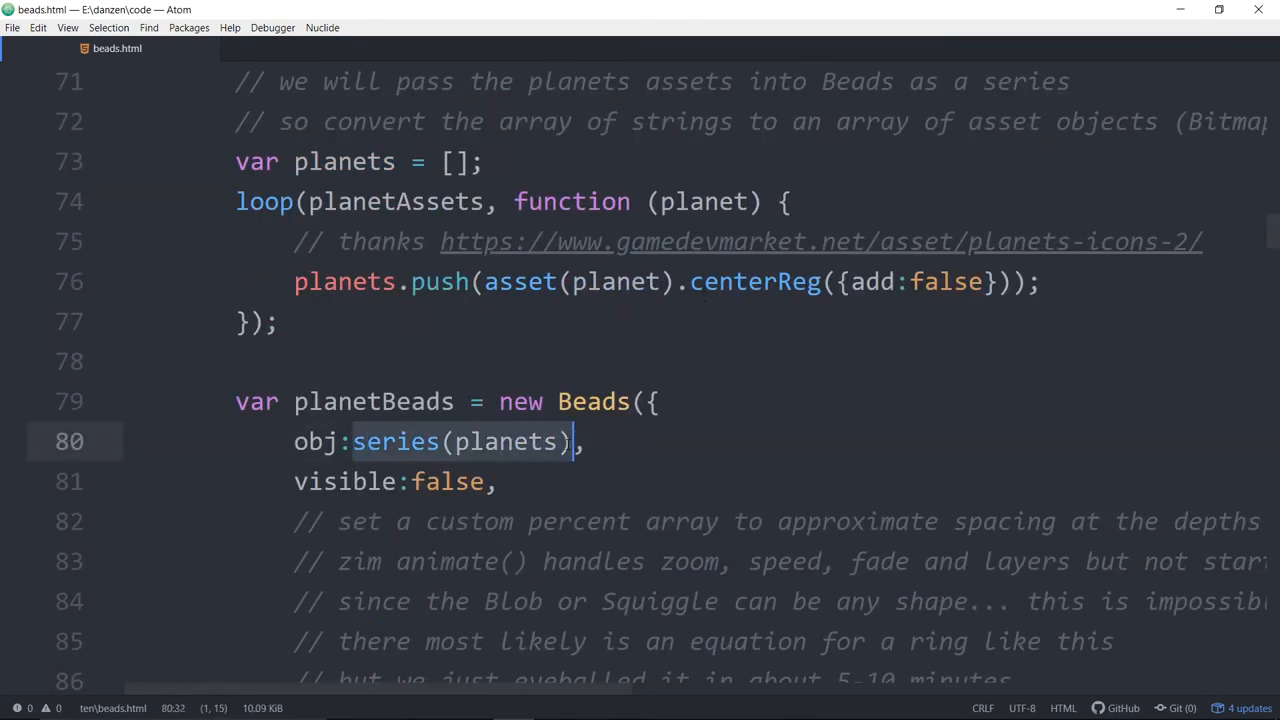
- Replace series(planets) with new Circle(10, red) as the bead object and save beads.html
{"action": "type", "text": "new ,"}
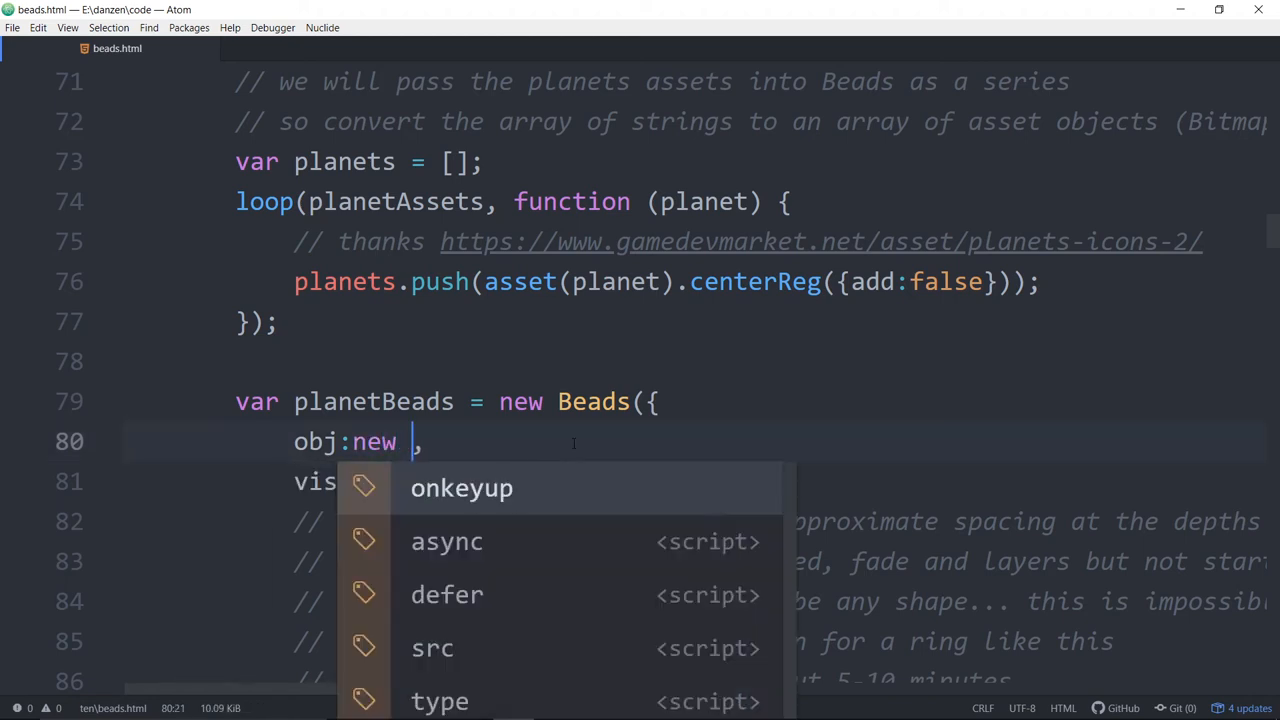
{"action": "type", "text": "Circle()"}
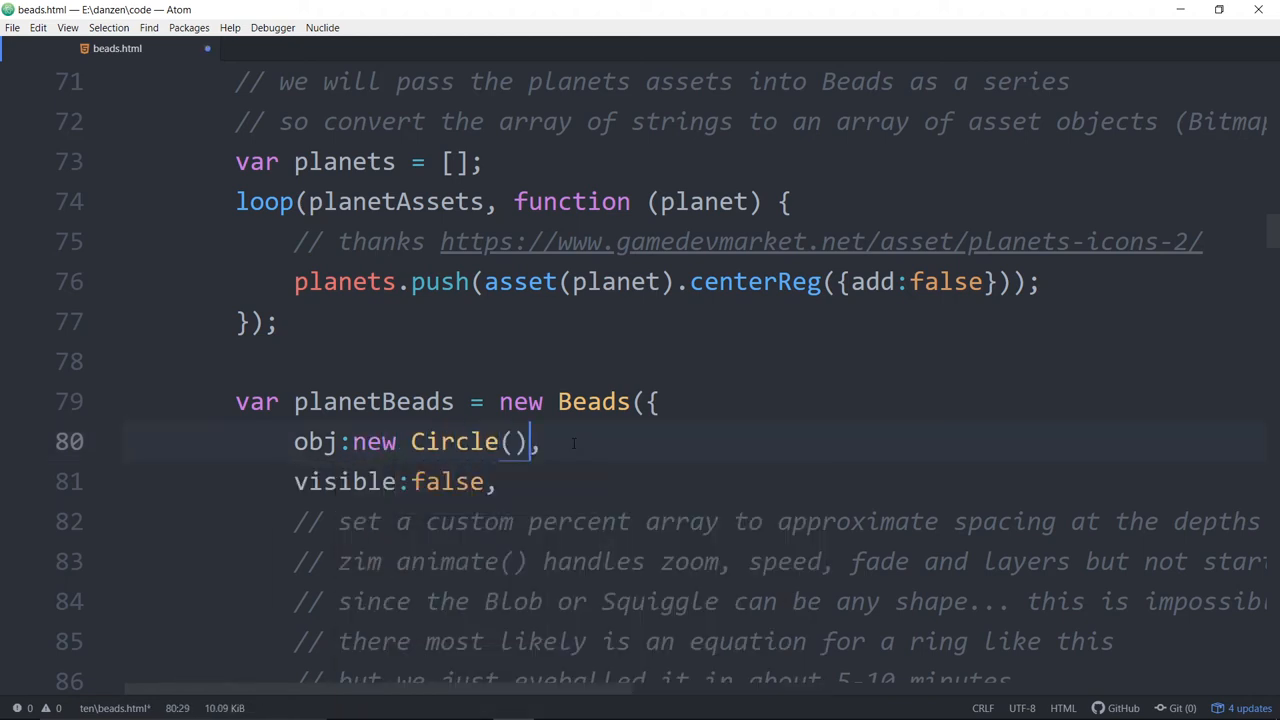
{"action": "type", "text": "10, re"}
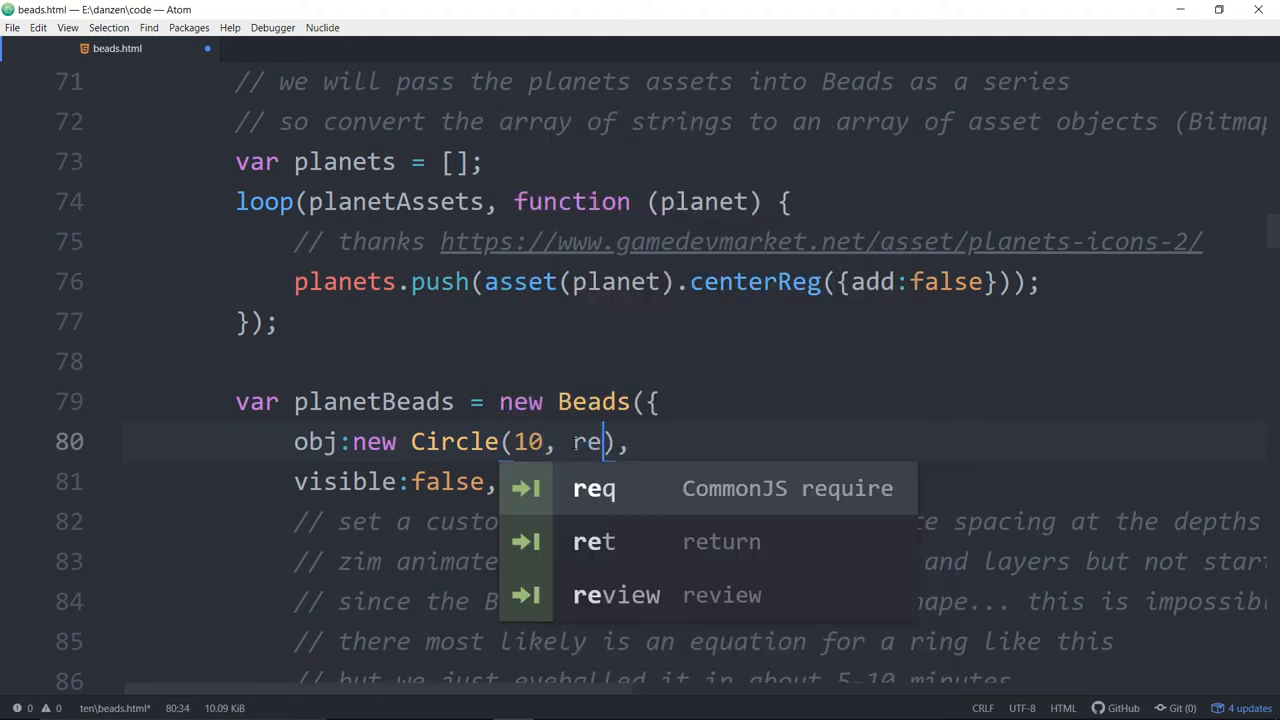
{"action": "type", "text": "d"}
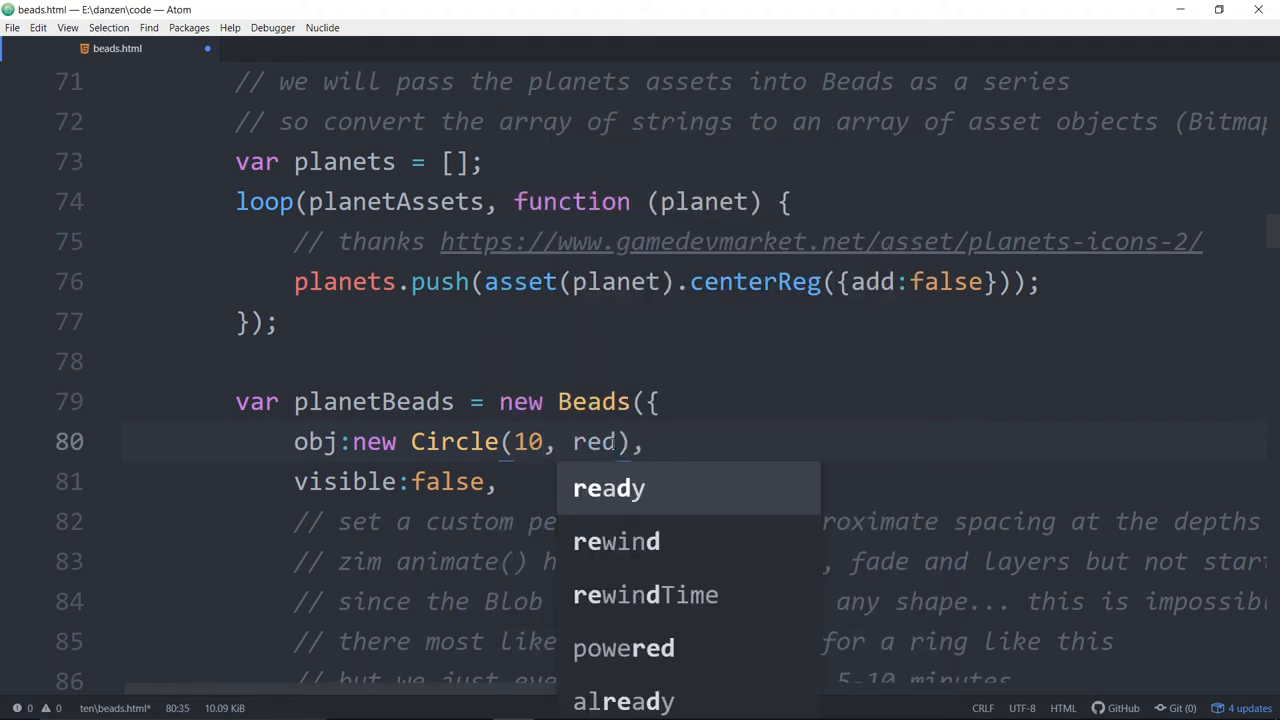
{"action": "scroll", "scroll_direction": "down", "scroll_amount": 3}
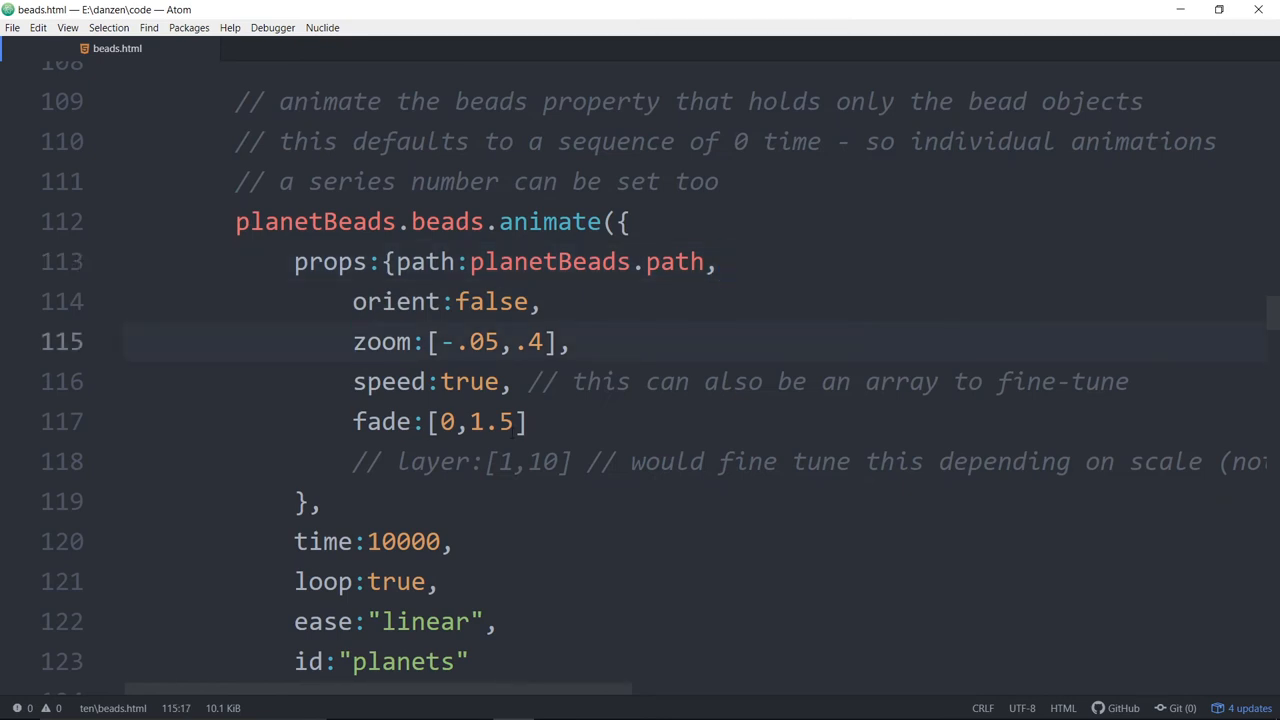
{"action": "key", "text": "ctrl+/"}
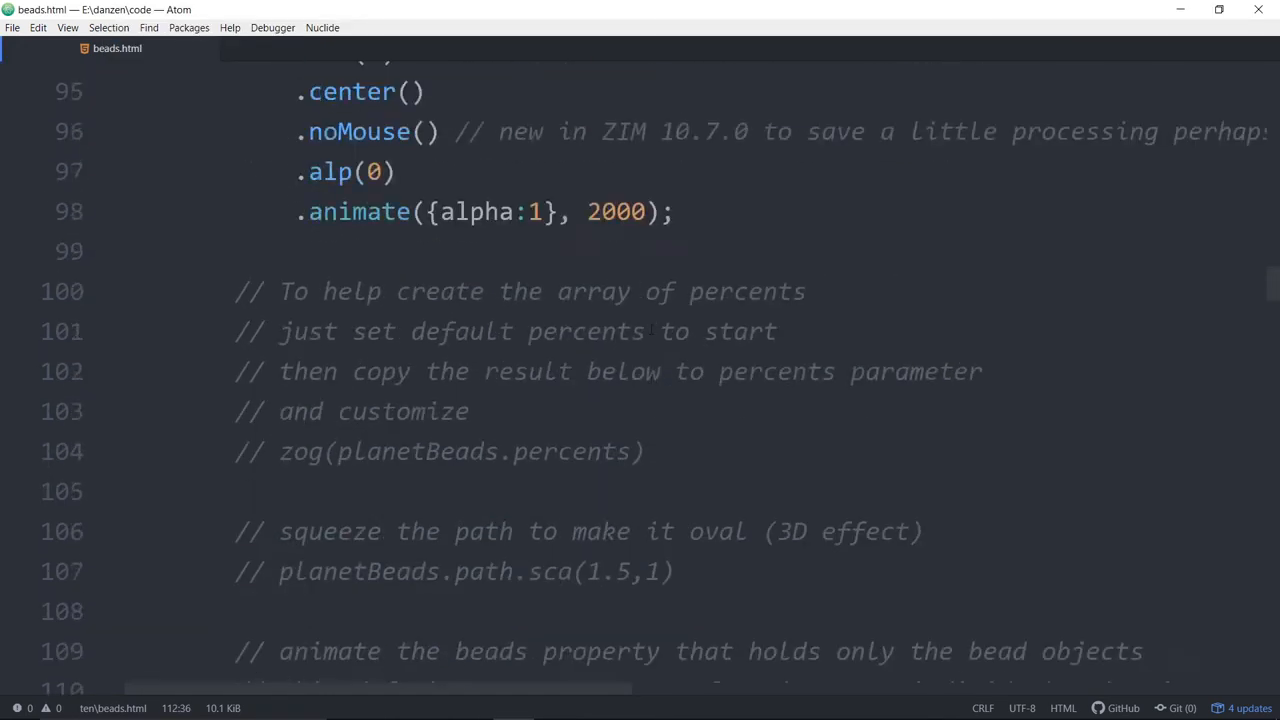
- Comment out the custom percents array again and bring up the Planets demo in Firefox
{"action": "scroll", "scroll_direction": "up", "scroll_amount": 3}
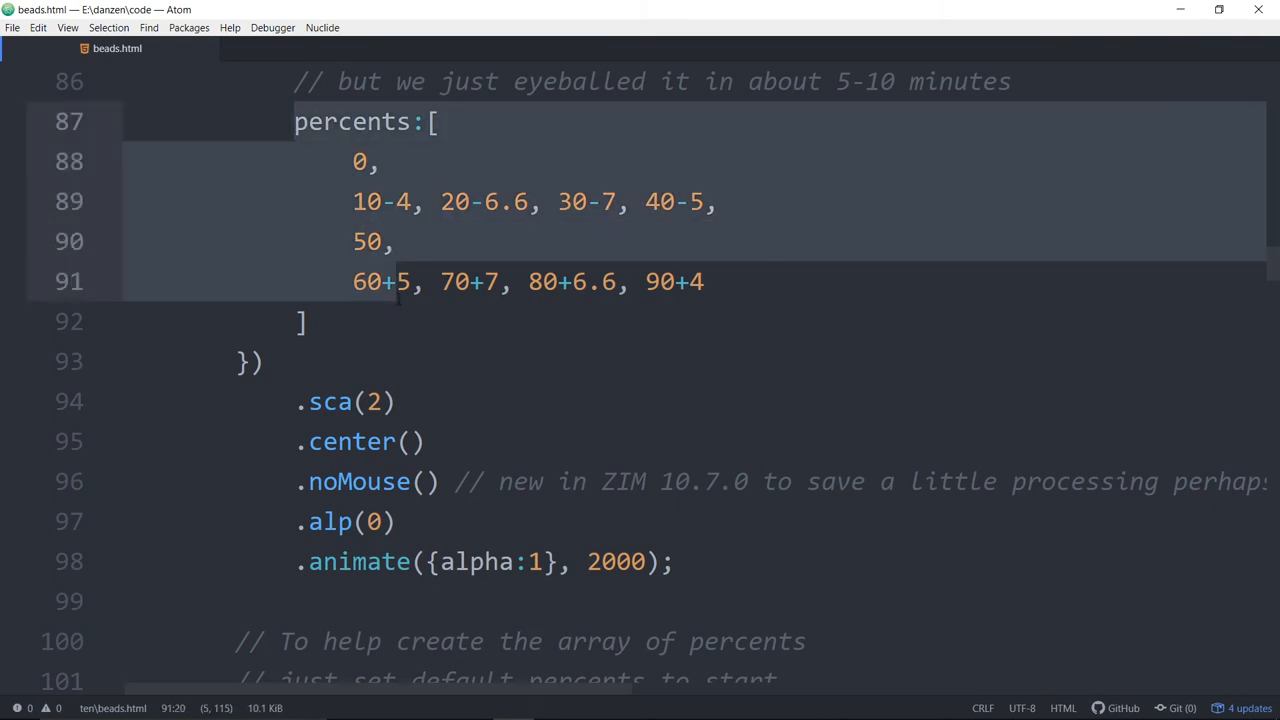
{"action": "key", "text": "ctrl+/"}
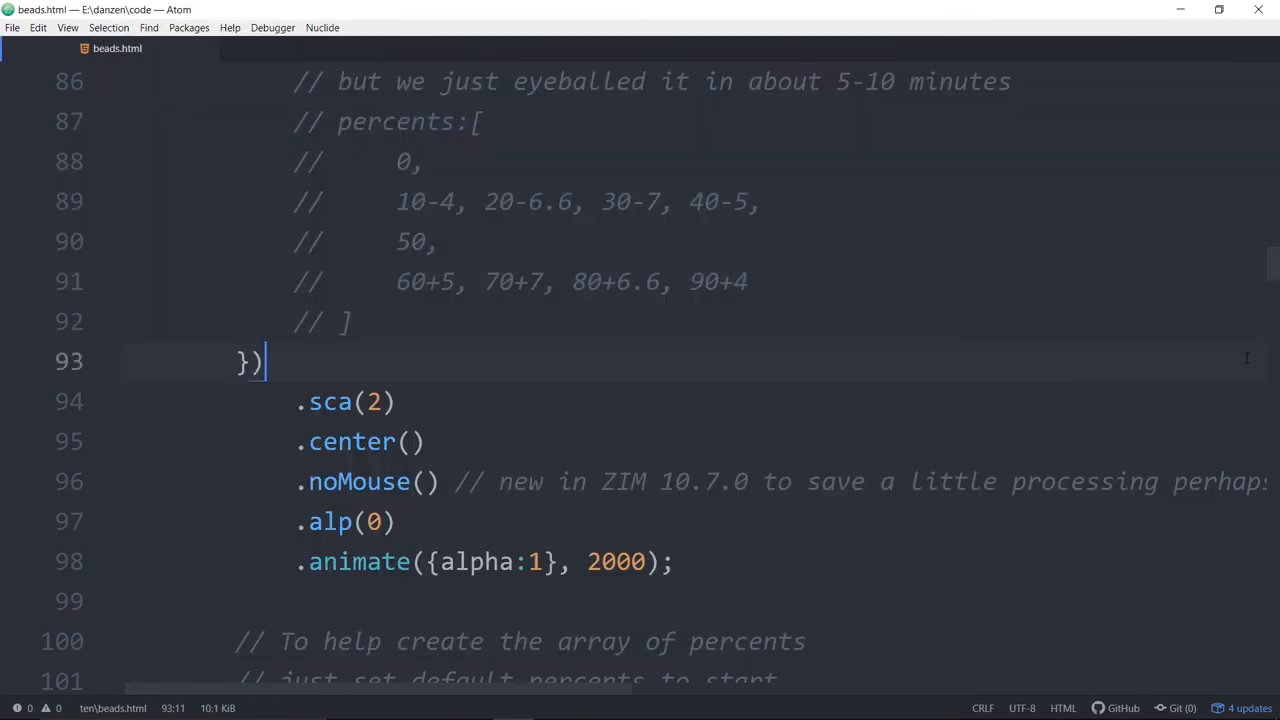
{"action": "scroll", "scroll_direction": "down", "scroll_amount": 3}
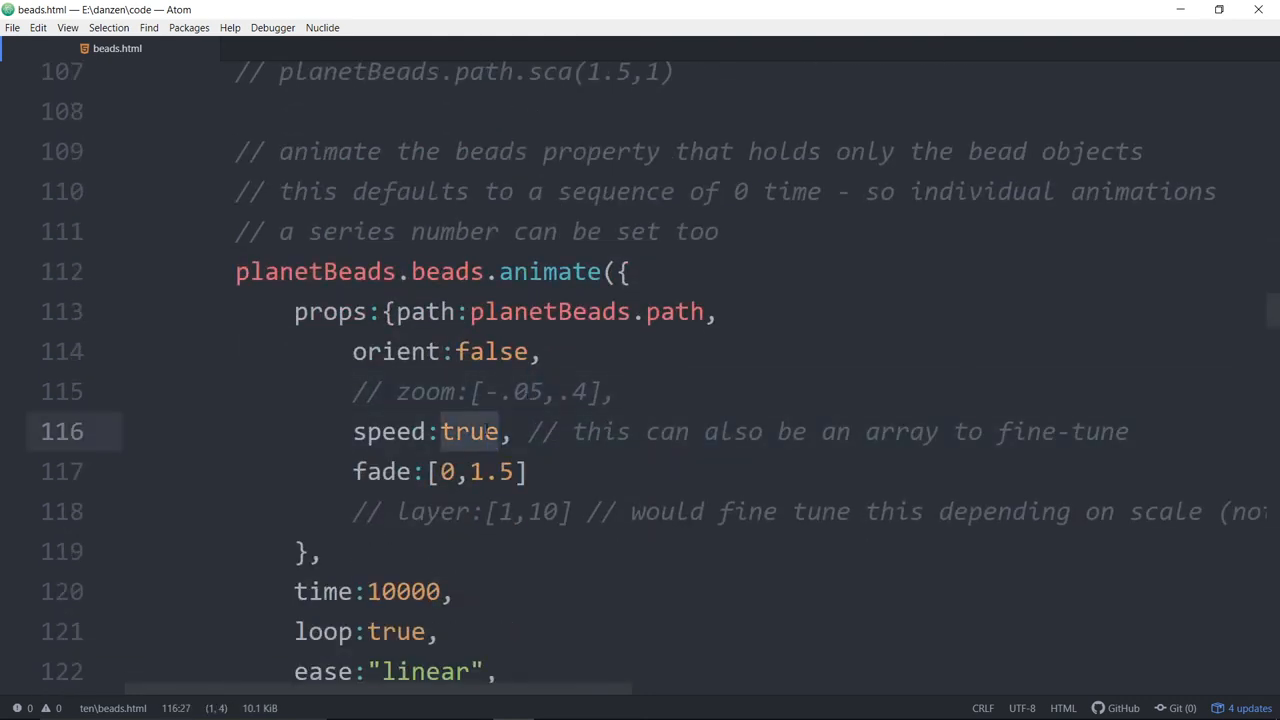
{"action": "left_click", "coordinate": [352, 390]}
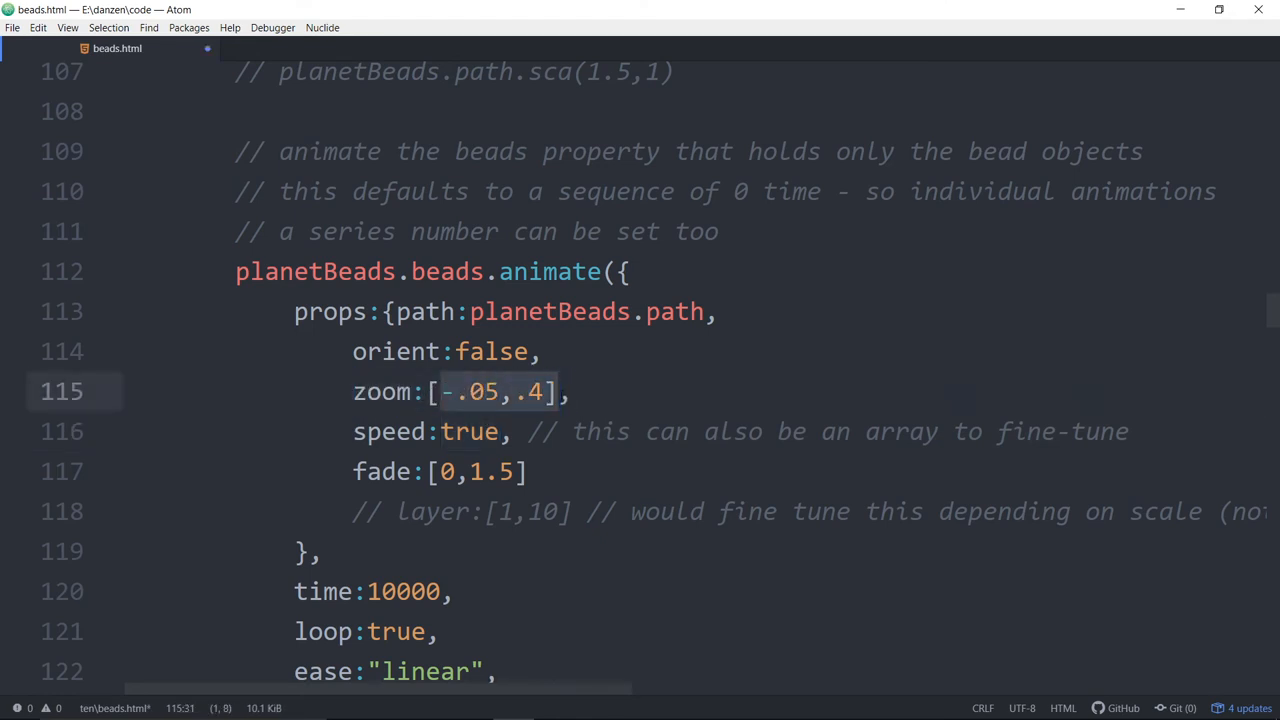
{"action": "type", "text": "true"}
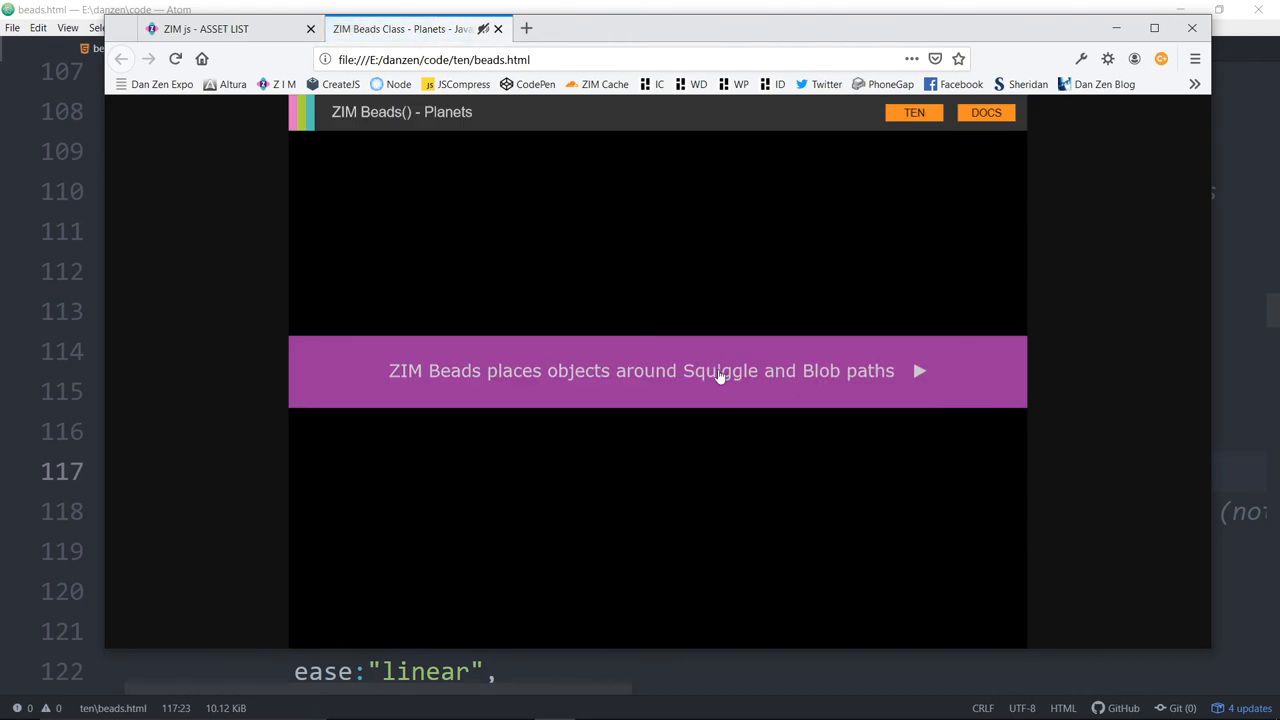
- Run the planets demo from the banner, then reactivate planetBeads.path.sca(1.5,1) in Atom
{"action": "left_click", "coordinate": [920, 370]}
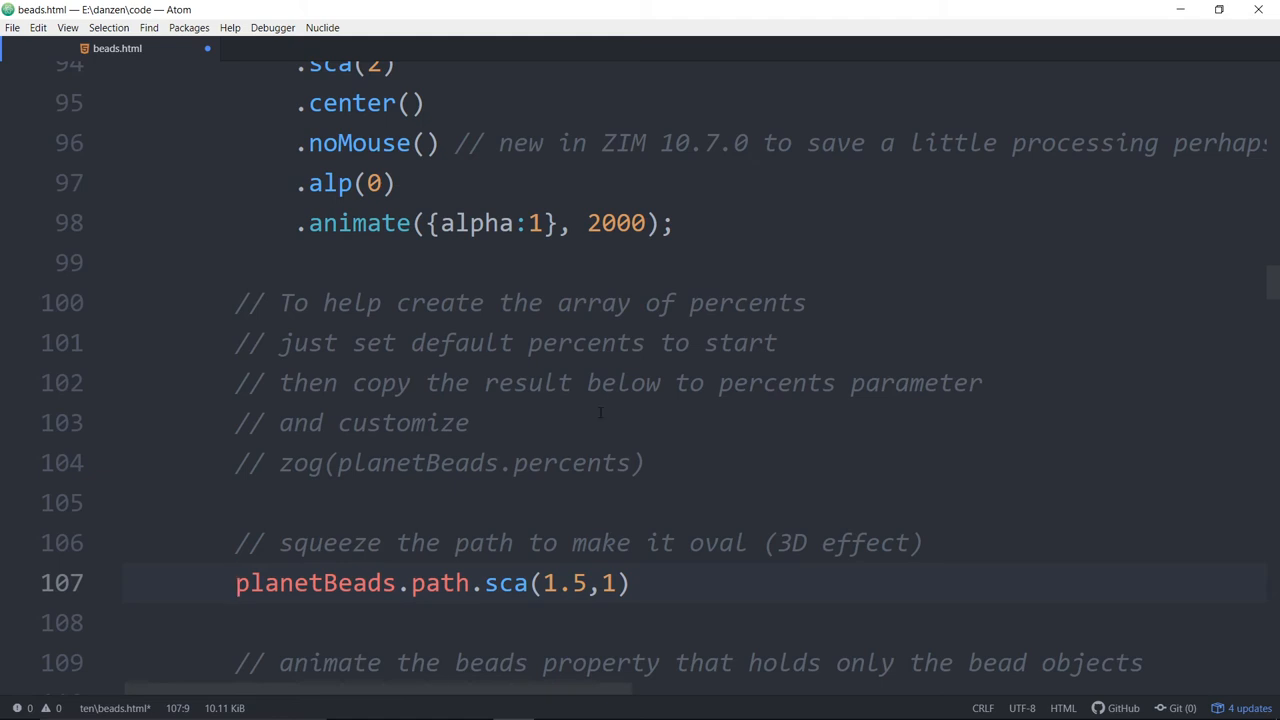
- Comment out the id:"planets" animate option and the pauseAnimate(true, "planets") call
{"action": "scroll", "scroll_direction": "down", "scroll_amount": 3}
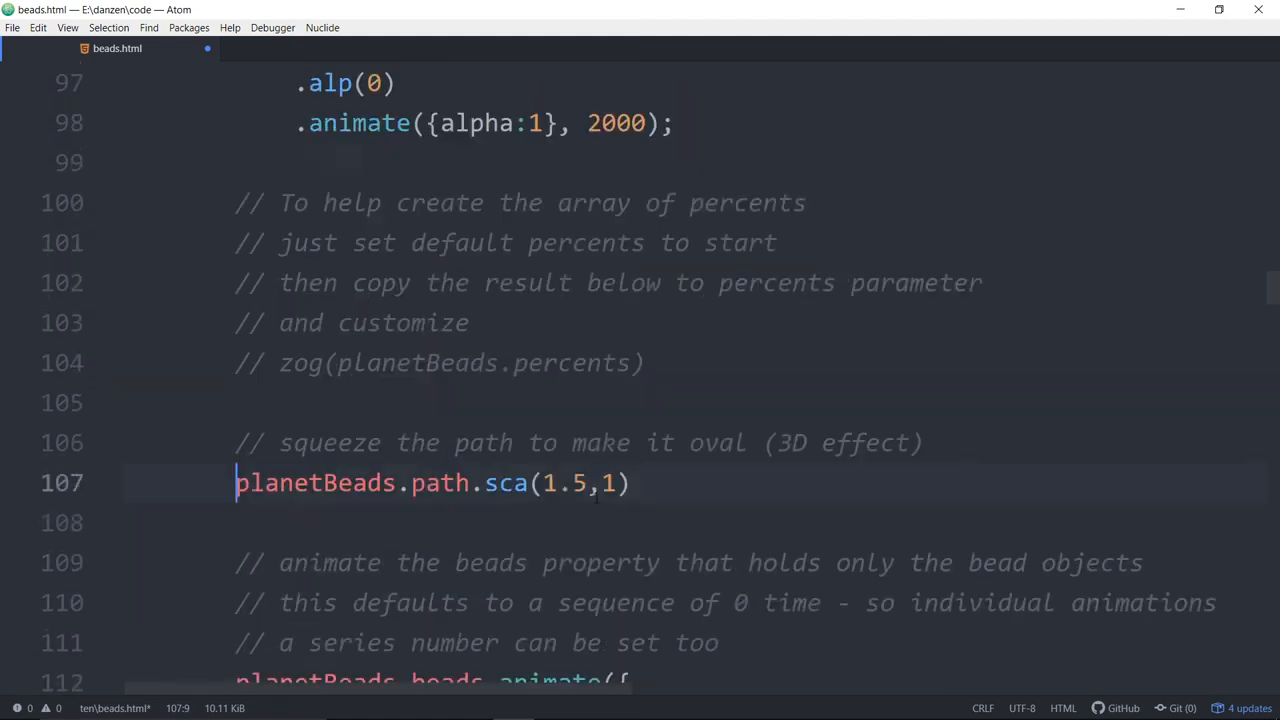
{"action": "scroll", "scroll_direction": "down", "scroll_amount": 3}
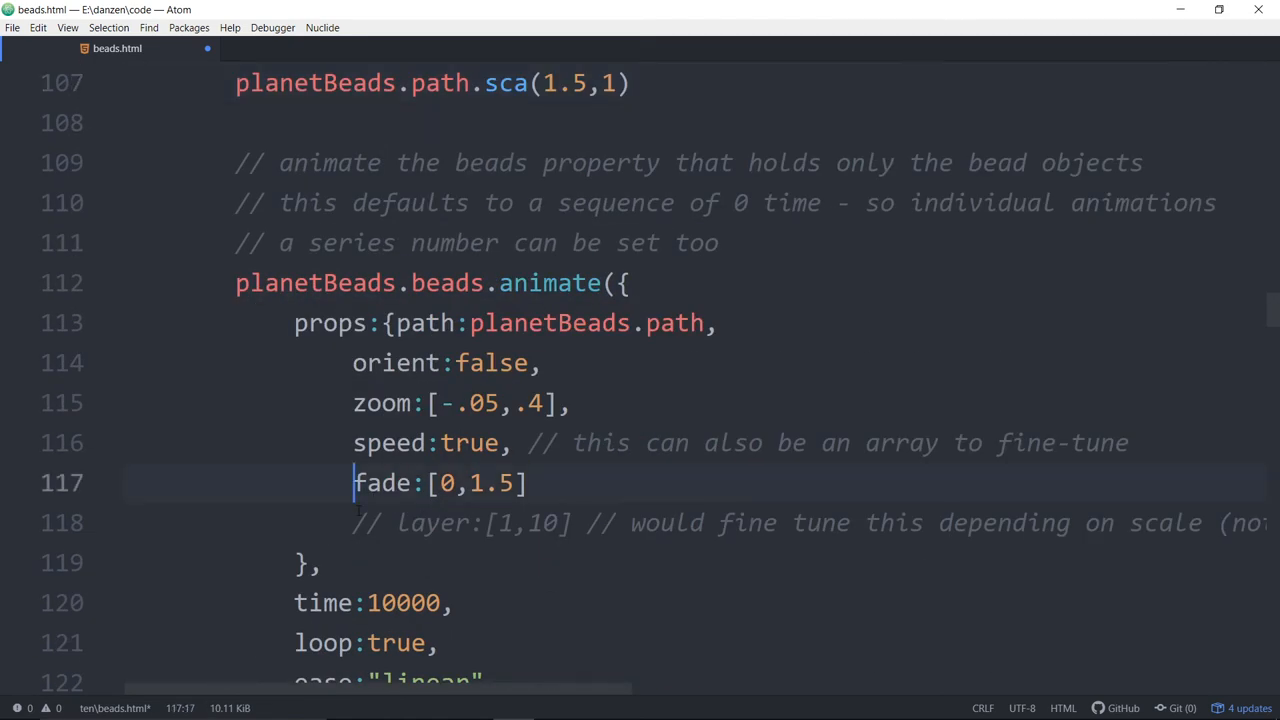
{"action": "key", "text": "ctrl+/"}
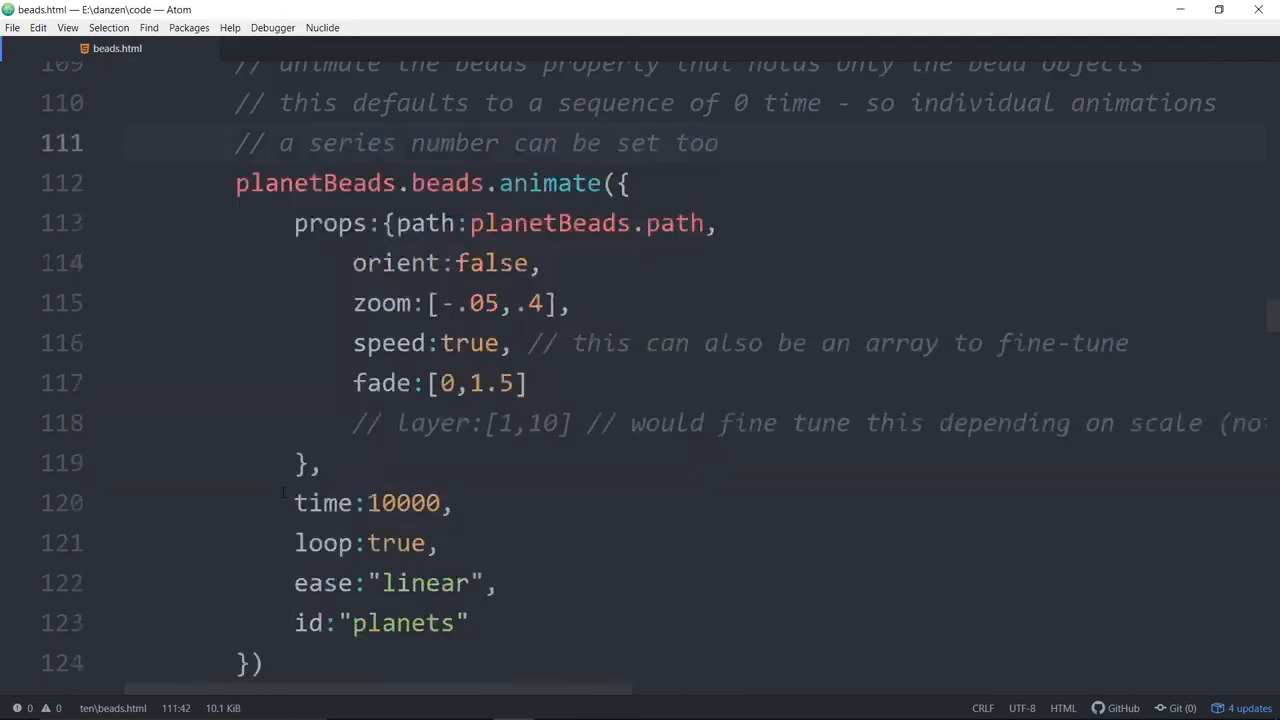
{"action": "scroll", "scroll_direction": "down", "scroll_amount": 3}
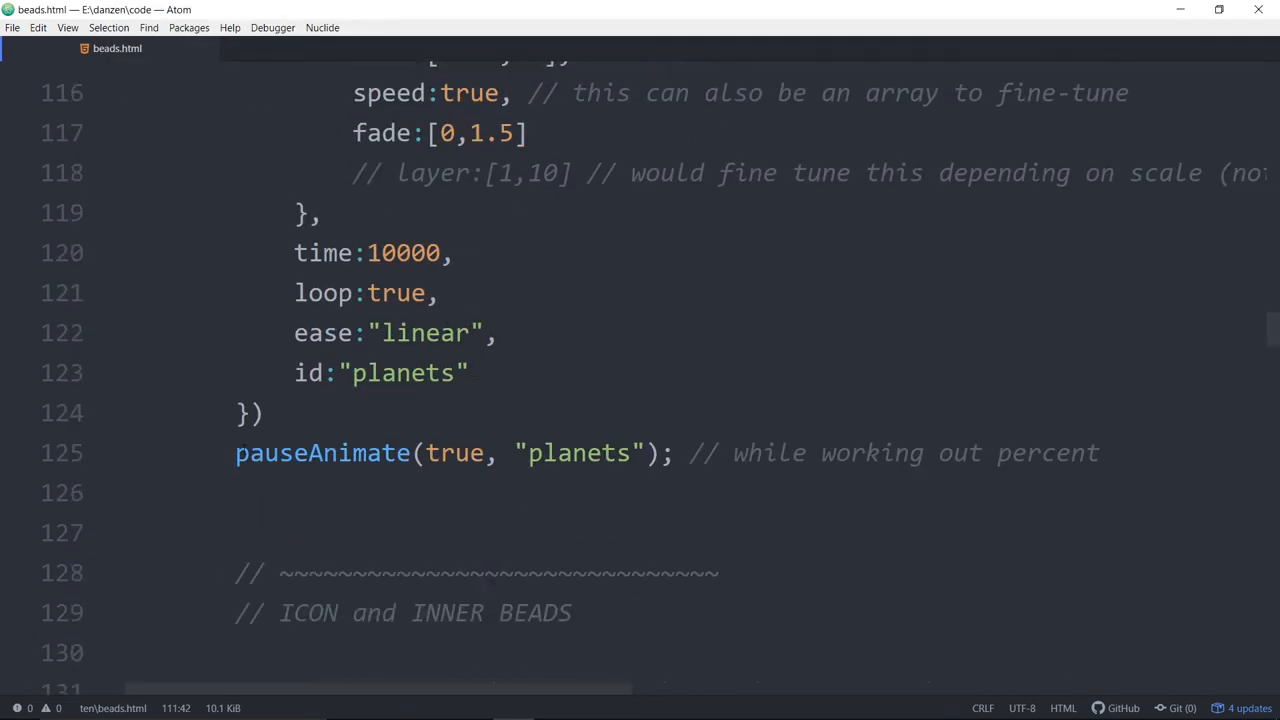
{"action": "type", "text": "//"}
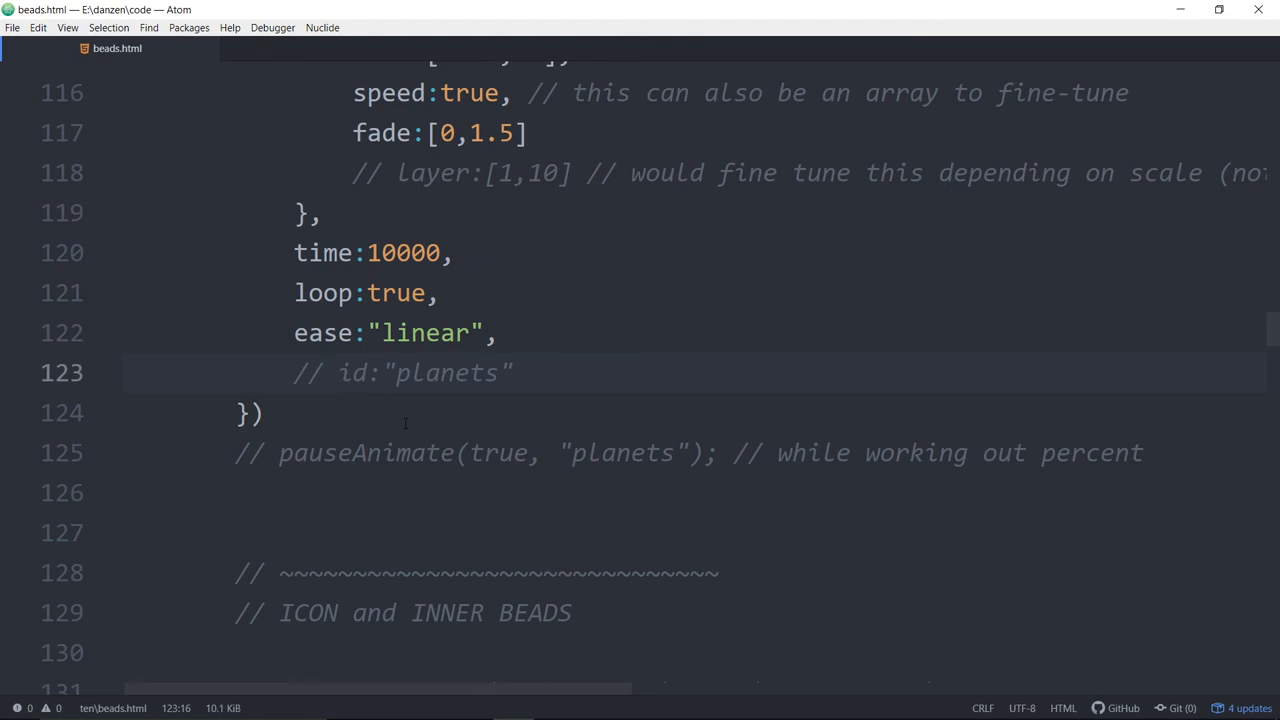
{"action": "scroll", "scroll_direction": "down", "scroll_amount": 3}
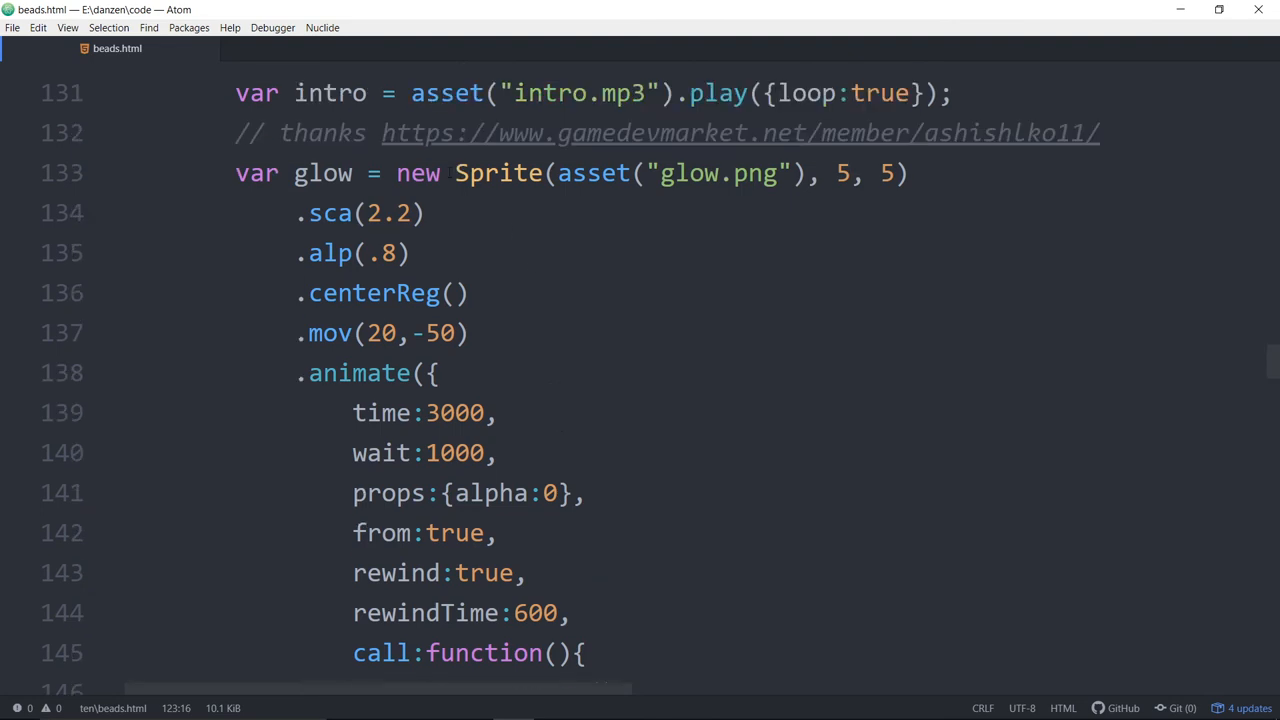
{"action": "scroll", "scroll_direction": "down", "scroll_amount": 3}
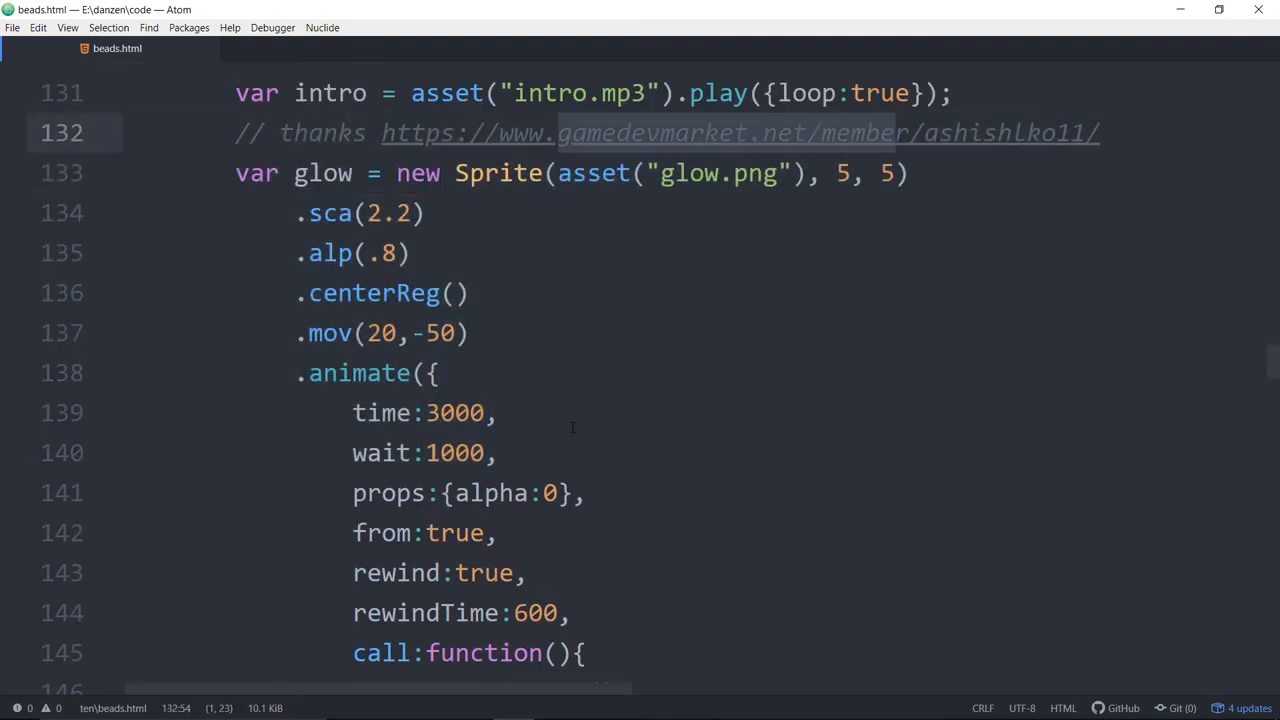
{"action": "scroll", "scroll_direction": "down", "scroll_amount": 3}
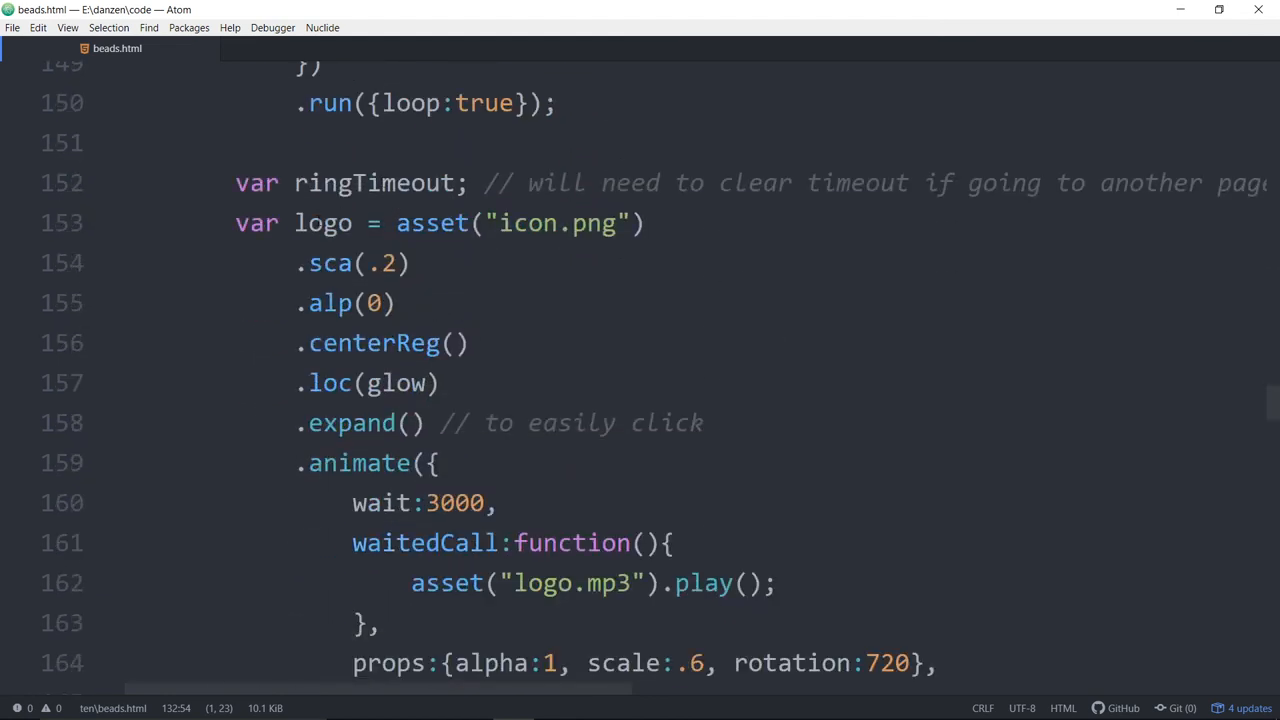
{"action": "scroll", "scroll_direction": "down", "scroll_amount": 3}
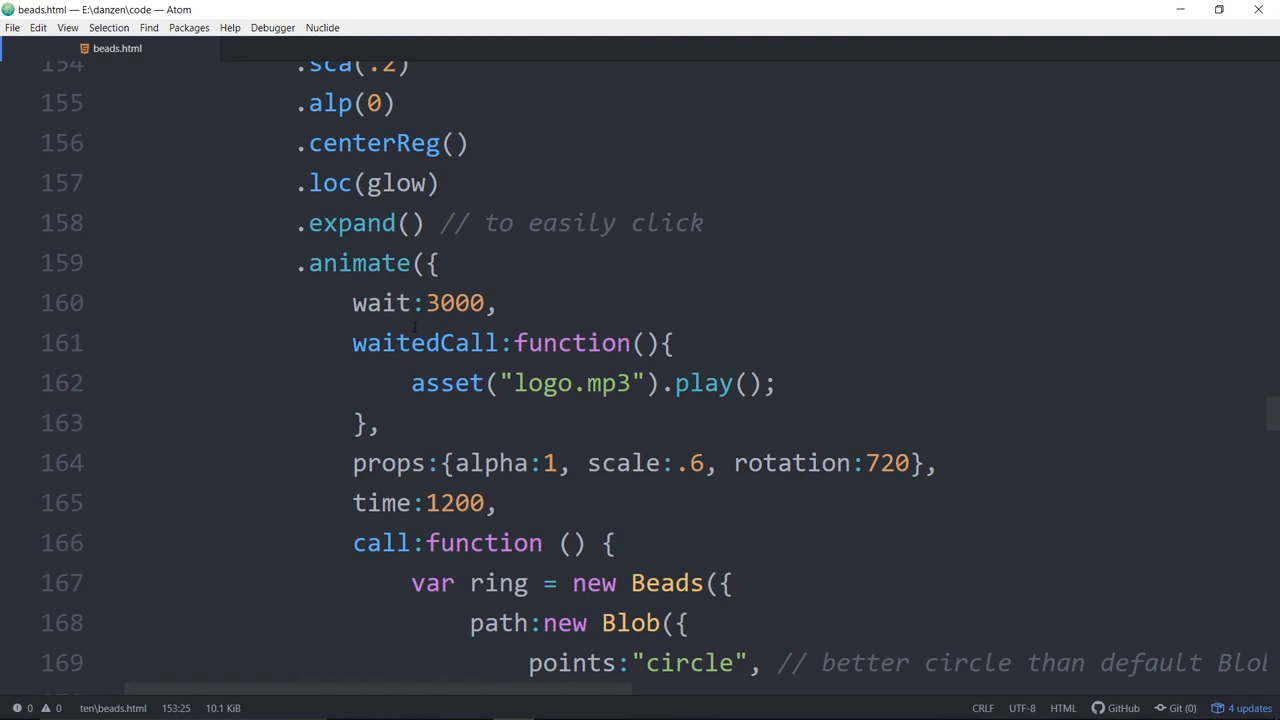
{"action": "scroll", "scroll_direction": "down", "scroll_amount": 3}
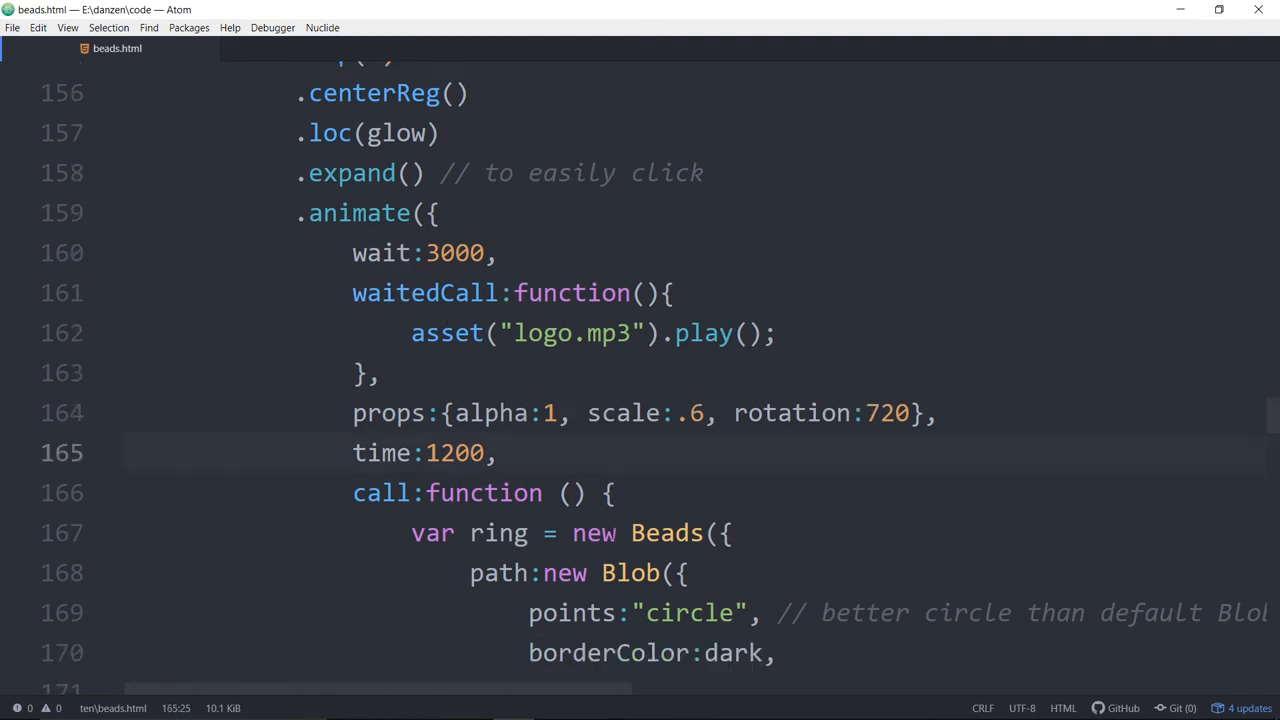
{"action": "scroll", "scroll_direction": "down", "scroll_amount": 3}
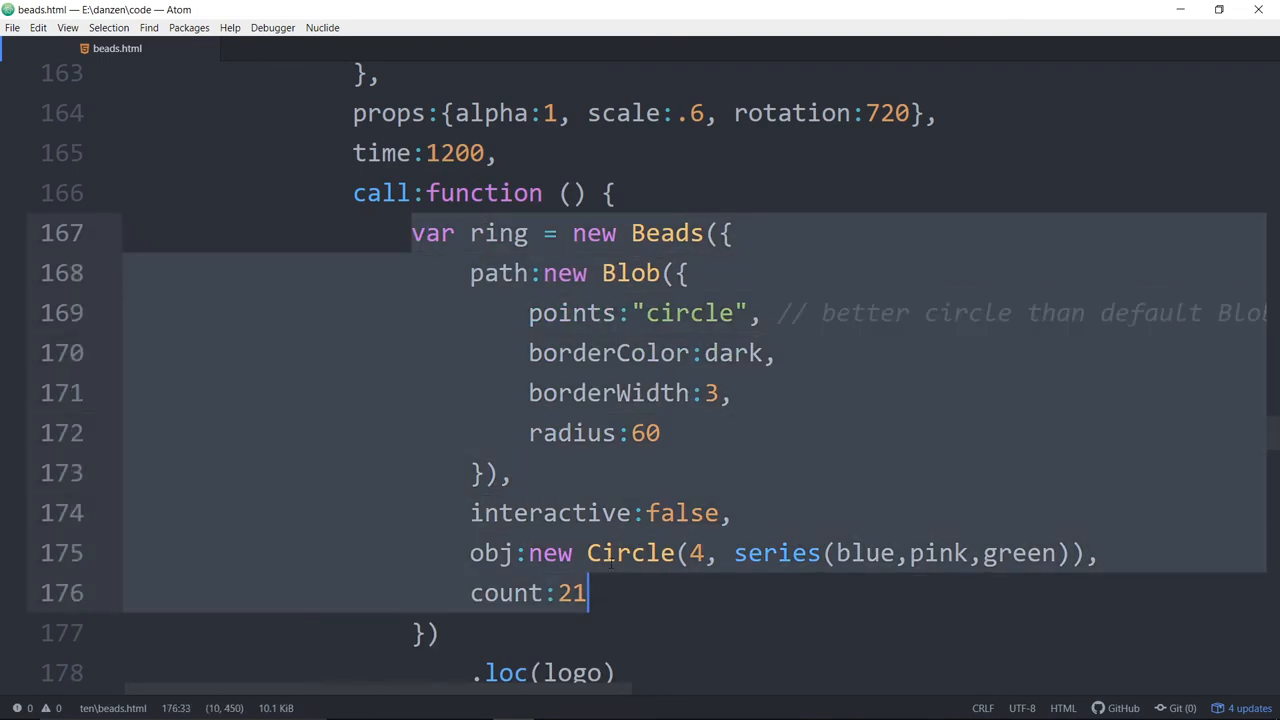
{"action": "left_click", "coordinate": [688, 272]}
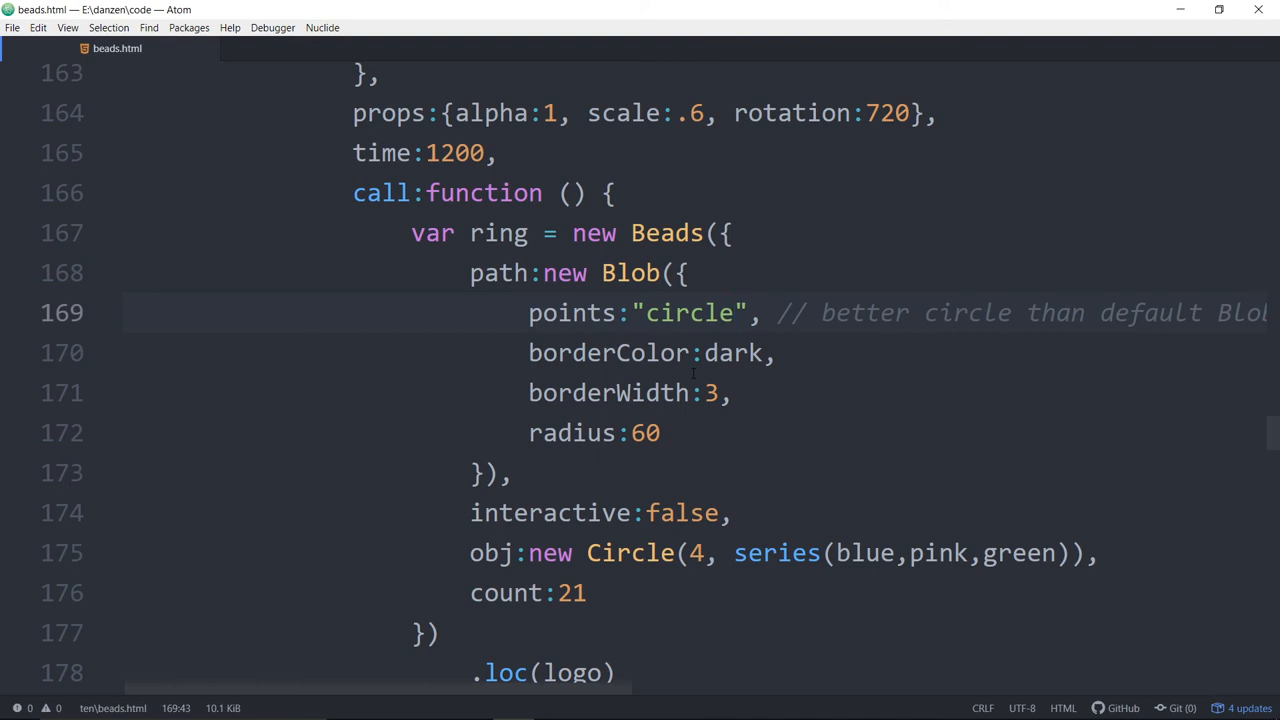
{"action": "left_click", "coordinate": [736, 312]}
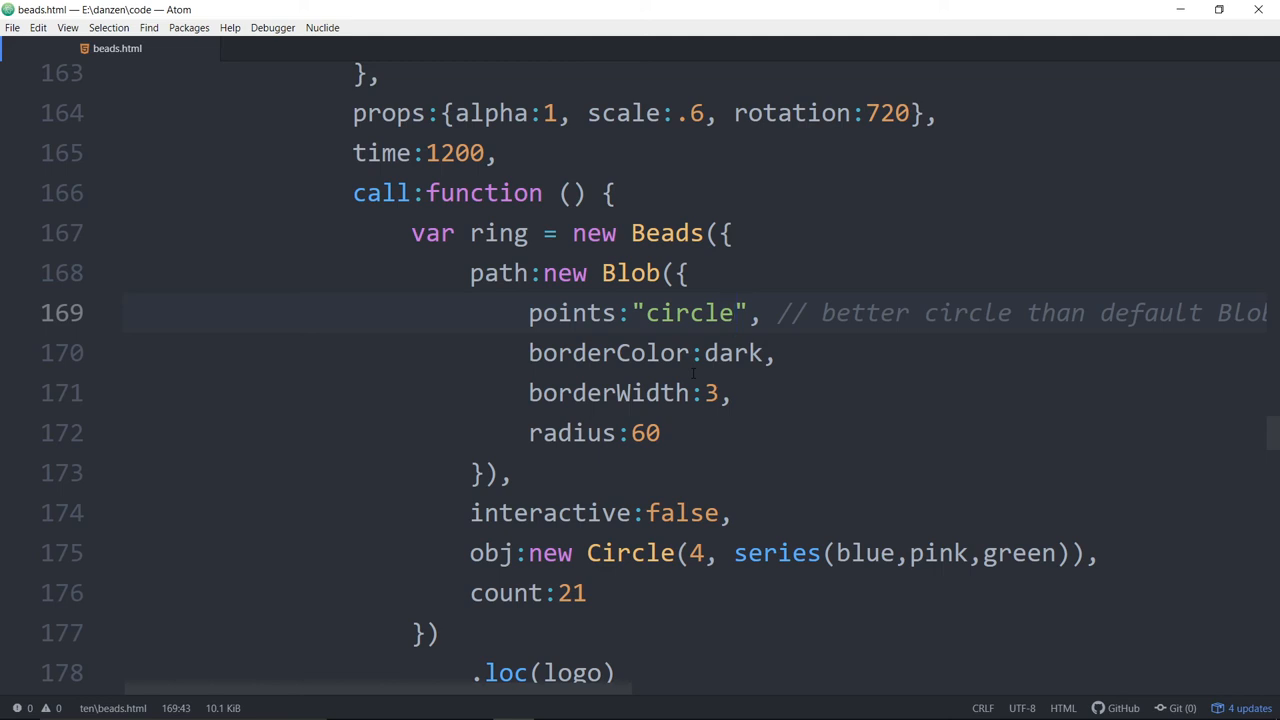
{"action": "left_click", "coordinate": [736, 312]}
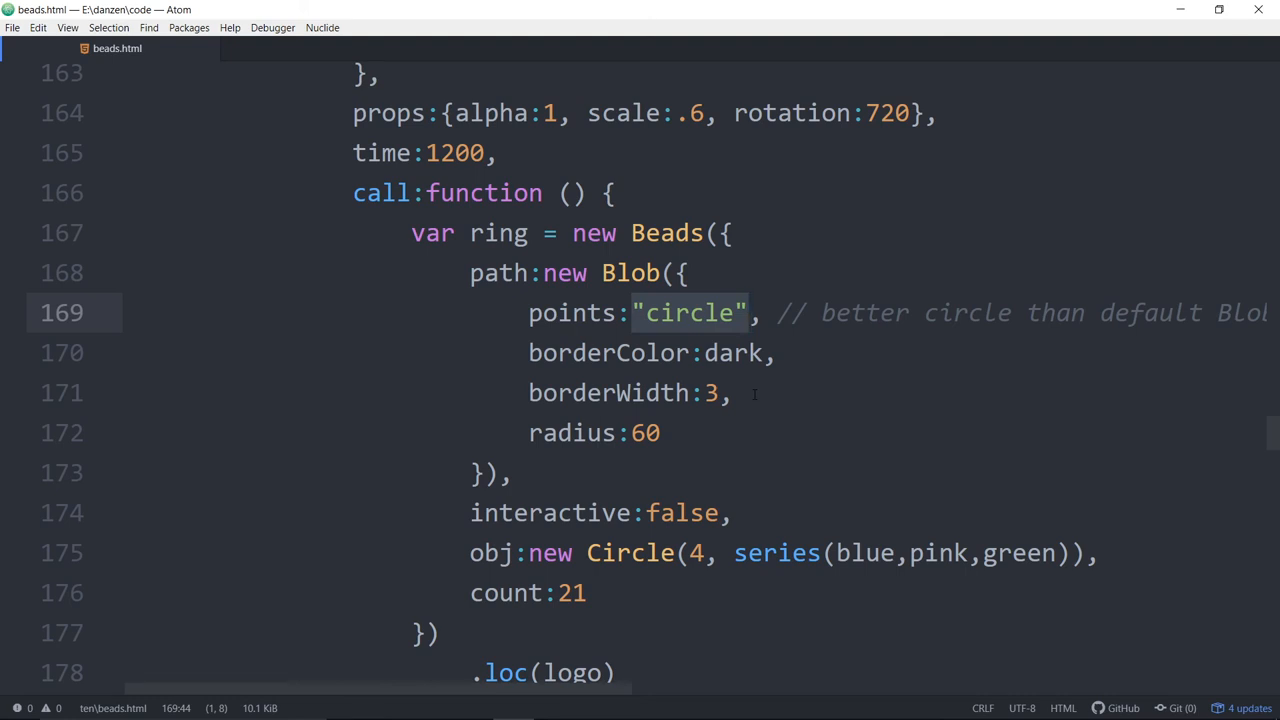
{"action": "left_click", "coordinate": [750, 312]}
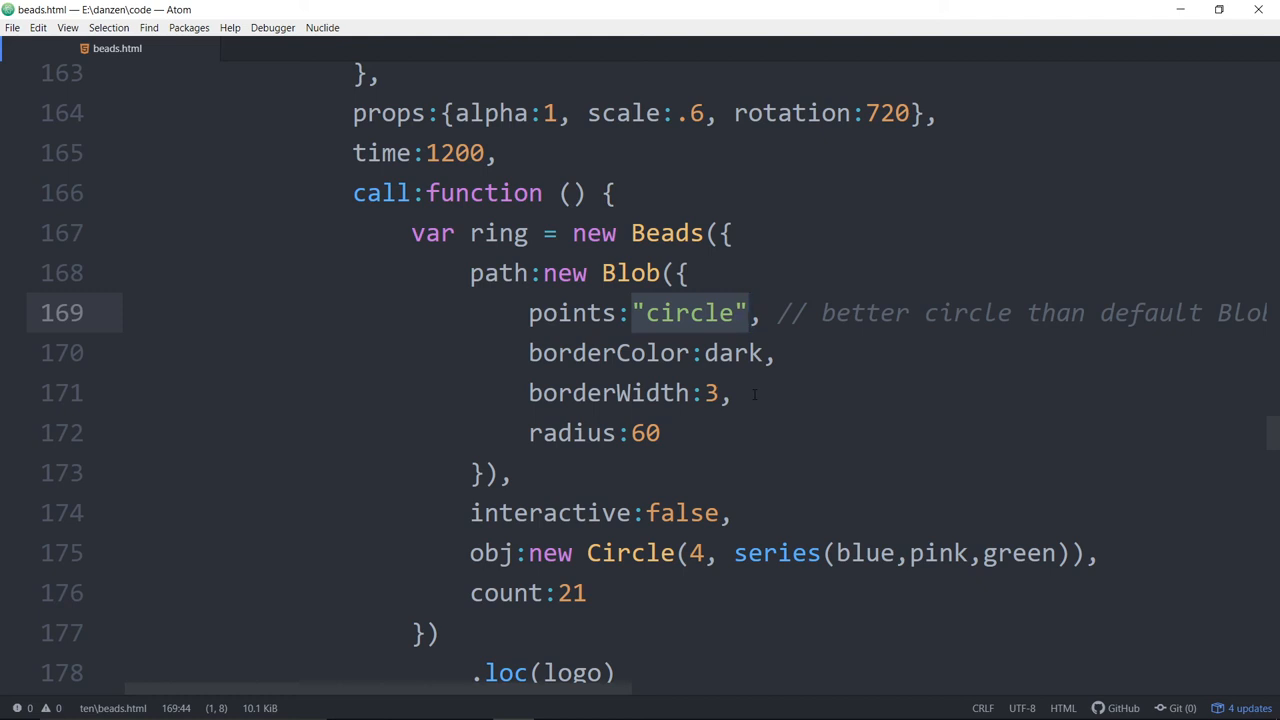
{"action": "left_click", "coordinate": [748, 312]}
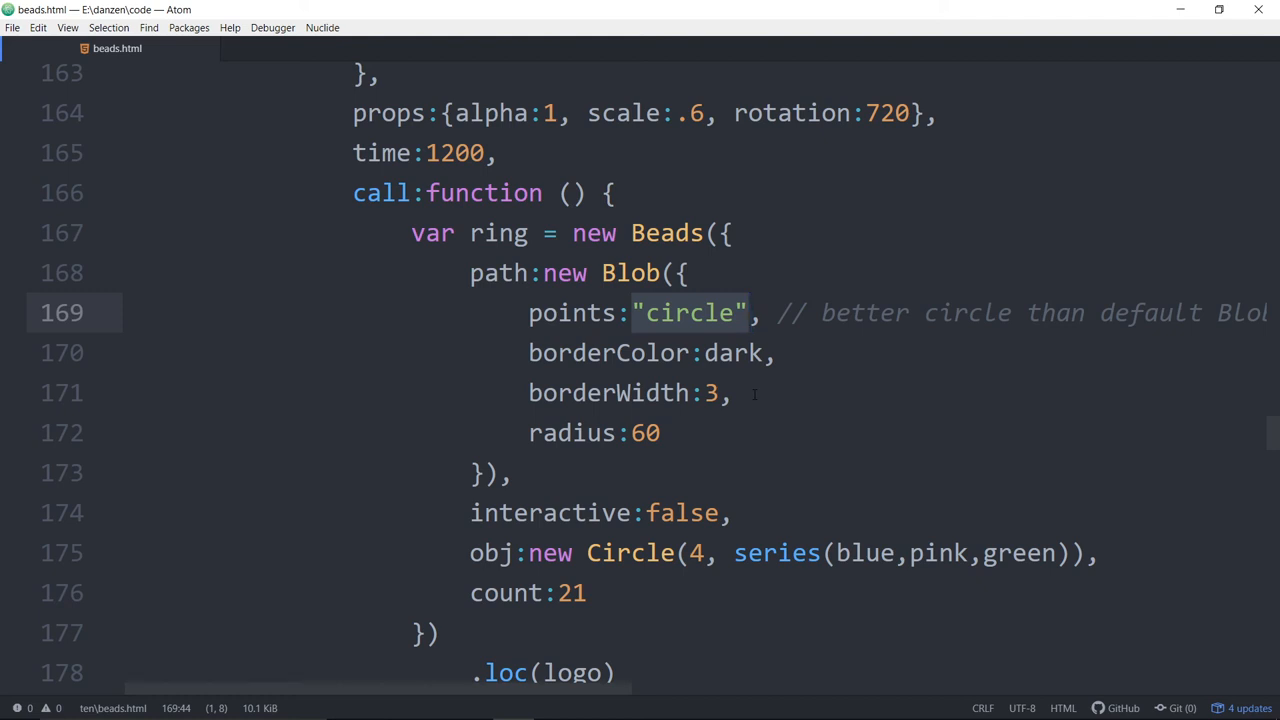
{"action": "left_click", "coordinate": [752, 312]}
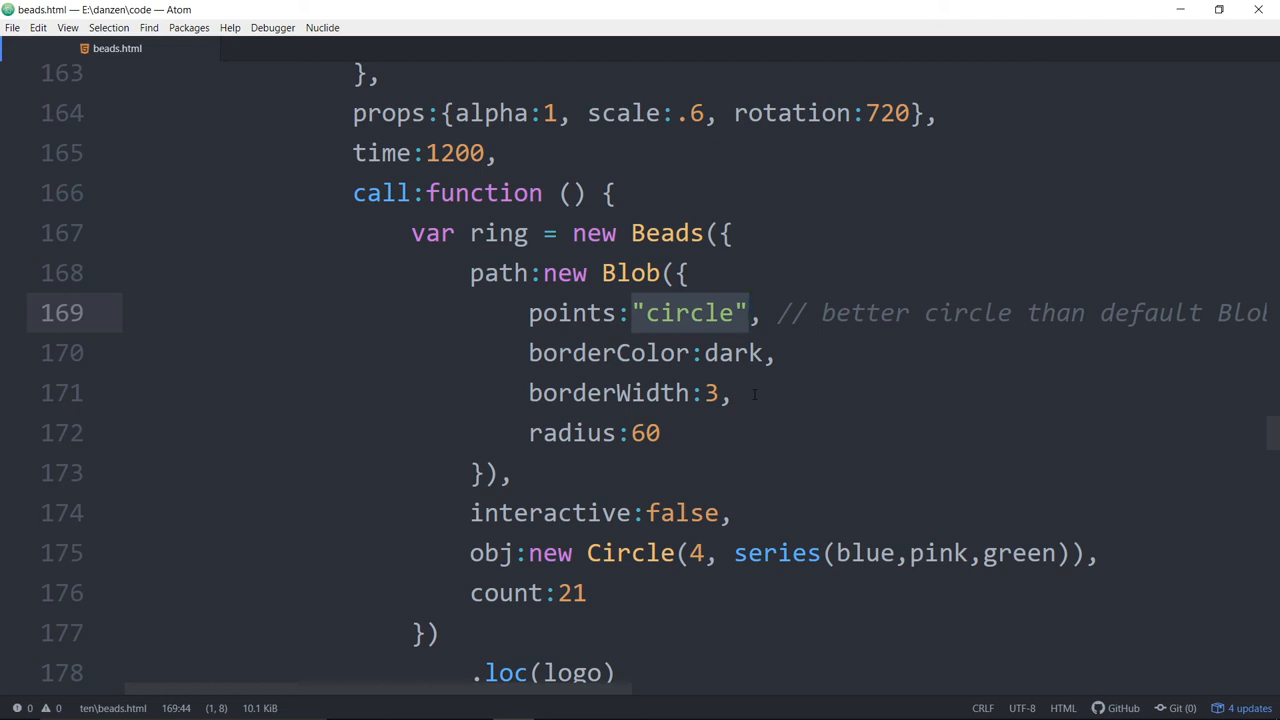
{"action": "left_click", "coordinate": [750, 312]}
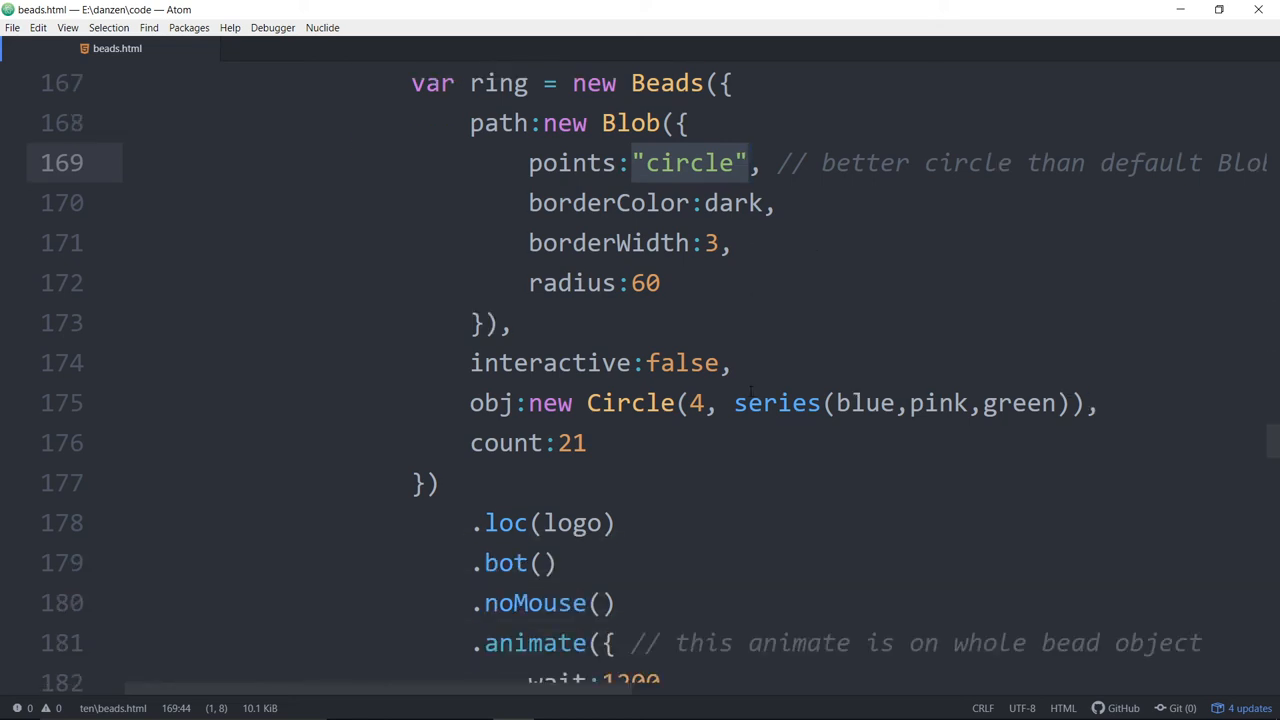
{"action": "scroll", "scroll_direction": "down", "scroll_amount": 3}
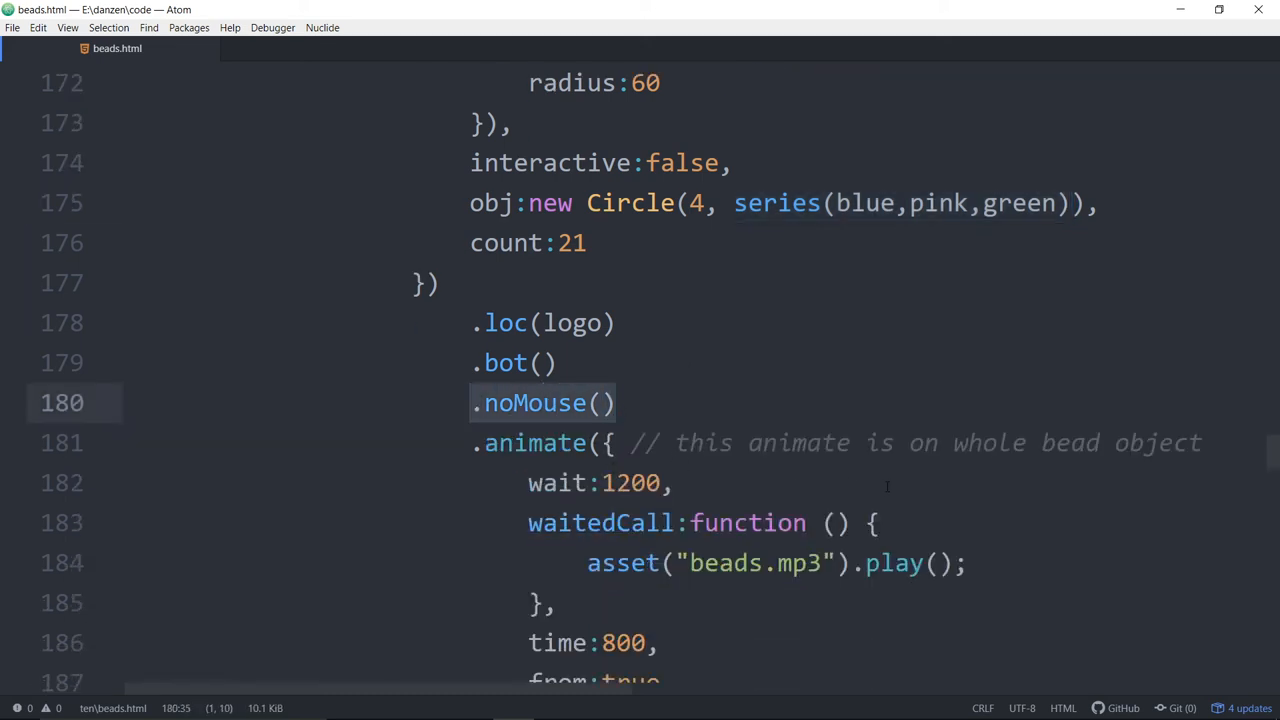
{"action": "left_click", "coordinate": [616, 402]}
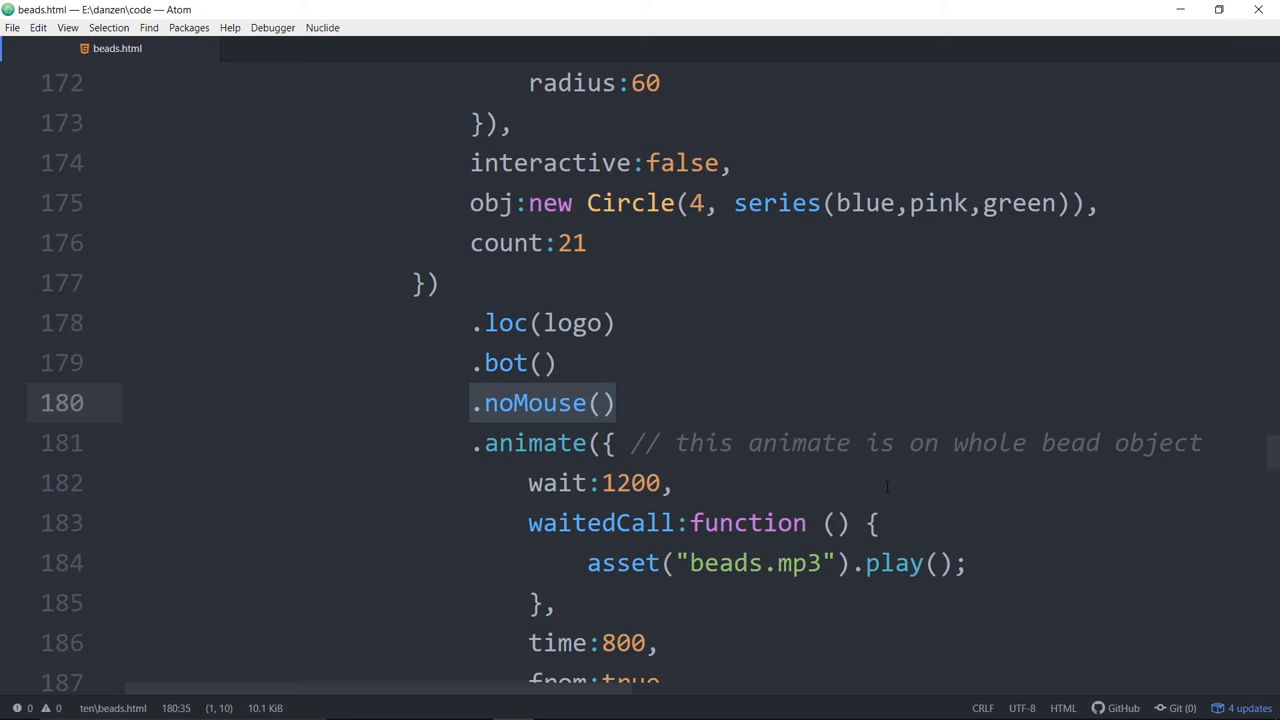
{"action": "left_click", "coordinate": [616, 402]}
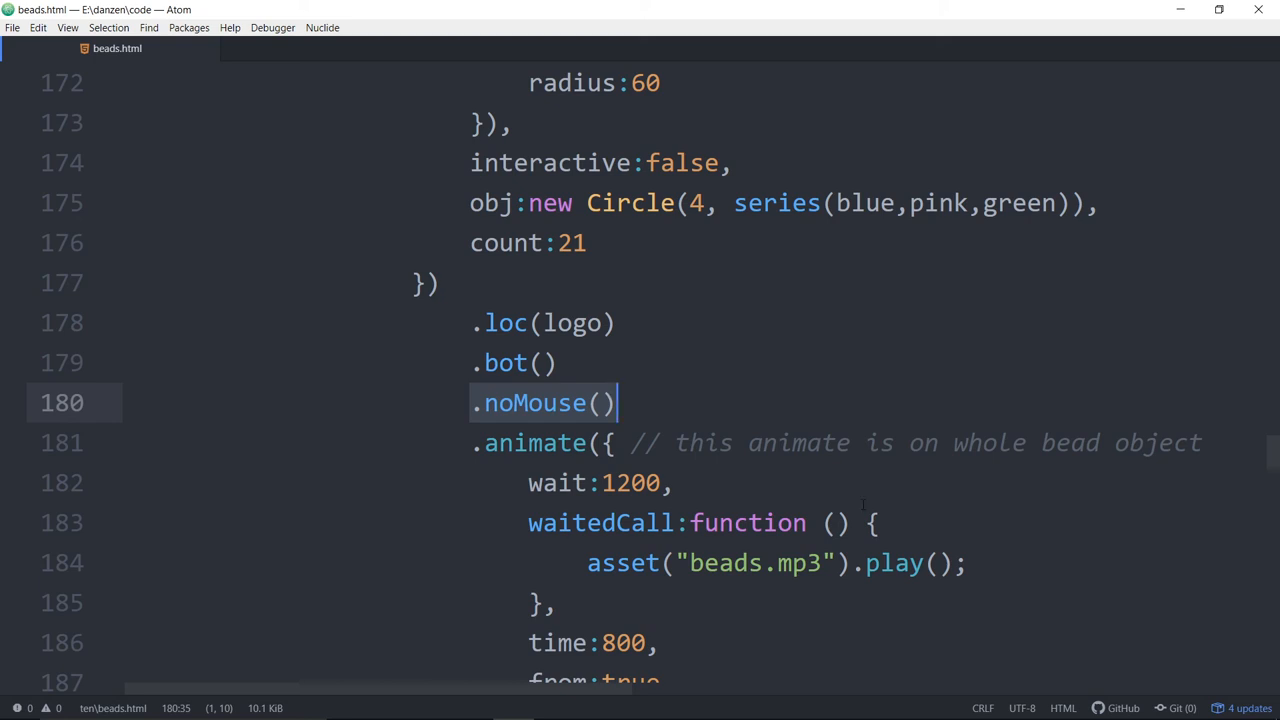
{"action": "left_click", "coordinate": [562, 402]}
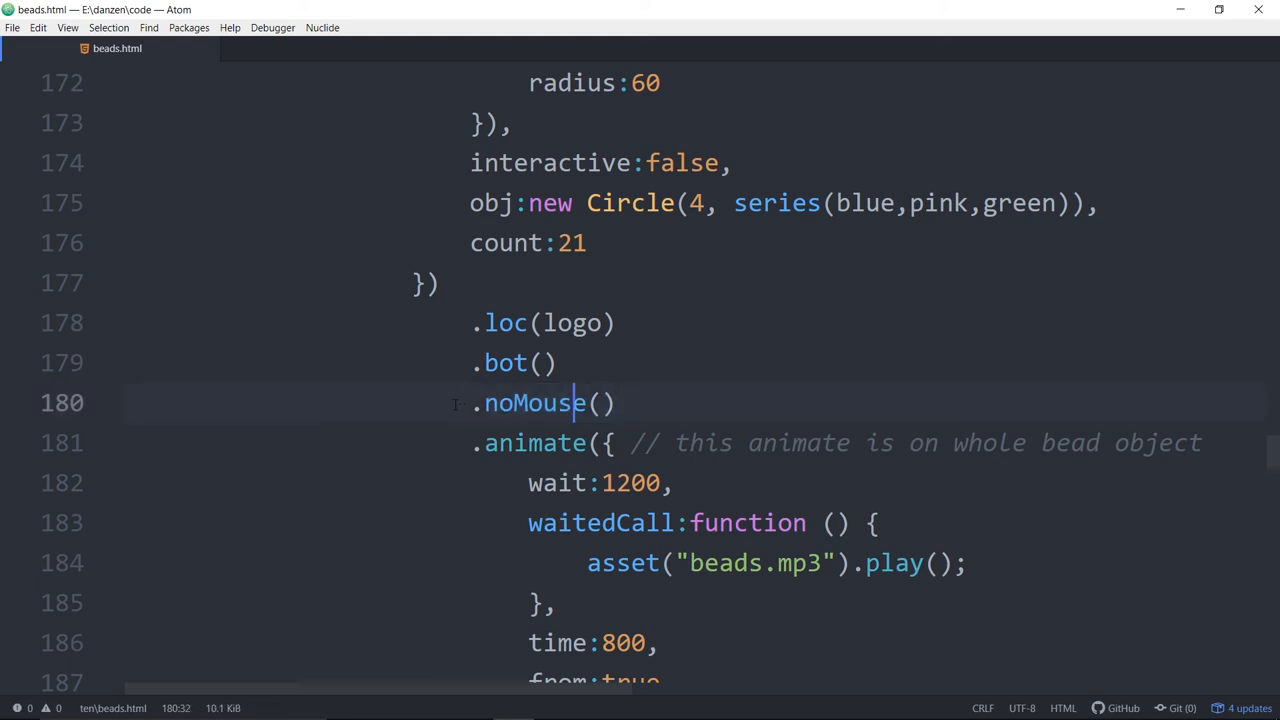
{"action": "left_click", "coordinate": [616, 402]}
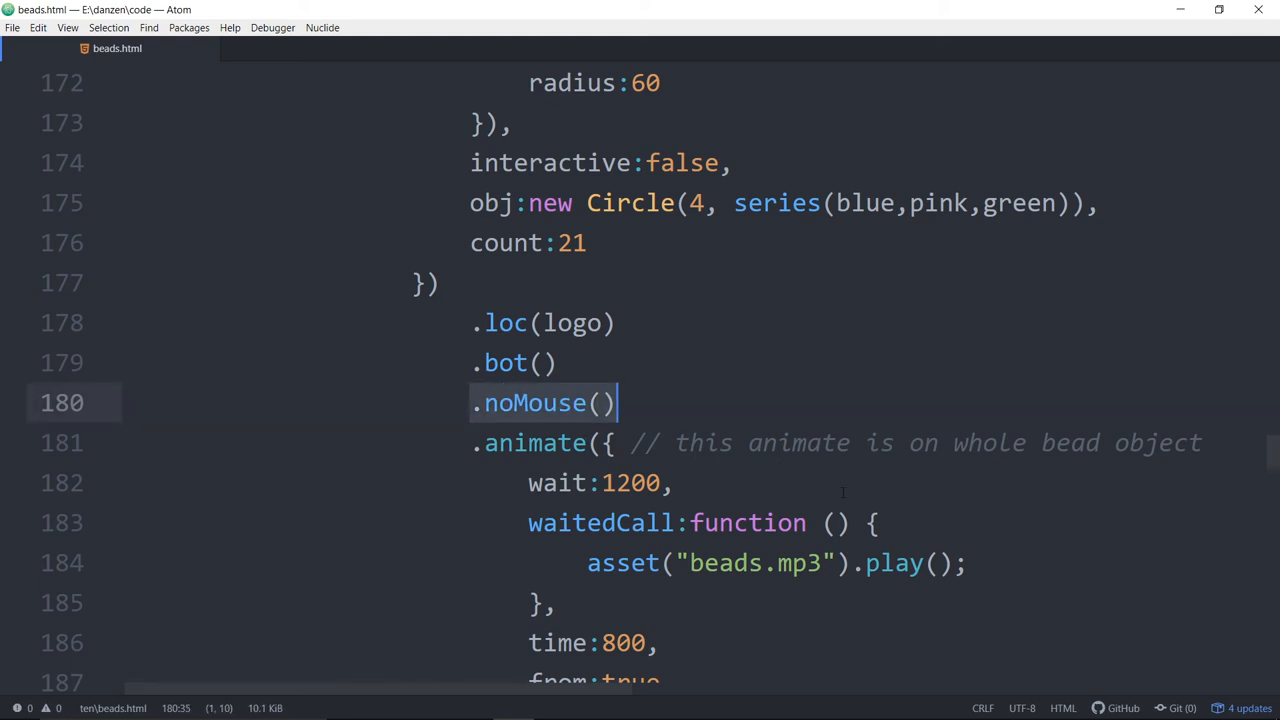
- Comment out visible:false in the planetBeads Beads definition
{"action": "scroll", "scroll_direction": "down", "scroll_amount": 3}
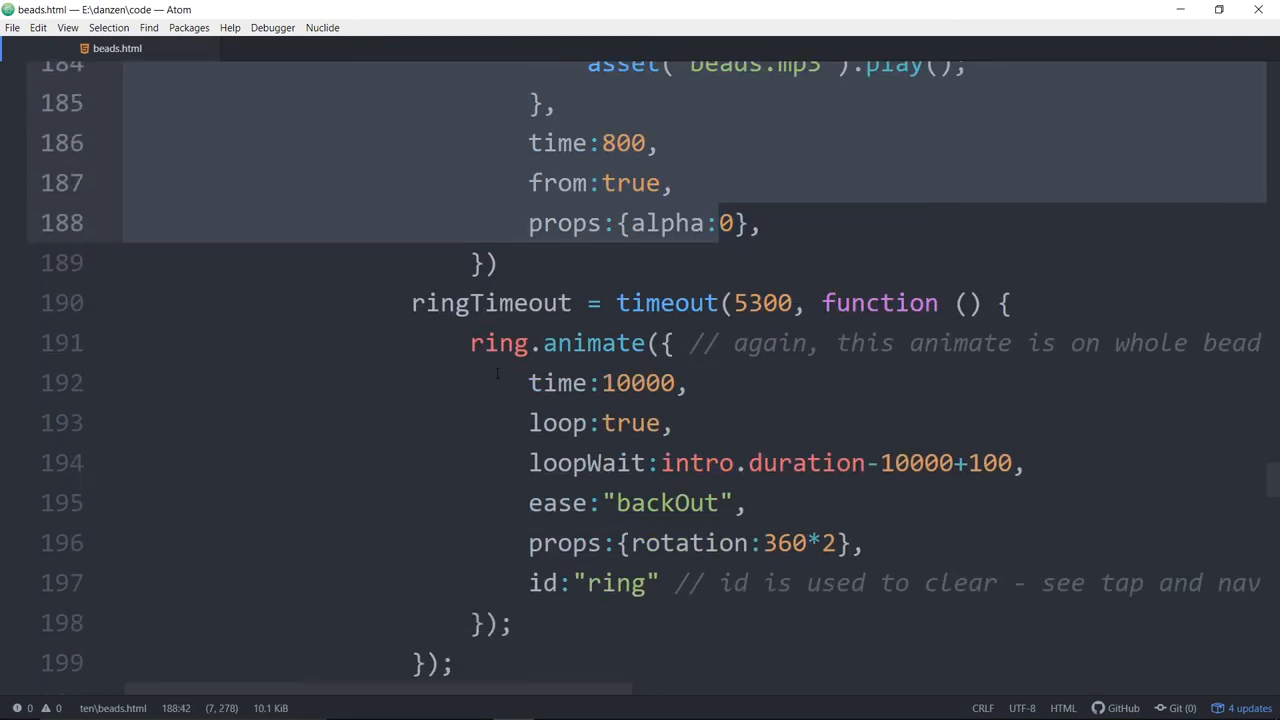
{"action": "left_click", "coordinate": [590, 584]}
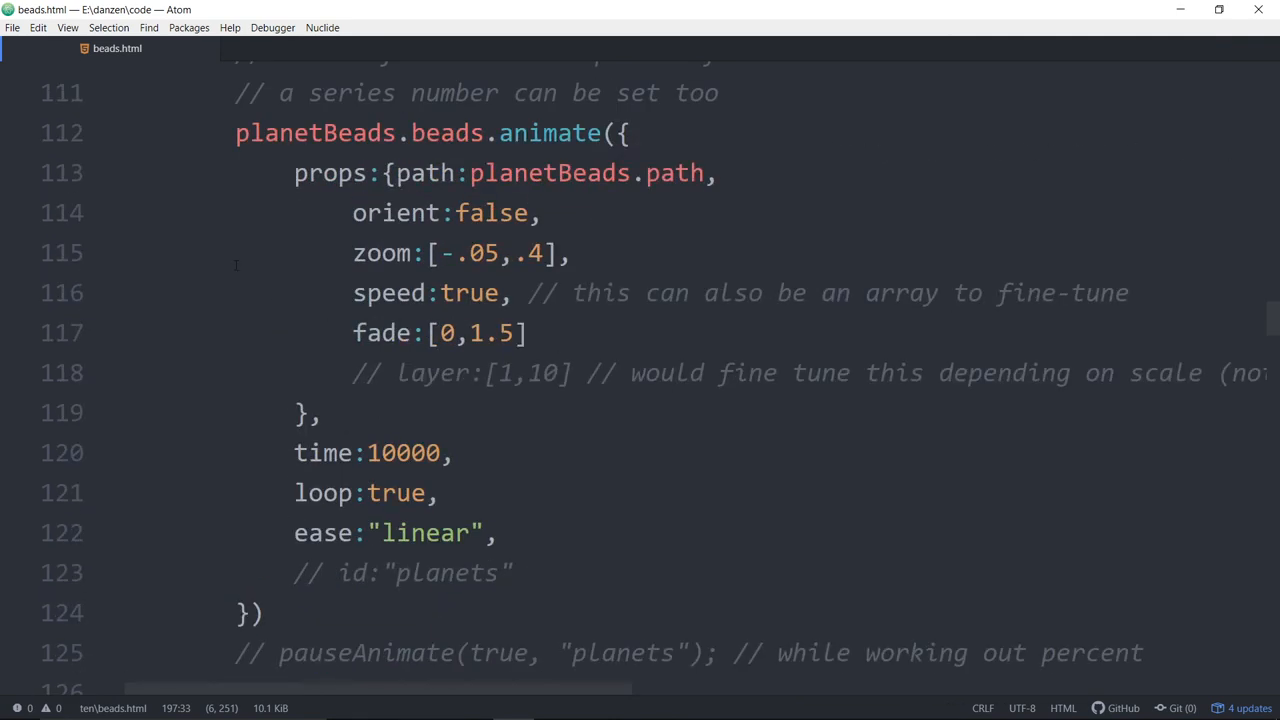
{"action": "mouse_move", "coordinate": [664, 452]}
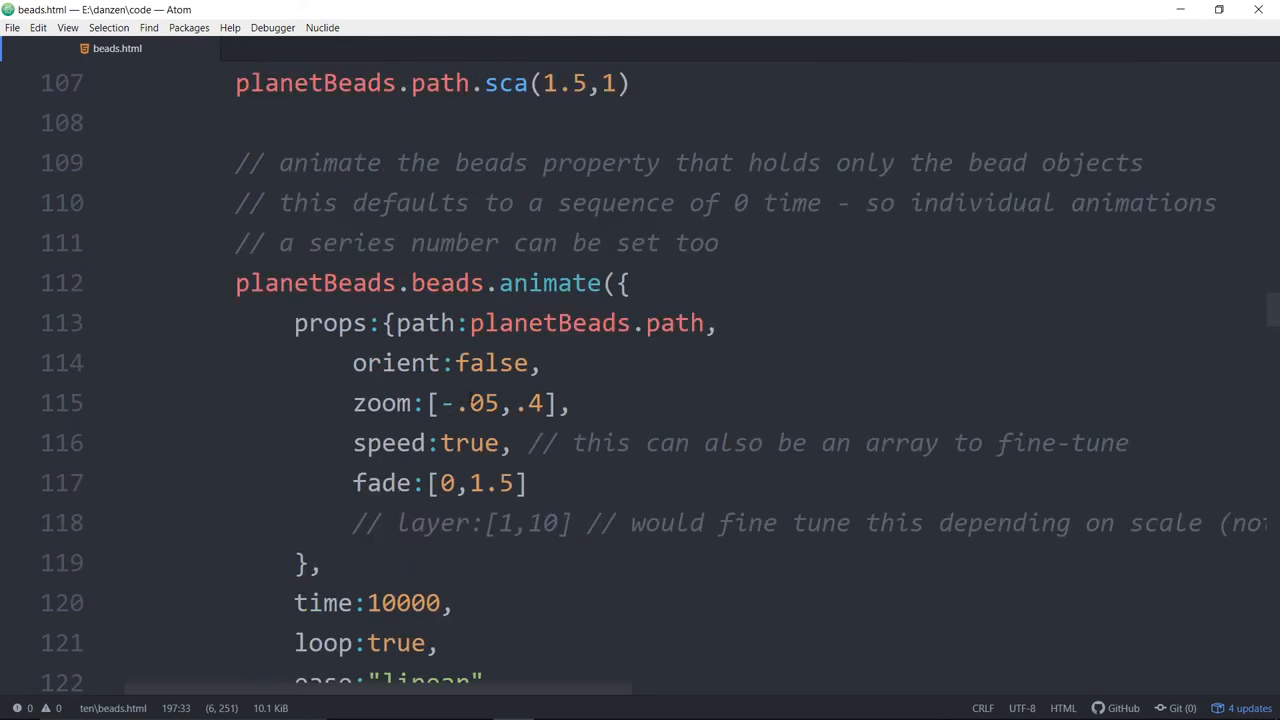
{"action": "left_click", "coordinate": [550, 284]}
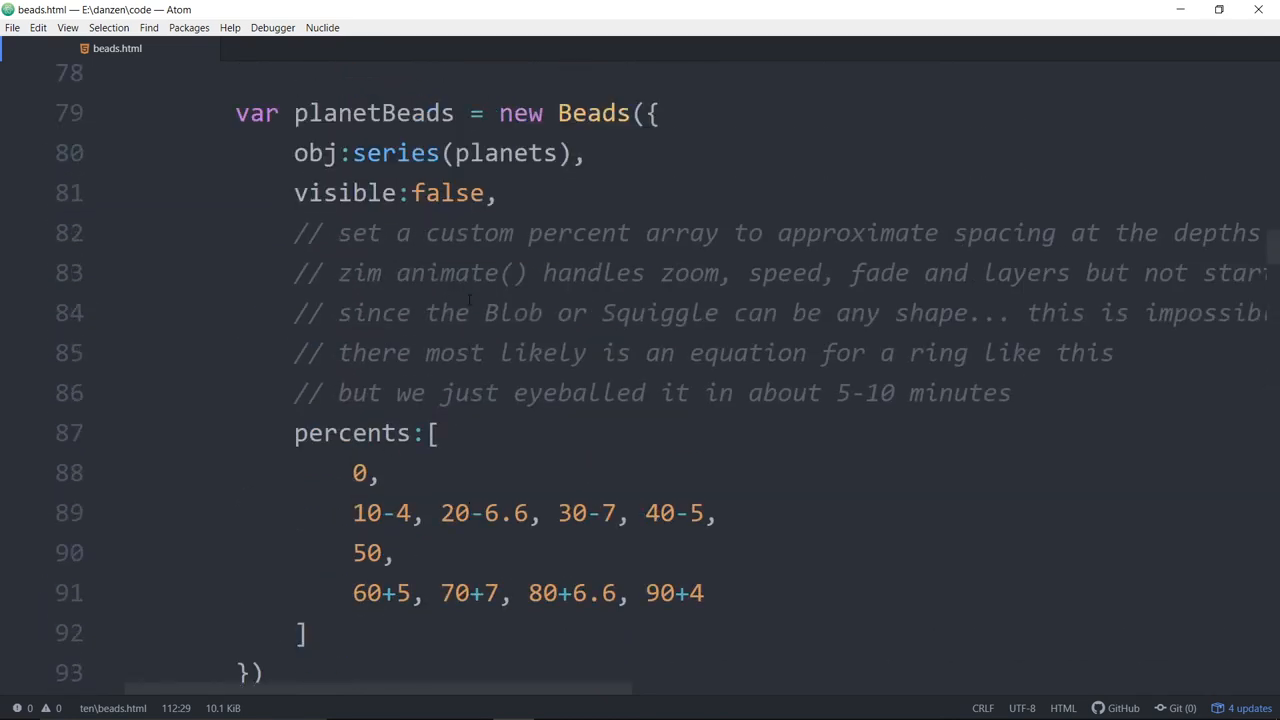
{"action": "key", "text": "ctrl+/"}
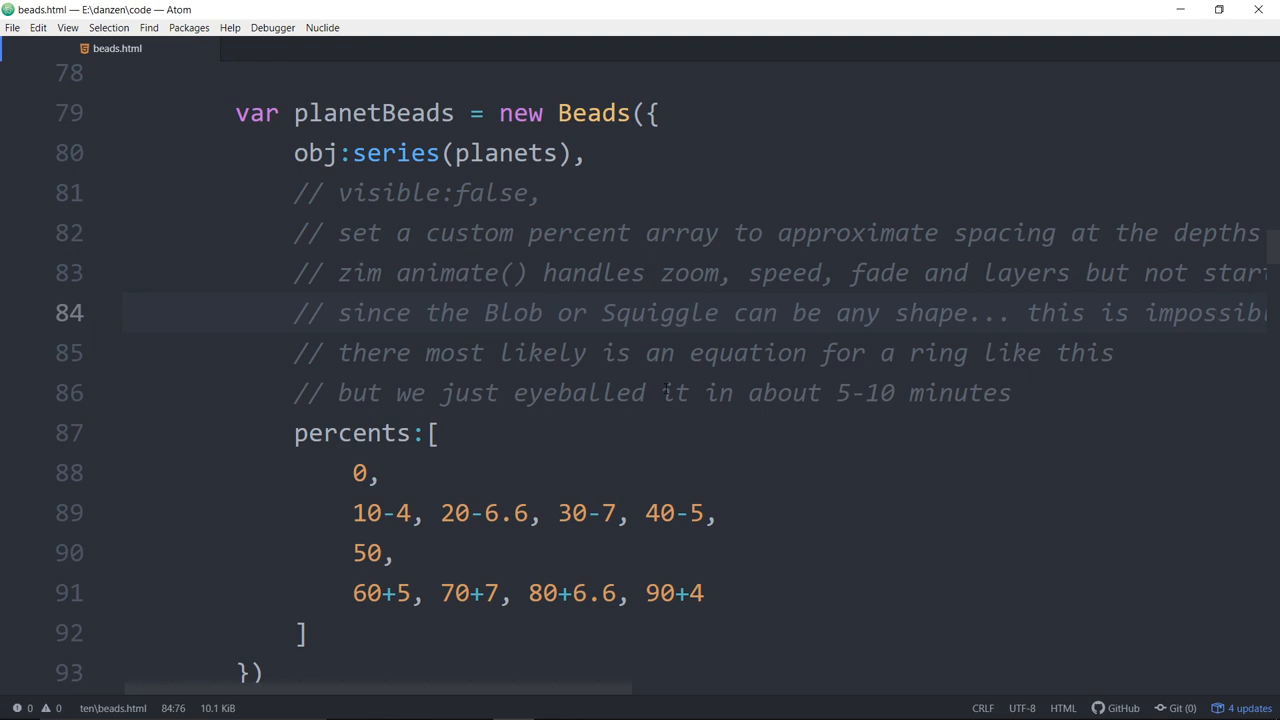
{"action": "scroll", "scroll_direction": "down", "scroll_amount": 3}
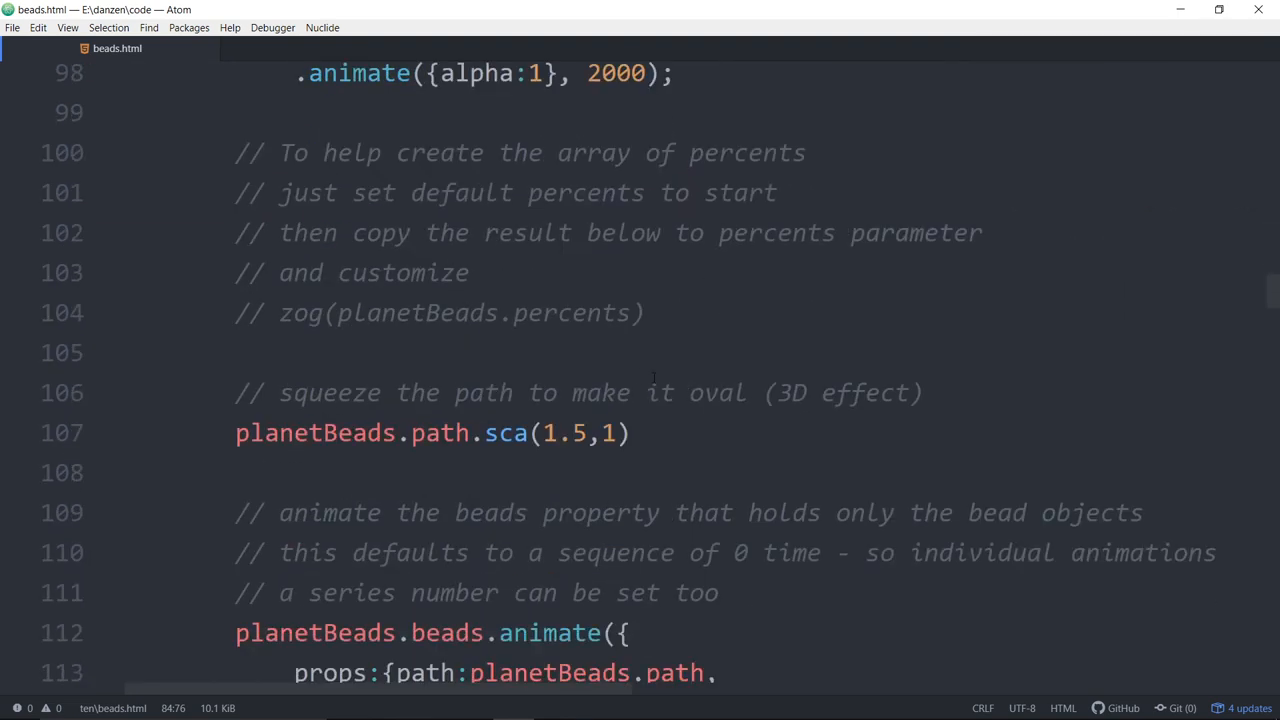
{"action": "scroll", "scroll_direction": "down", "scroll_amount": 3}
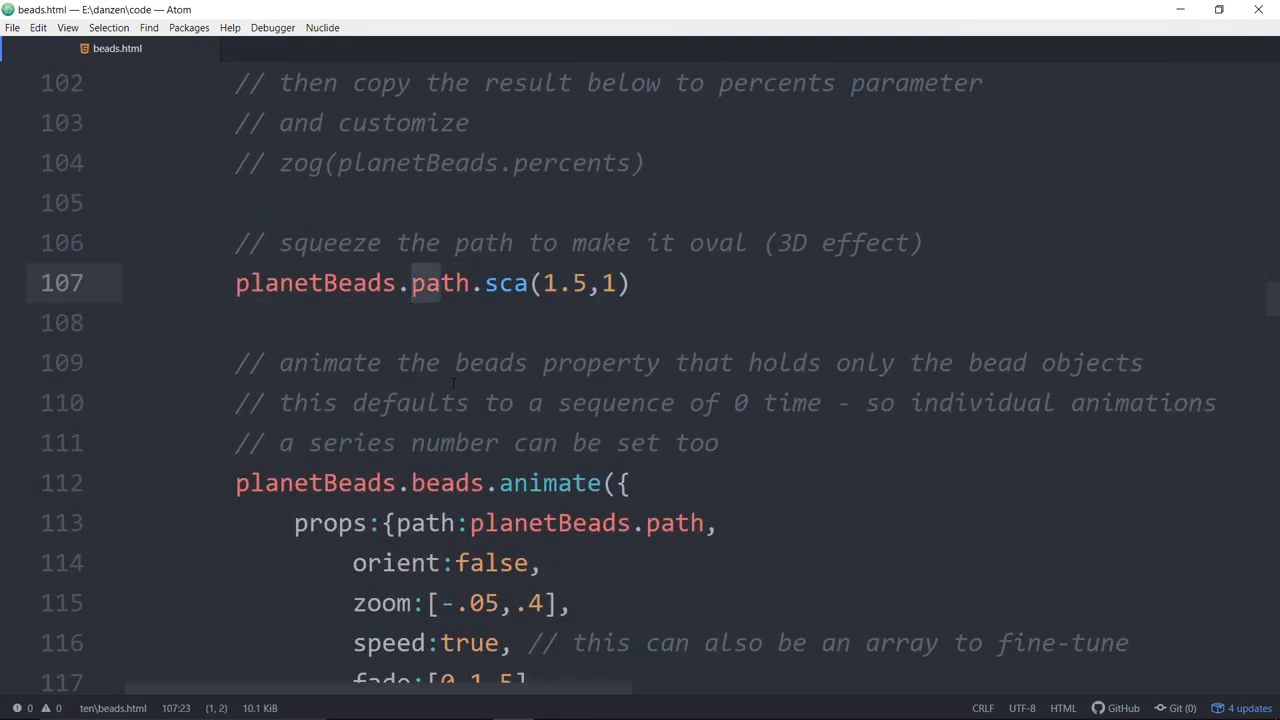
{"action": "scroll", "scroll_direction": "down", "scroll_amount": 3}
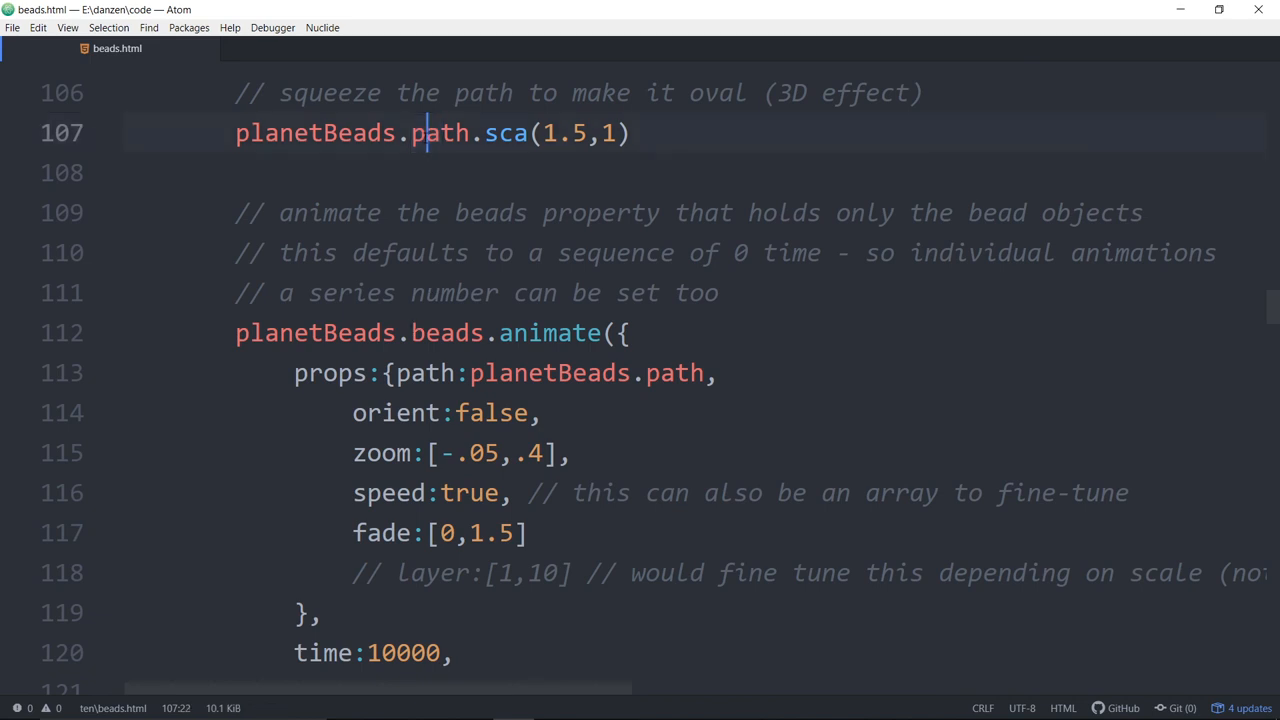
{"action": "double_click", "coordinate": [446, 332]}
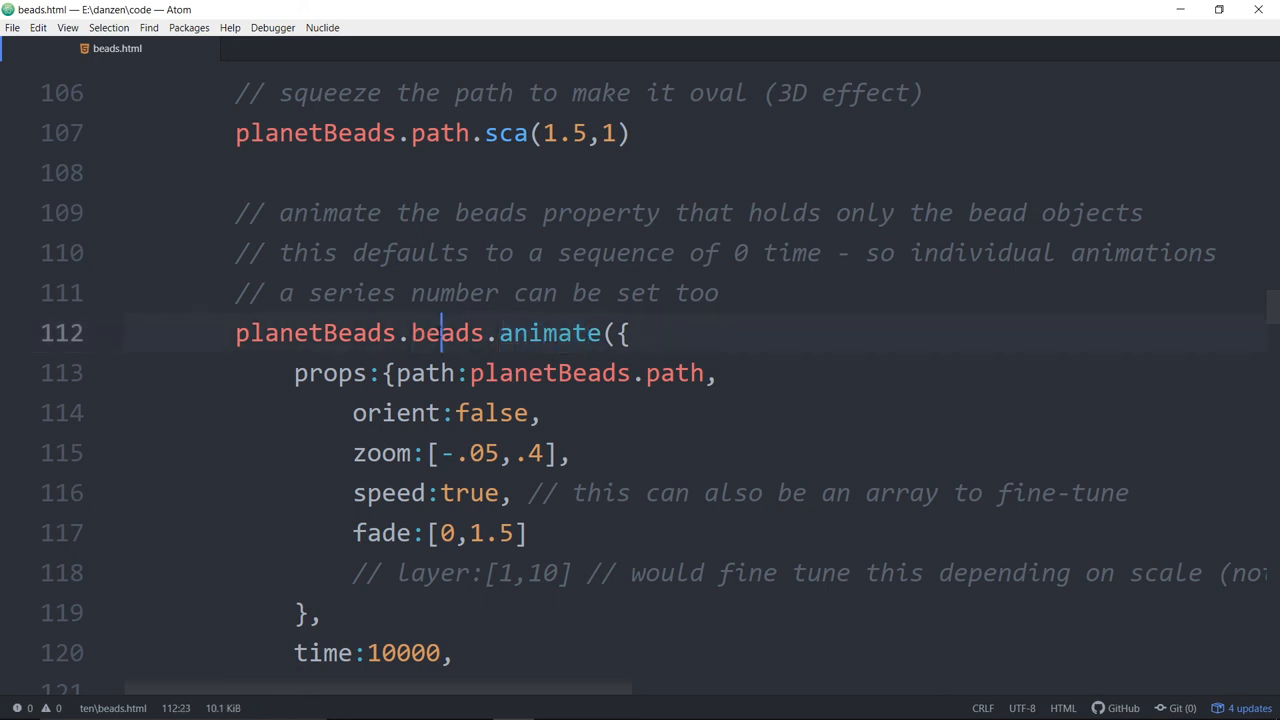
{"action": "scroll", "scroll_direction": "down", "scroll_amount": 3}
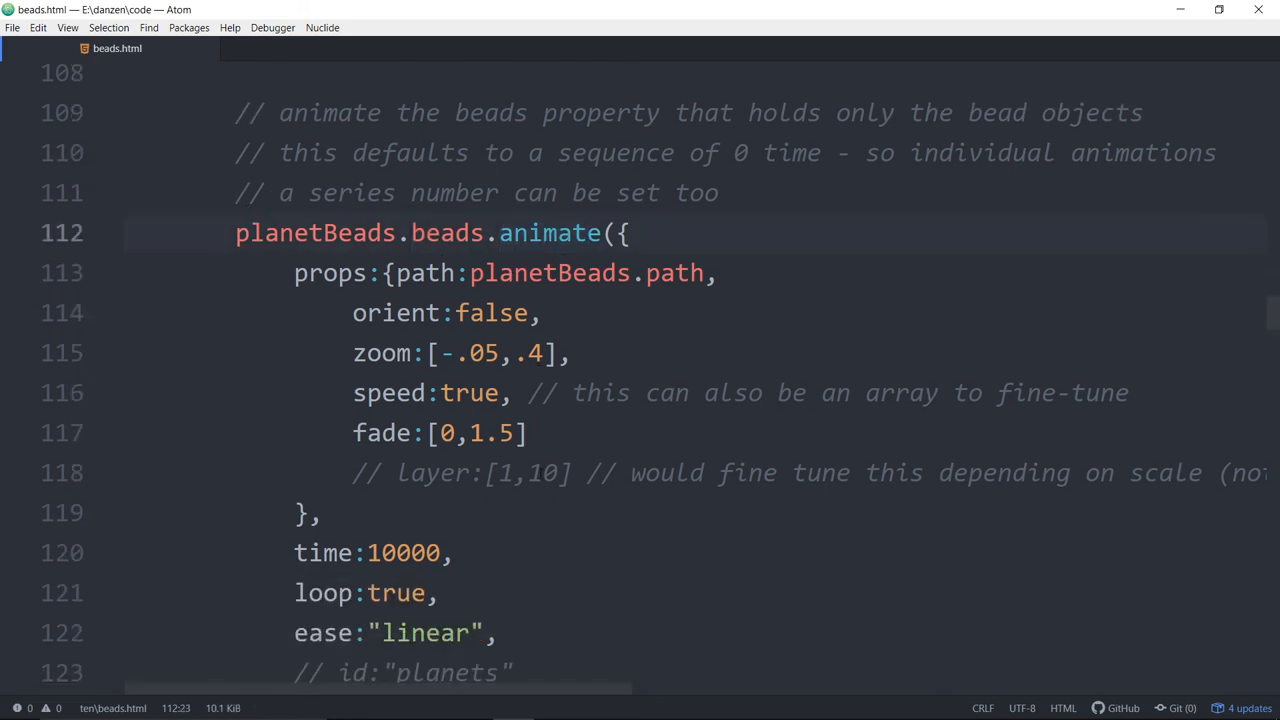
{"action": "scroll", "scroll_direction": "down", "scroll_amount": 3}
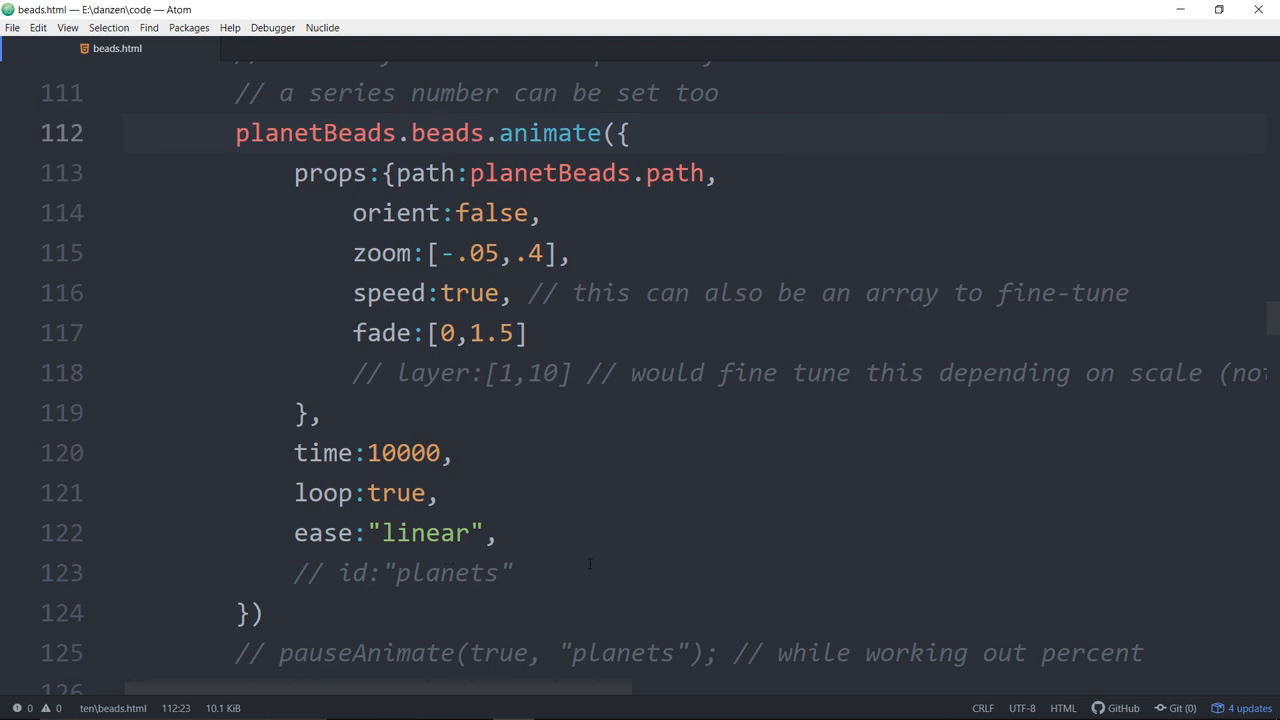
{"action": "left_click", "coordinate": [440, 132]}
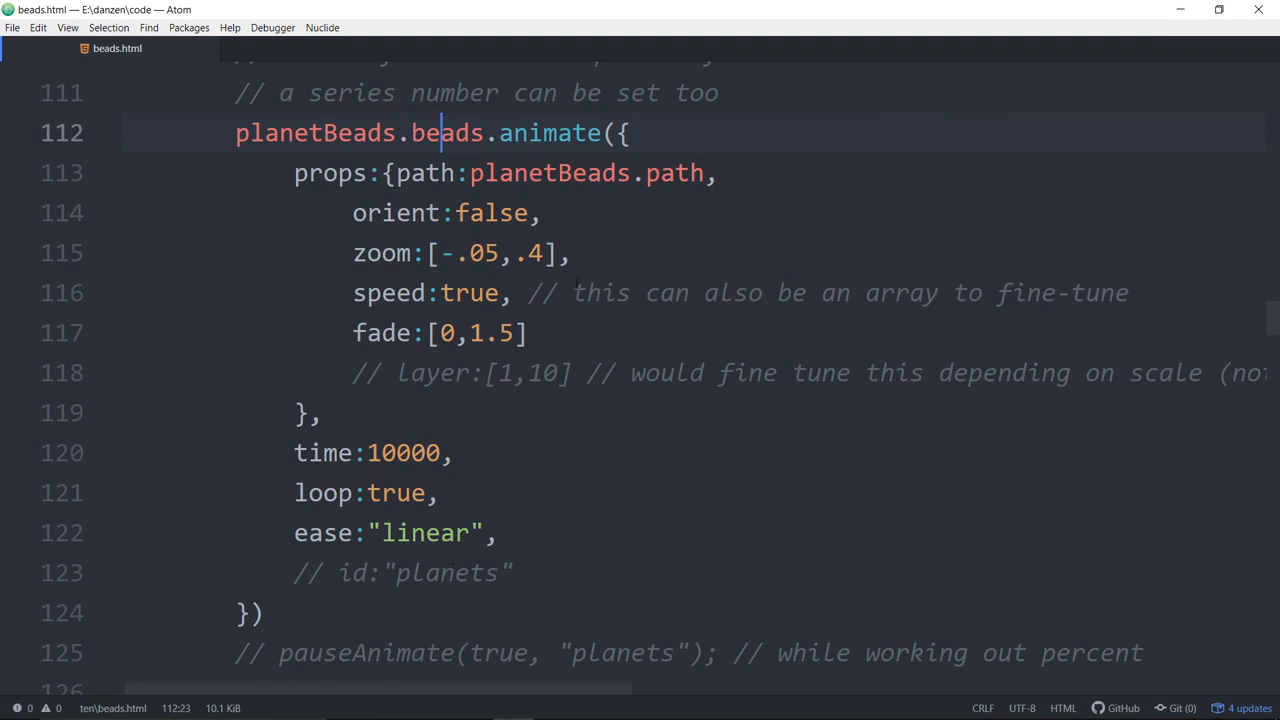
{"action": "left_click_drag", "start_coordinate": [440, 132], "coordinate": [516, 372]}
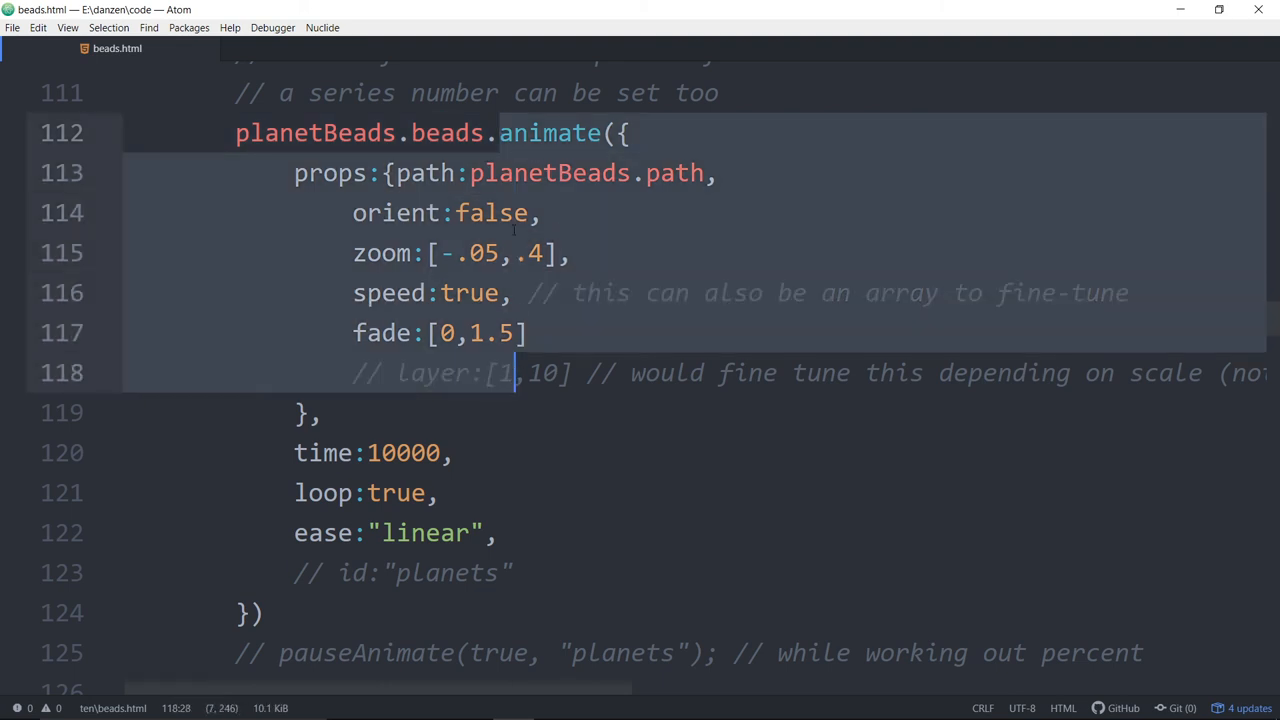
{"action": "left_click", "coordinate": [412, 132]}
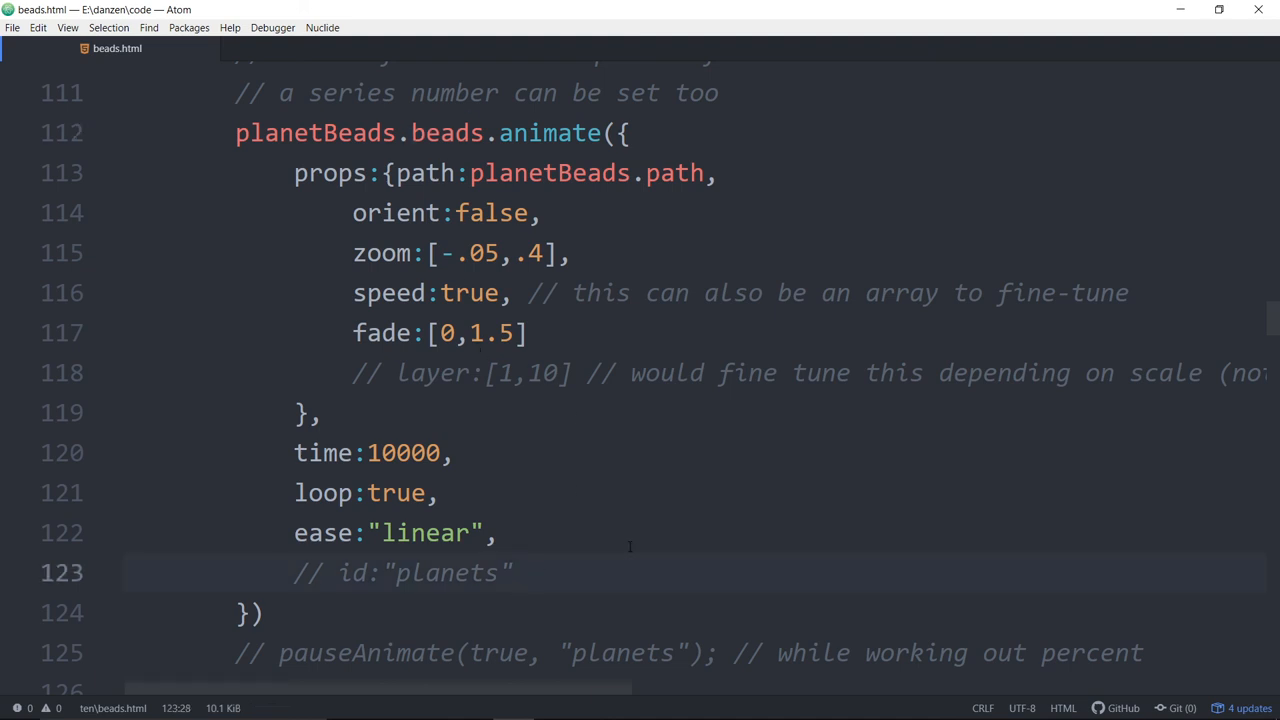
- Try a sequence:100 option in the animate call, then revert the line
{"action": "type", "text": "sequec"}
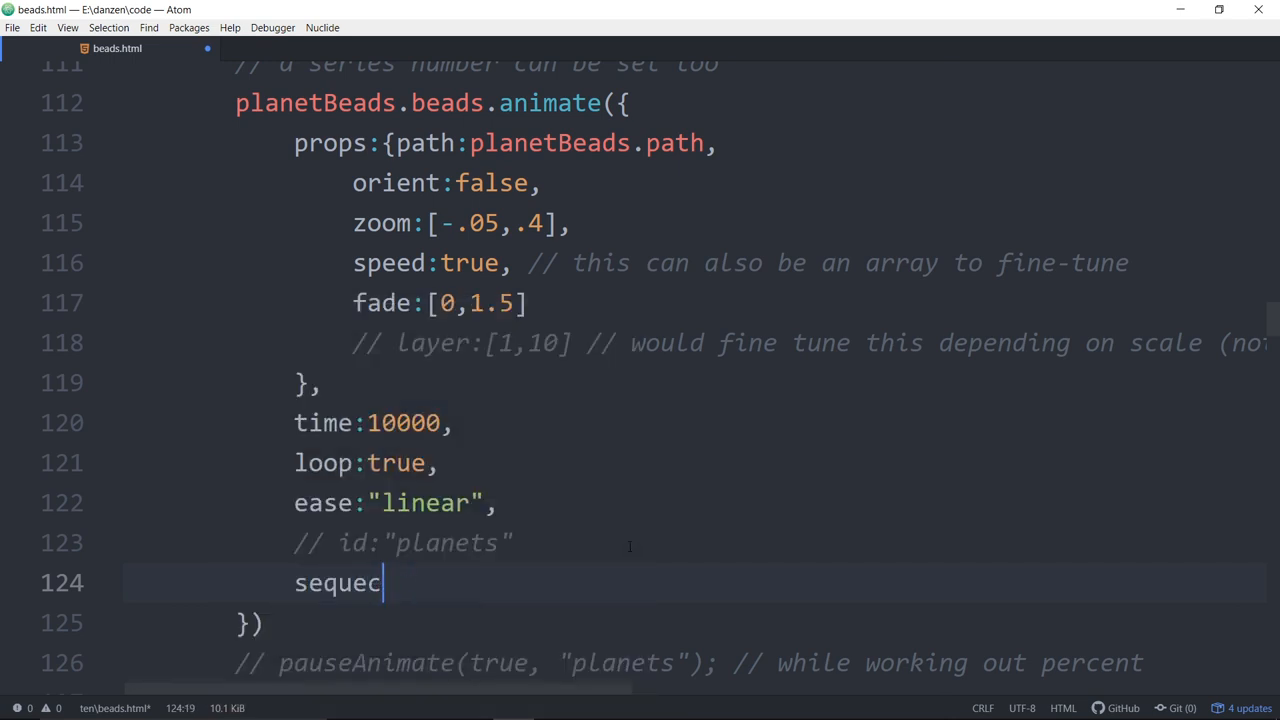
{"action": "type", "text": "nce"}
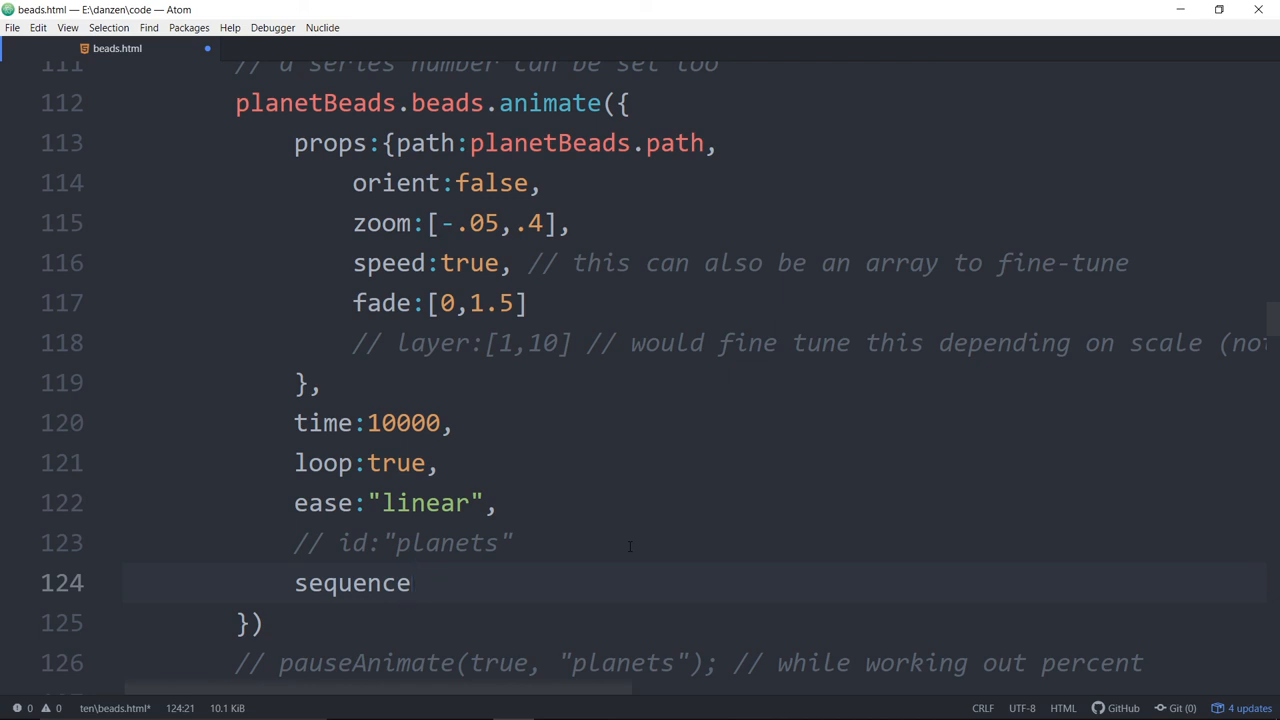
{"action": "left_click", "coordinate": [410, 584]}
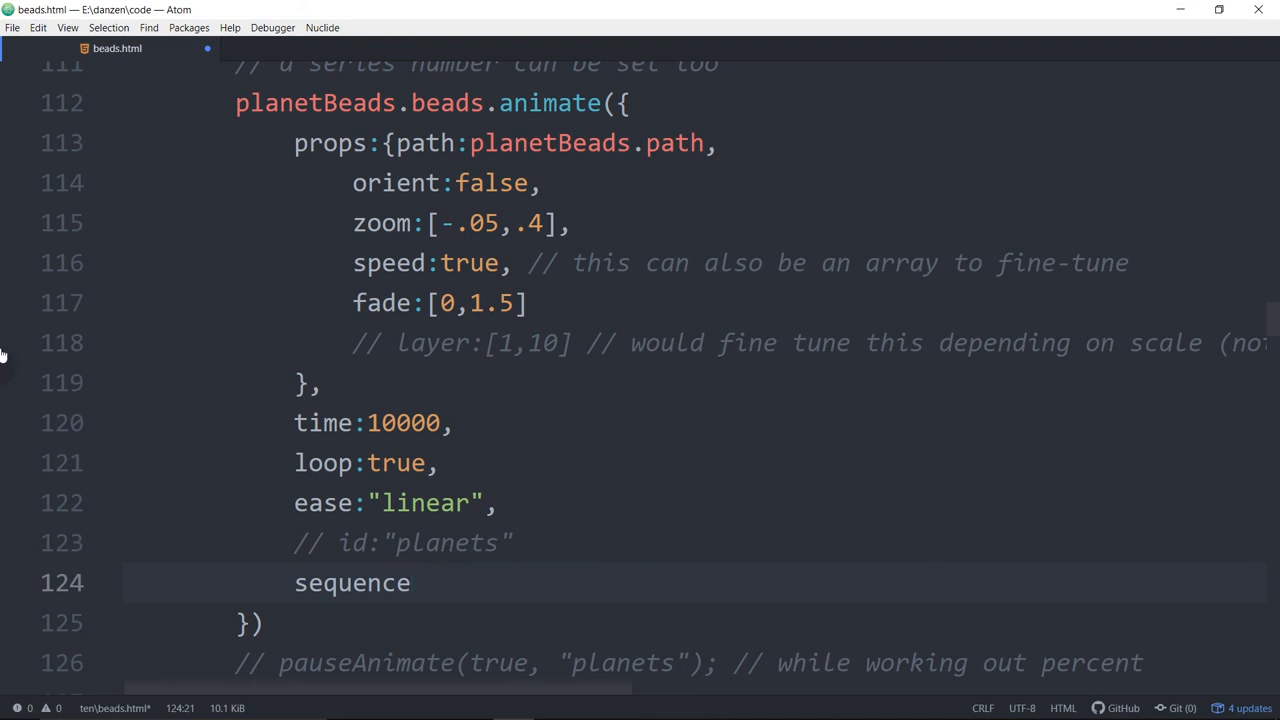
{"action": "type", "text": ":"}
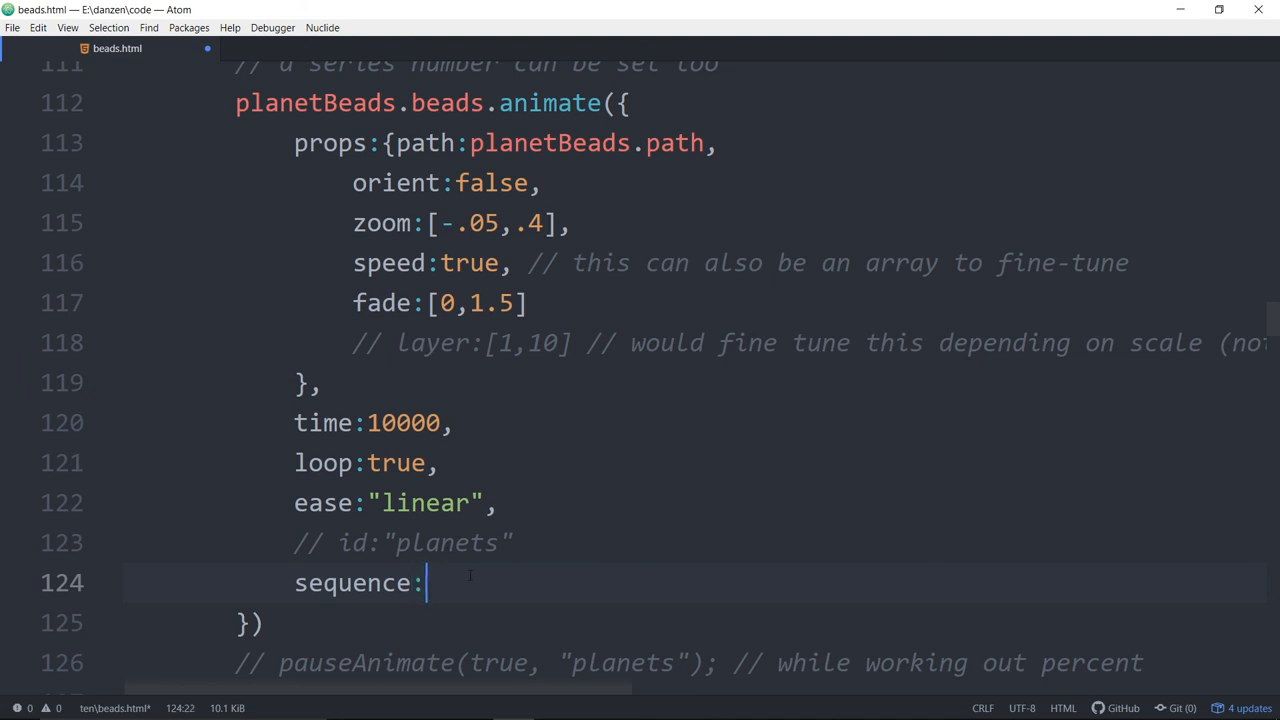
{"action": "type", "text": "1001"}
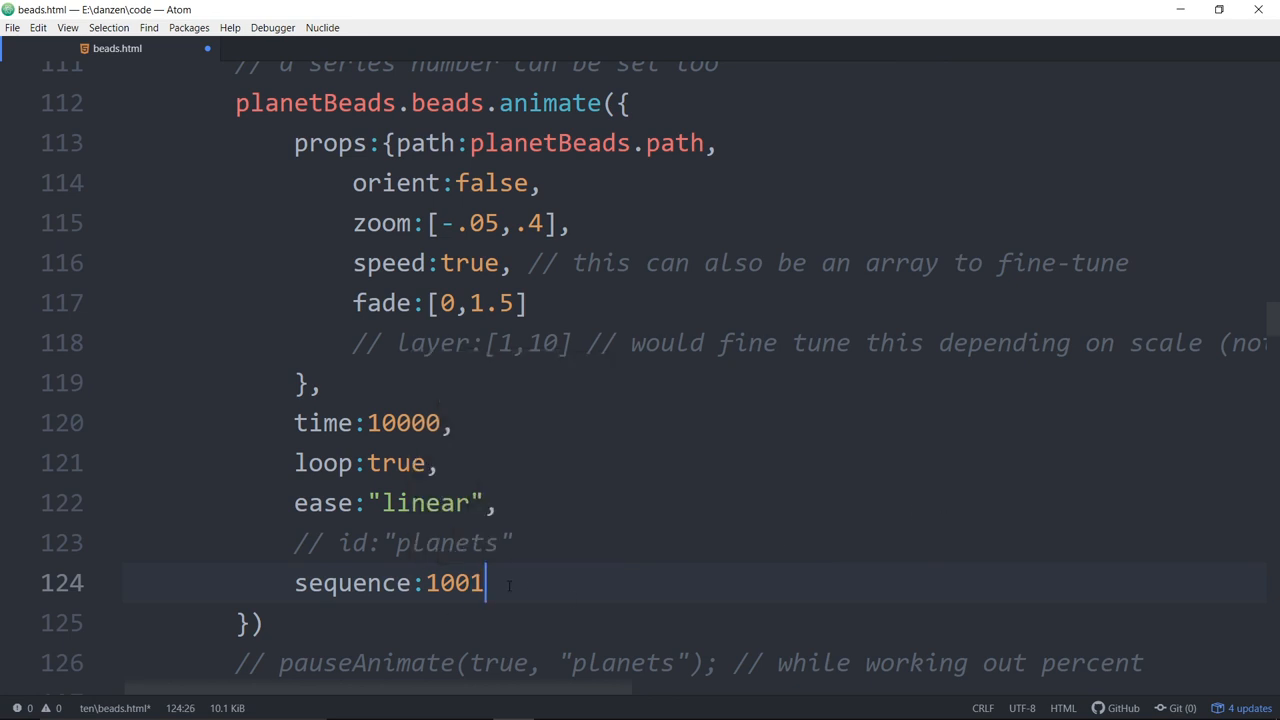
{"action": "key", "text": "Backspace"}
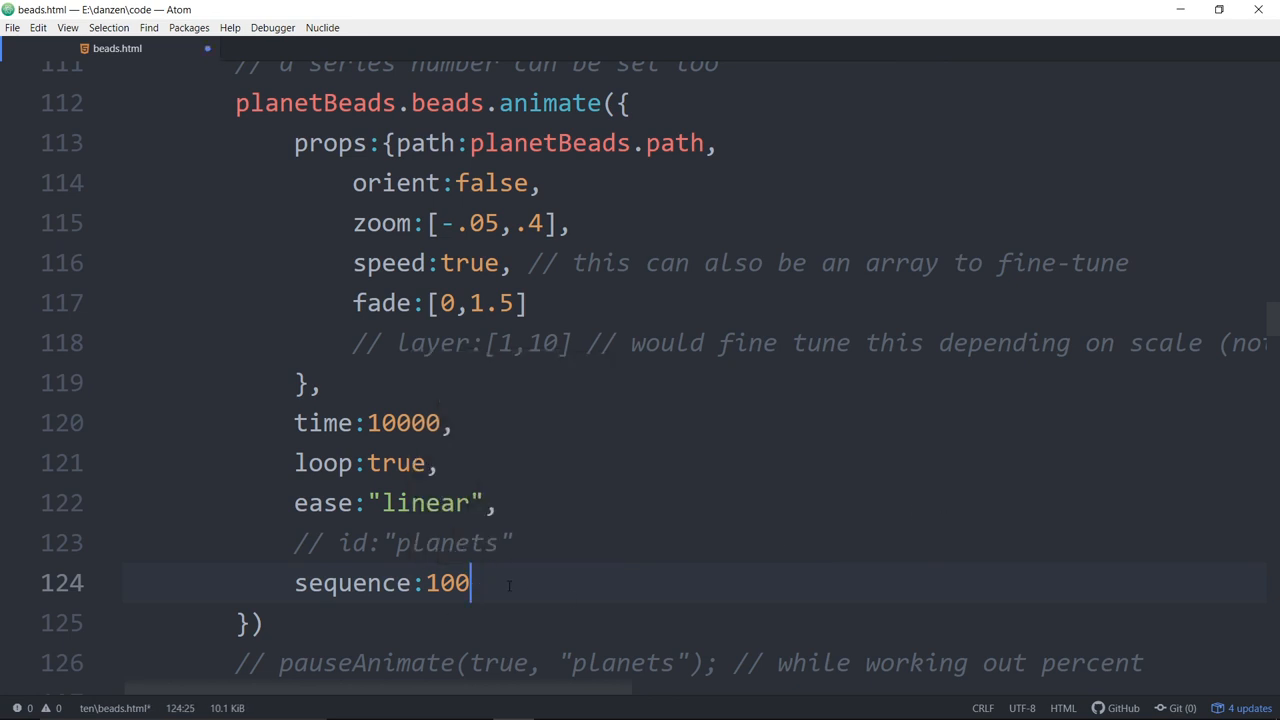
{"action": "type", "text": "0"}
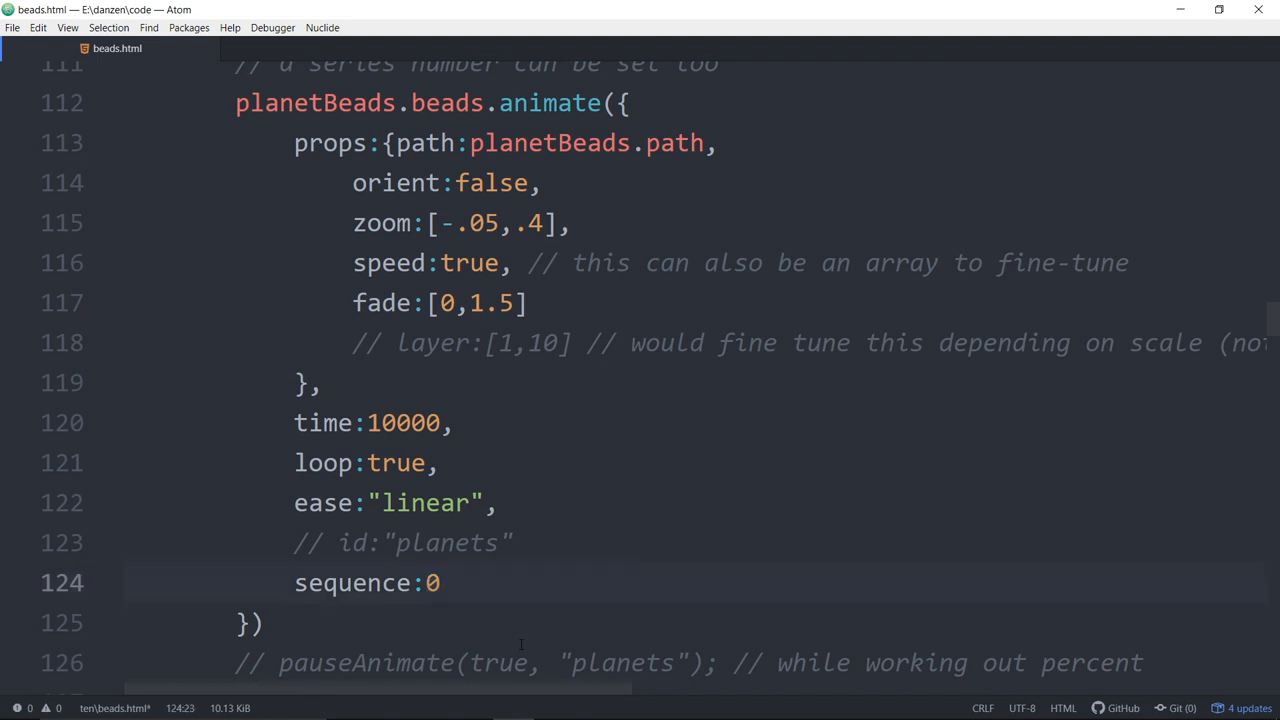
- Show the tem project's file tree beside the code
{"action": "left_click", "coordinate": [440, 584]}
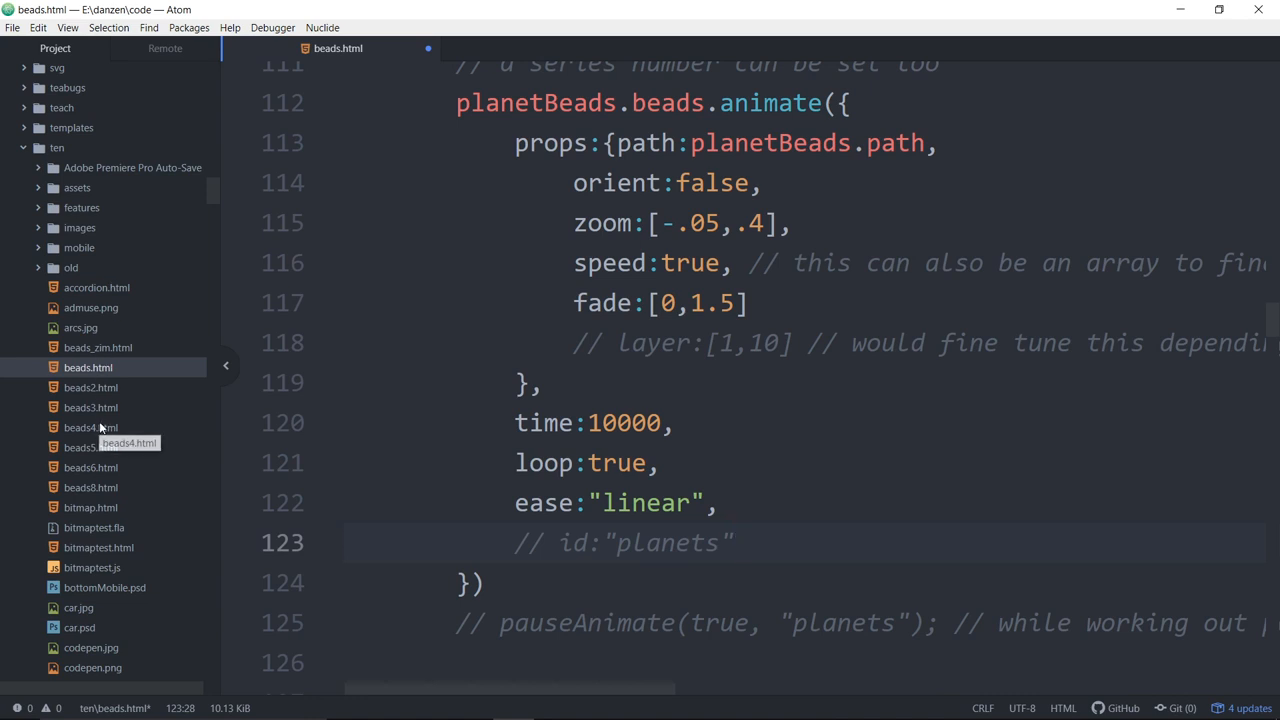
- Switch to beads4.html, the Sequence demo, from the file tree
{"action": "left_click", "coordinate": [90, 448]}
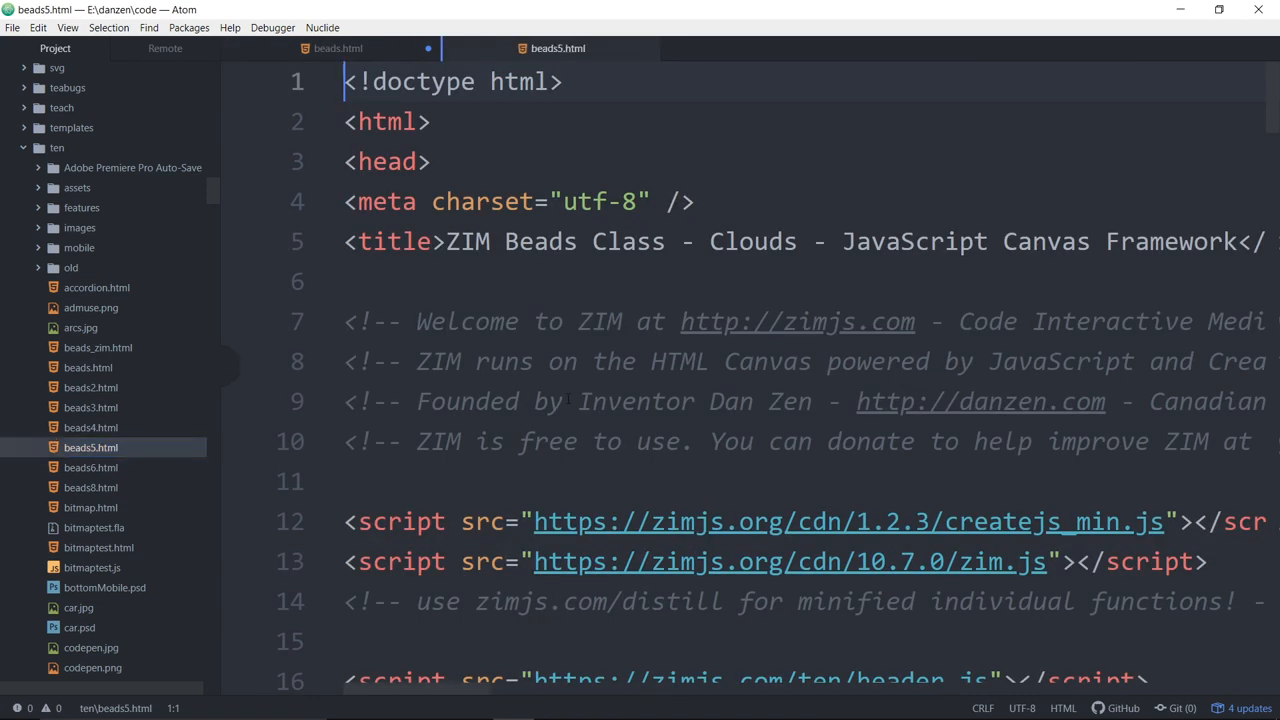
{"action": "left_click", "coordinate": [90, 428]}
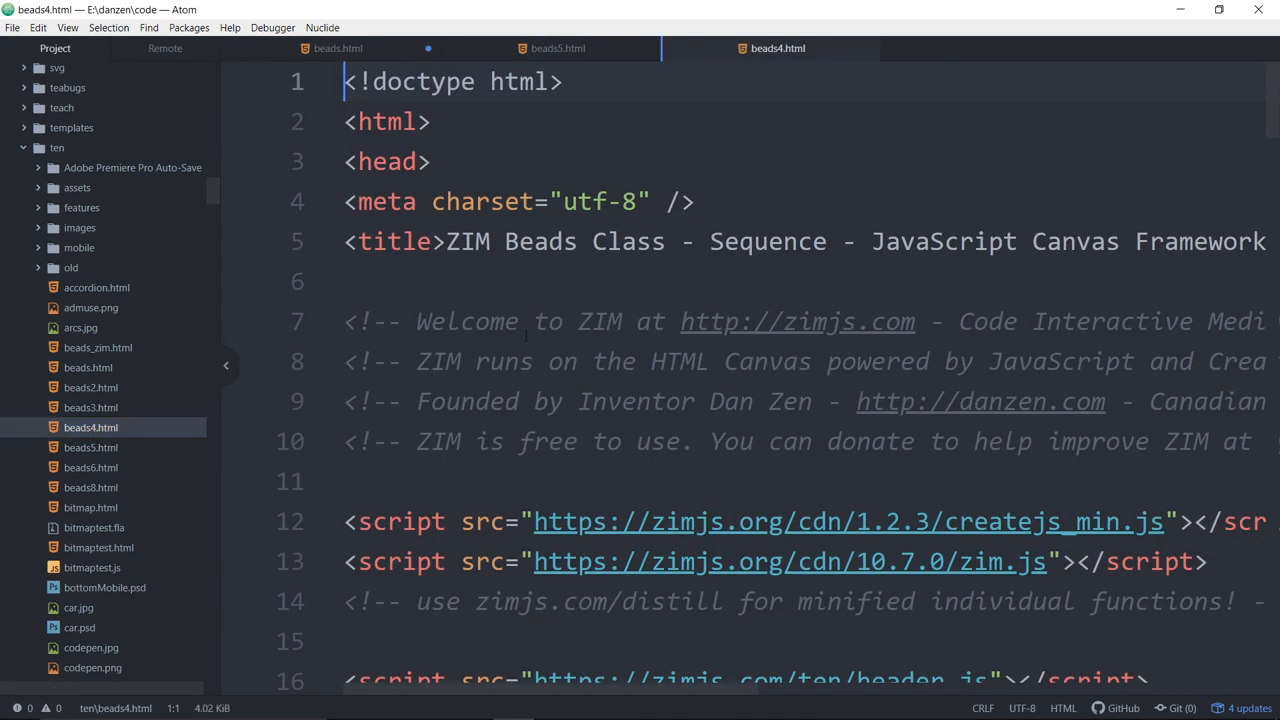
{"action": "double_click", "coordinate": [768, 240]}
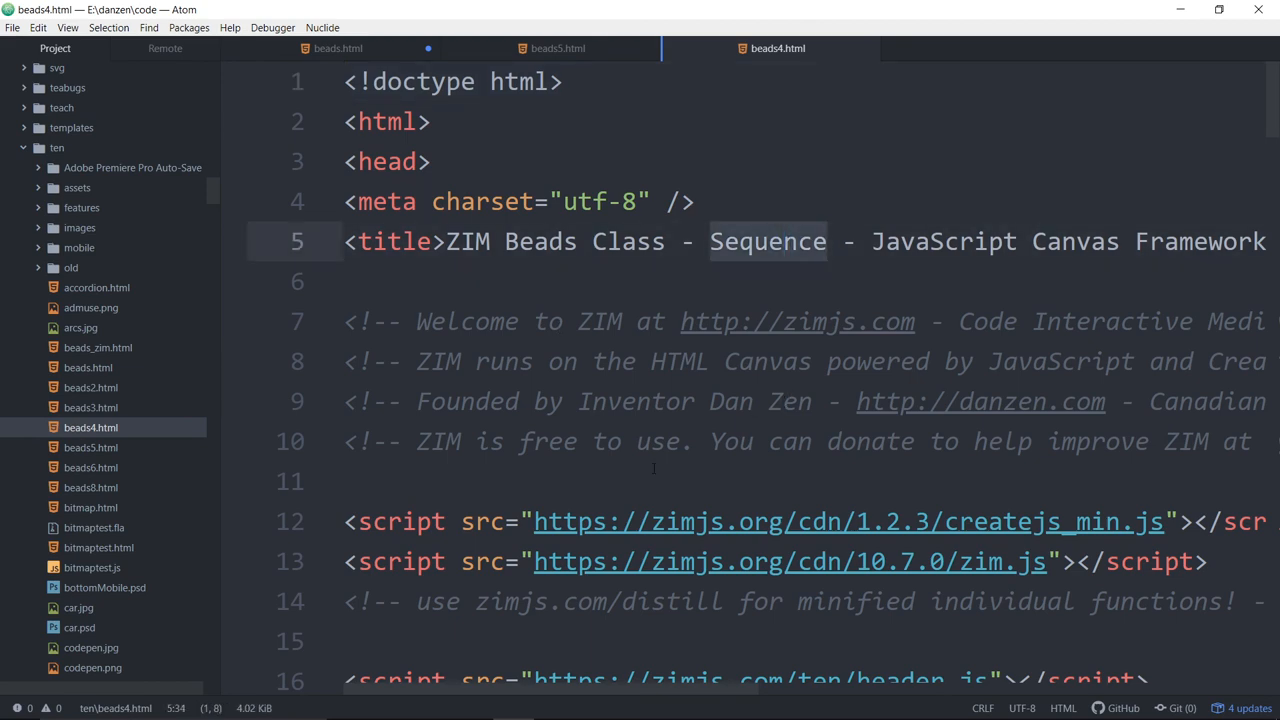
- Locate the box.beads.animate call and highlight its sequence:40 option
{"action": "scroll", "scroll_direction": "down", "scroll_amount": 3}
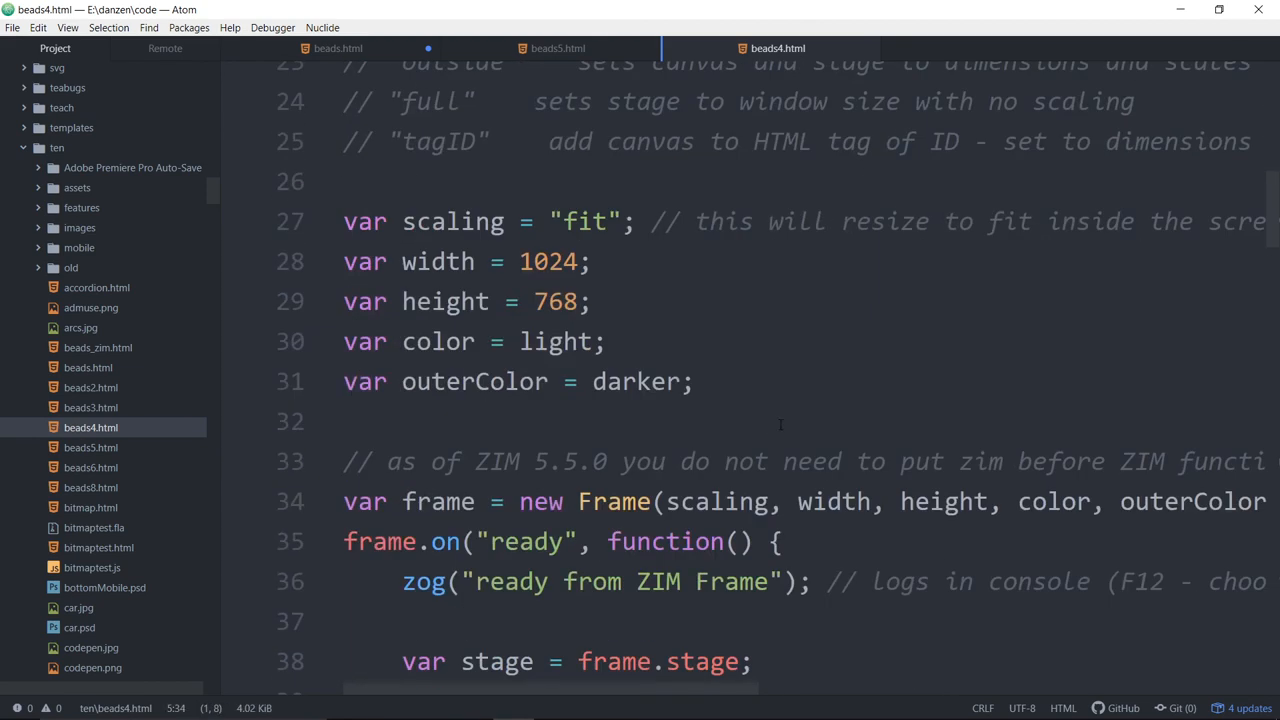
{"action": "scroll", "scroll_direction": "down", "scroll_amount": 3}
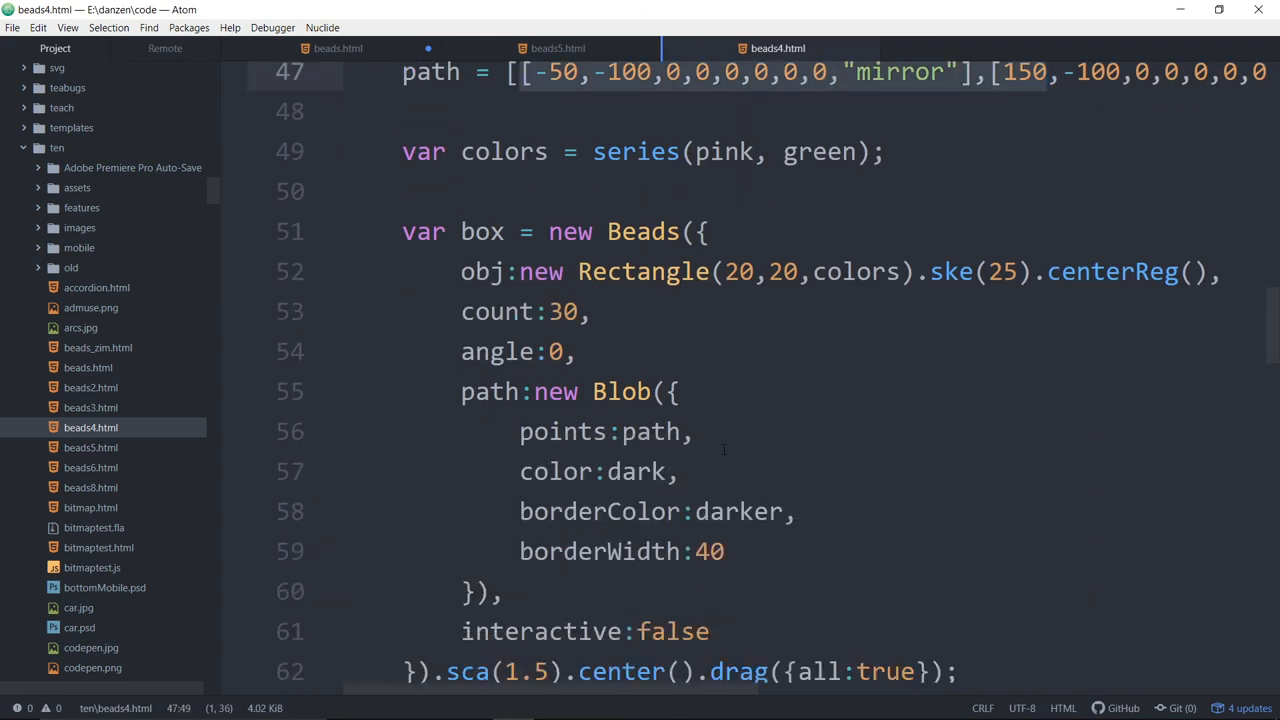
{"action": "scroll", "scroll_direction": "down", "scroll_amount": 3}
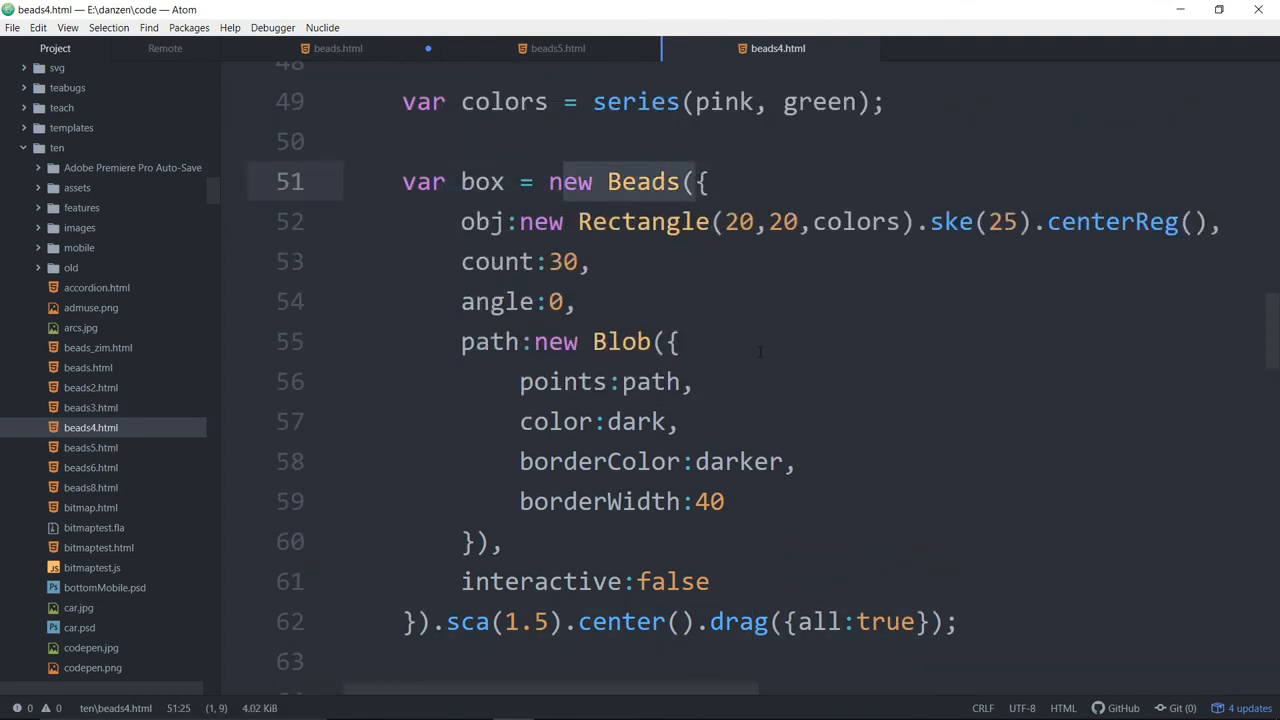
{"action": "scroll", "scroll_direction": "down", "scroll_amount": 3}
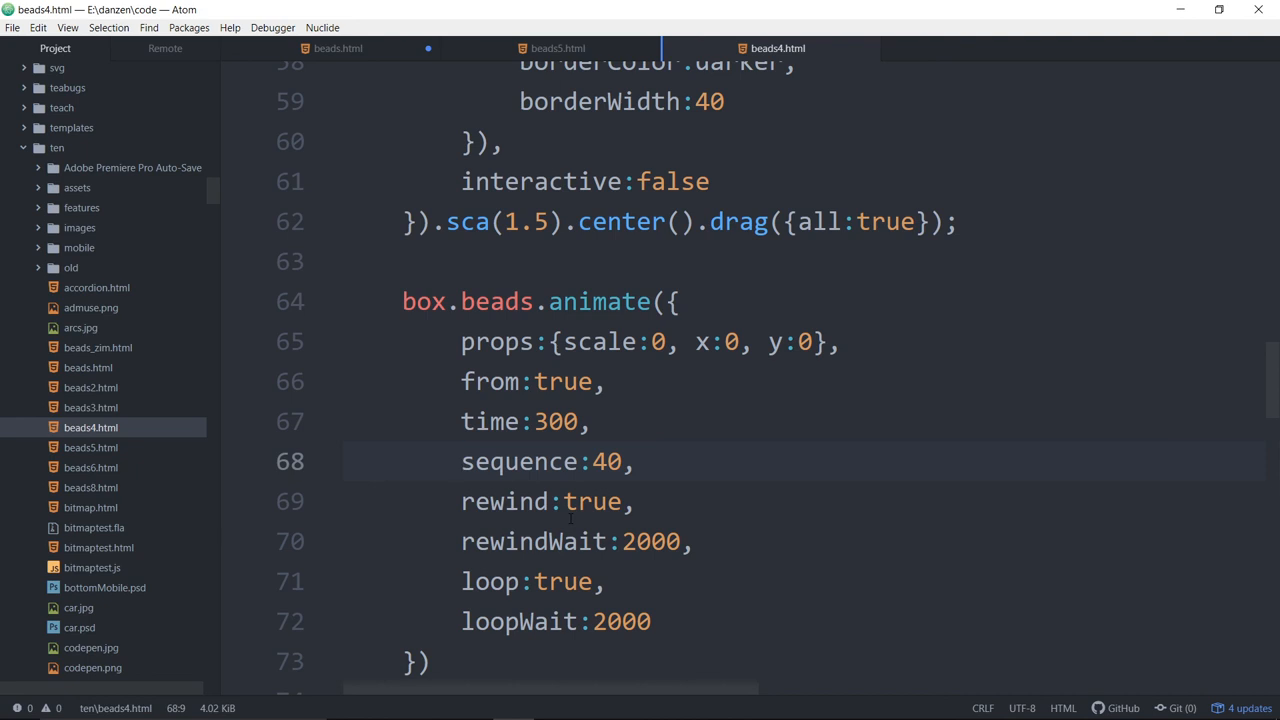
{"action": "left_click", "coordinate": [460, 460]}
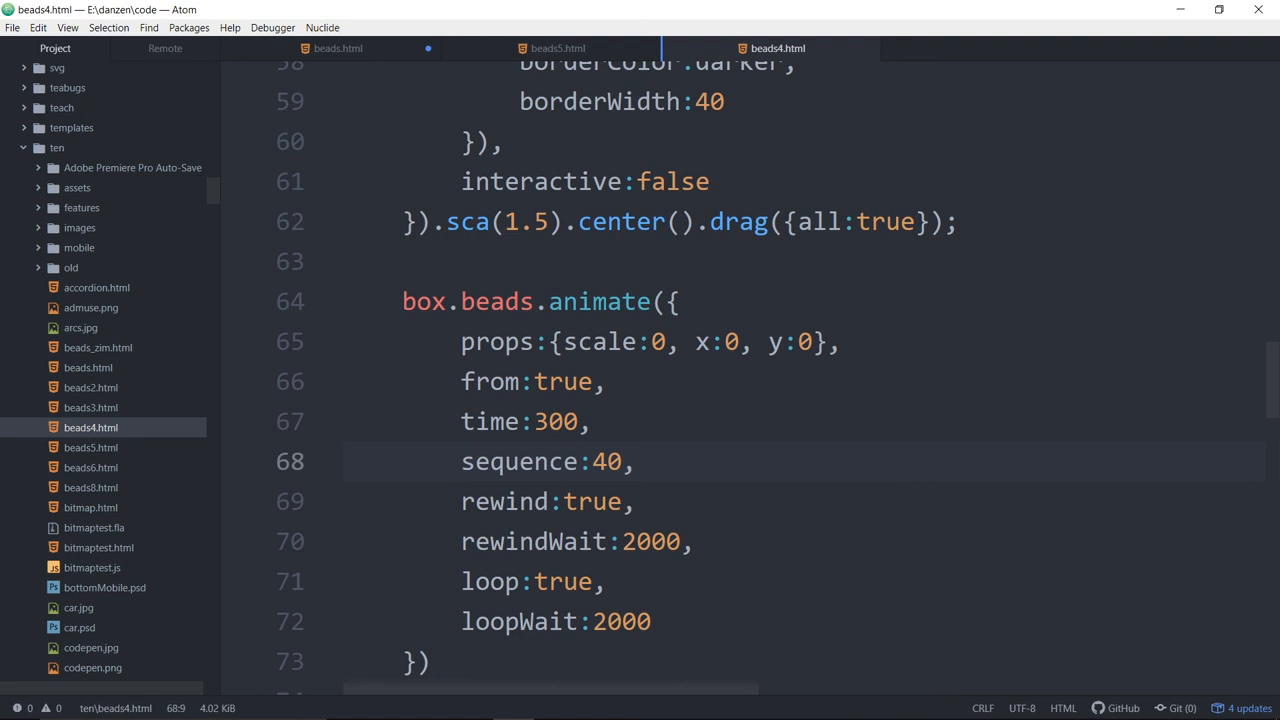
{"action": "left_click", "coordinate": [460, 460]}
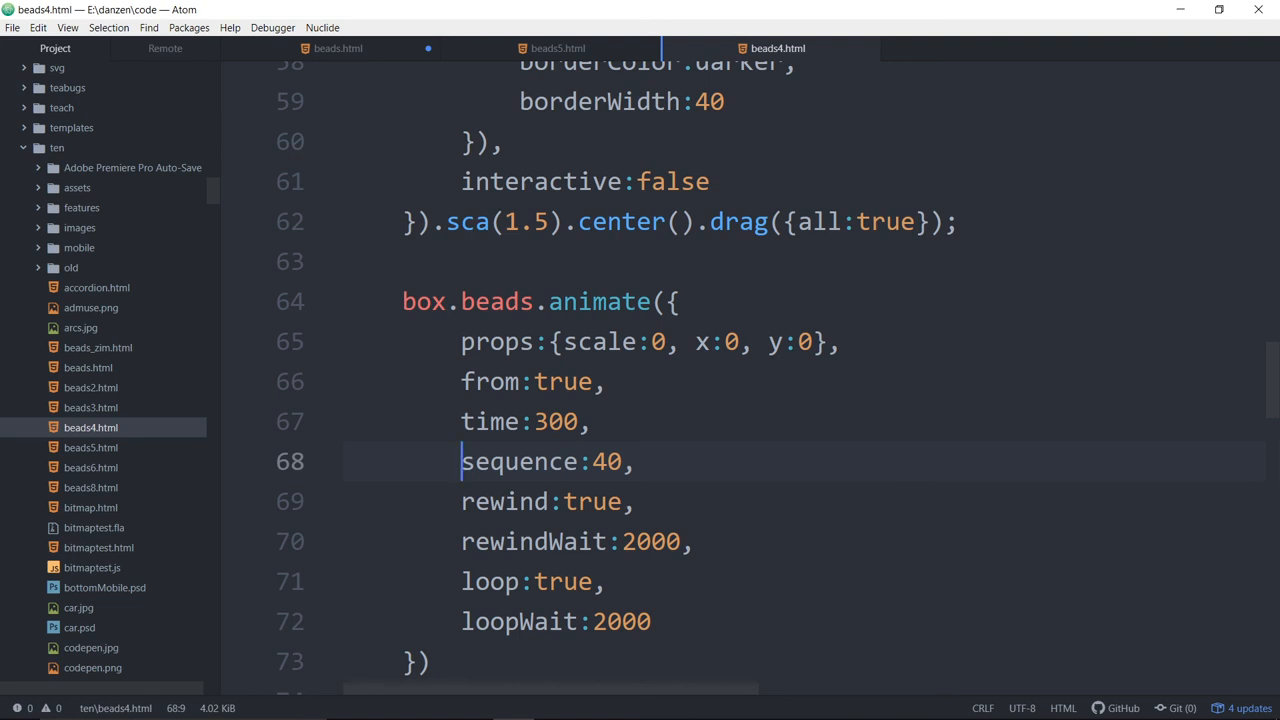